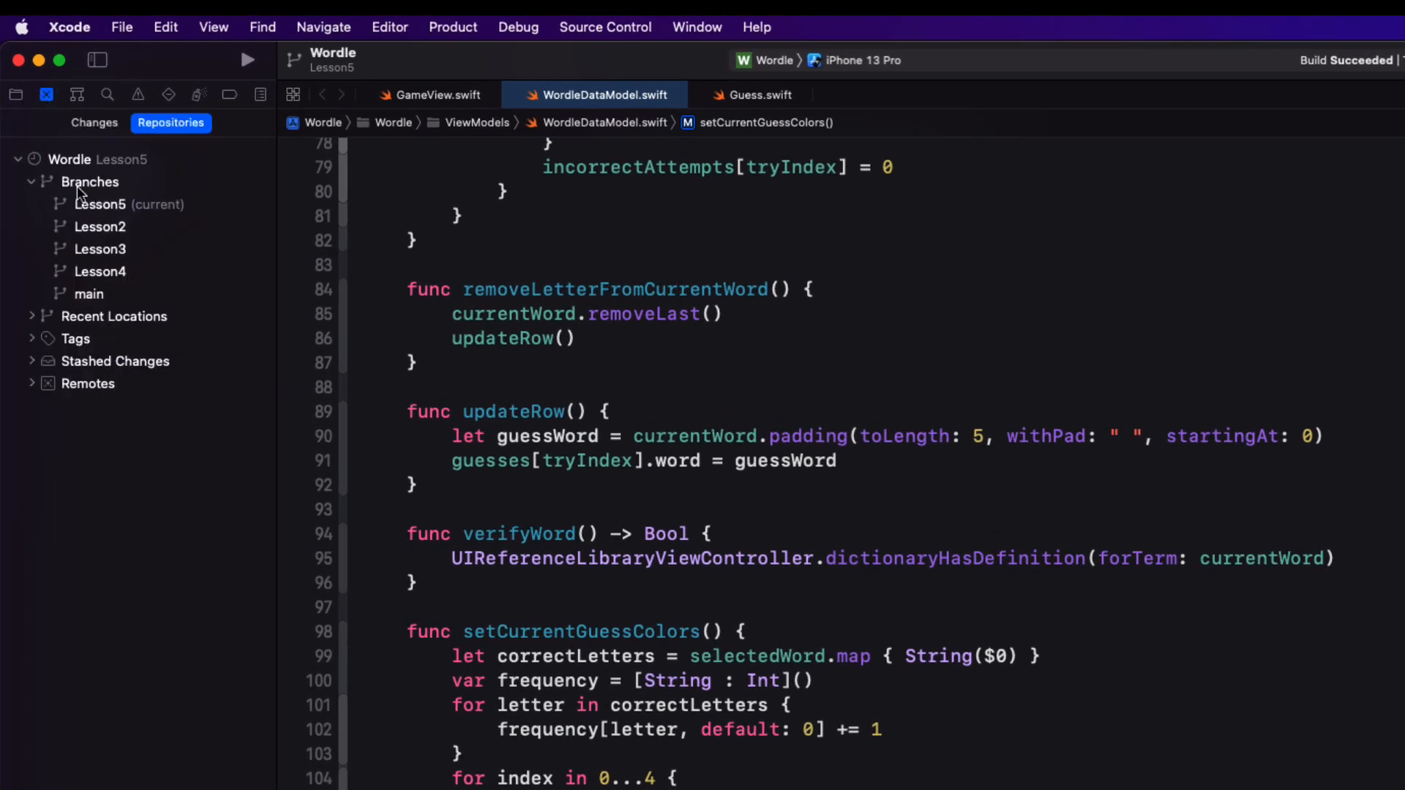
# Create a Lesson6 branch from Lesson5 in Source Control and switch onto it
pyautogui.rightClick(101, 204)
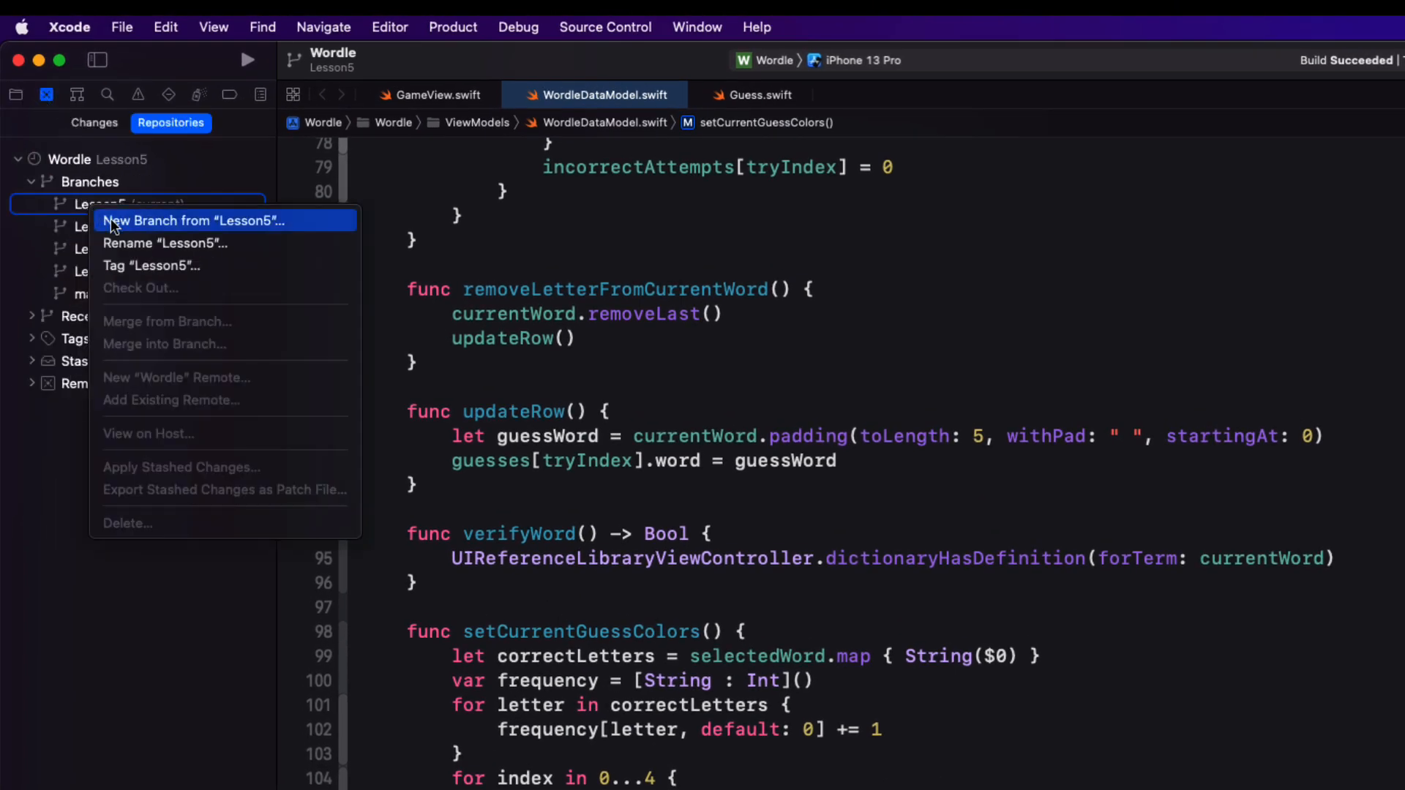
pyautogui.click(191, 221)
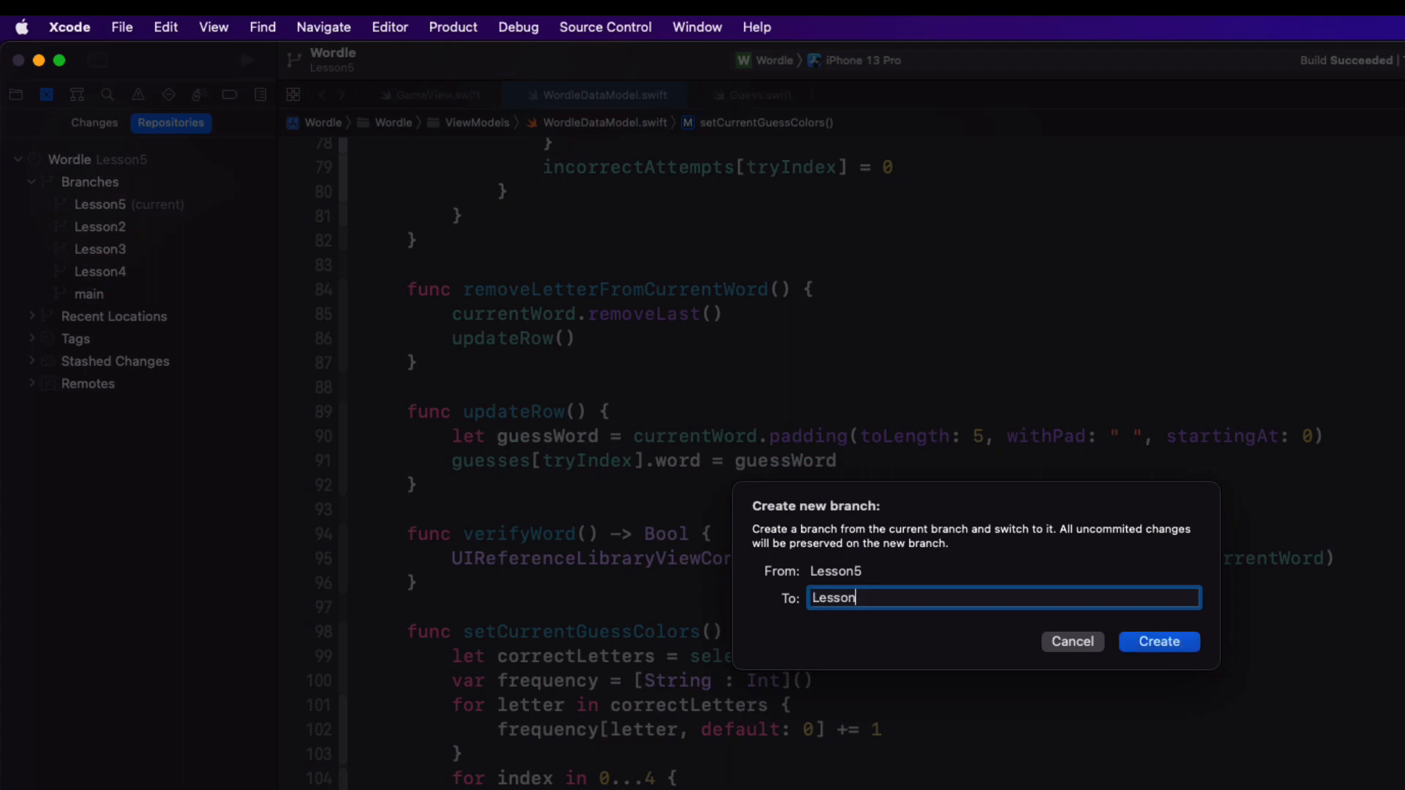
pyautogui.click(1157, 642)
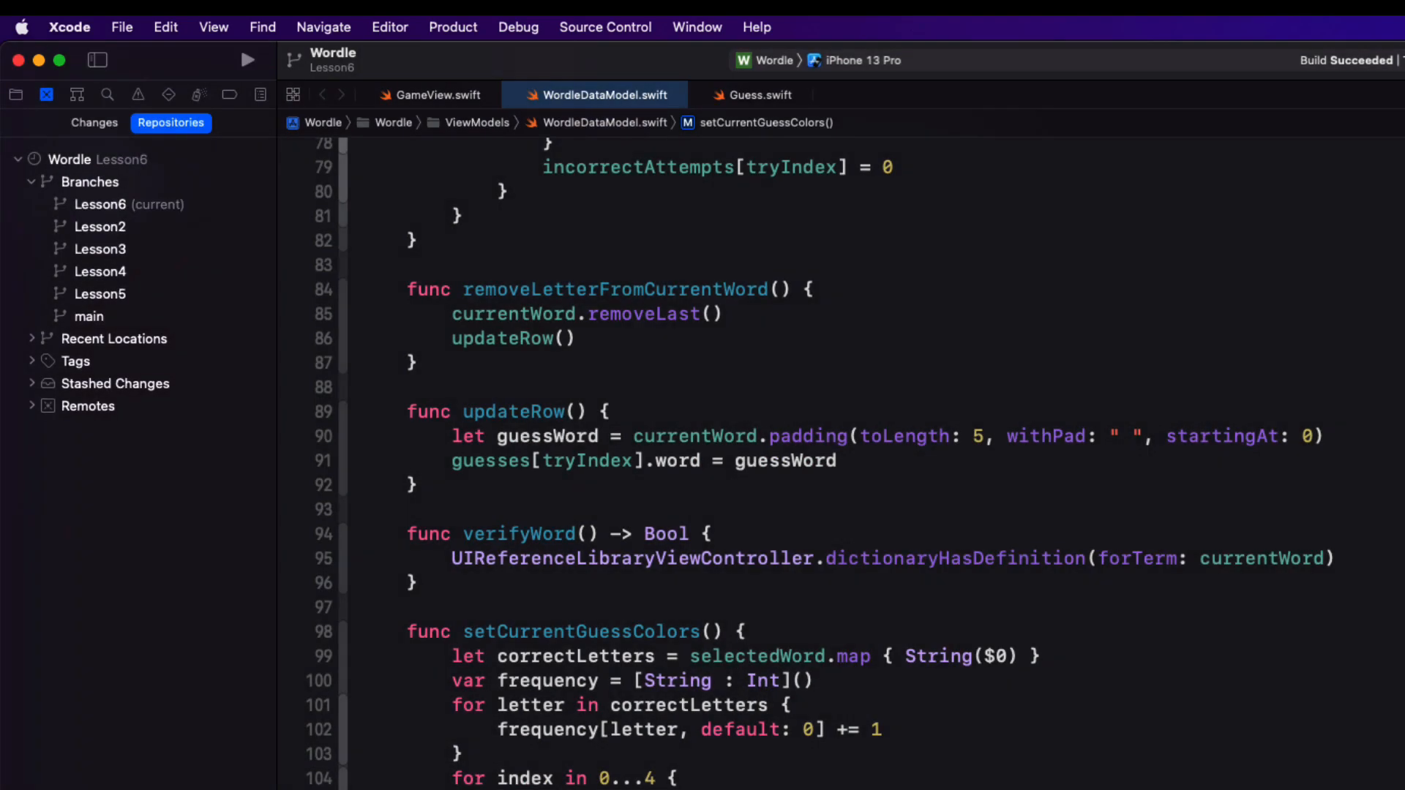
# Switch to the Project navigator and scroll through the Wordle project files
pyautogui.click(15, 95)
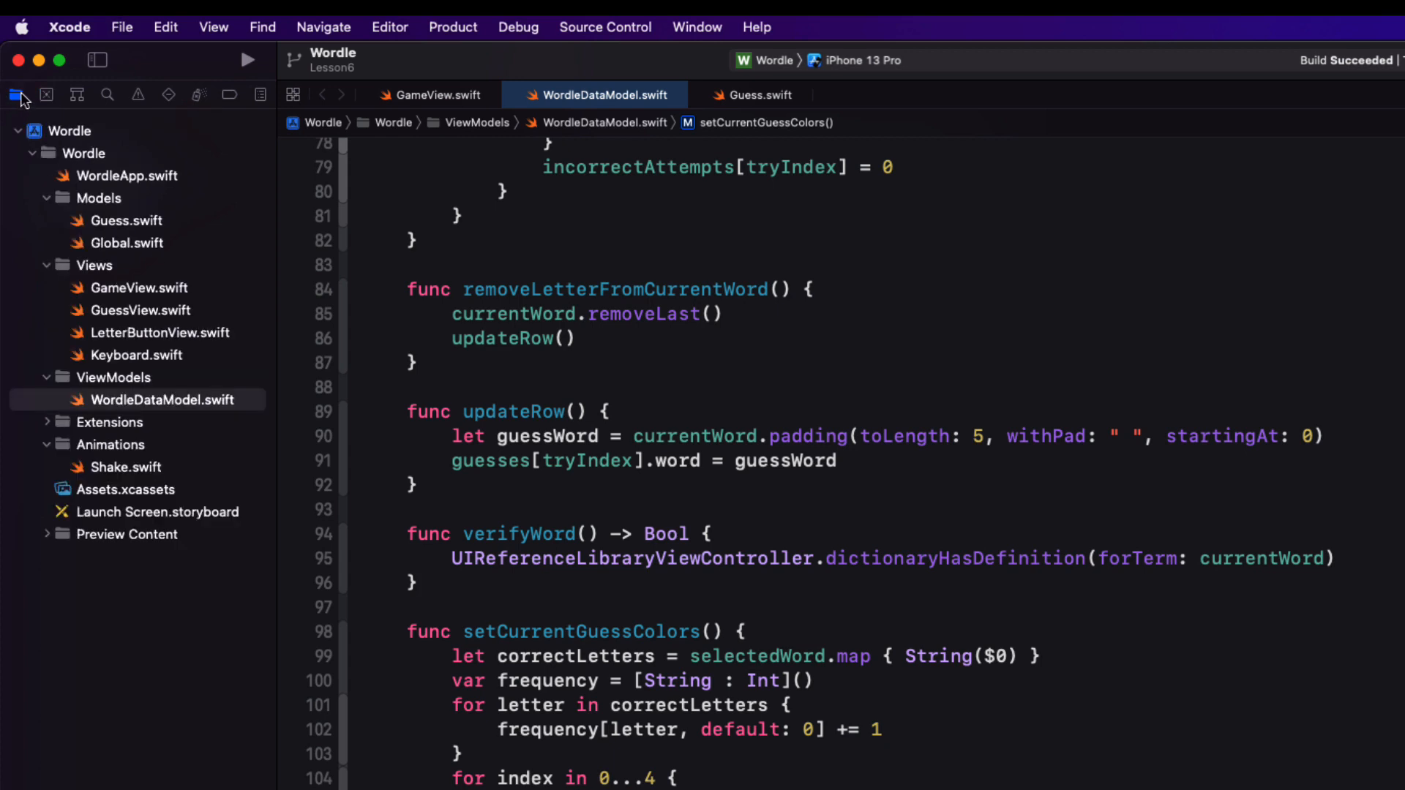
pyautogui.moveTo(920, 236)
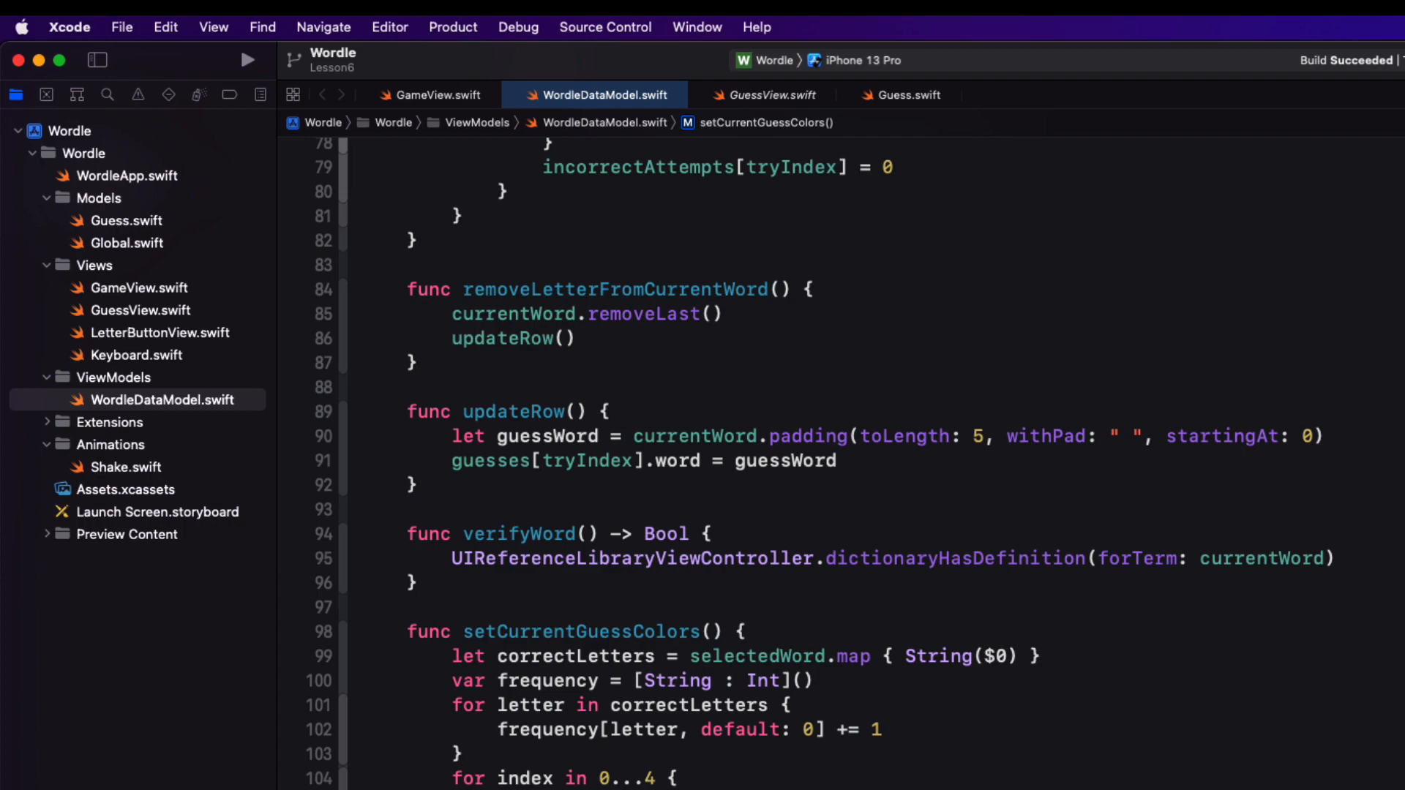
pyautogui.scroll(-3)
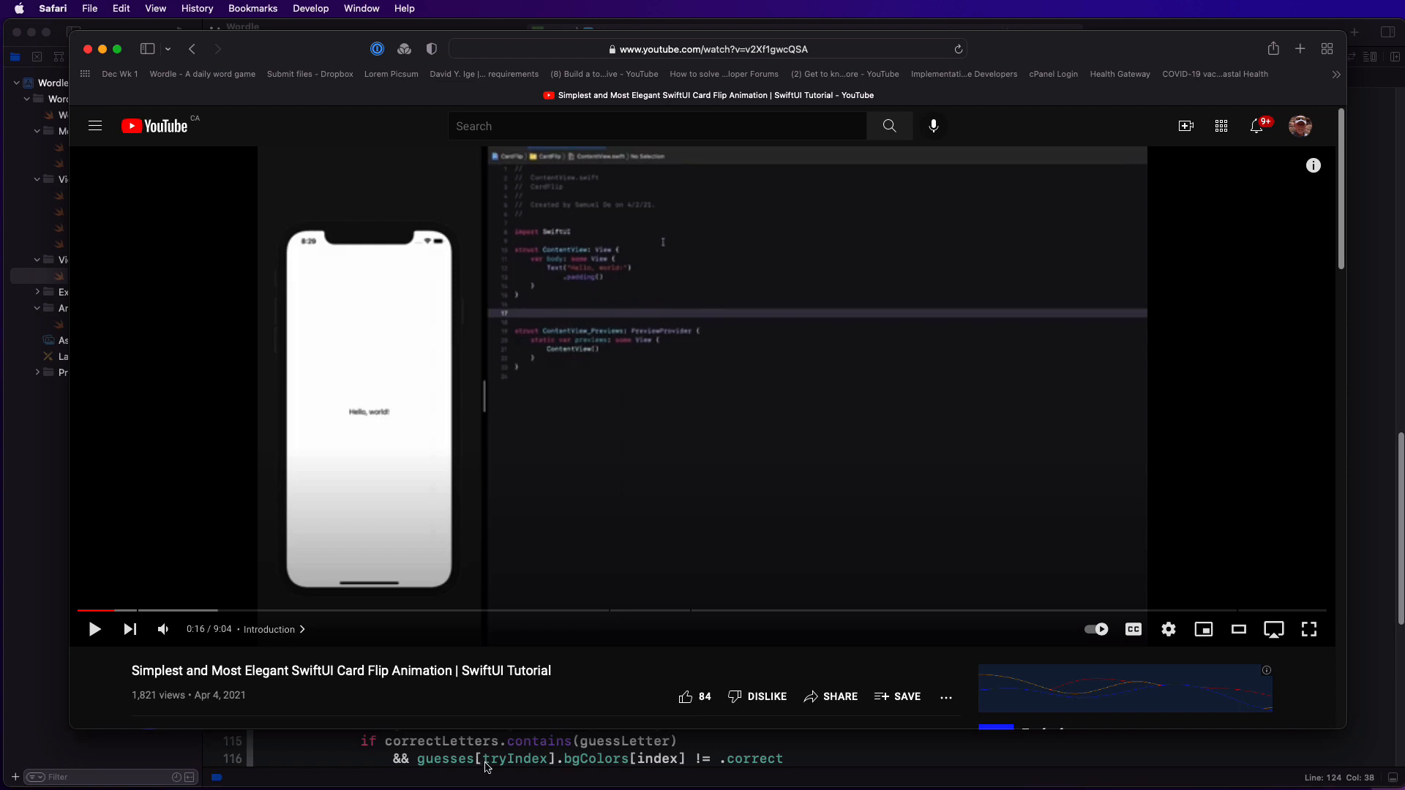
# Pause the card-flip tutorial near its end to view the finished flip code
pyautogui.scroll(-3)
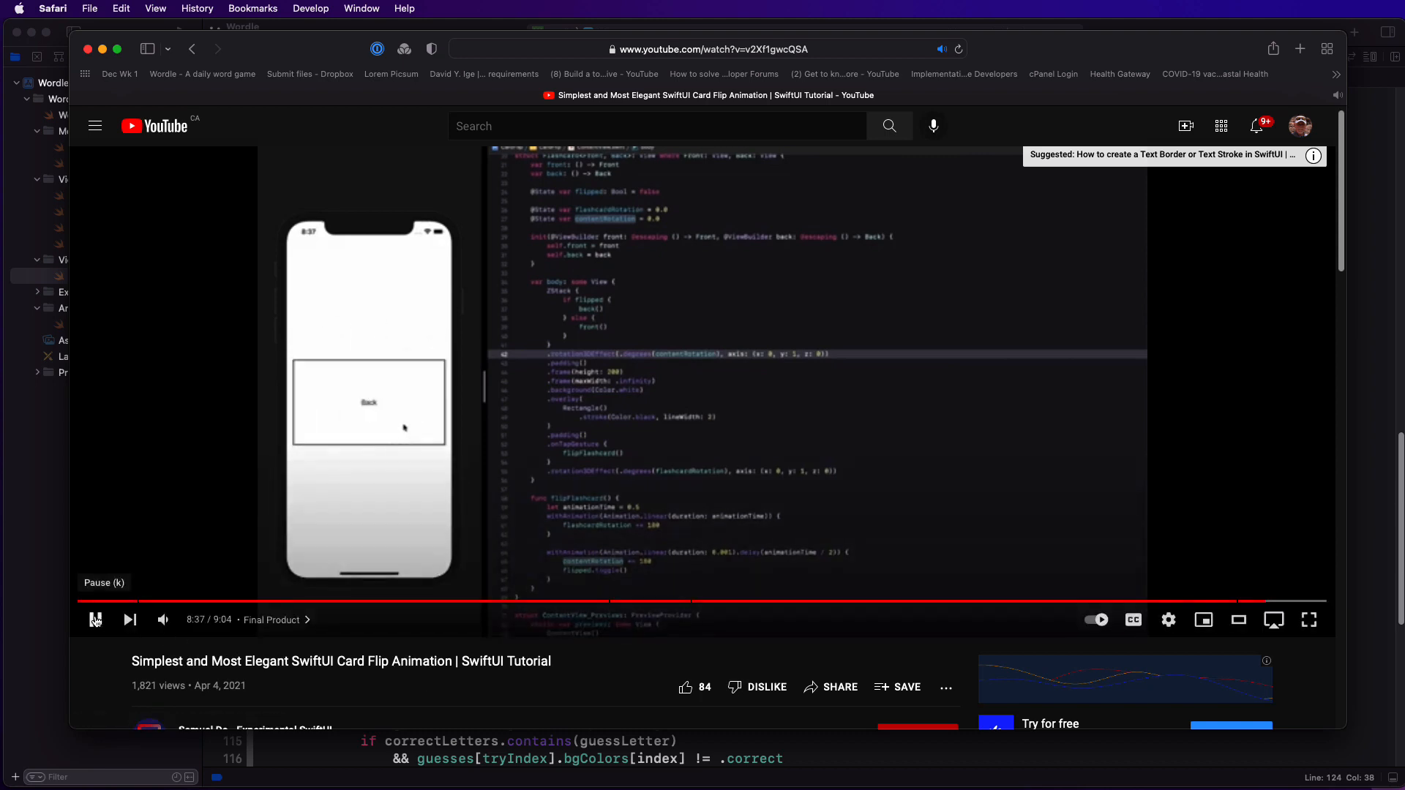
pyautogui.click(95, 619)
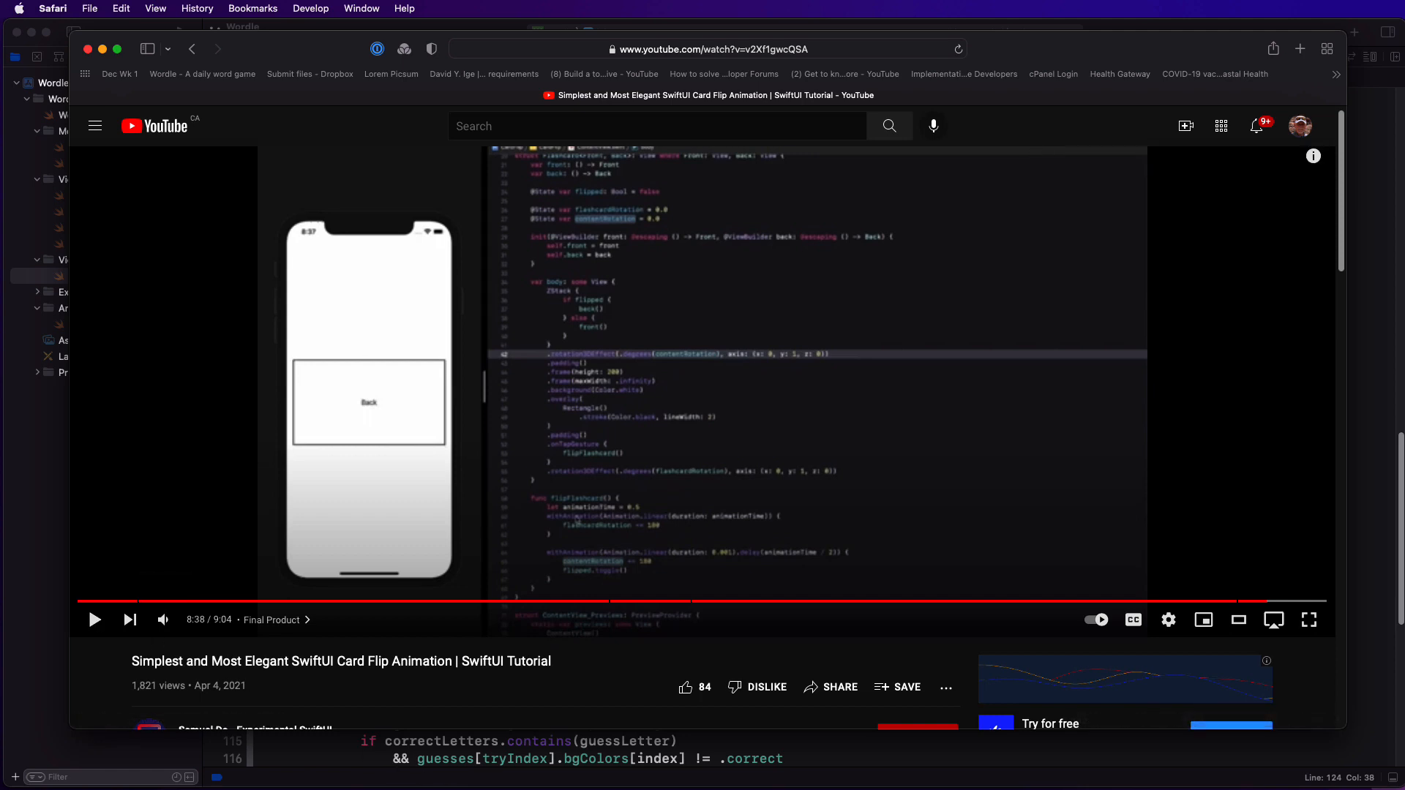
pyautogui.moveTo(781, 601)
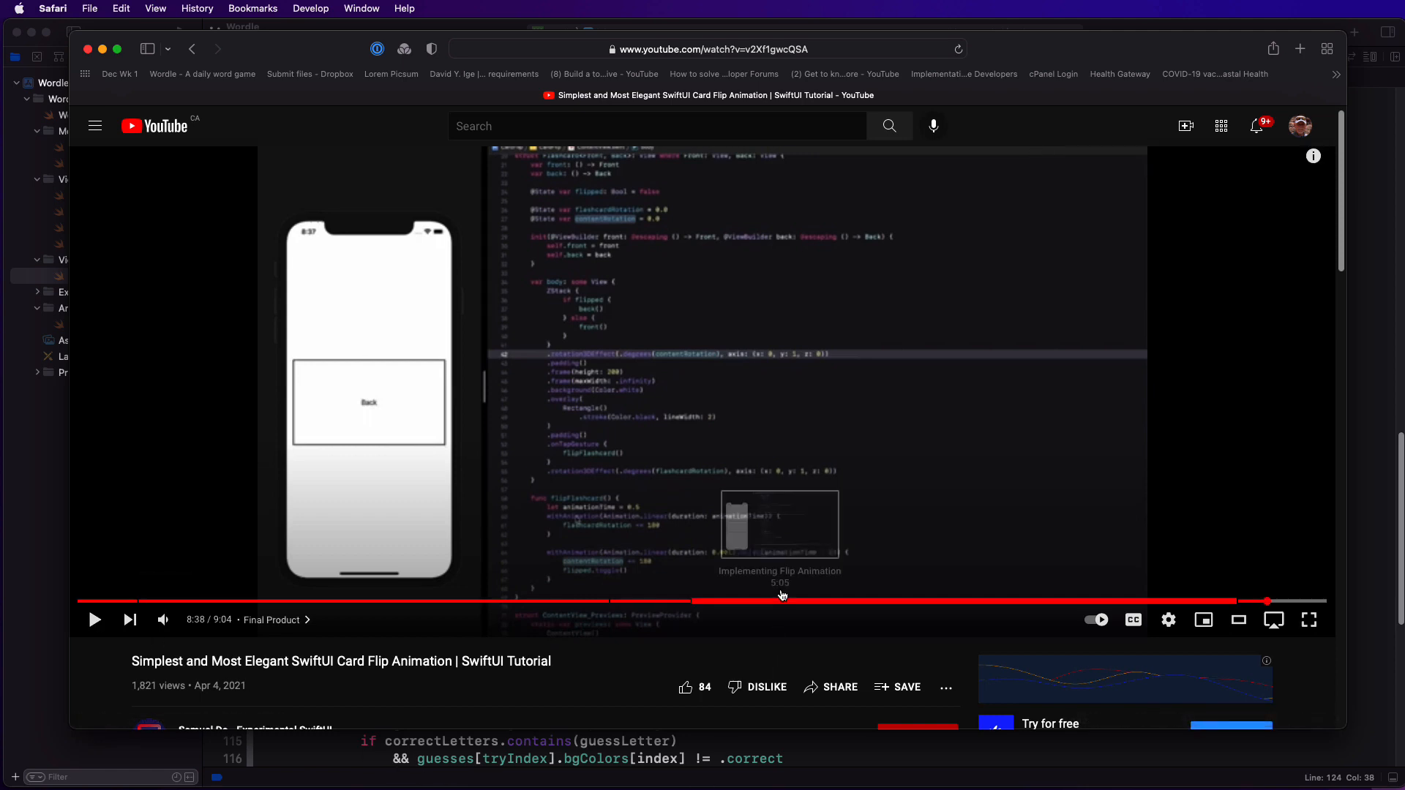
pyautogui.scroll(-3)
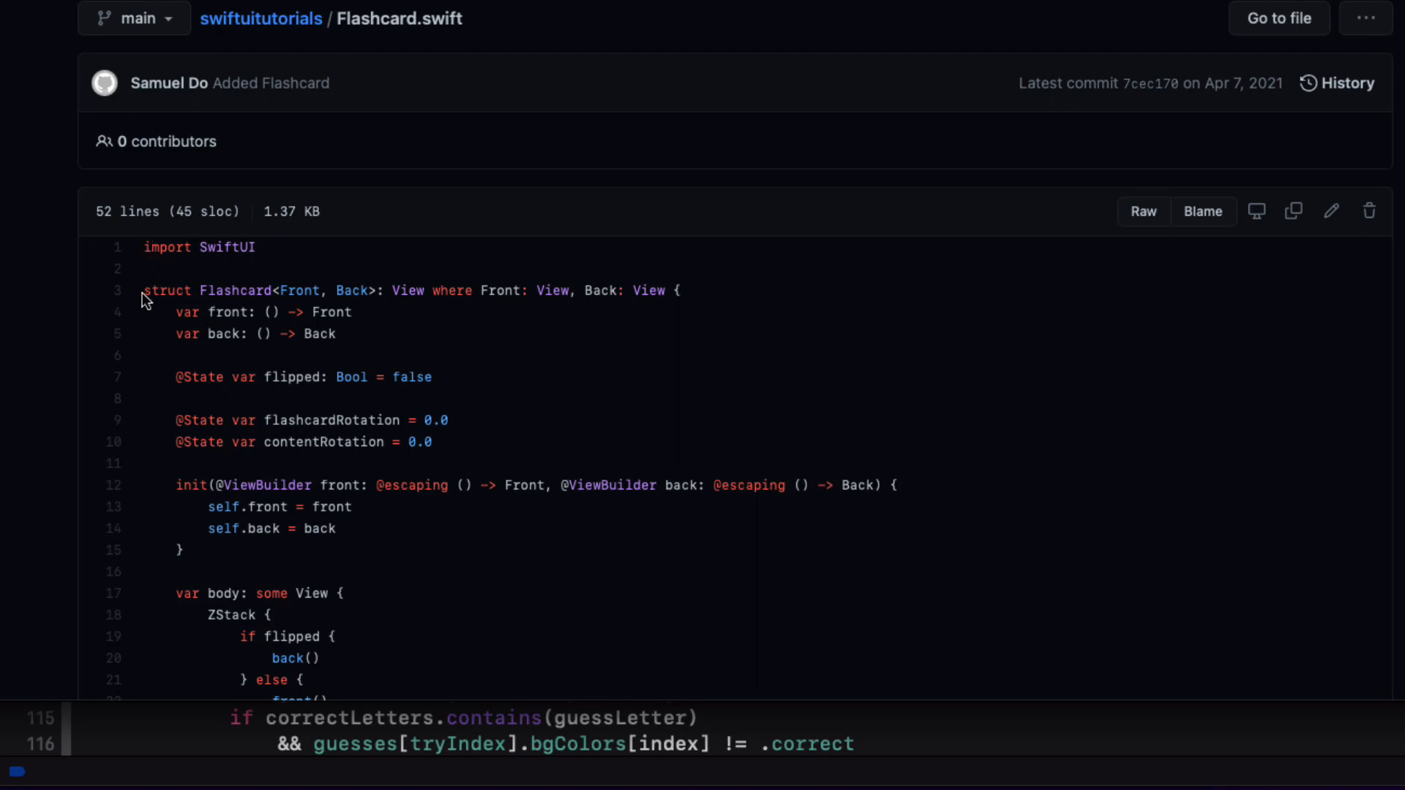
# Scroll Flashcard.swift on GitHub down to its flipFlashcard function
pyautogui.scroll(-3)
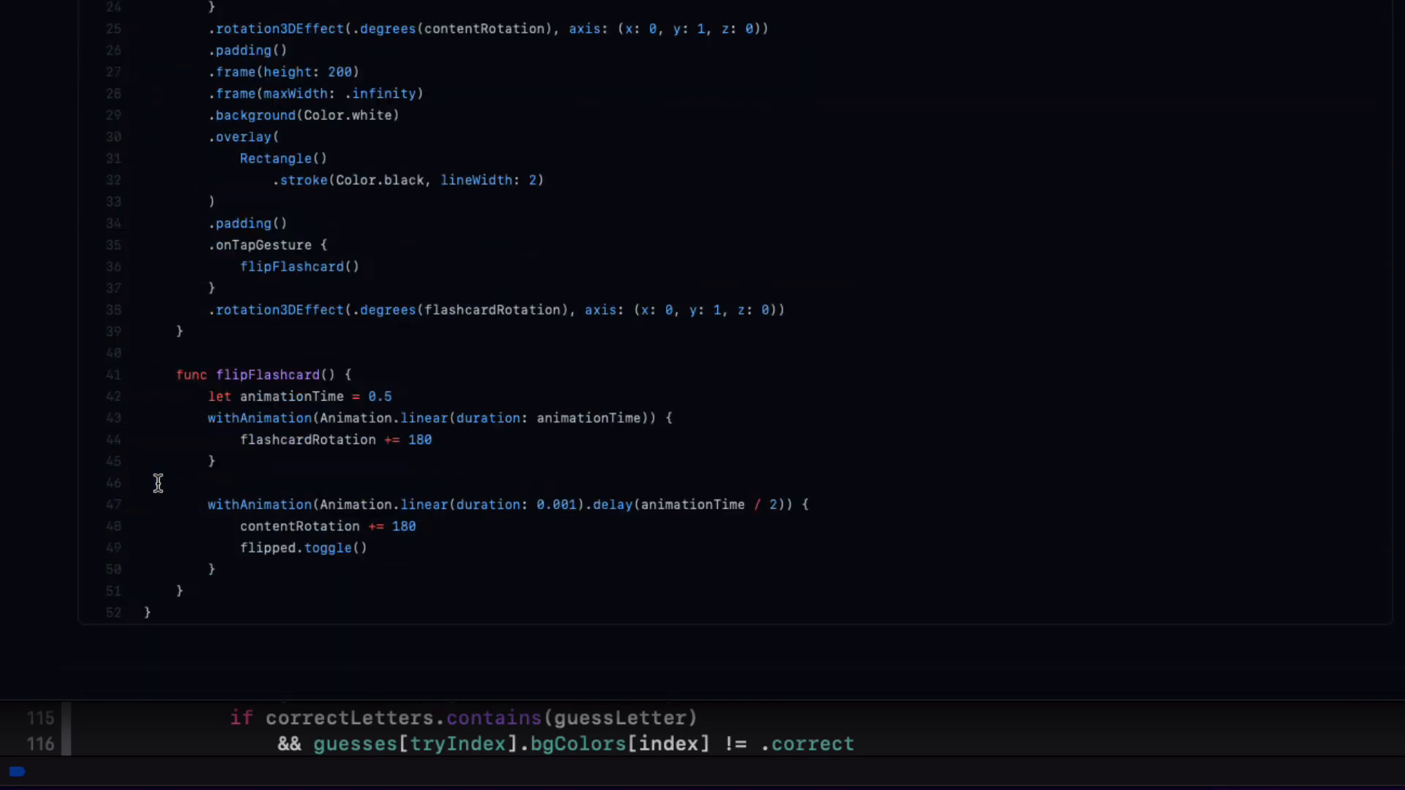
pyautogui.scroll(-3)
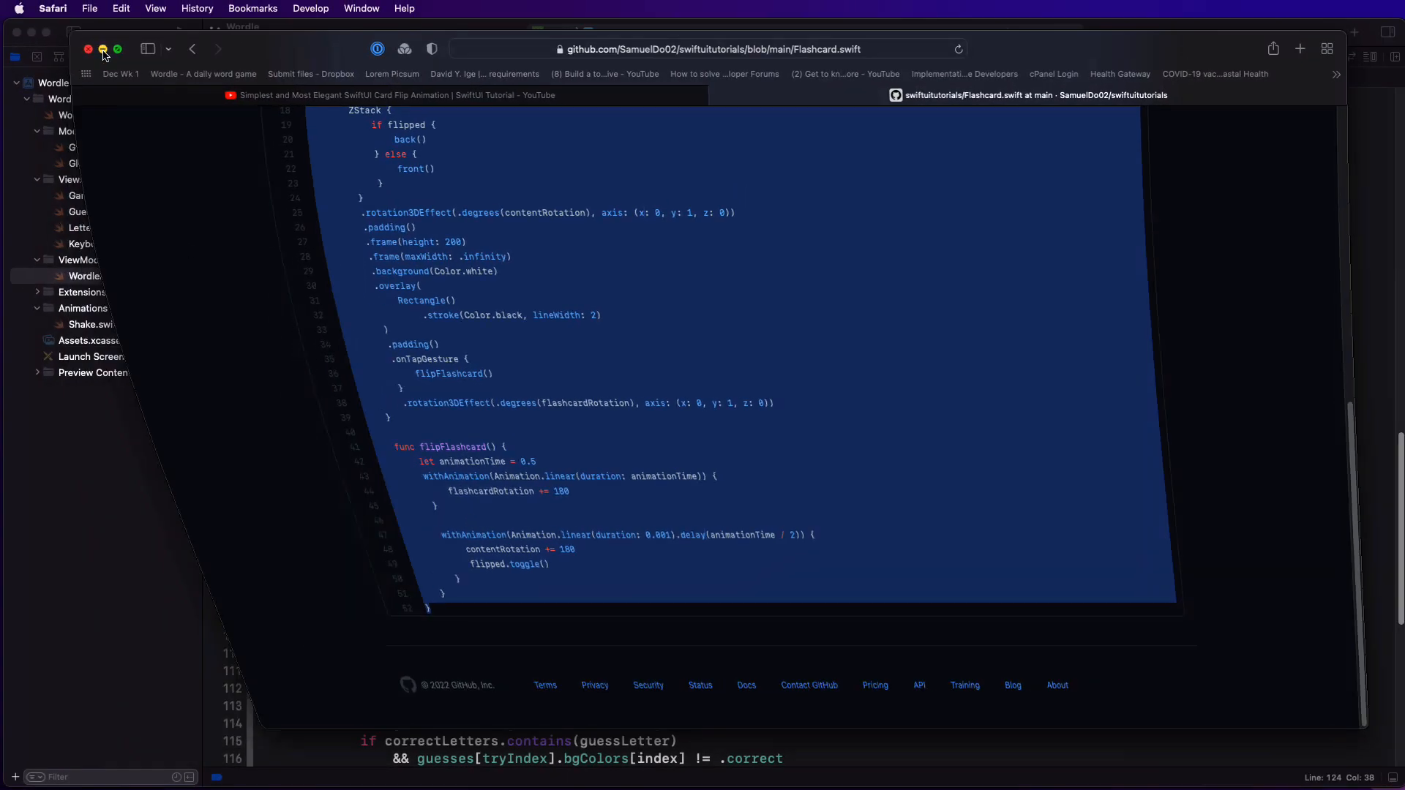
# Add a FlipView.swift Swift file to the Animations group, importing SwiftUI
pyautogui.rightClick(80, 308)
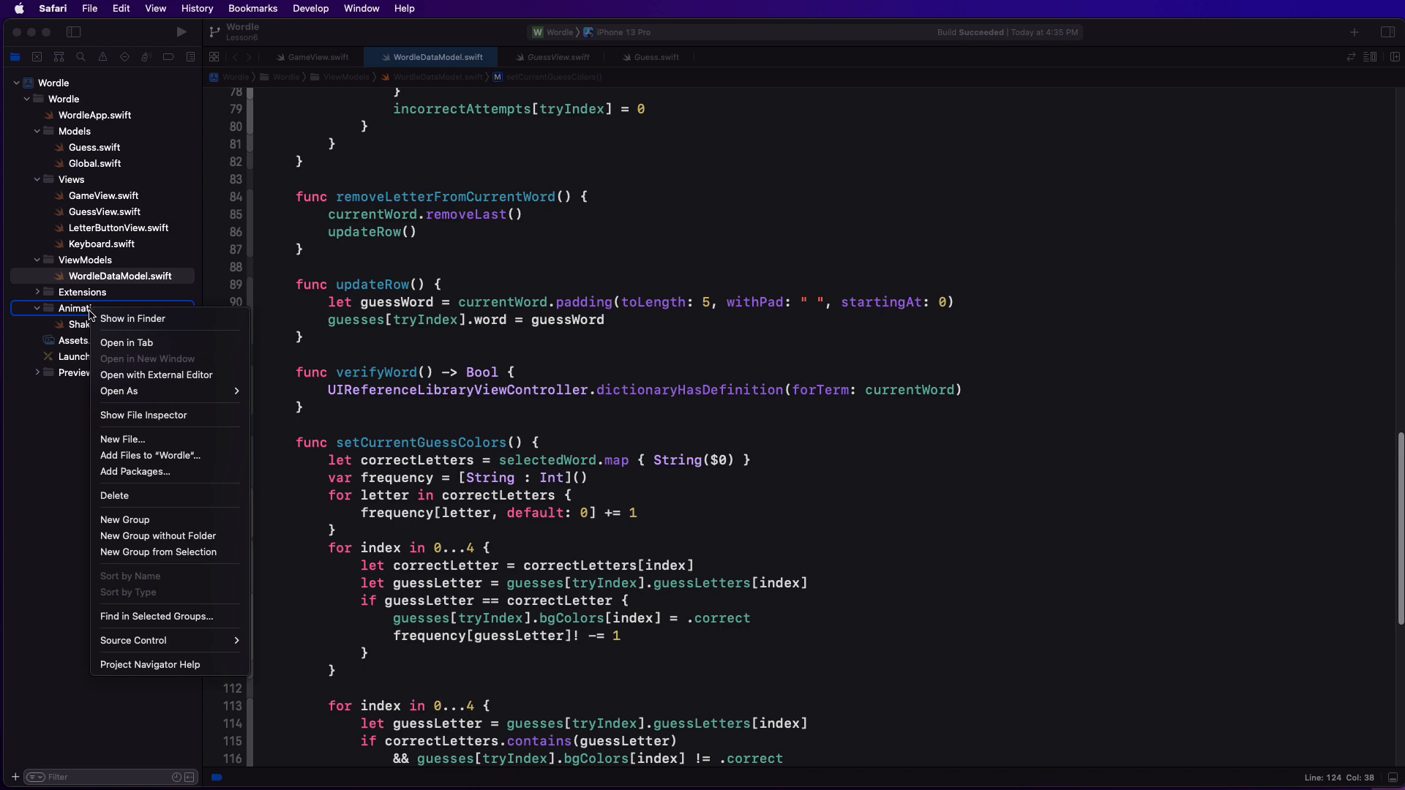
pyautogui.moveTo(123, 440)
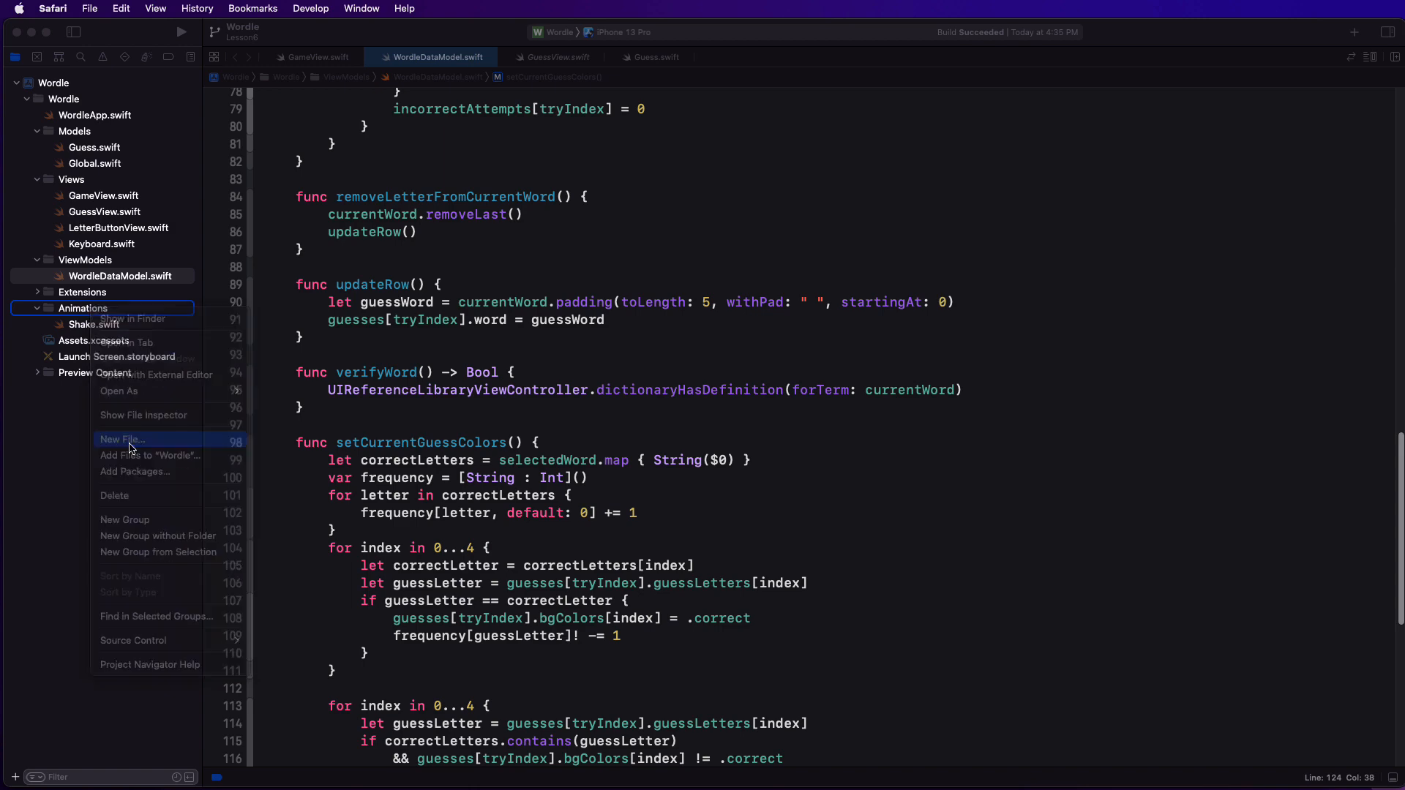
pyautogui.click(123, 439)
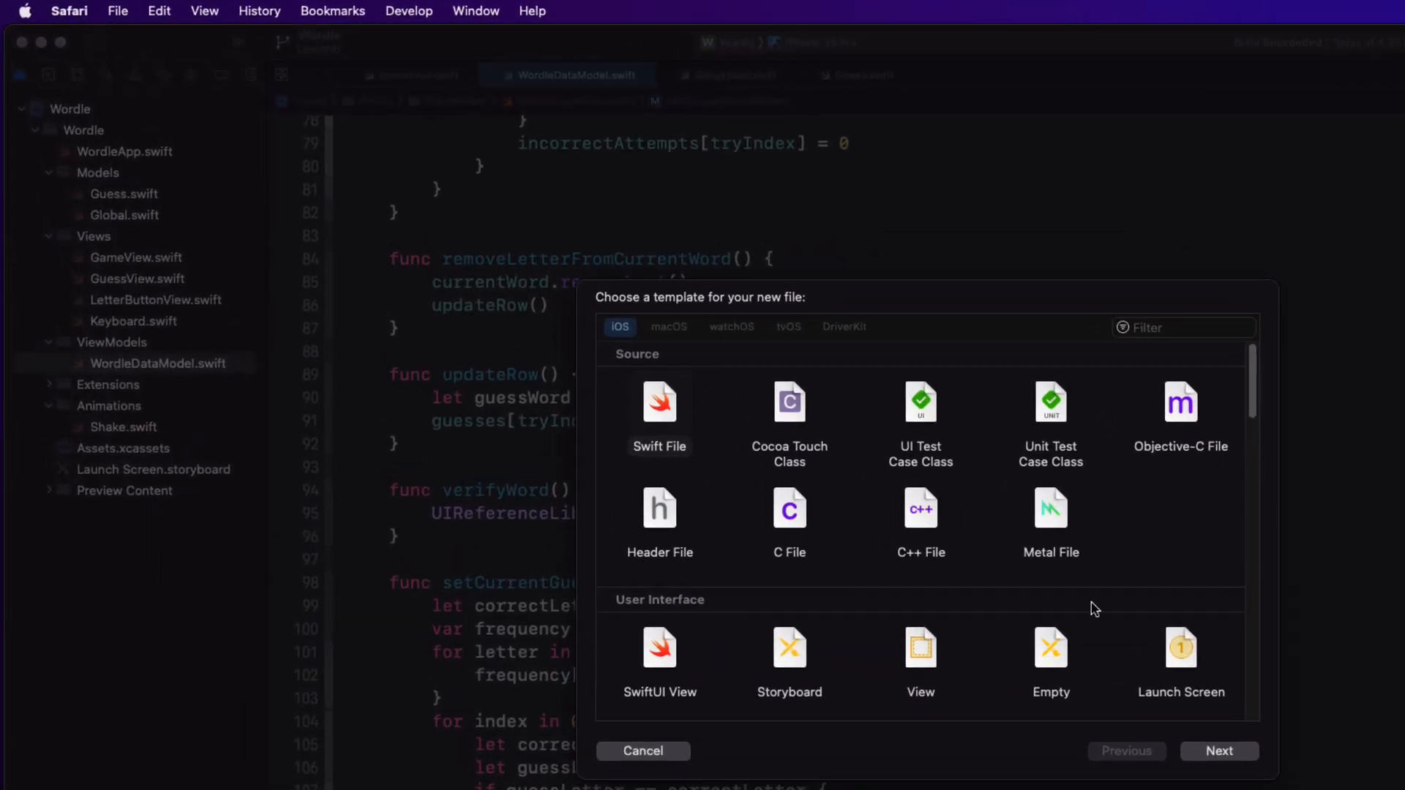
pyautogui.click(658, 412)
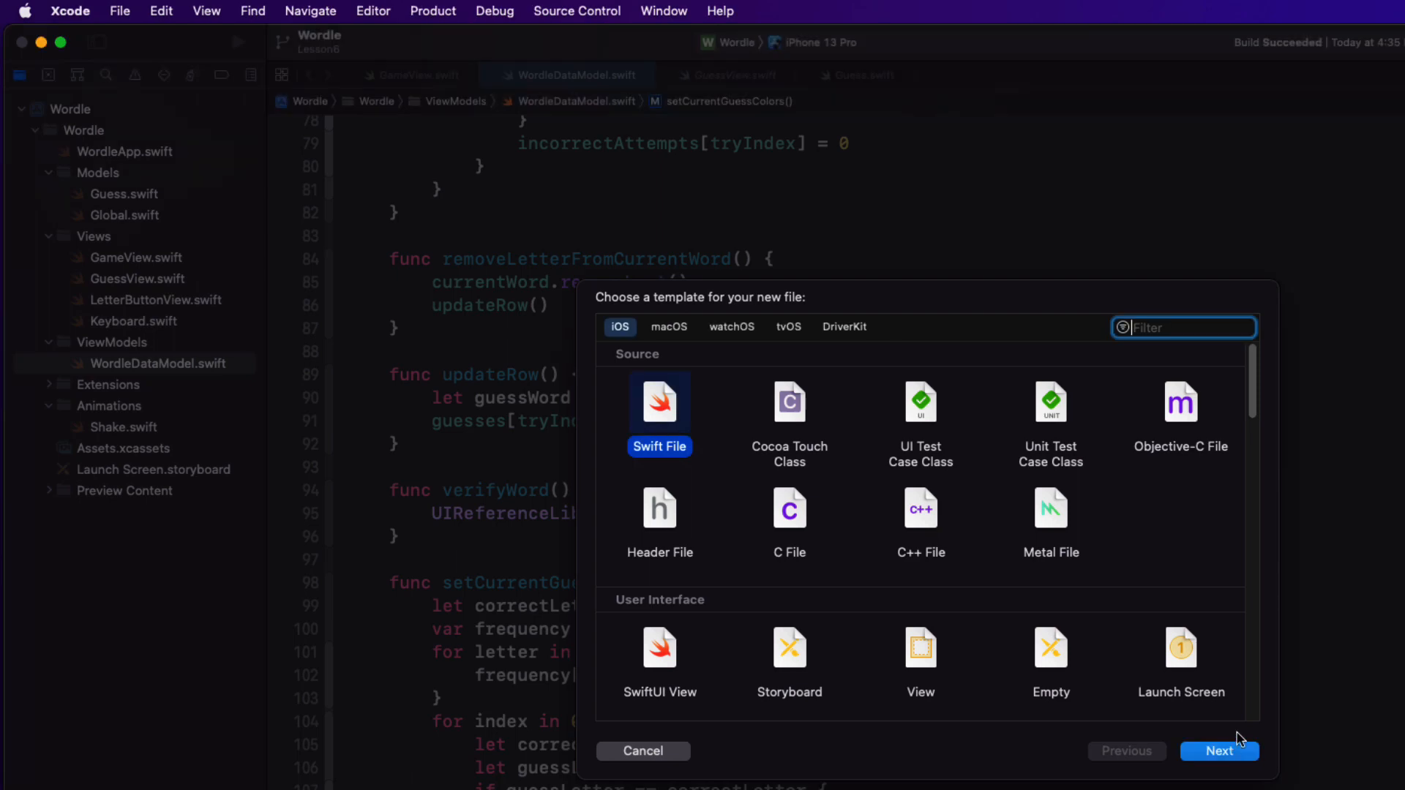
pyautogui.click(1218, 751)
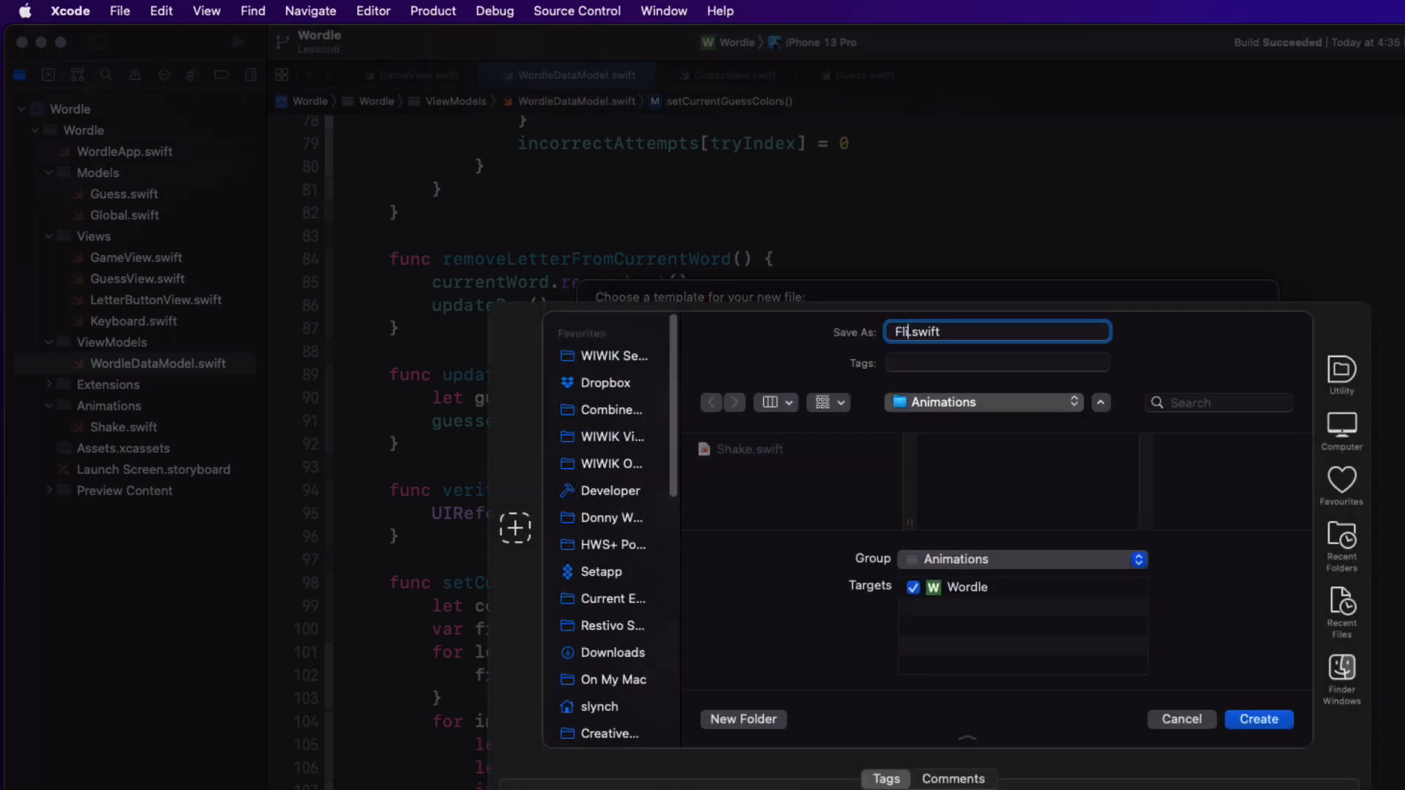
pyautogui.click(1180, 719)
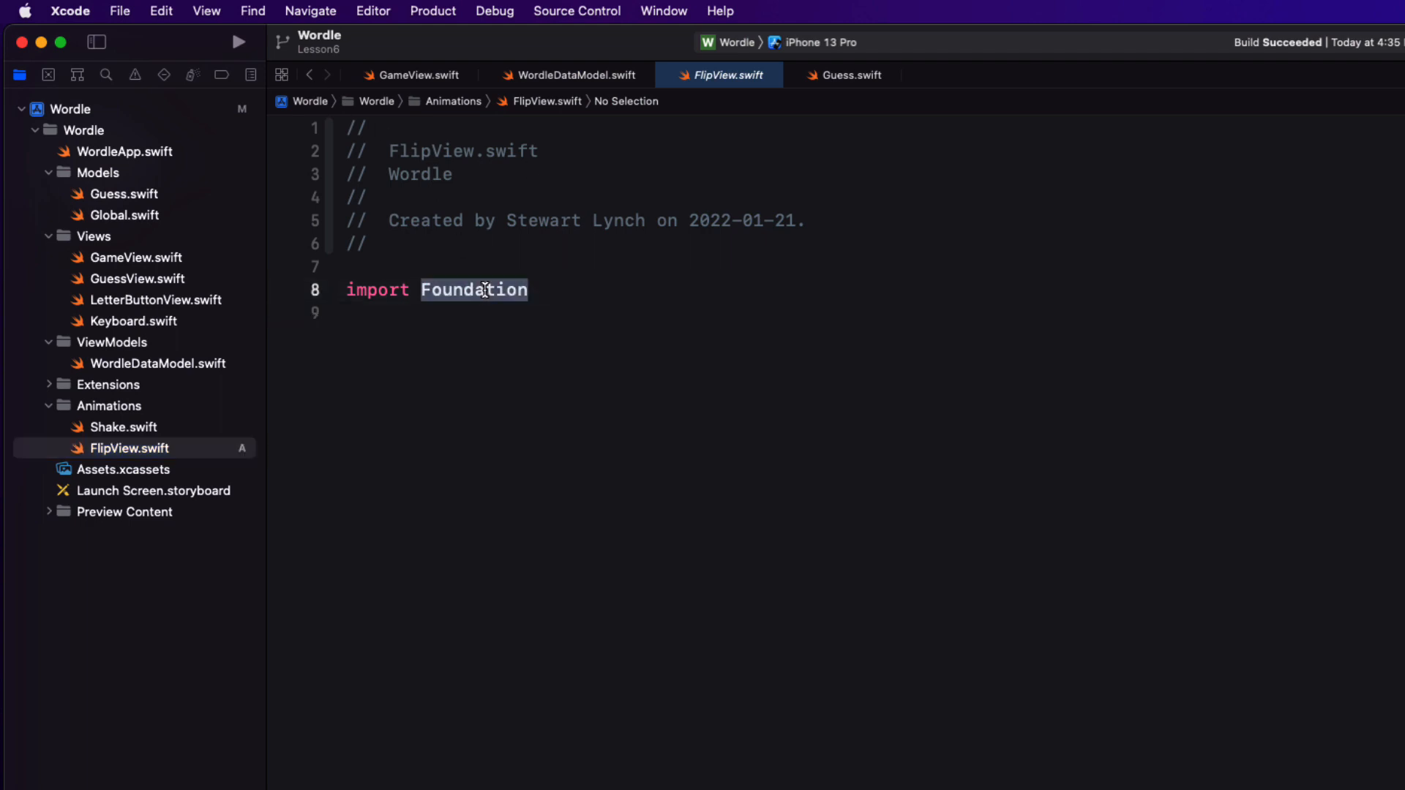
pyautogui.write('SwiftUI')
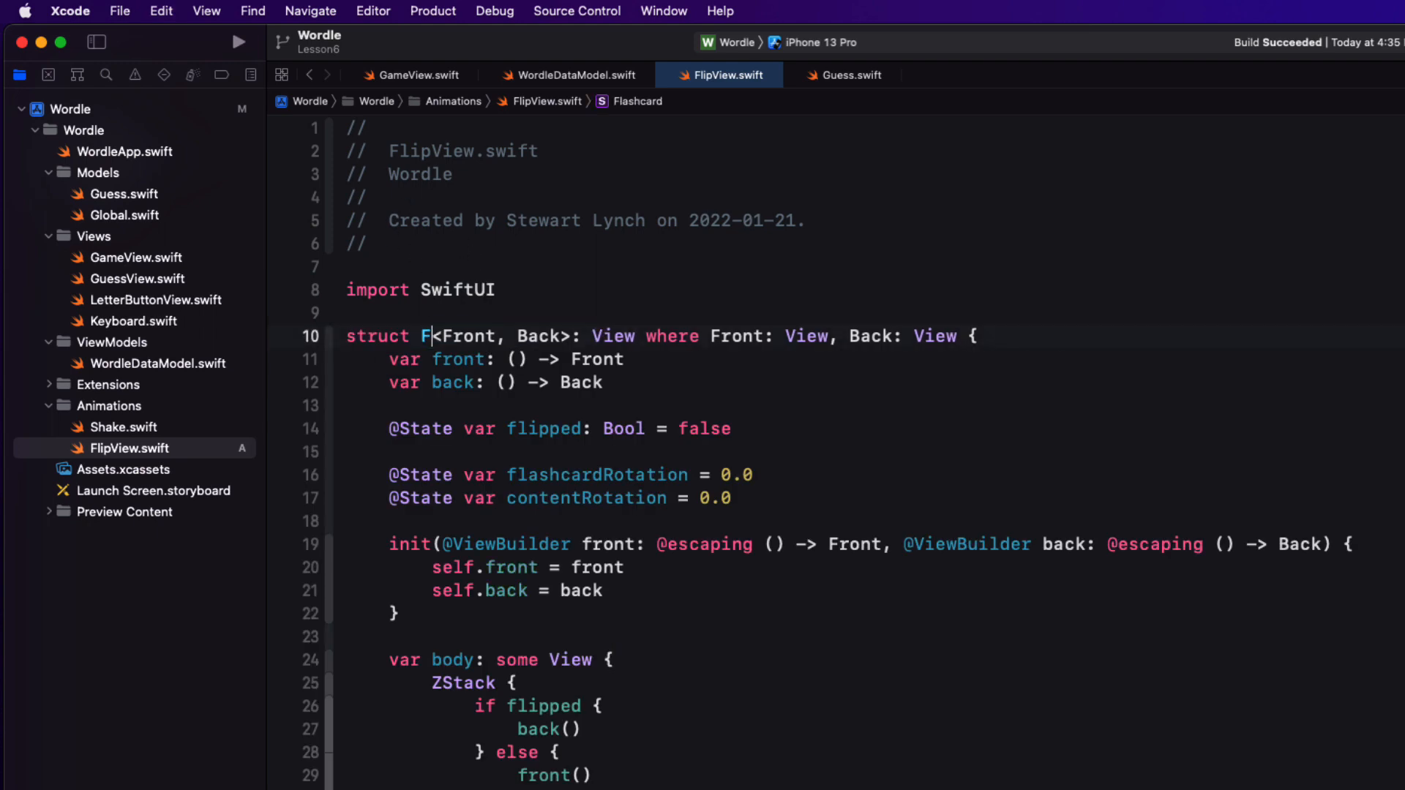
pyautogui.write('lipView')
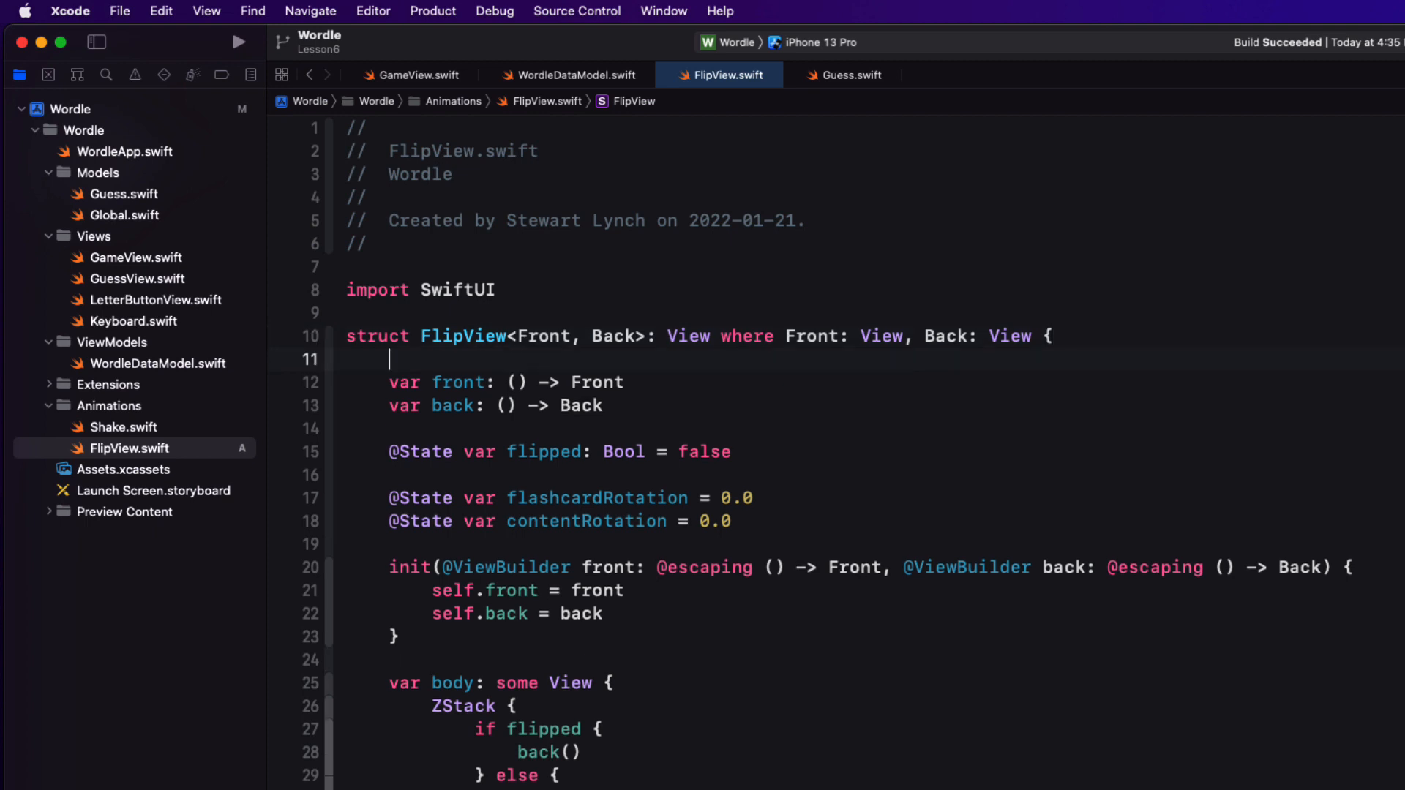
pyautogui.write('@Bindi')
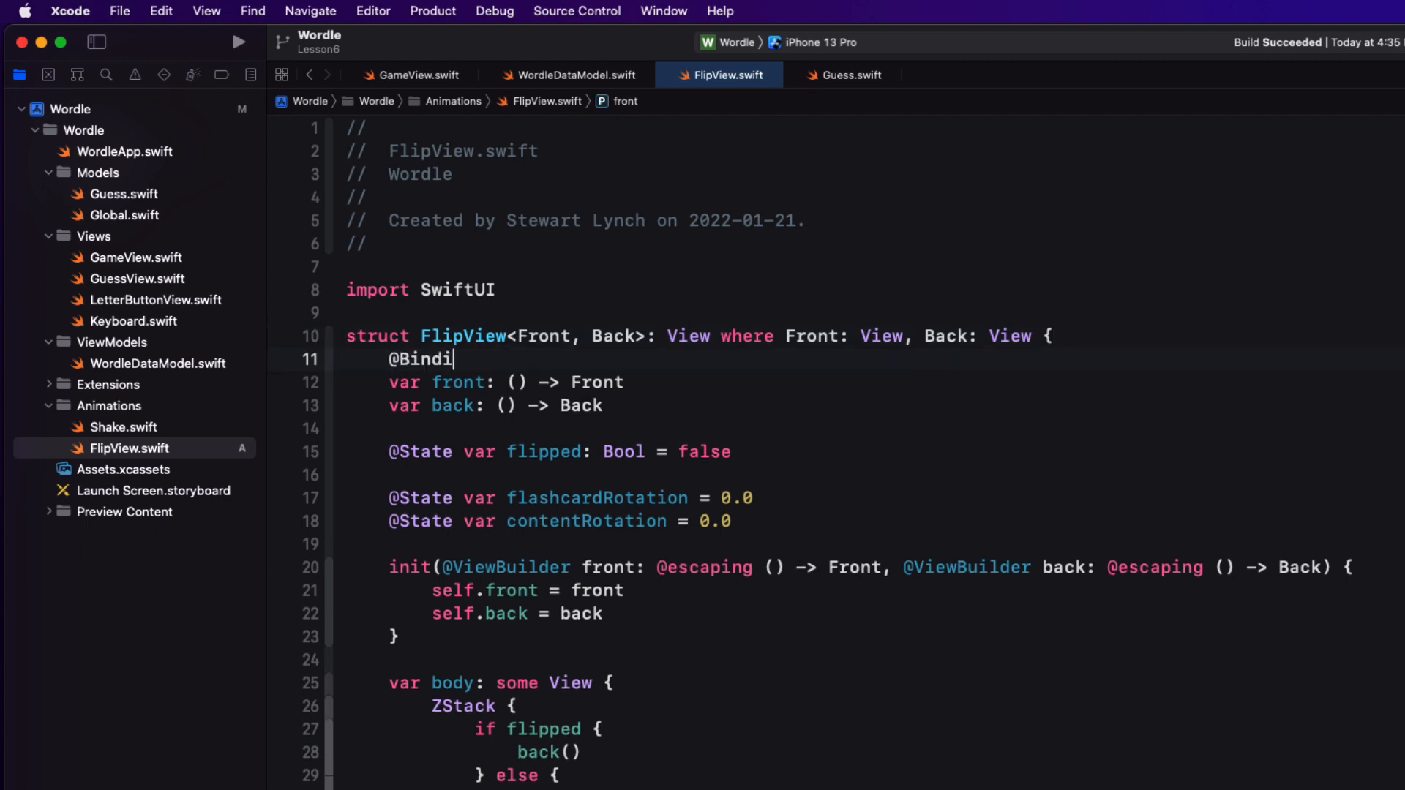
pyautogui.write('ng')
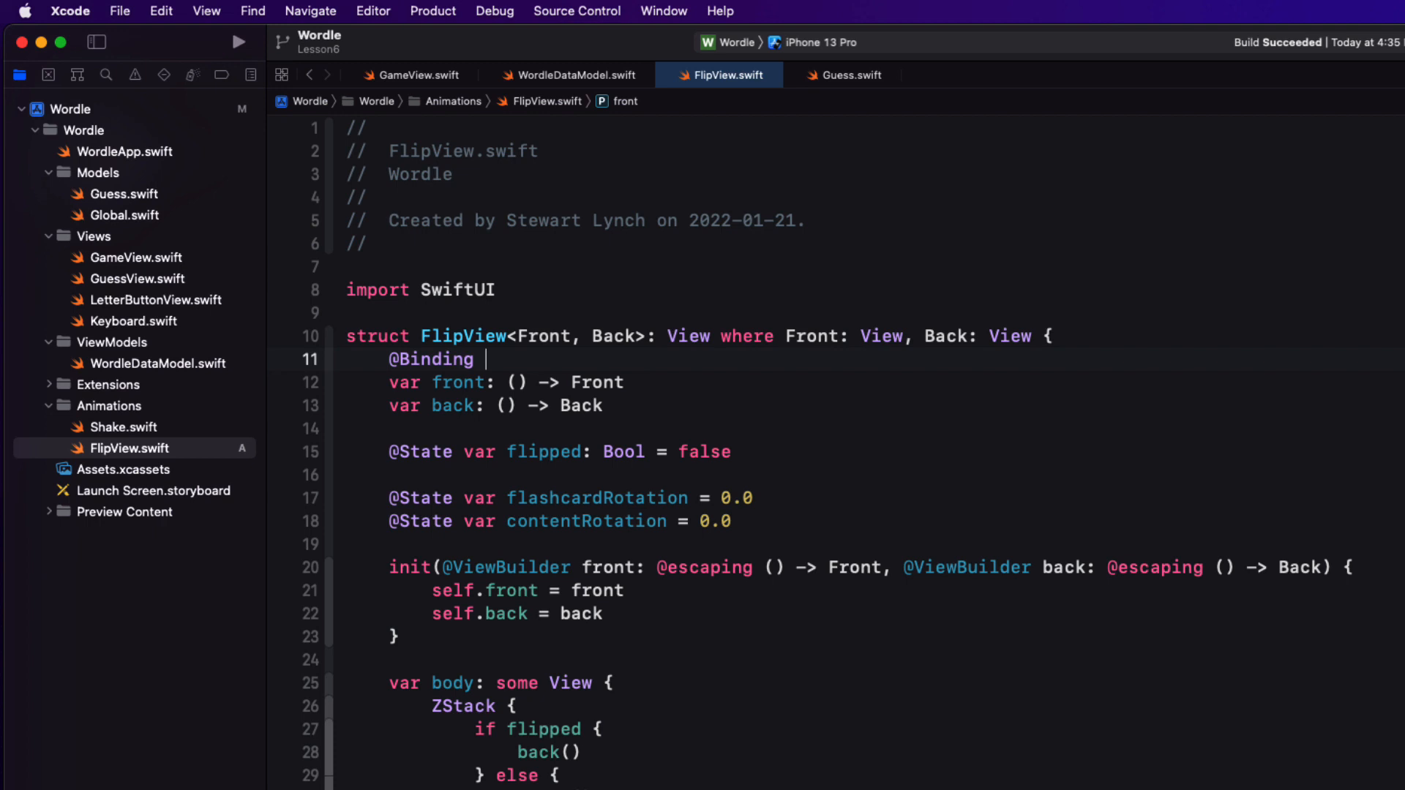
pyautogui.write('var isF')
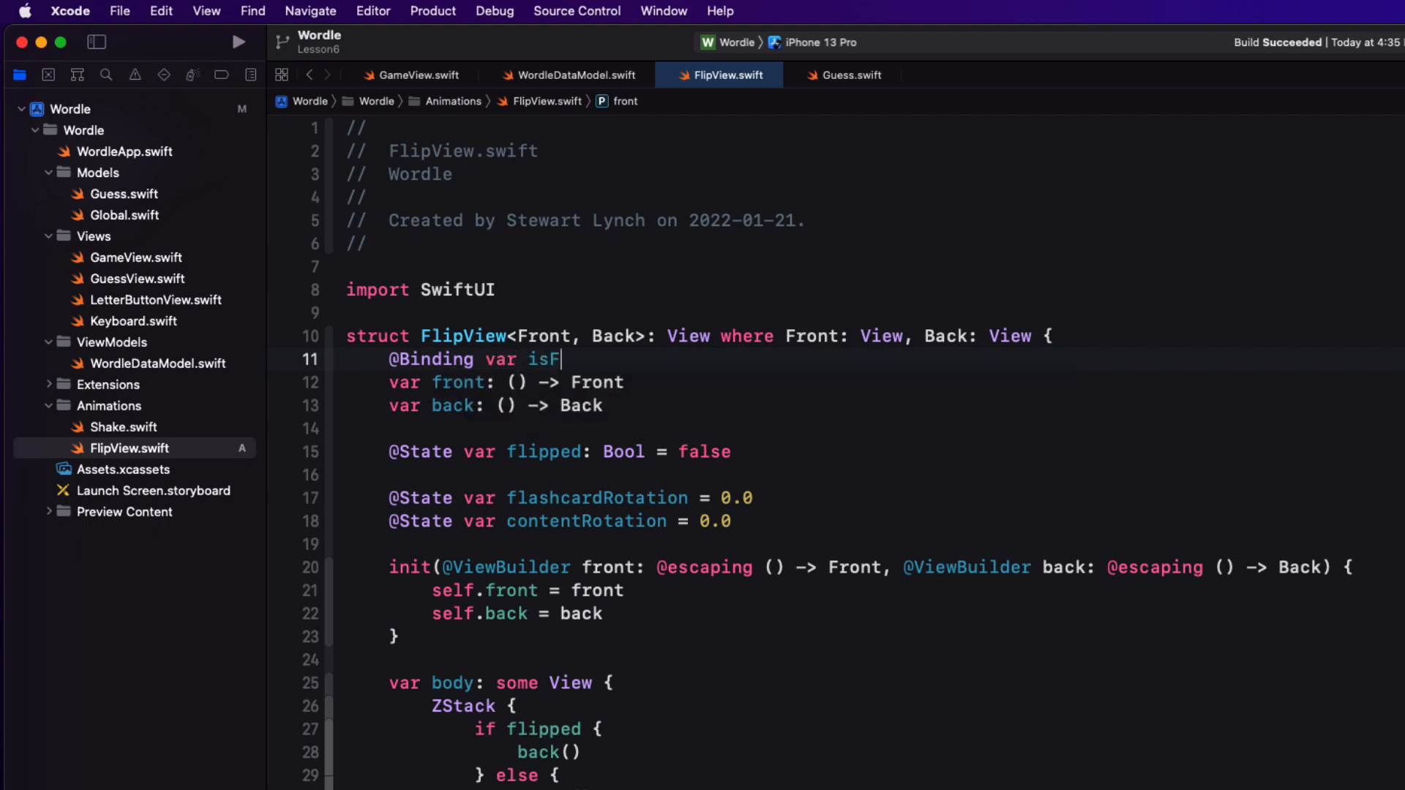
pyautogui.write('lipped')
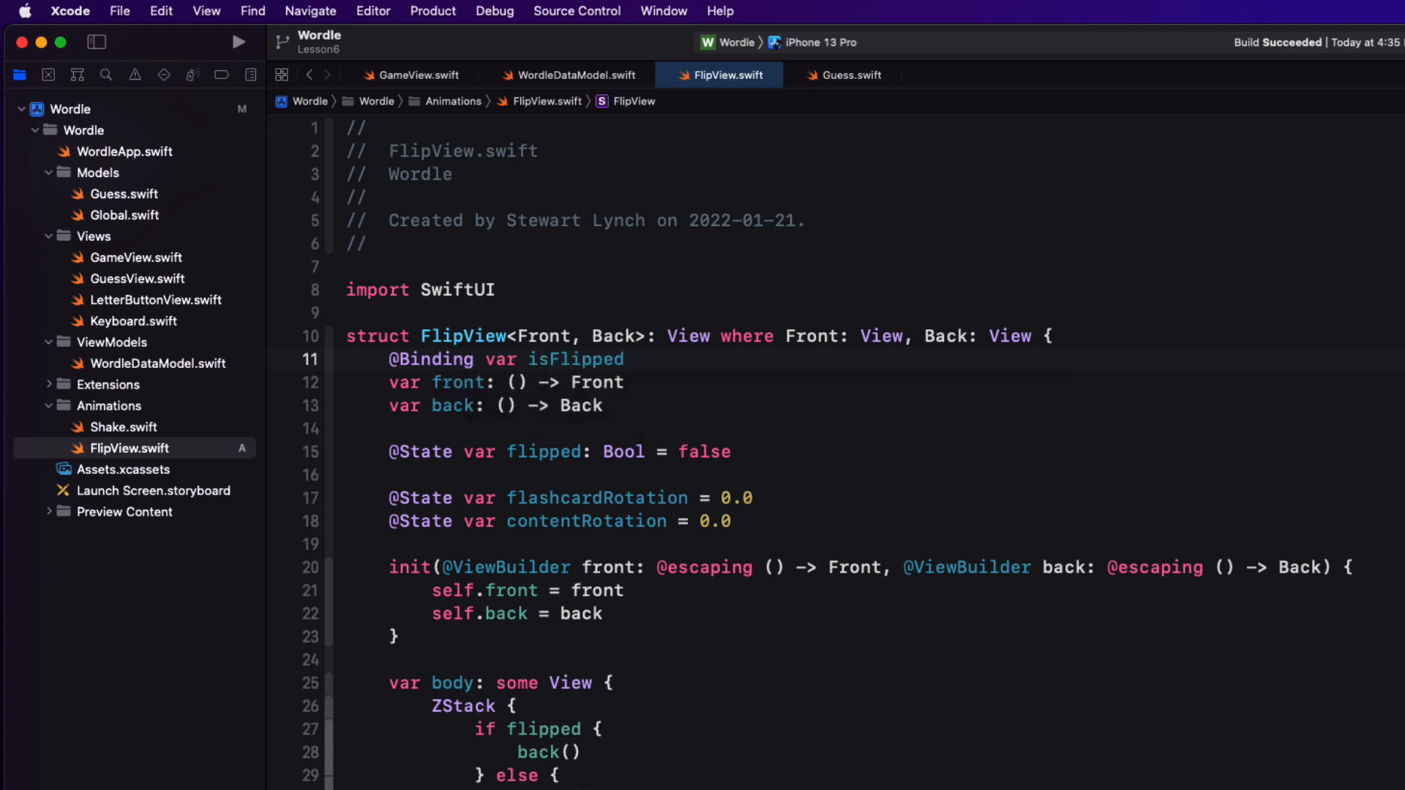
pyautogui.write(': Bool')
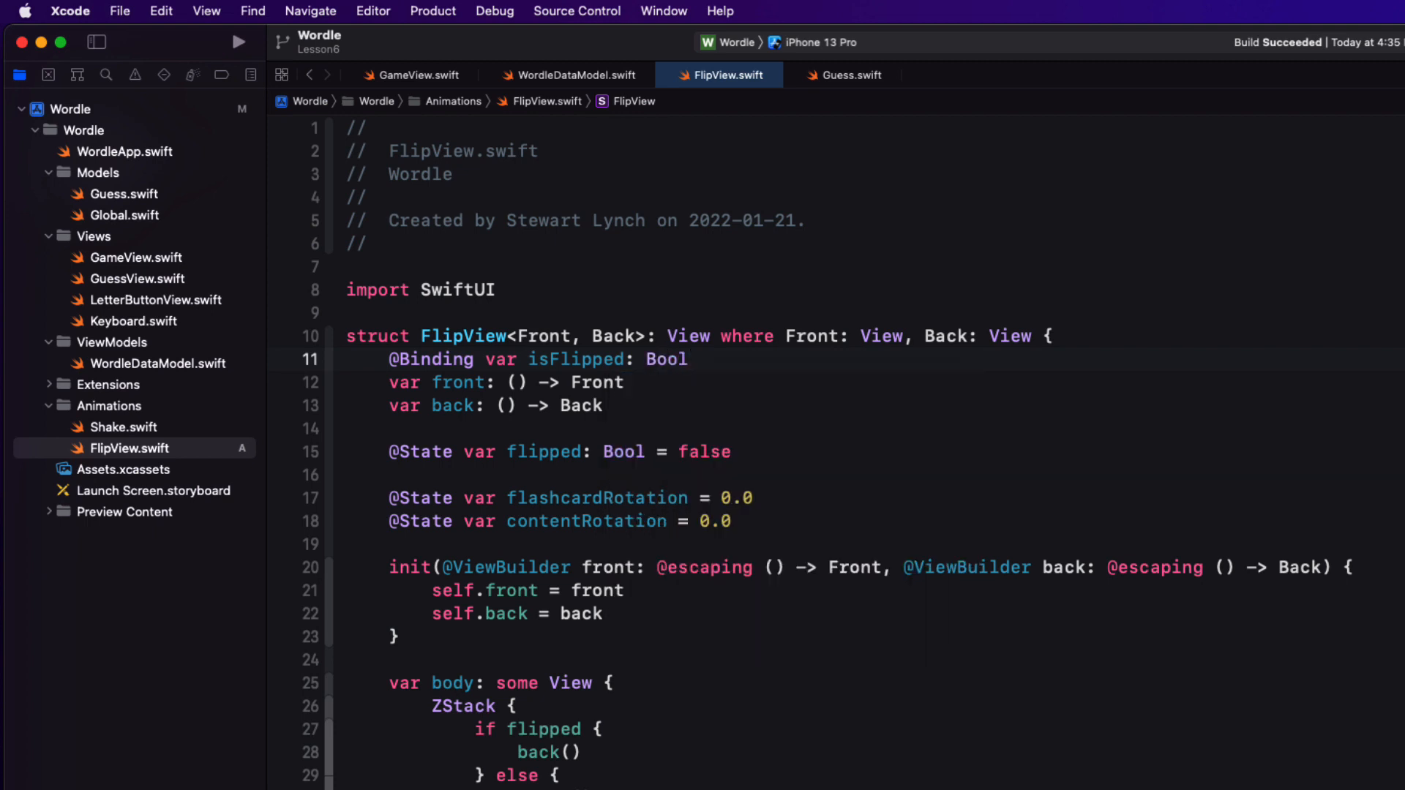
# Add an isFlipped initializer parameter and assign it with self._isFlipped = isFlipped
pyautogui.click(687, 360)
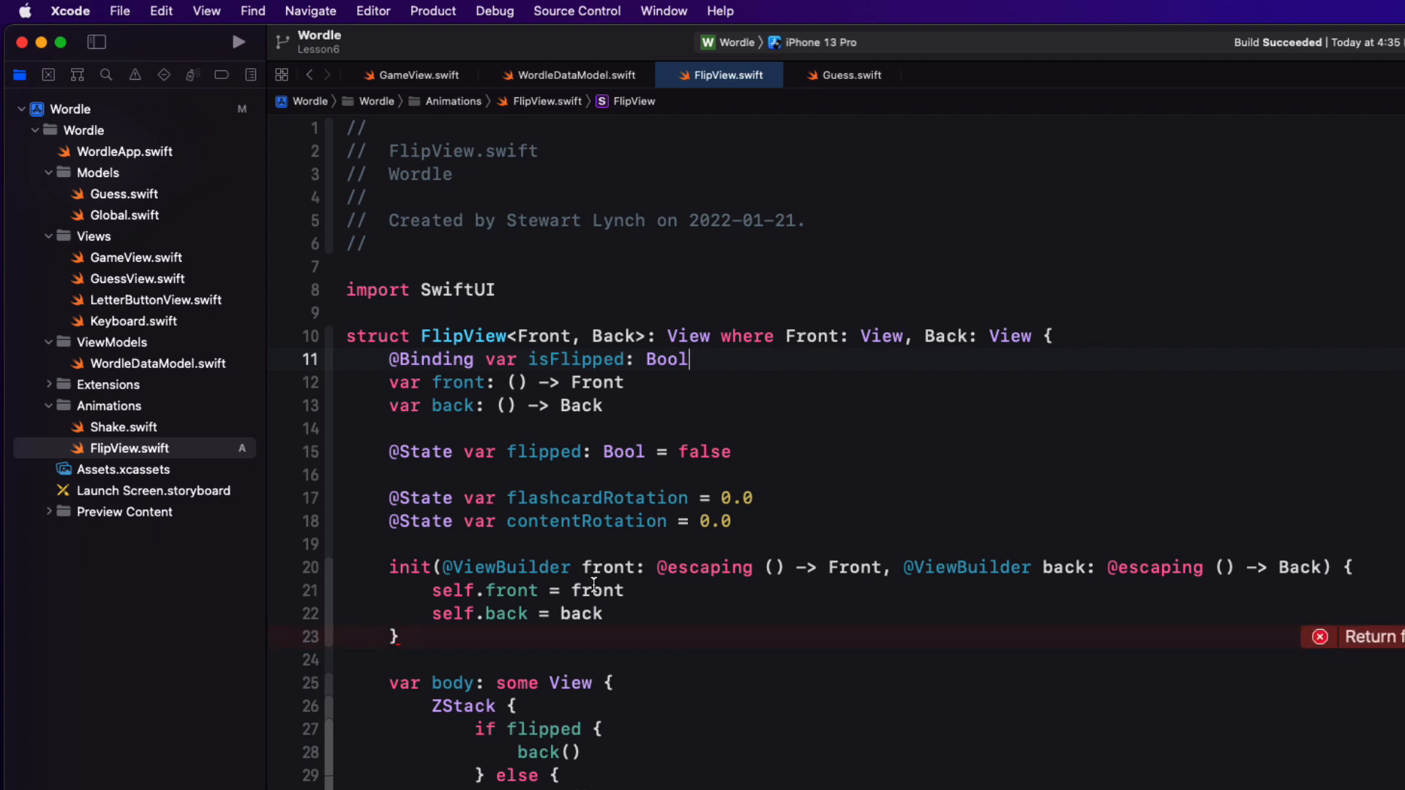
pyautogui.click(511, 567)
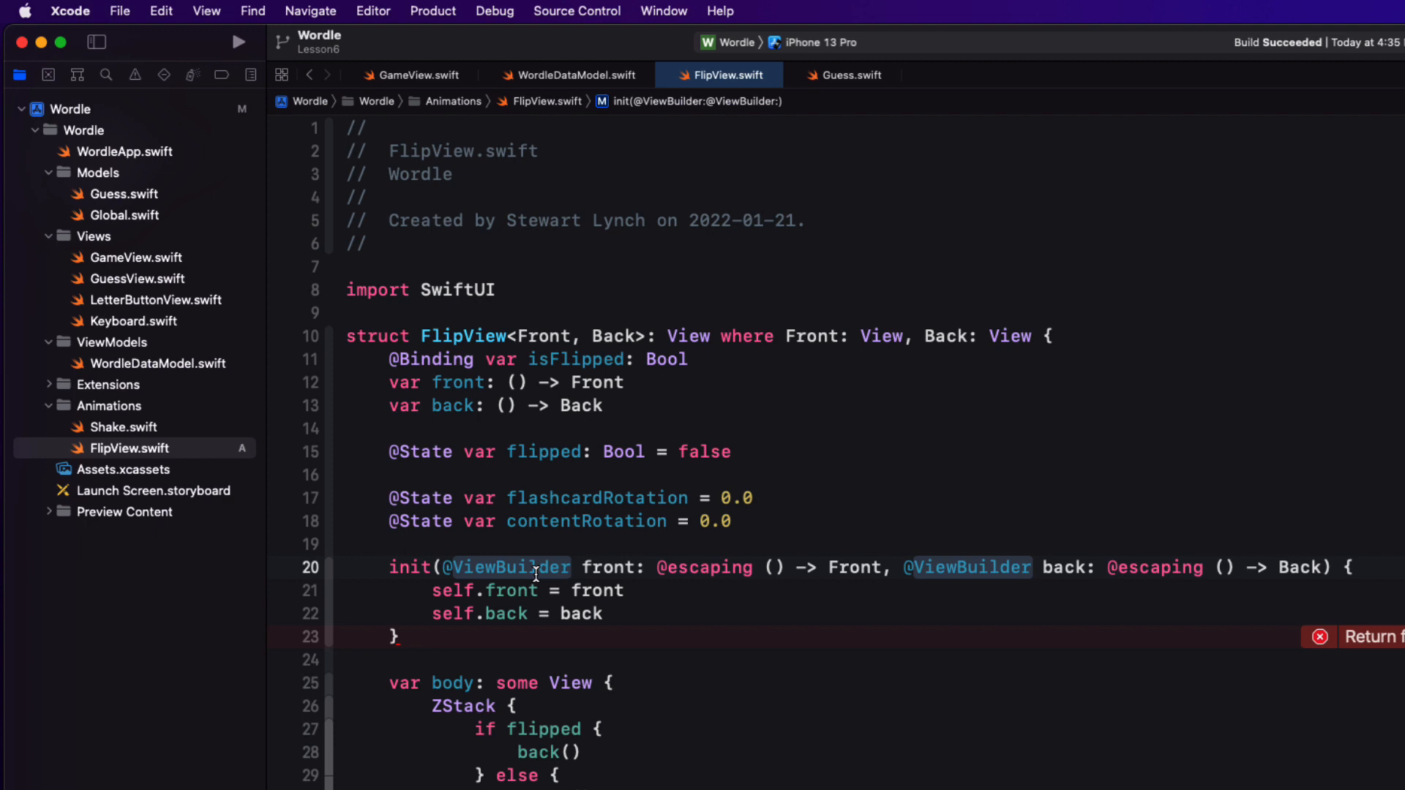
pyautogui.write('isFlipped: Binding<Bool>,')
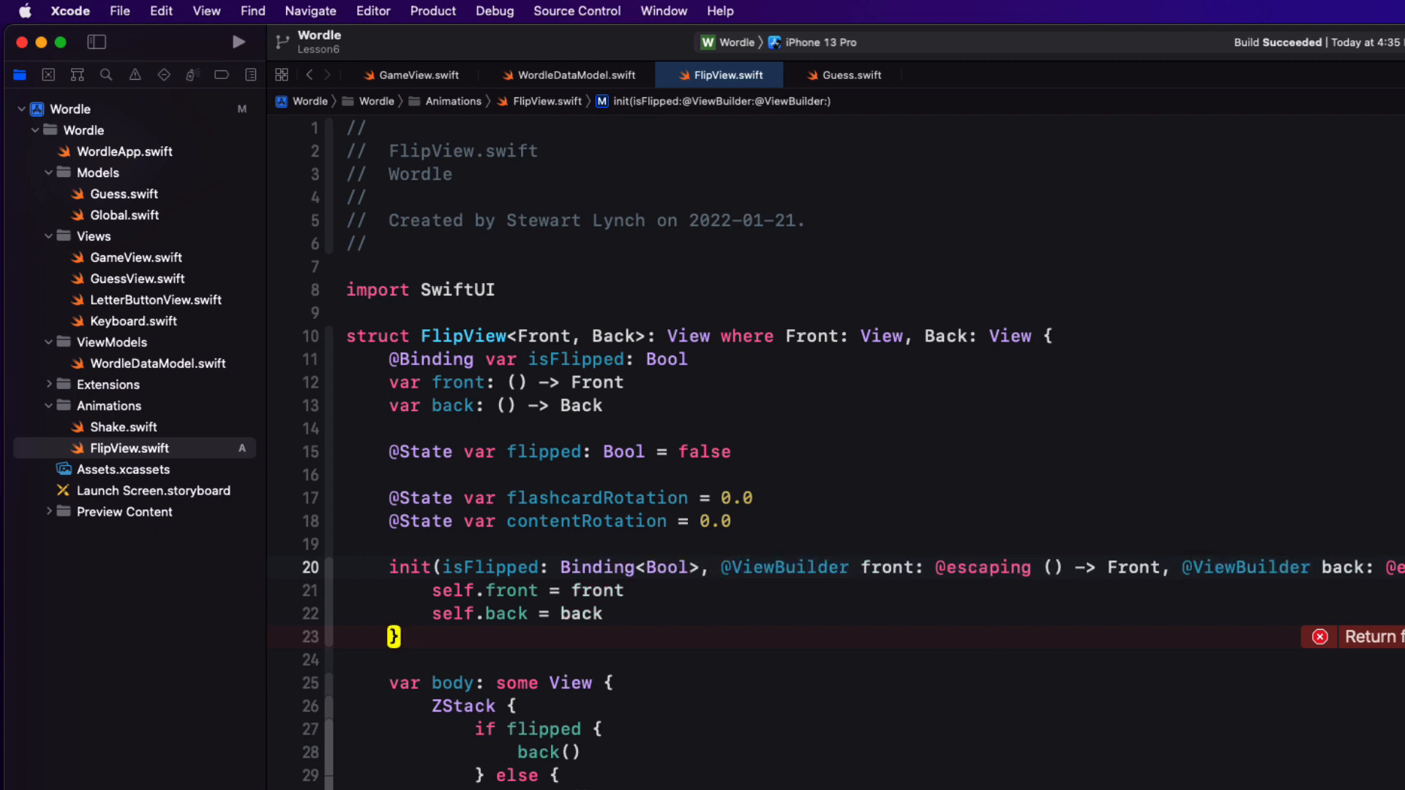
pyautogui.write('self')
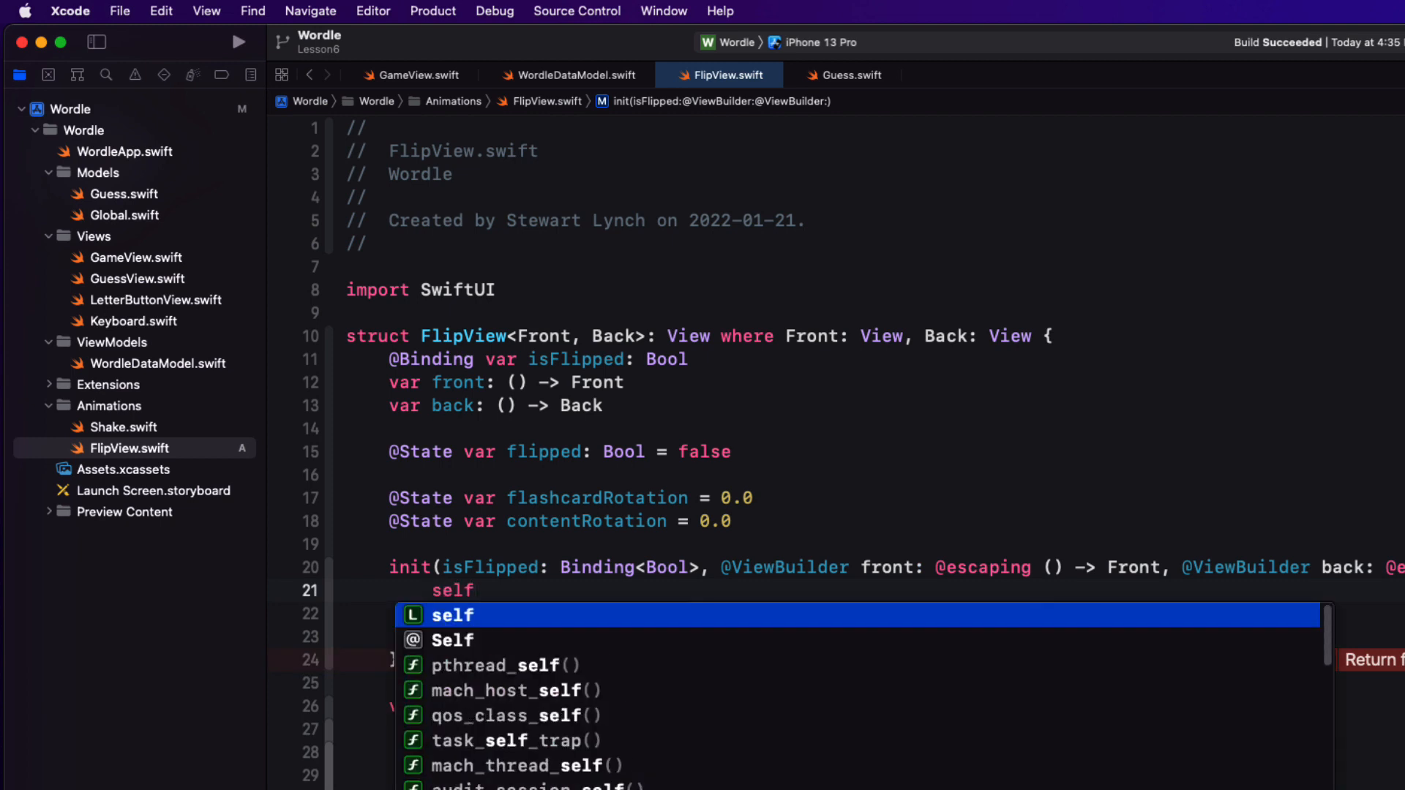
pyautogui.write('._isFlipped')
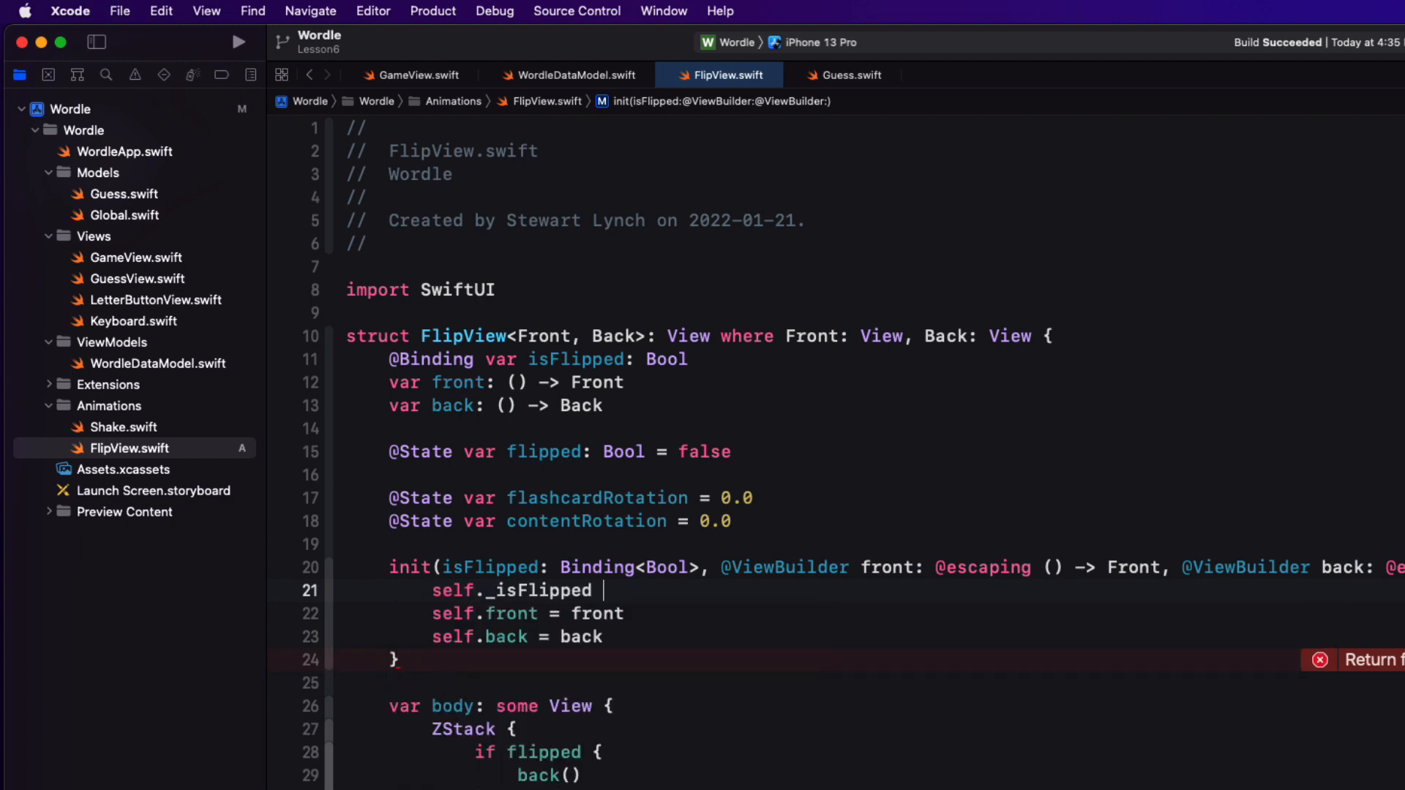
pyautogui.write('= isFlipped')
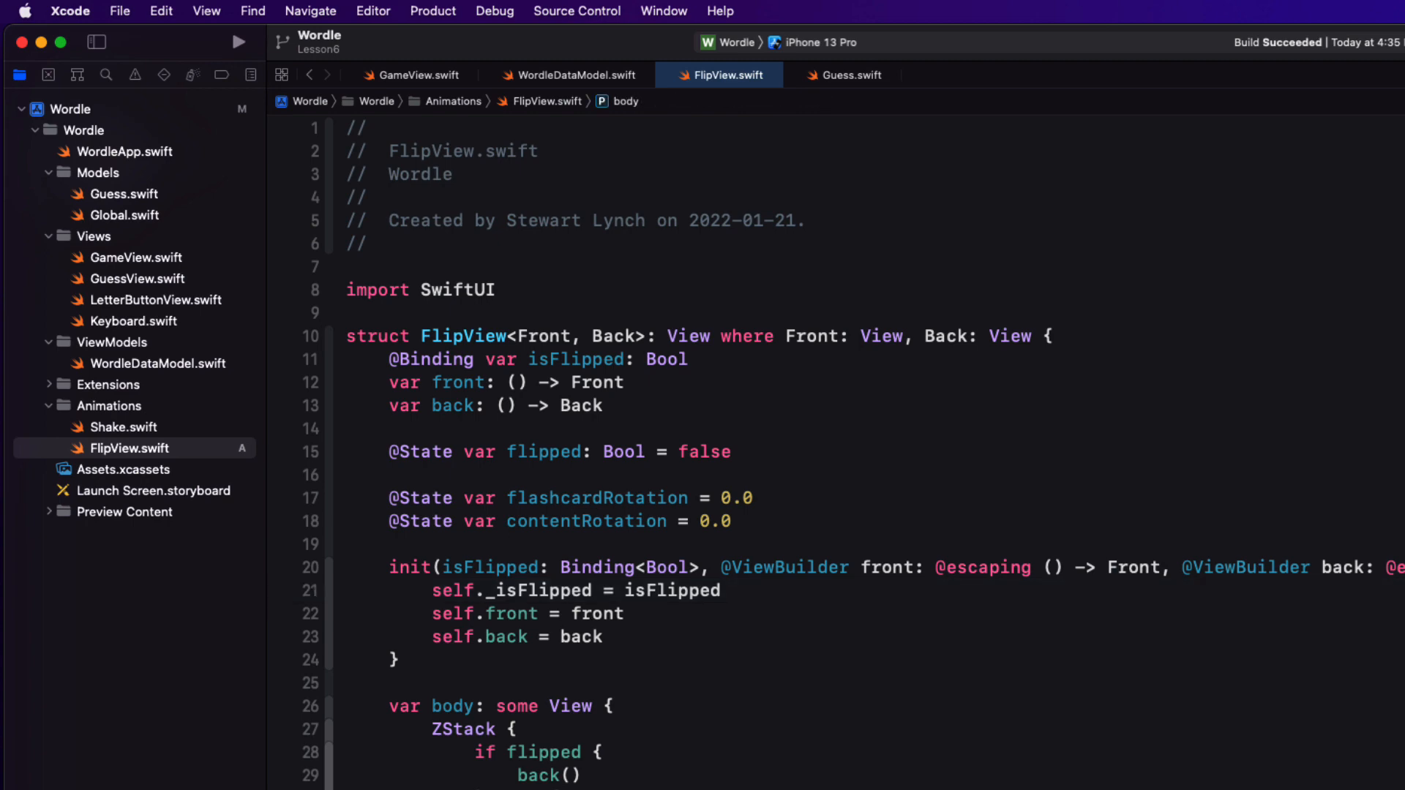
# Replace onTapGesture with .onChange(of: isFlipped) and delete padding, frame, background and overlay modifiers
pyautogui.scroll(-3)
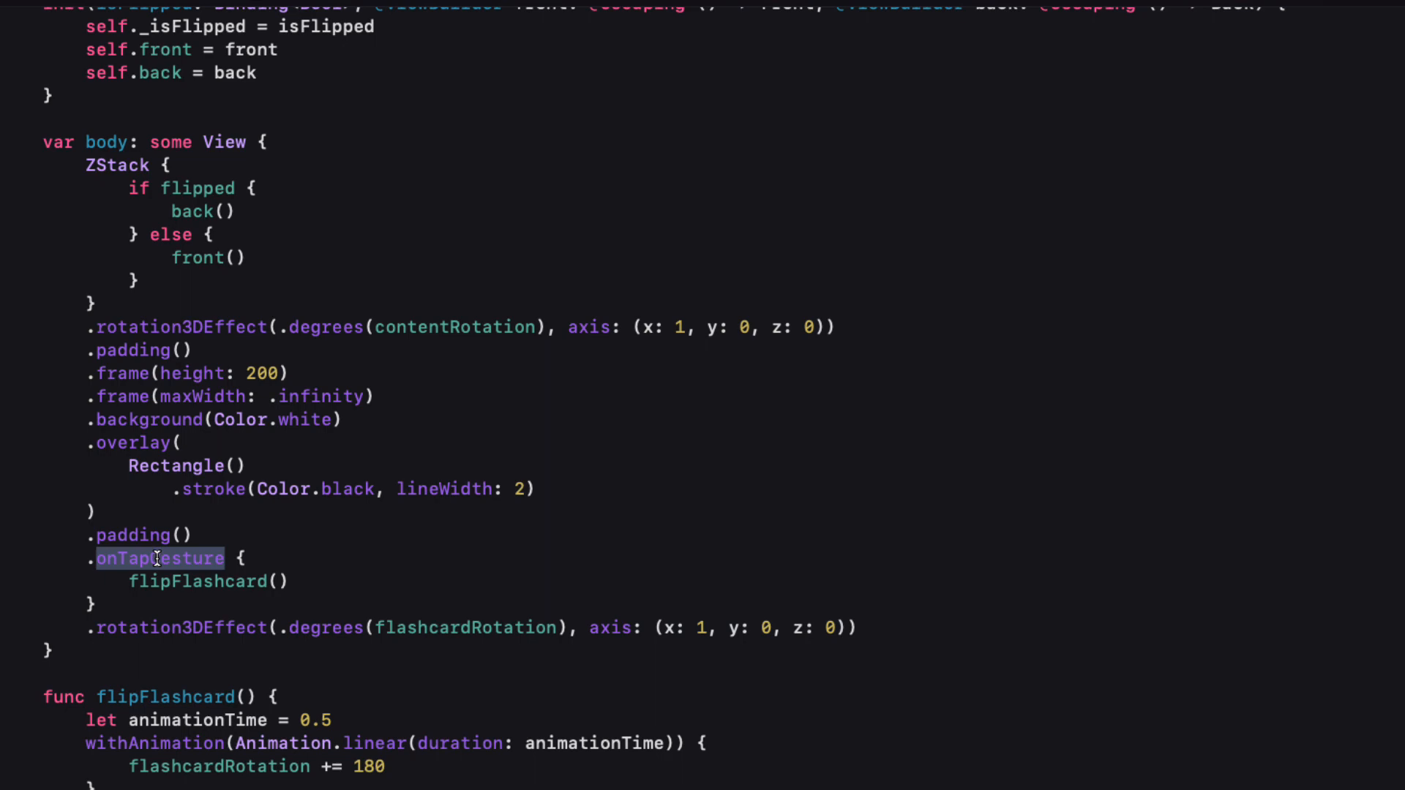
pyautogui.write('onChange(of: ) {')
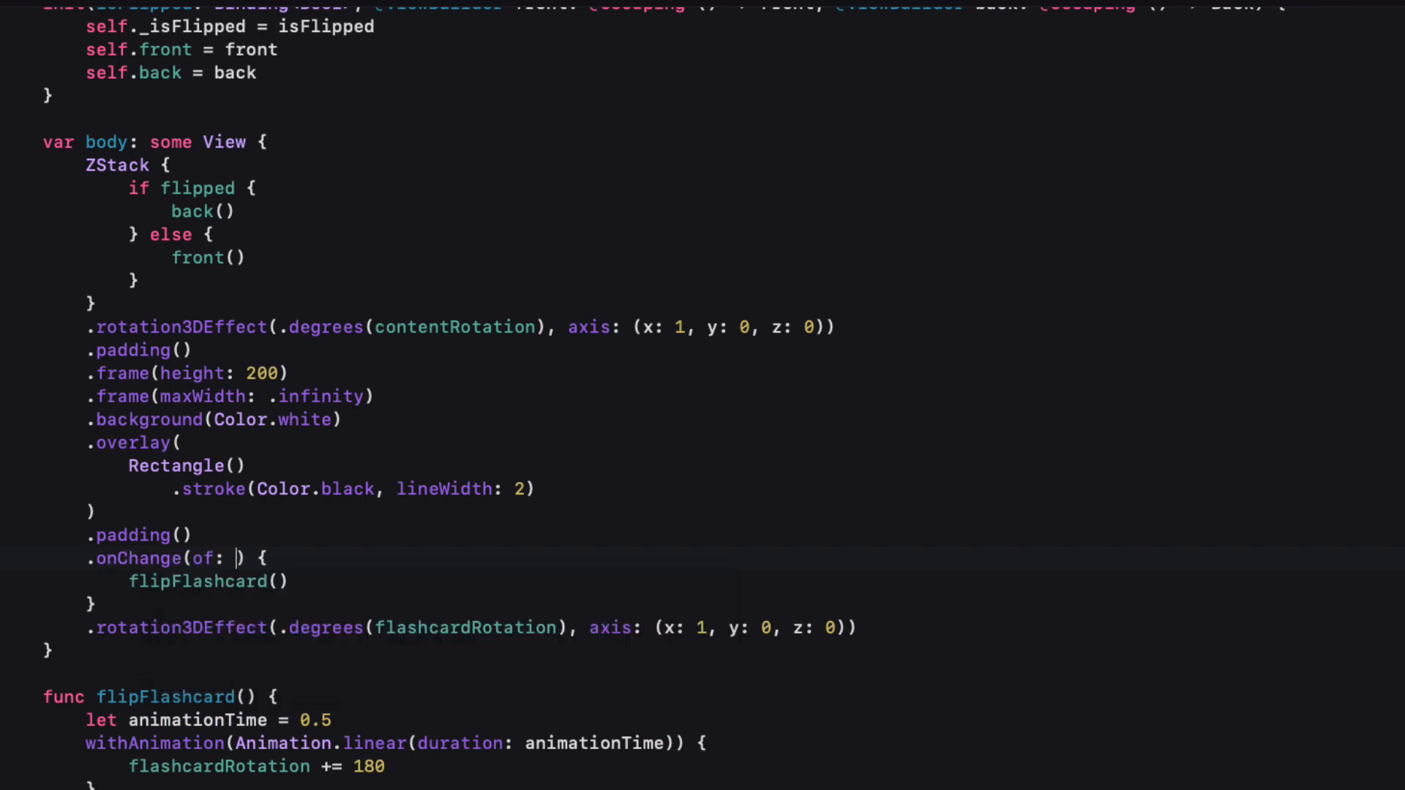
pyautogui.write('isFlipped')
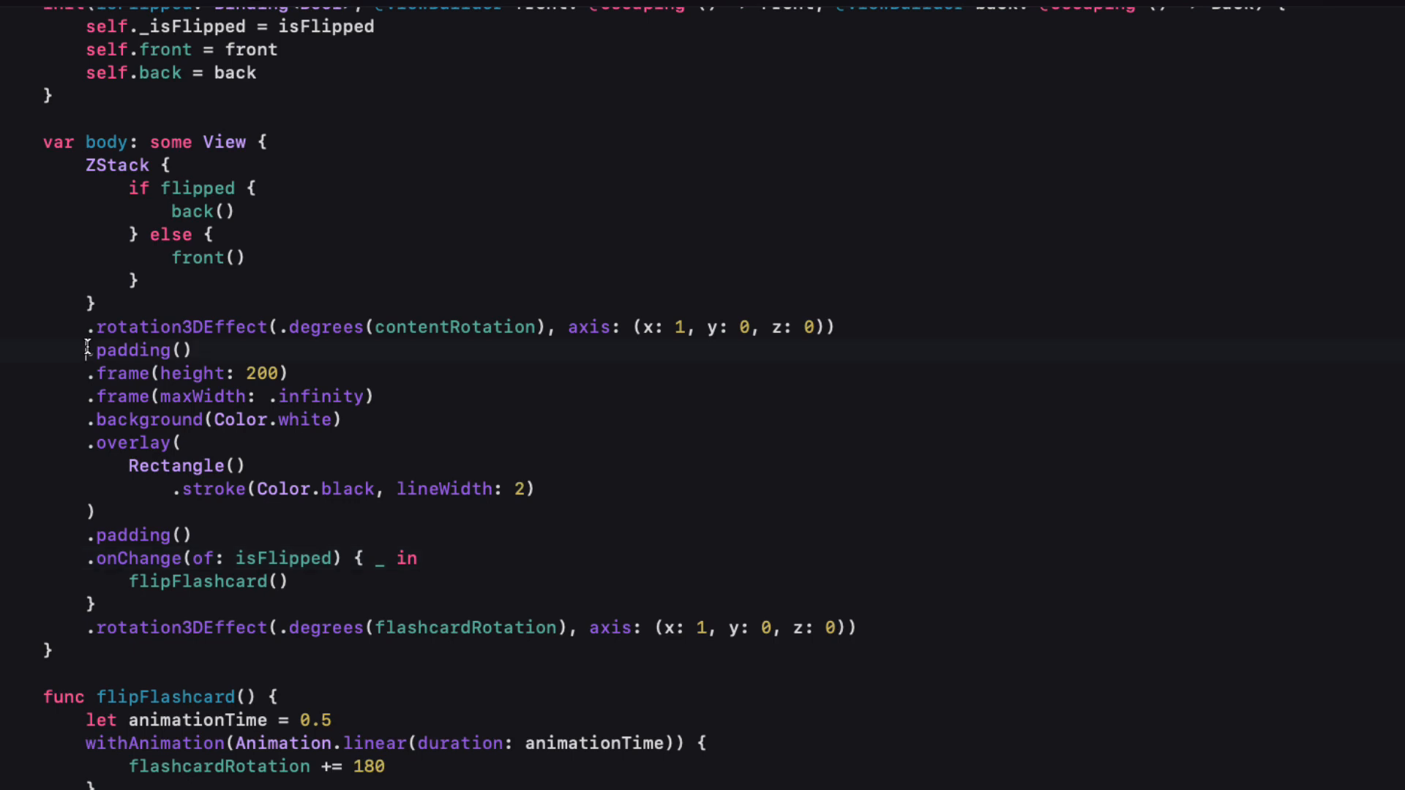
pyautogui.moveTo(86, 349); pyautogui.dragTo(220, 465)
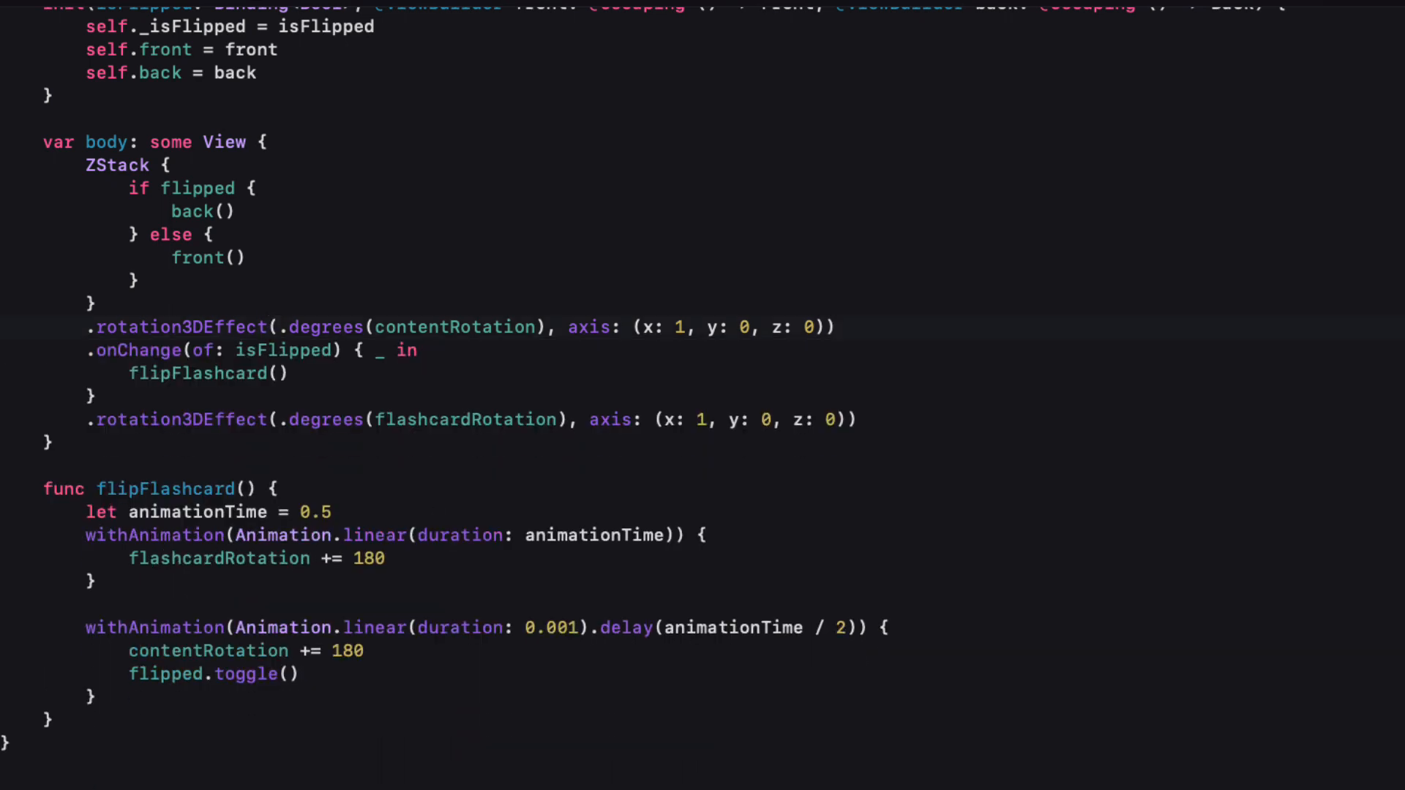
pyautogui.scroll(3)
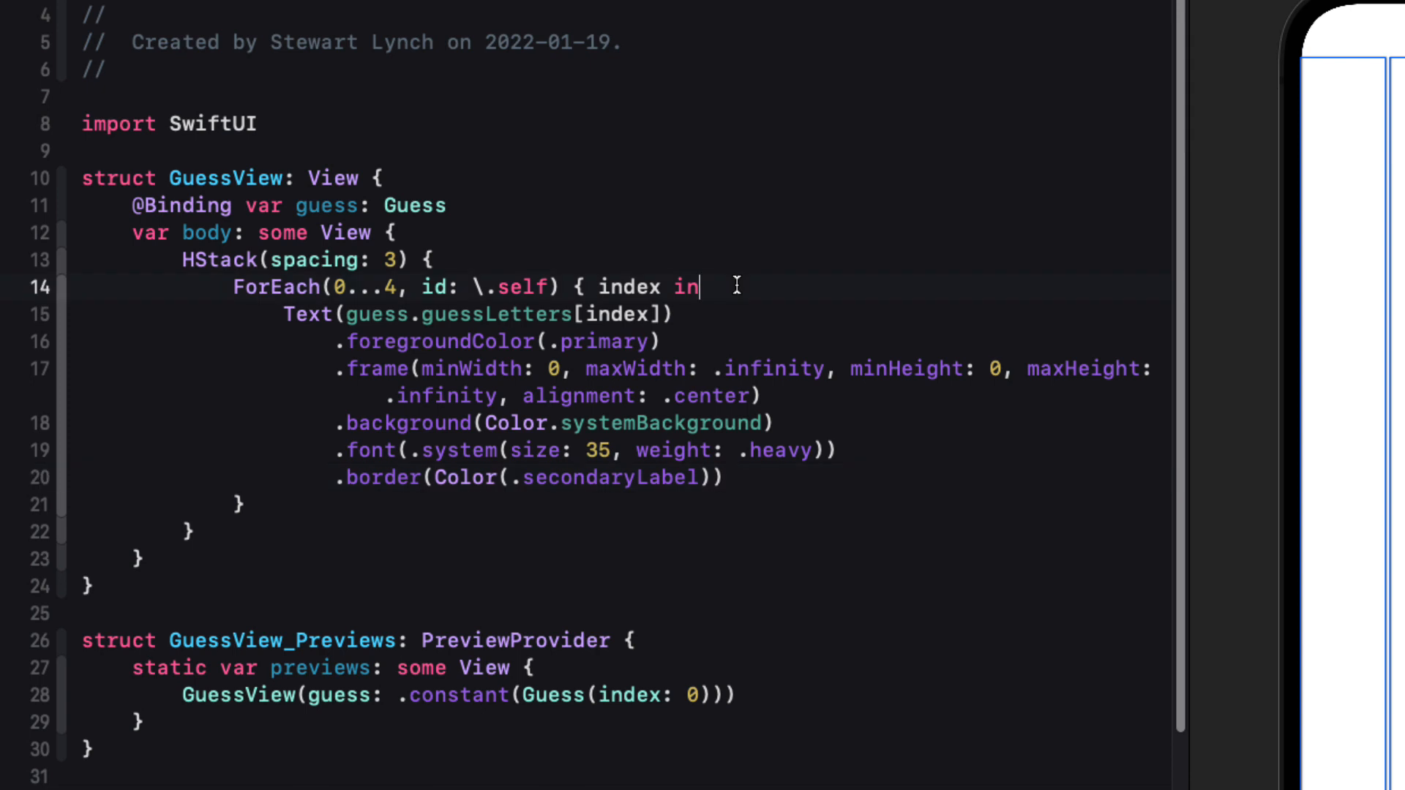
# Wrap the letter Text in FlipView(isFlipped: $guess.cardFlipped[index]) with front and back sides
pyautogui.write('Fli')
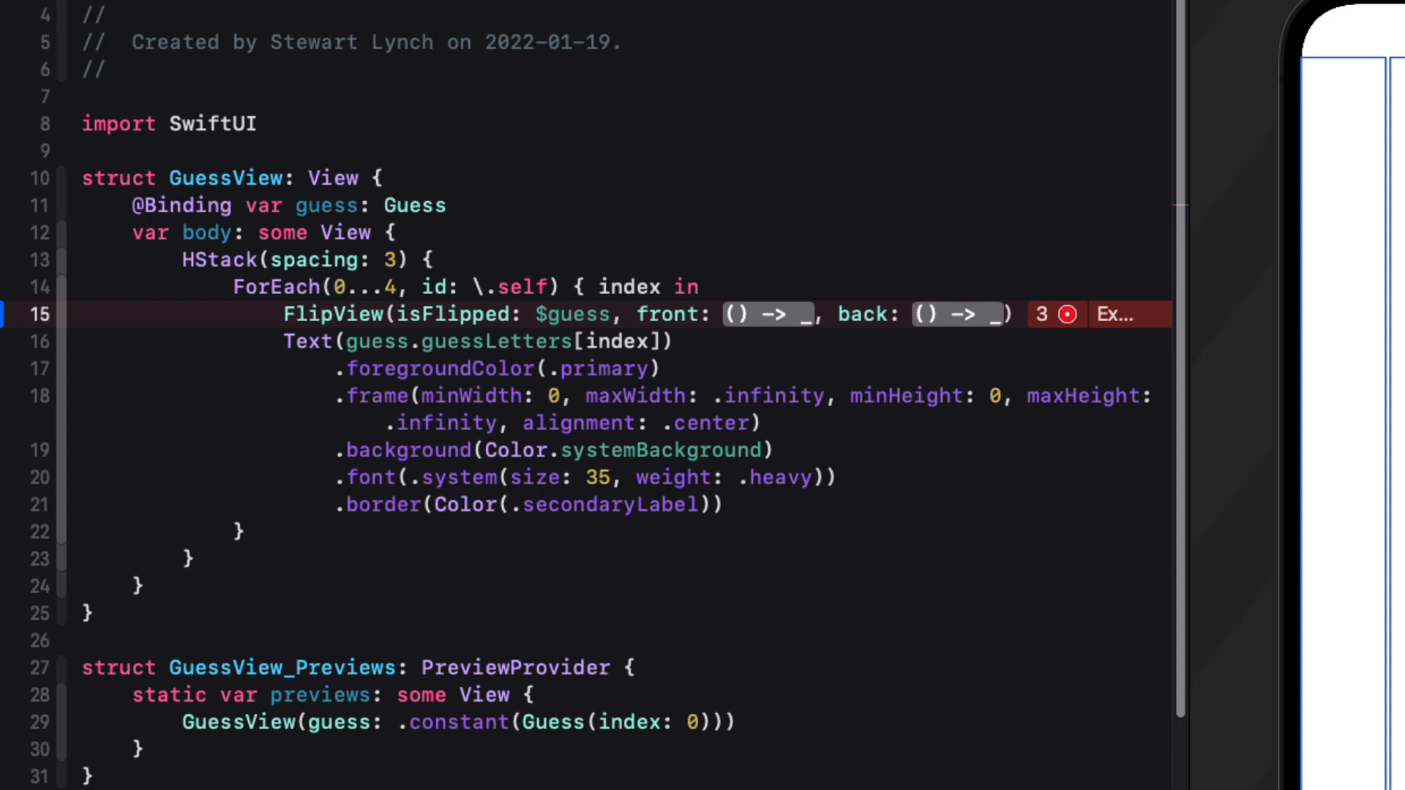
pyautogui.write('.cardFlipped')
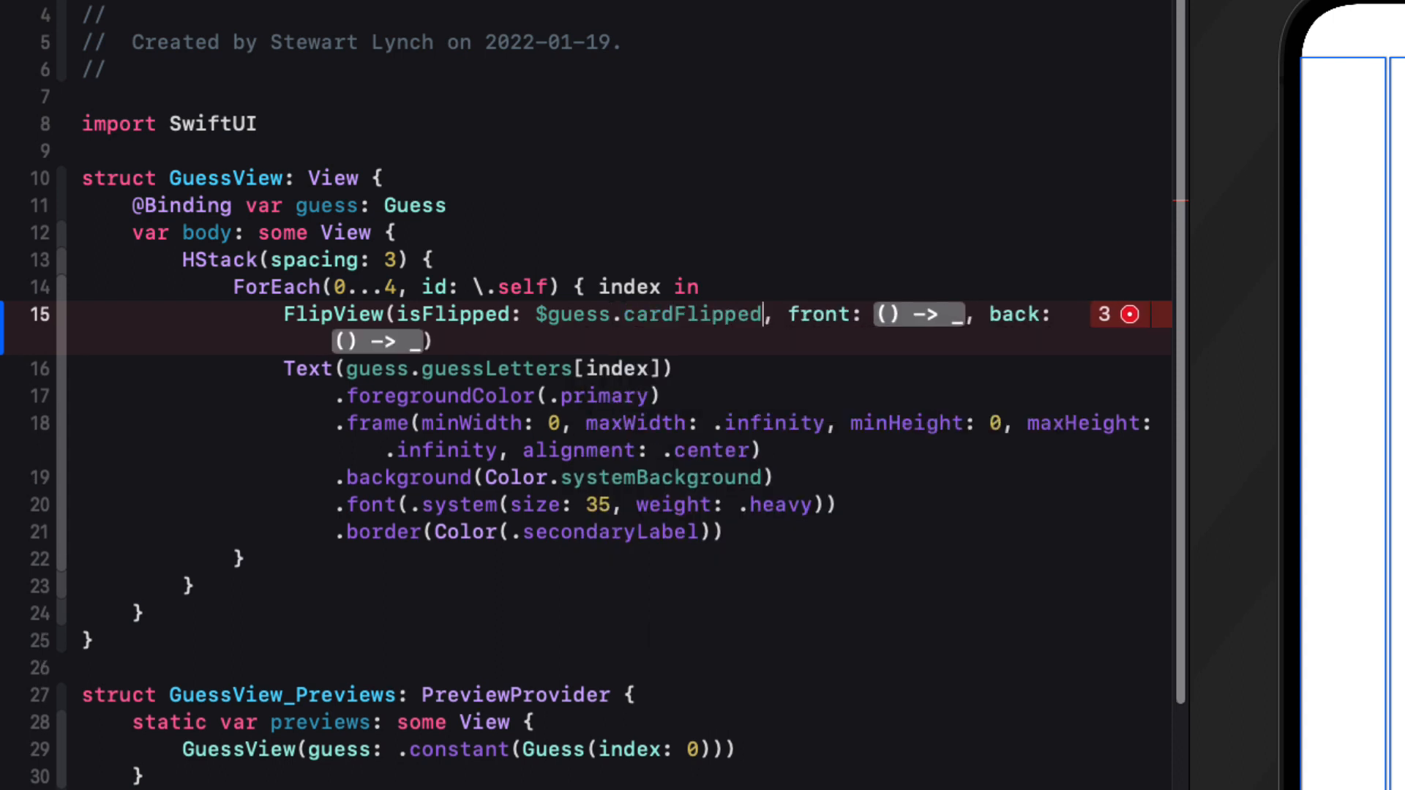
pyautogui.write('[index')
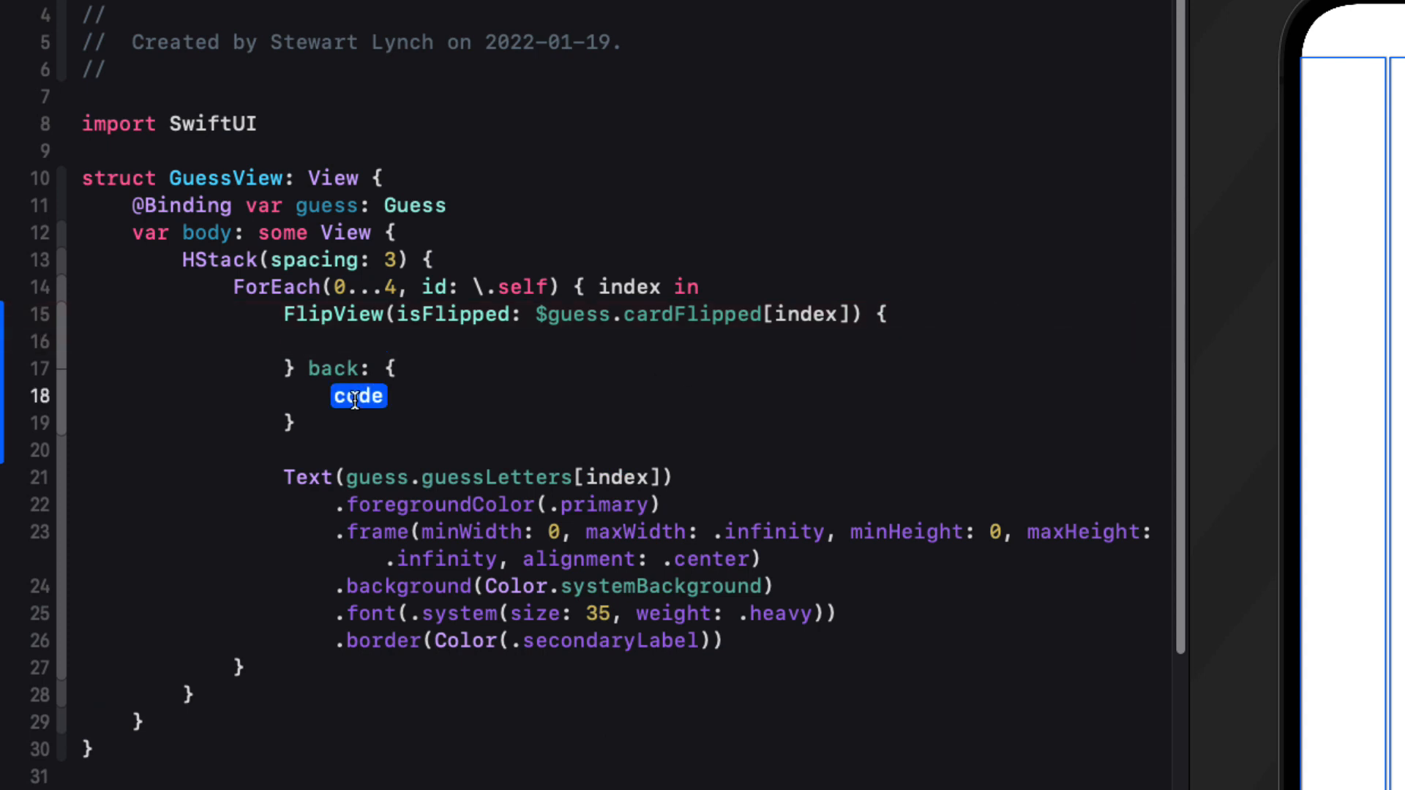
pyautogui.press('delete')
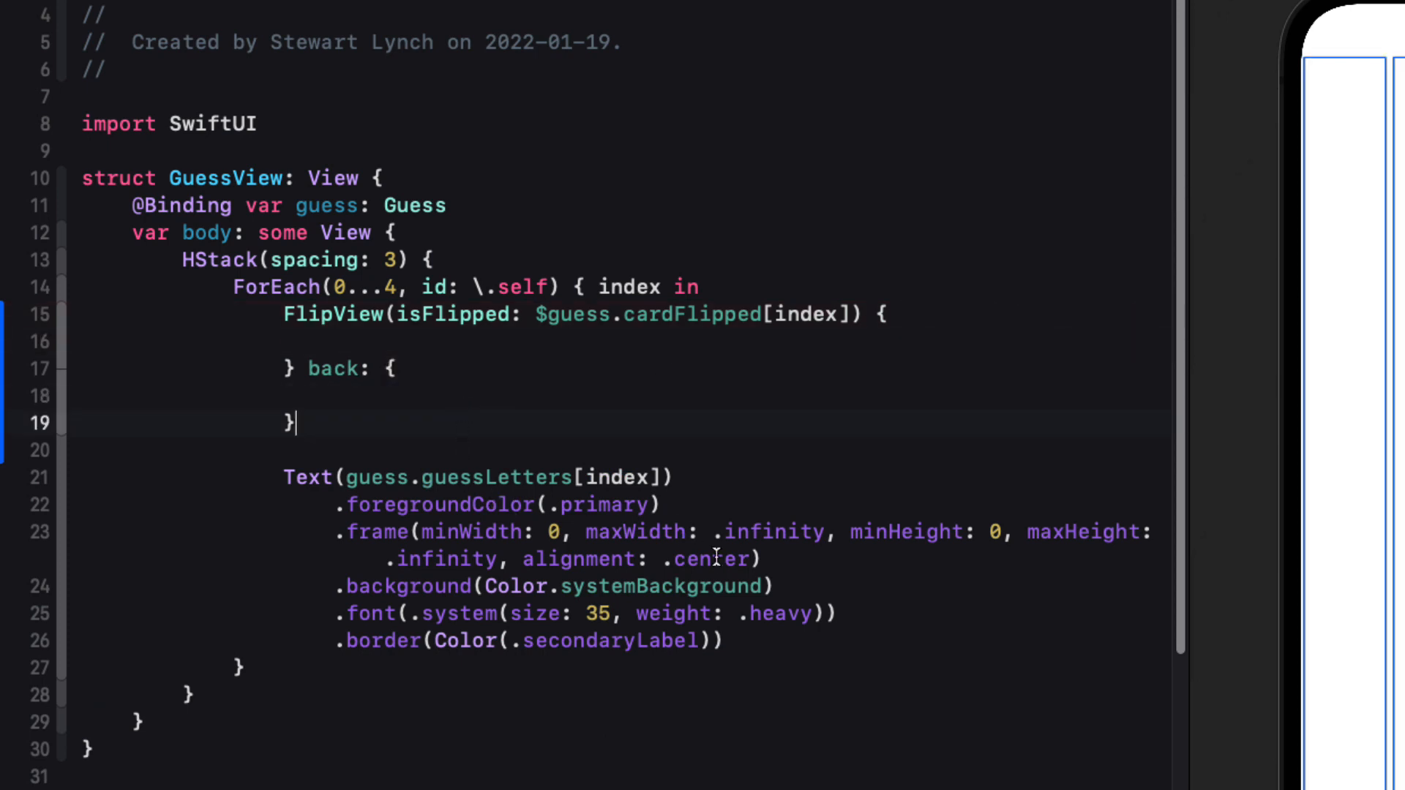
pyautogui.moveTo(283, 476); pyautogui.dragTo(773, 587)
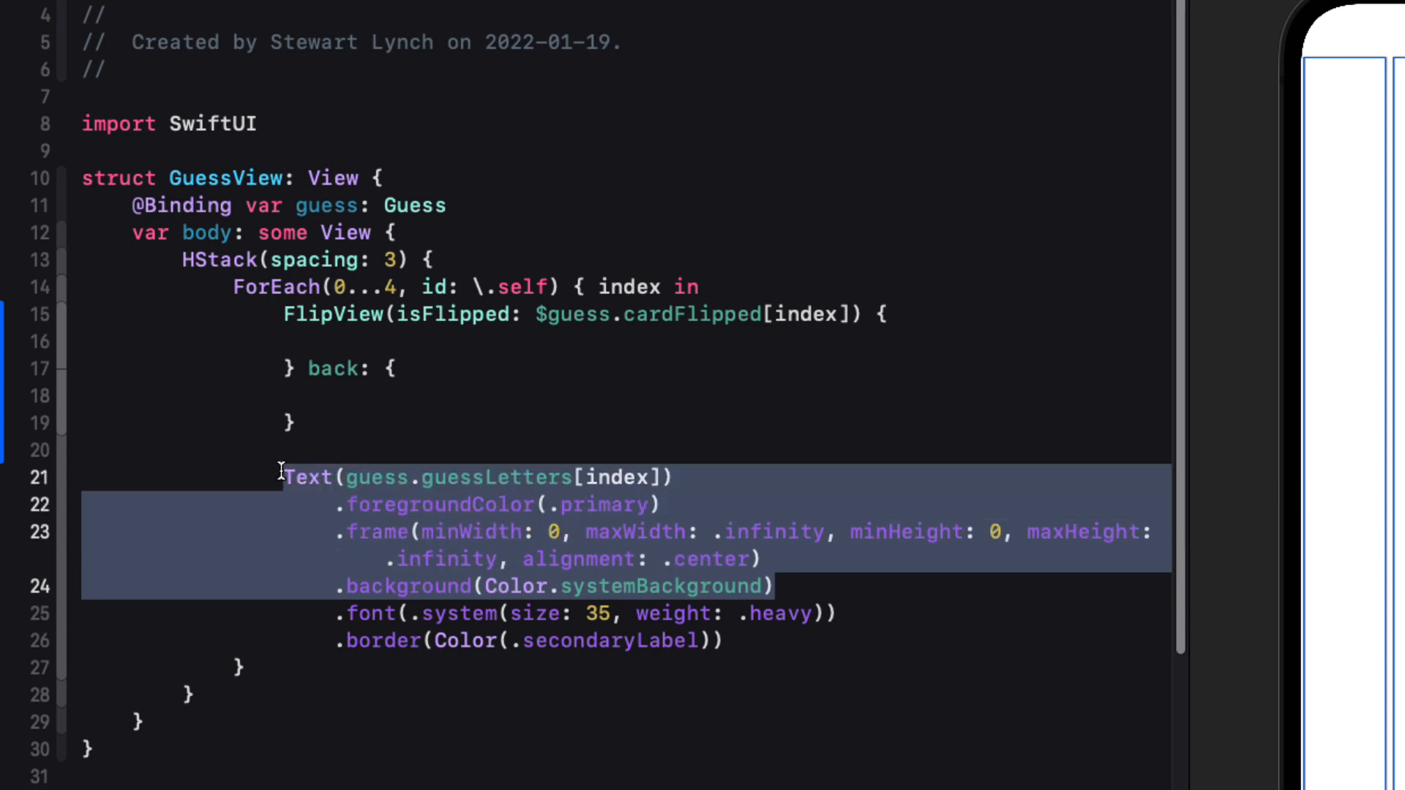
pyautogui.press('delete')
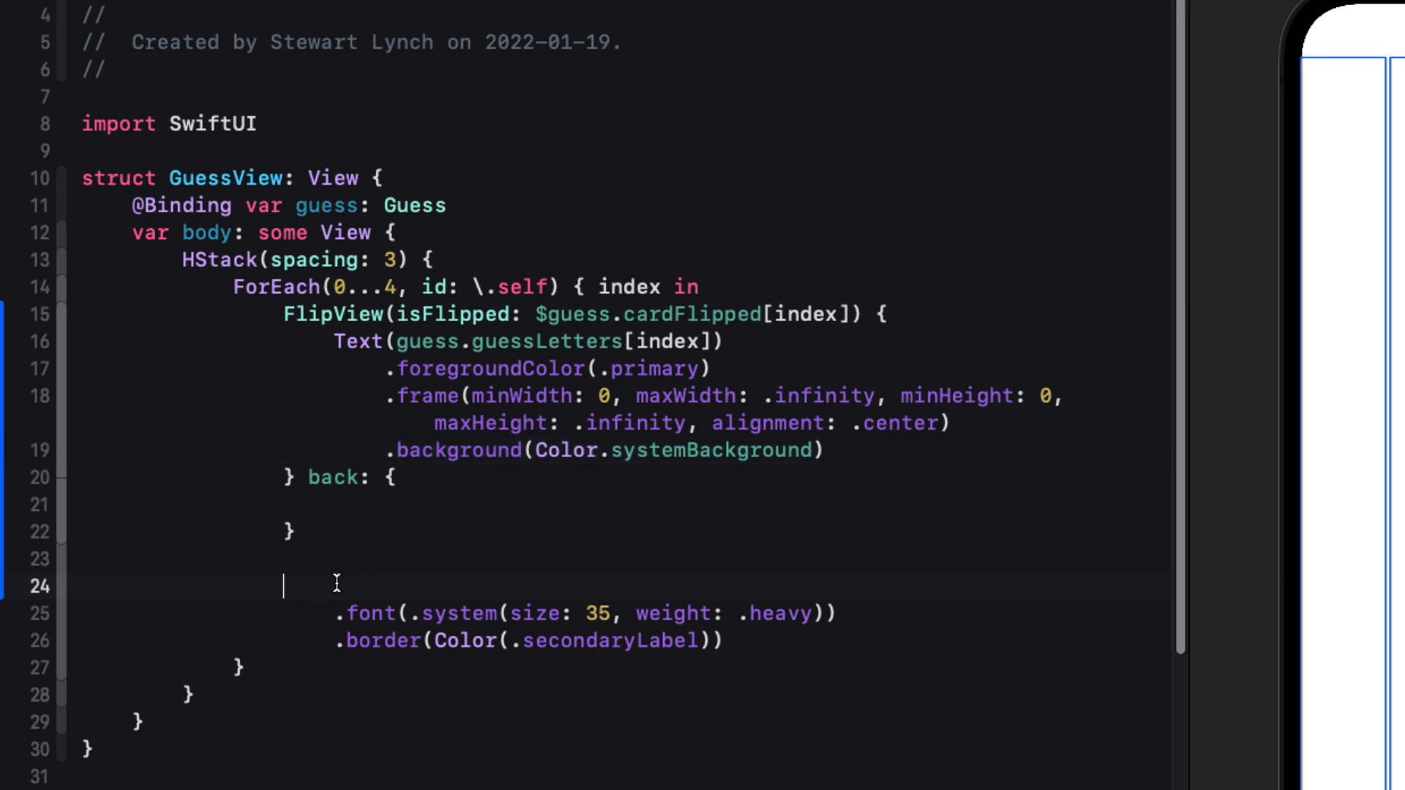
pyautogui.press('Backspace')
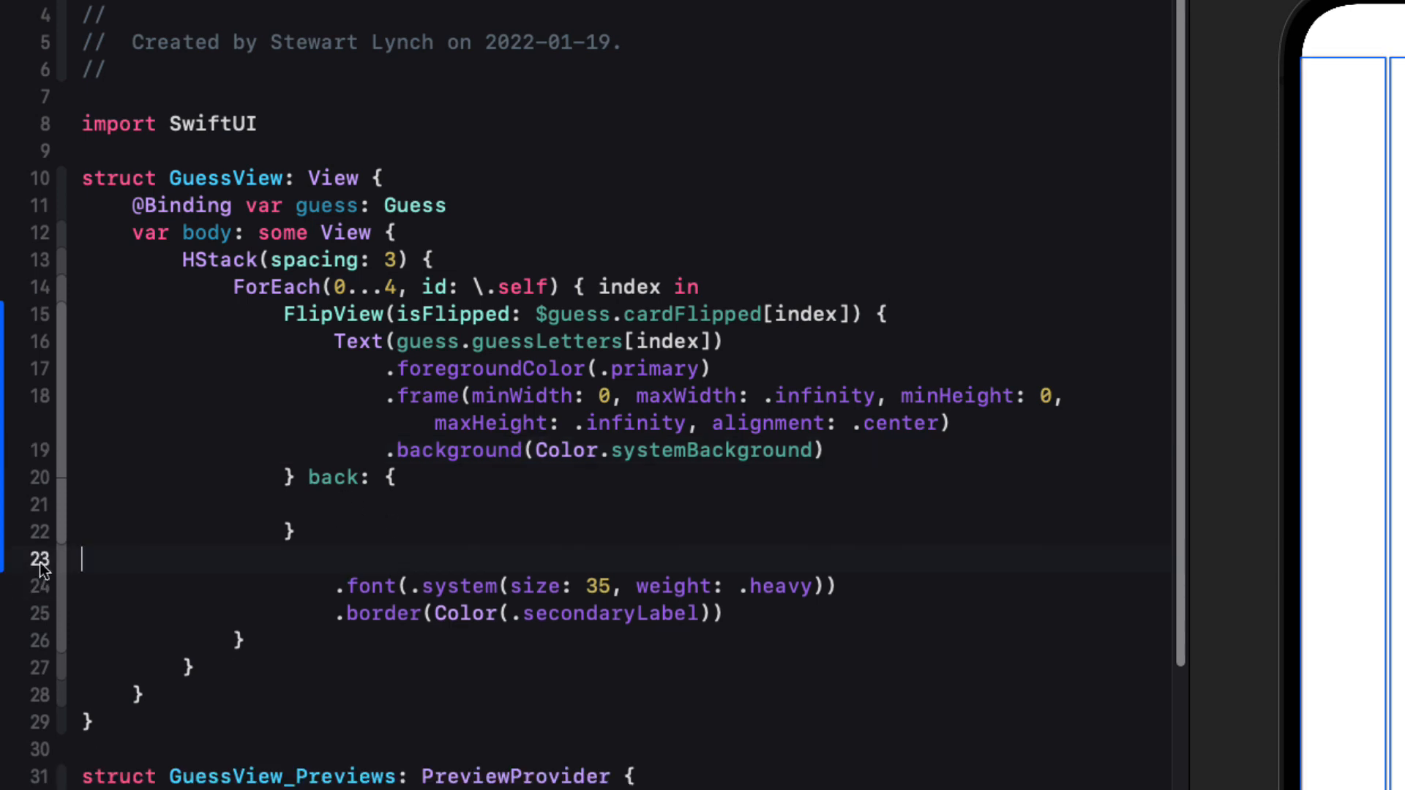
pyautogui.press('Backspace')
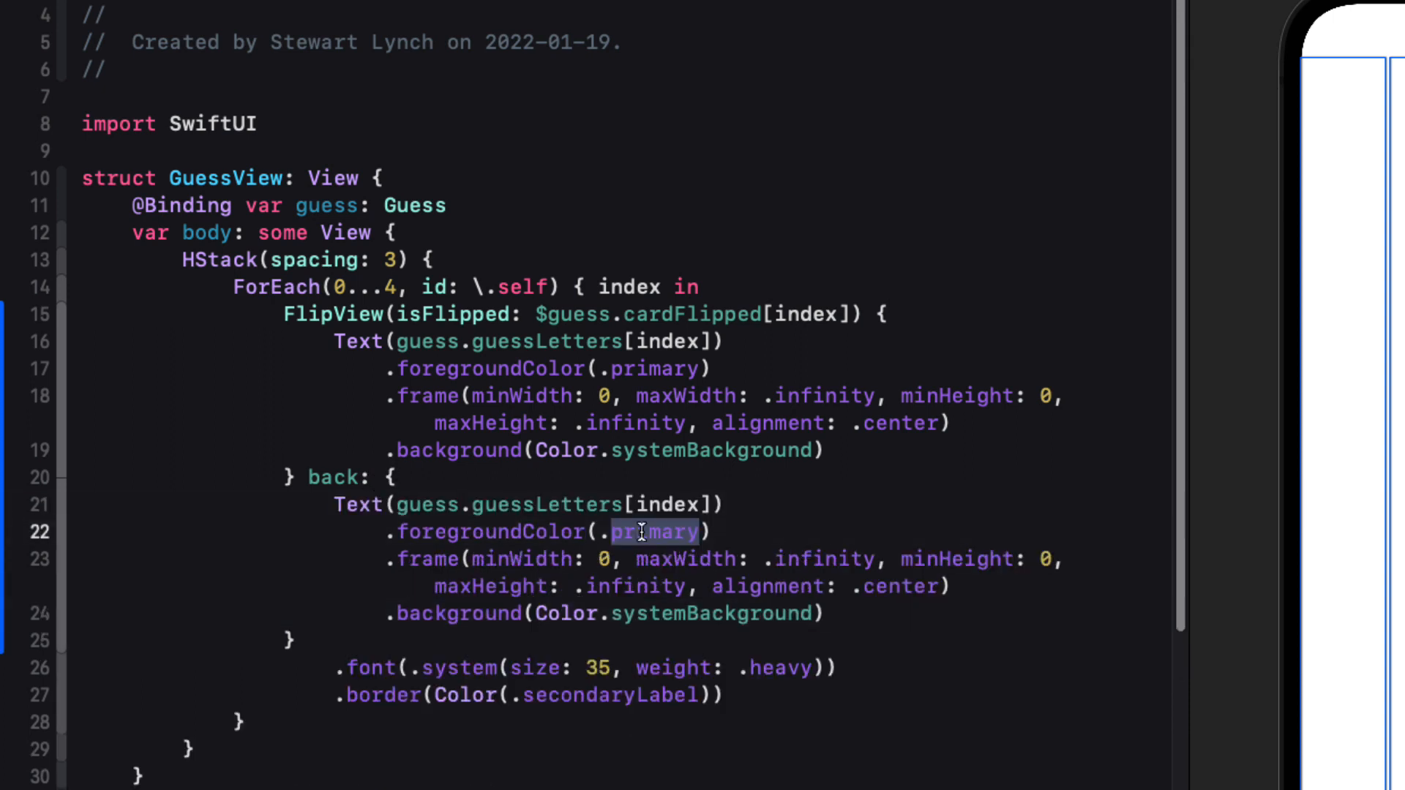
# Give the back side white text on a guess.bgColors[index] background
pyautogui.write('white')
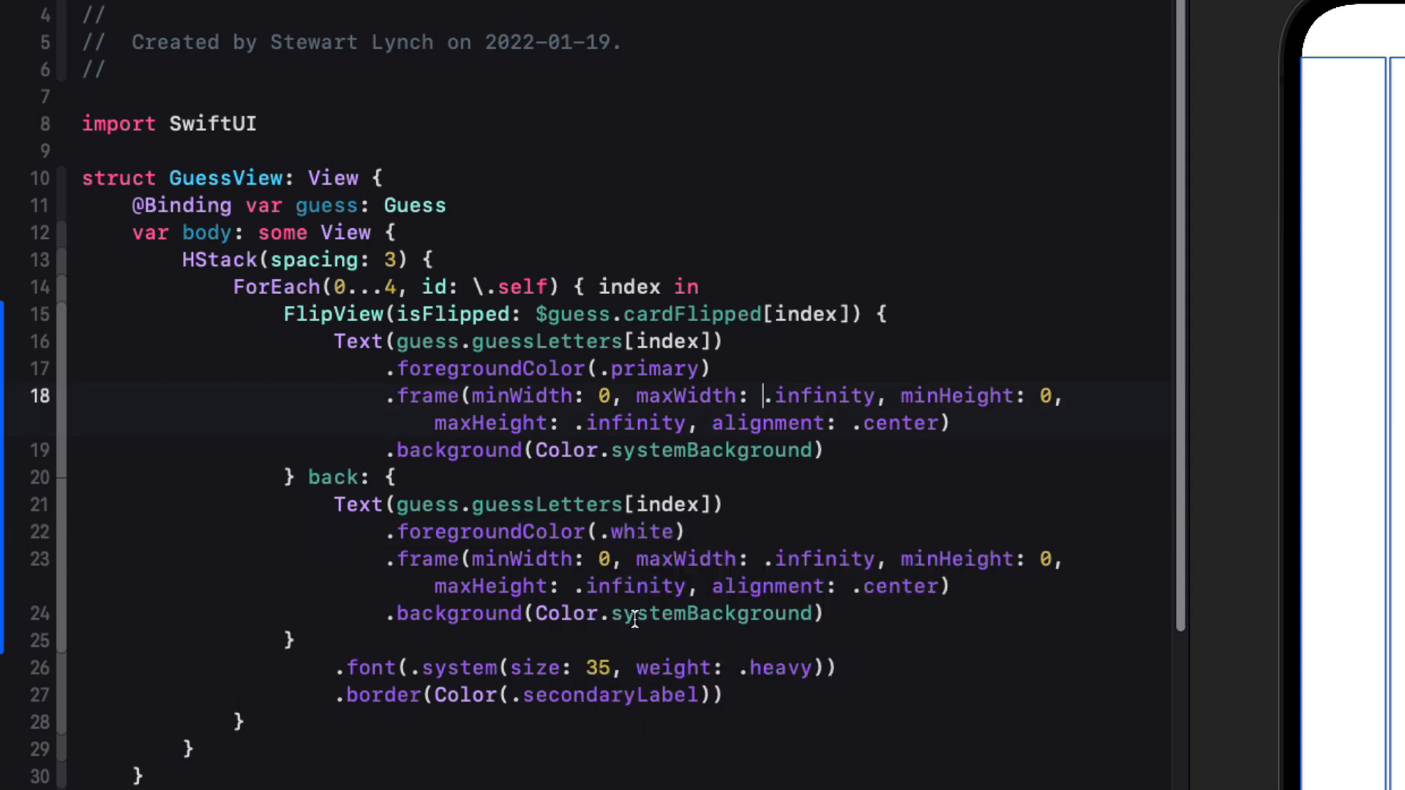
pyautogui.doubleClick(671, 614)
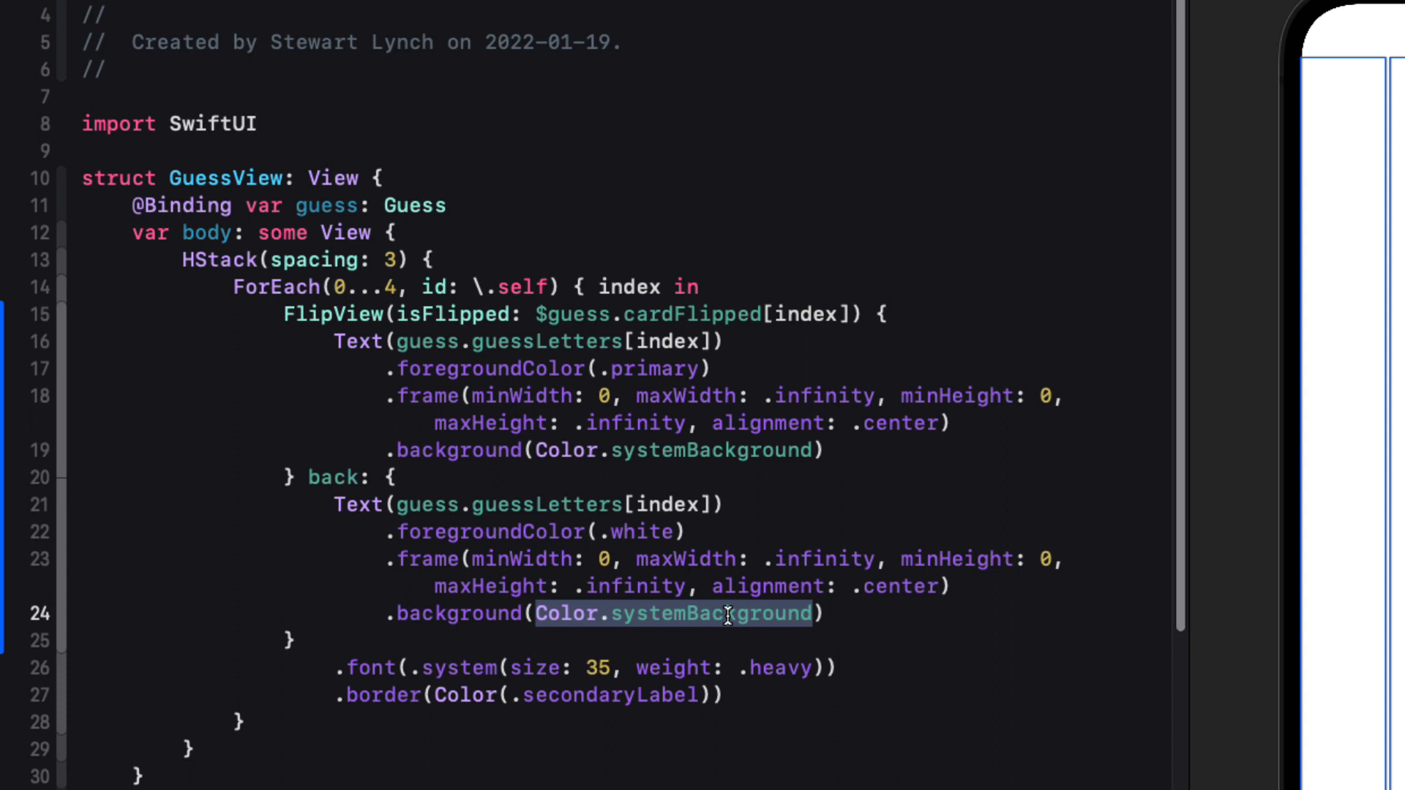
pyautogui.write('guess)')
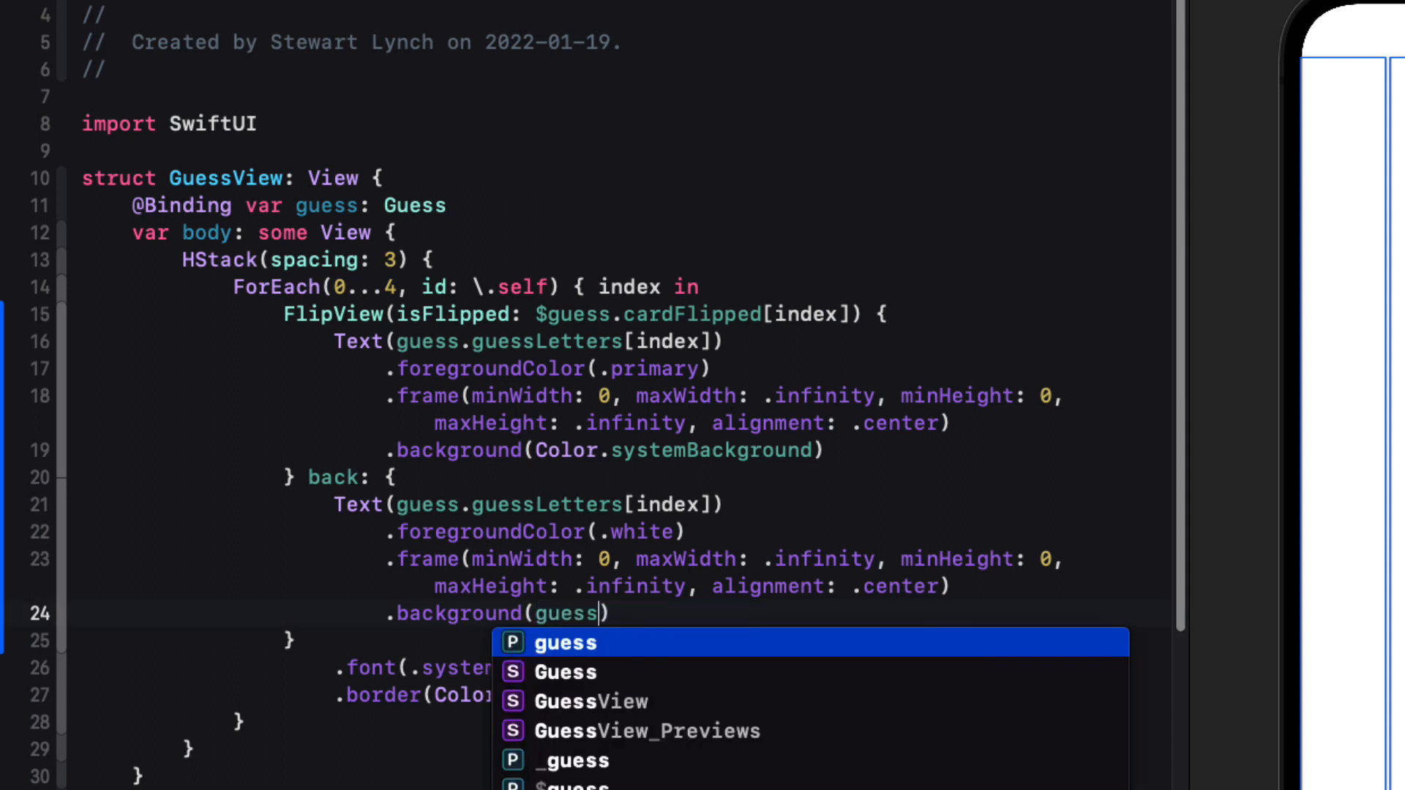
pyautogui.write('.bgColors')
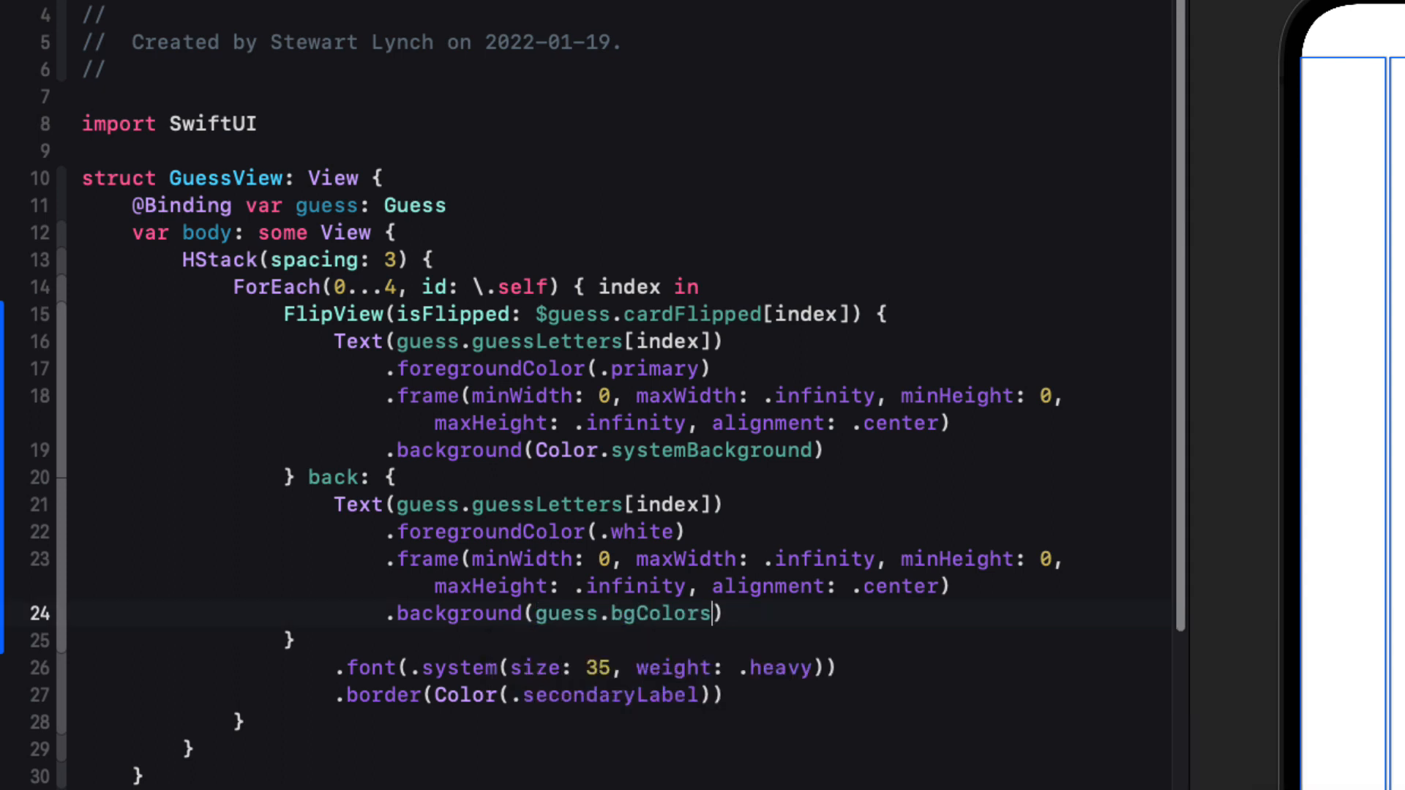
pyautogui.write('[index')
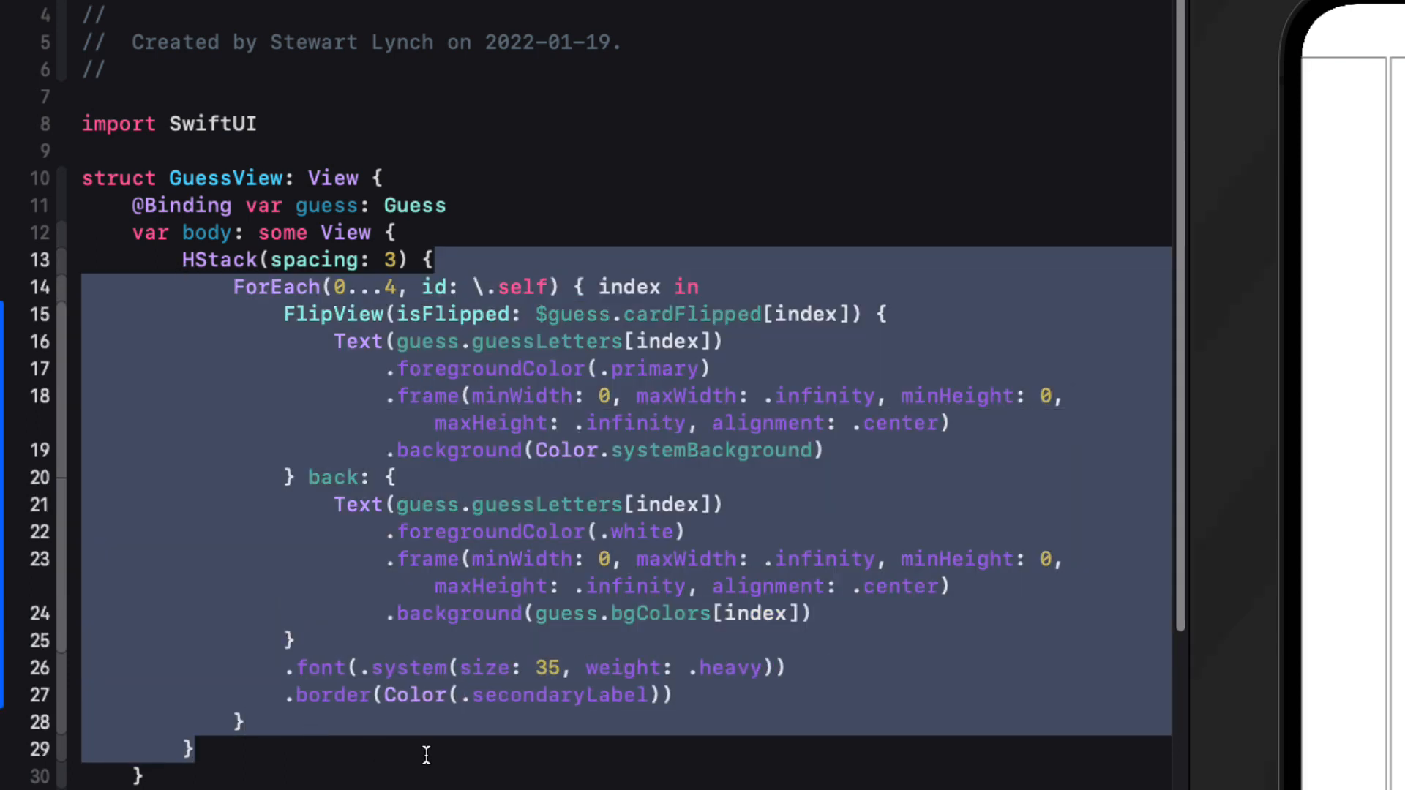
pyautogui.click(426, 755)
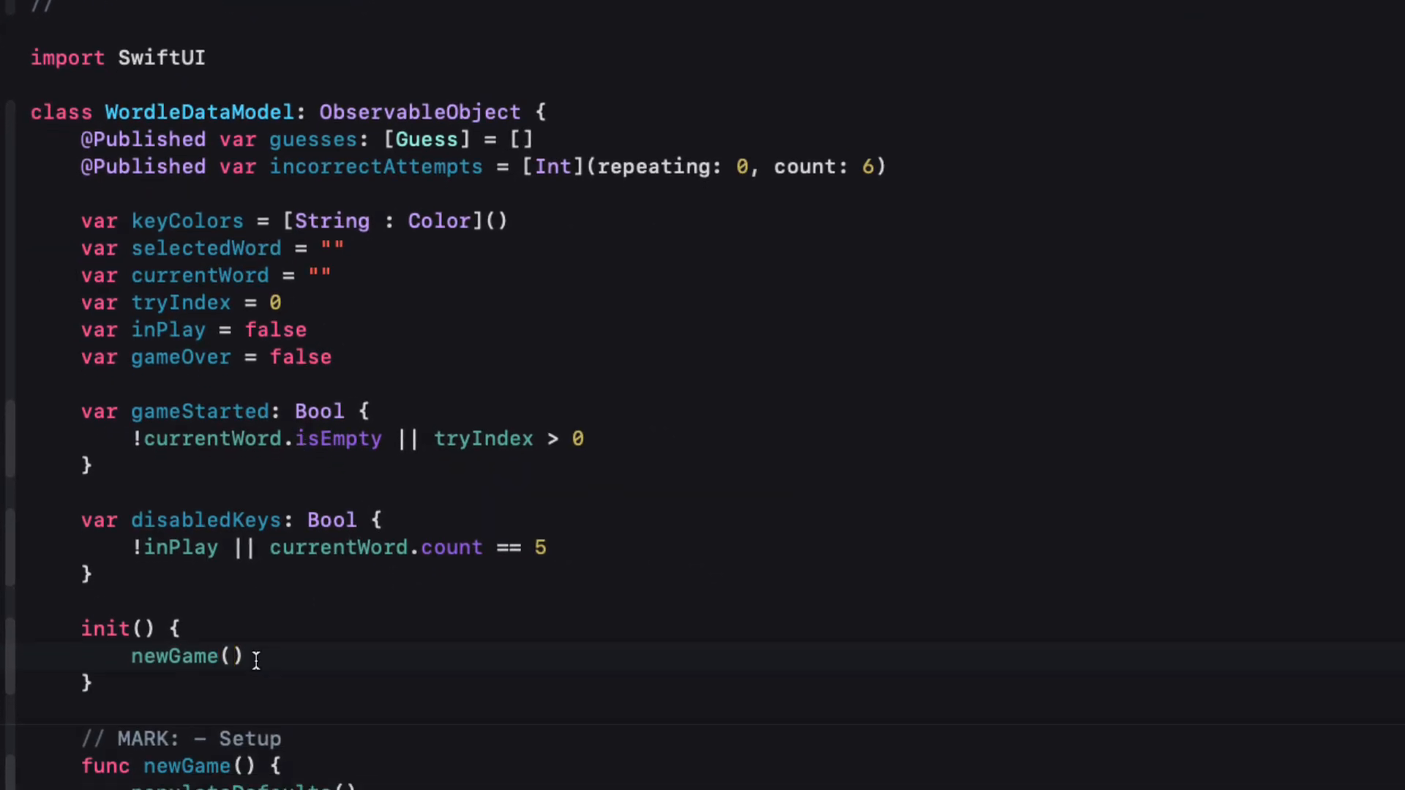
# In newGame, reset tryIndex to 0 and gameOver to false, and print selectedWord
pyautogui.scroll(-3)
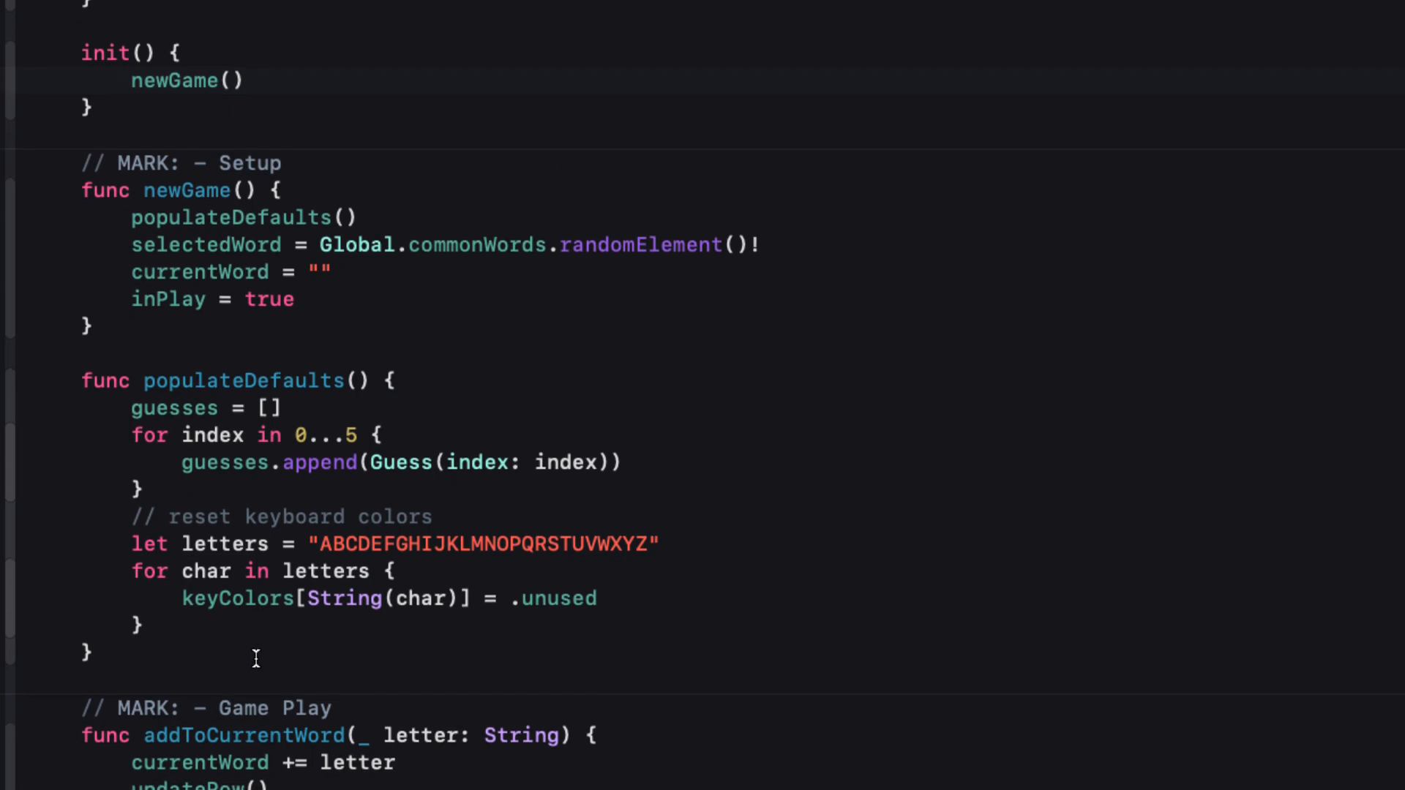
pyautogui.write('tryIndex = 0')
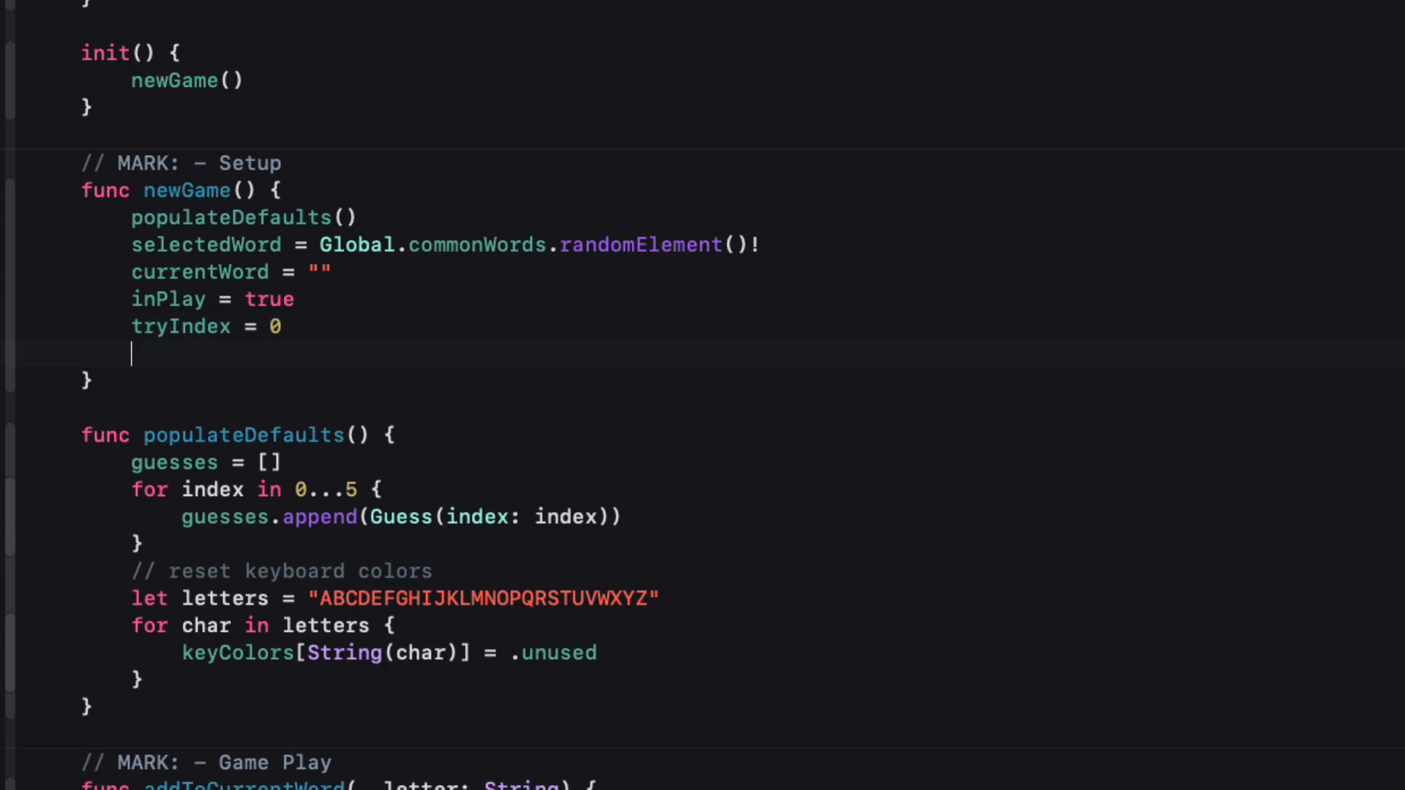
pyautogui.write('gameOver')
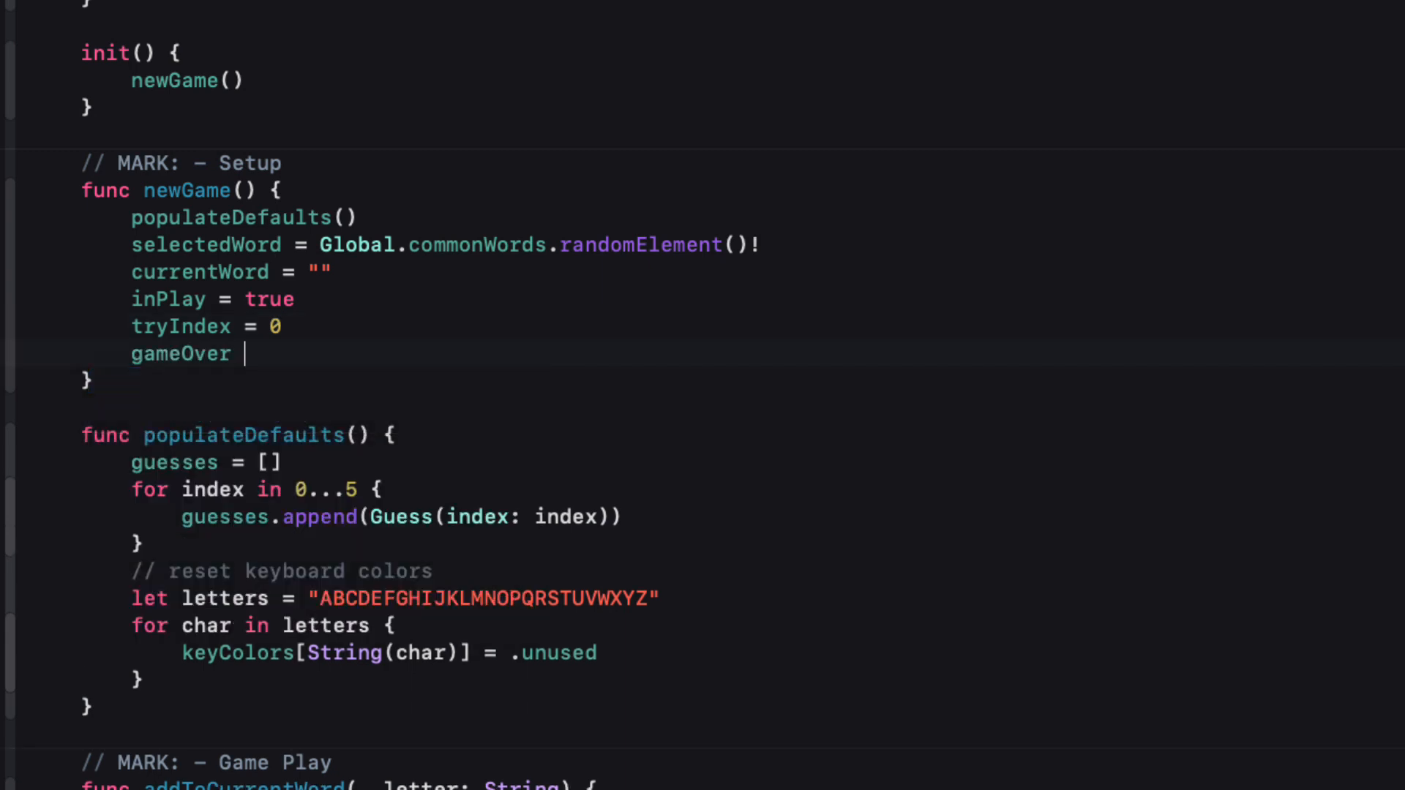
pyautogui.write('= false')
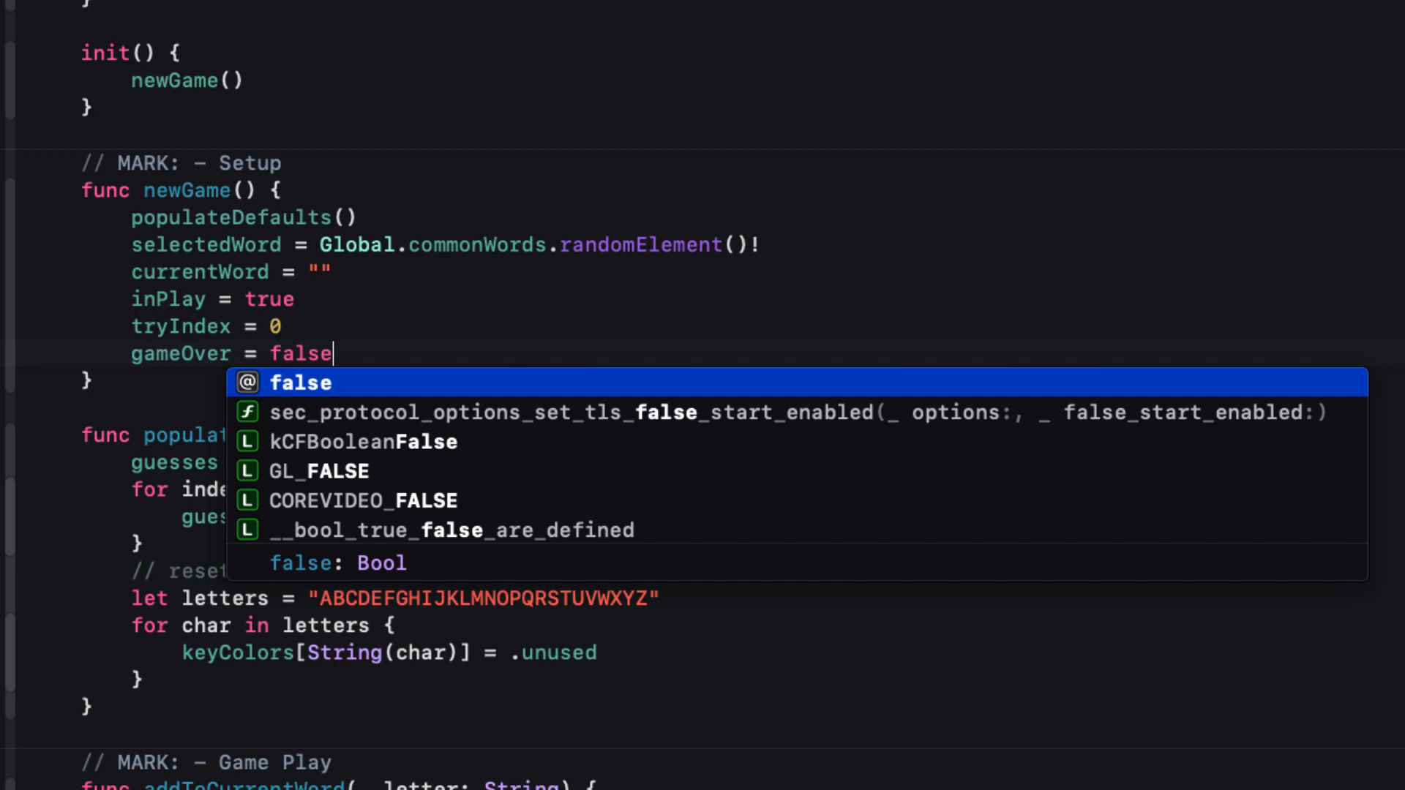
pyautogui.press('escape')
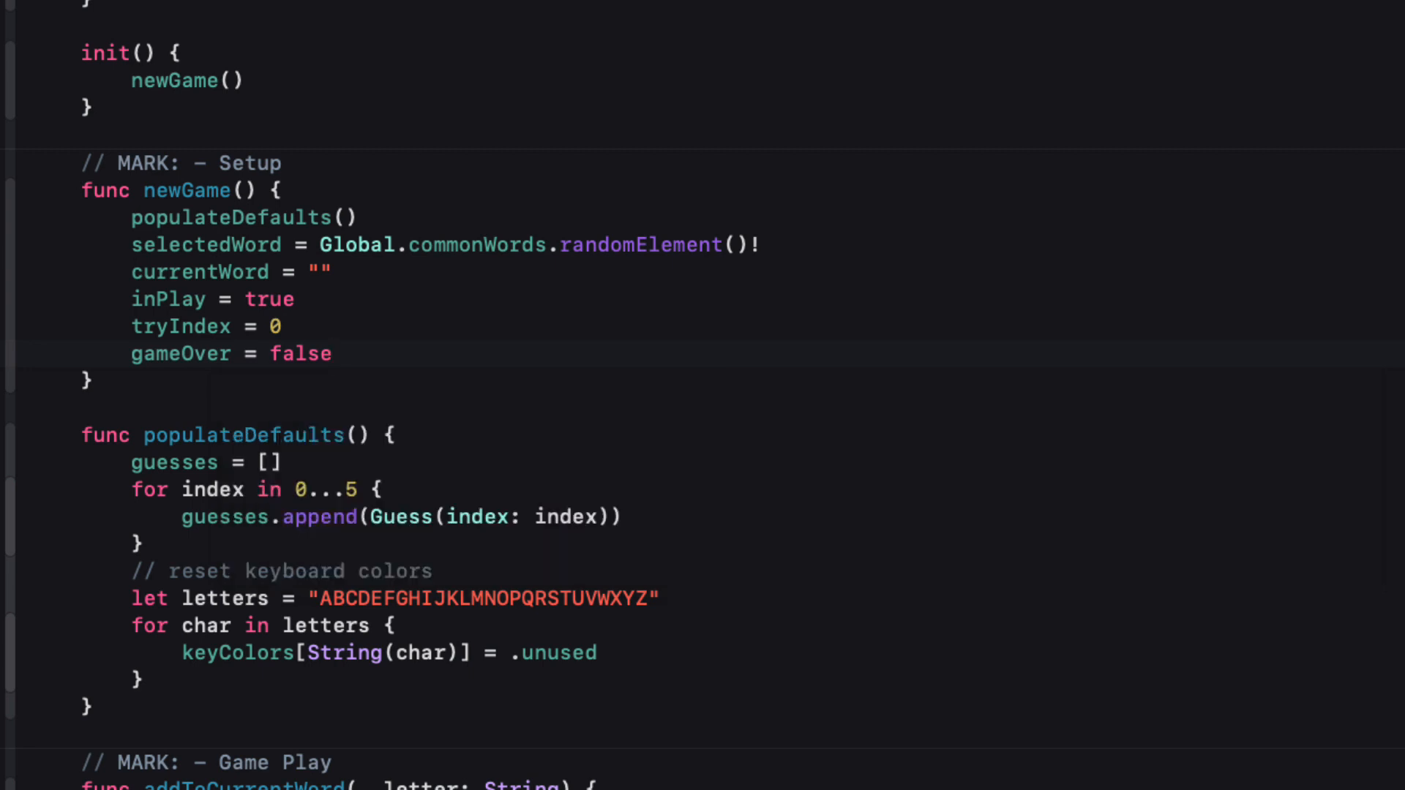
pyautogui.write('print(')
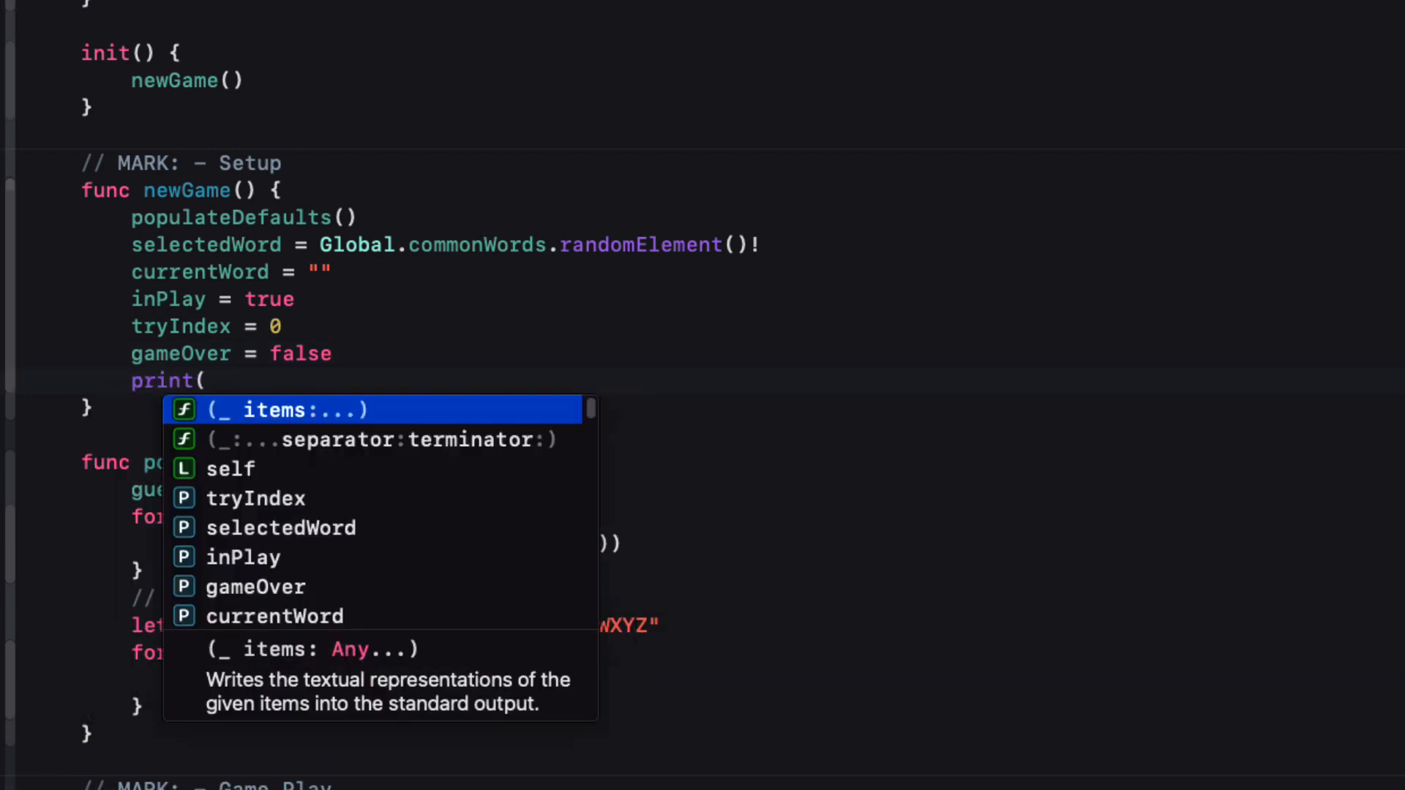
pyautogui.write('selecte')
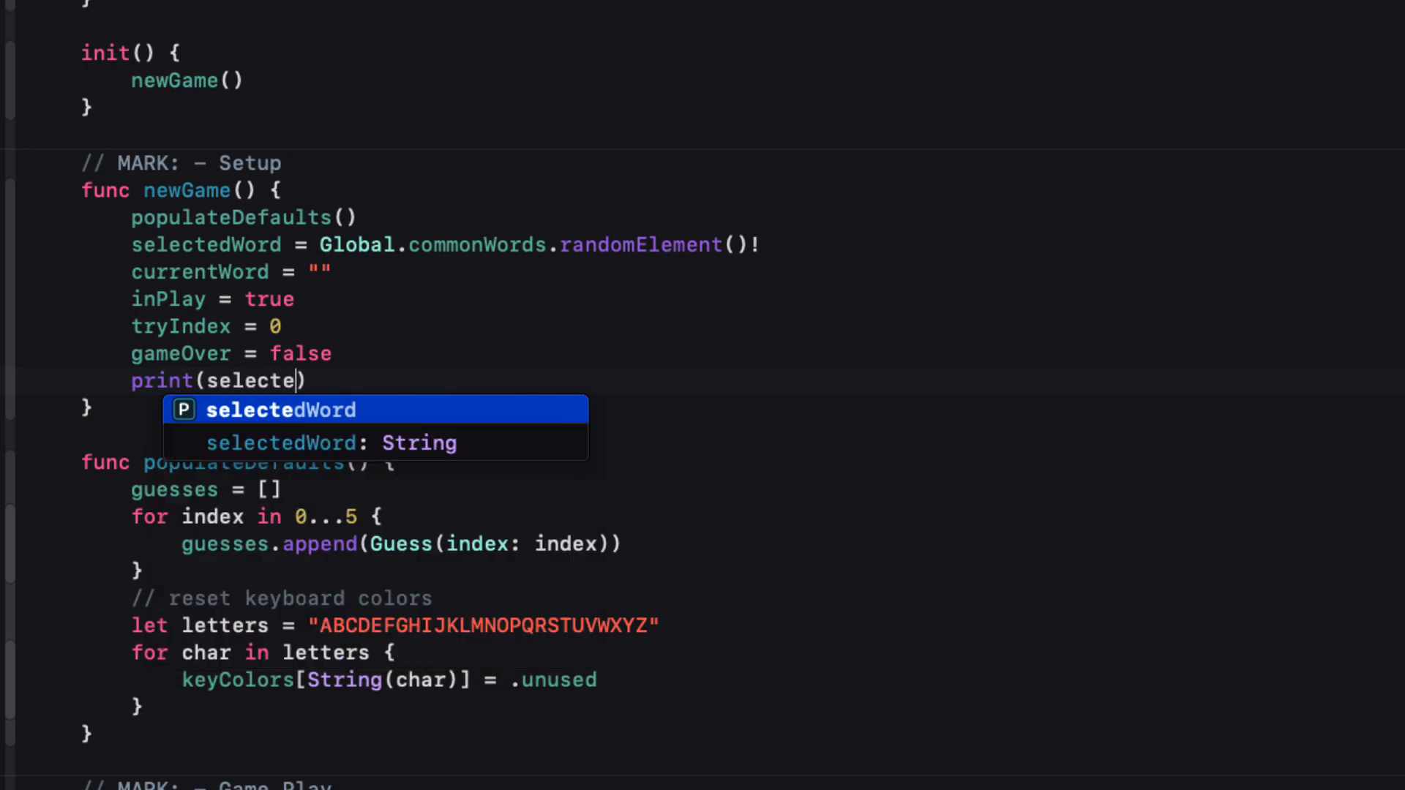
pyautogui.press('Tab')
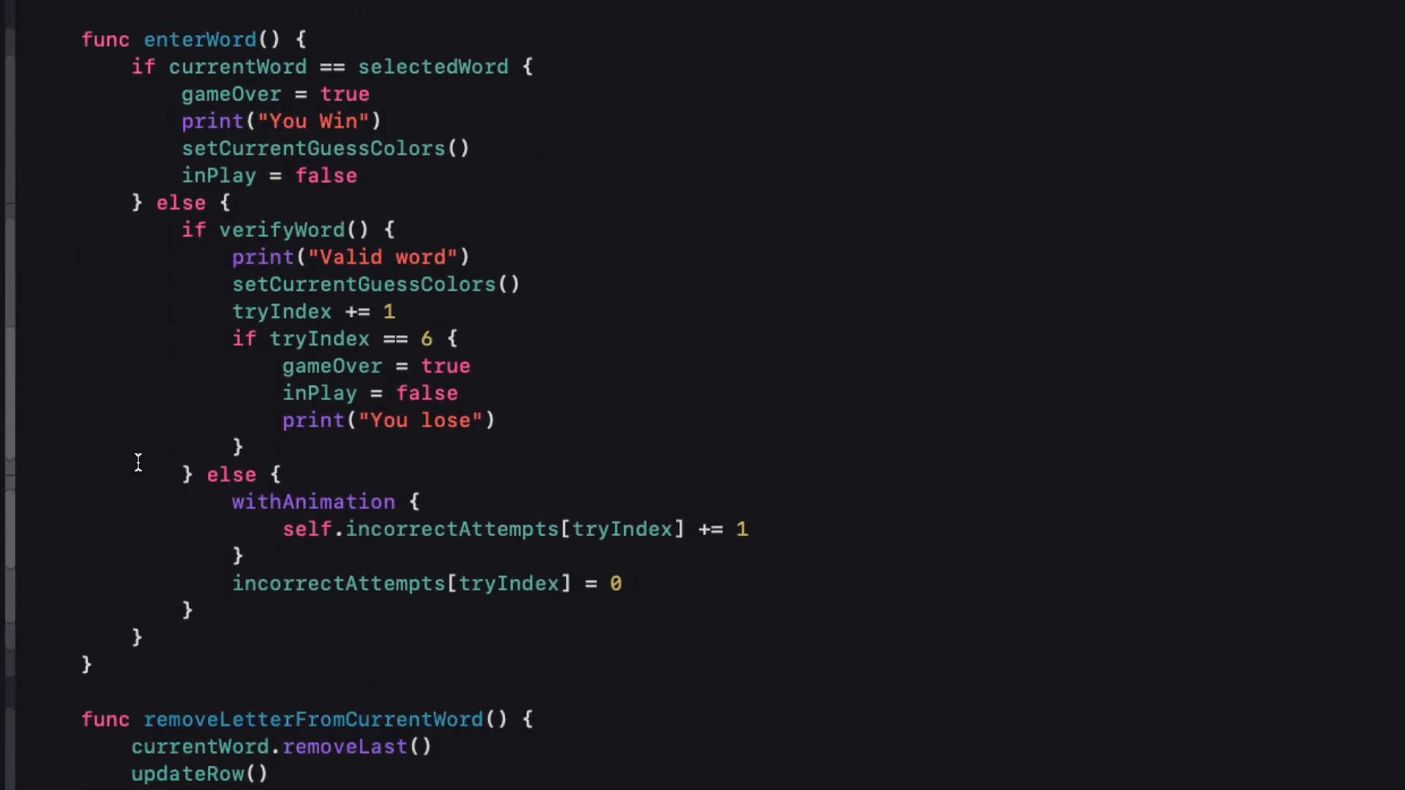
# Write func flipCards(for row: Int) containing an empty for col in 0...4 loop
pyautogui.scroll(-3)
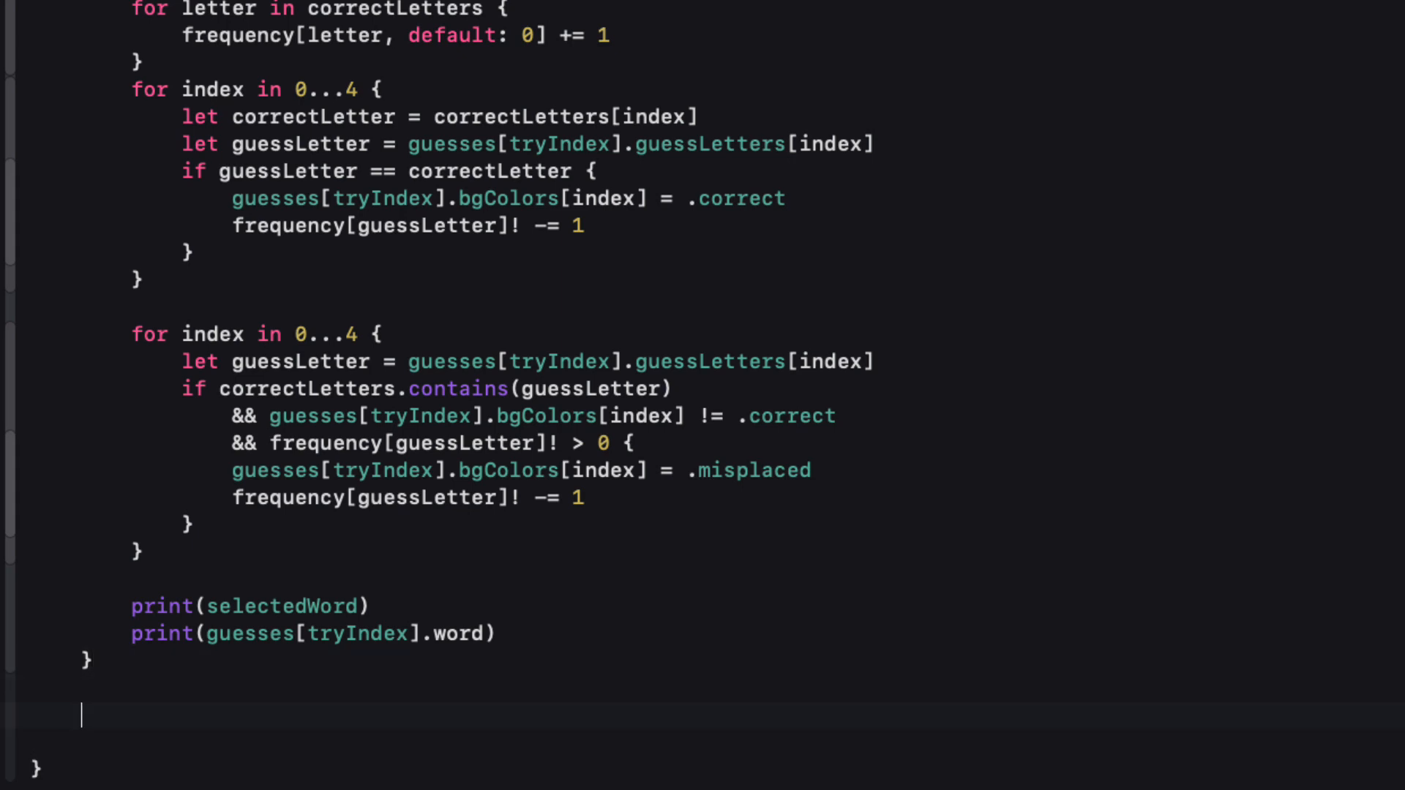
pyautogui.write('func flip')
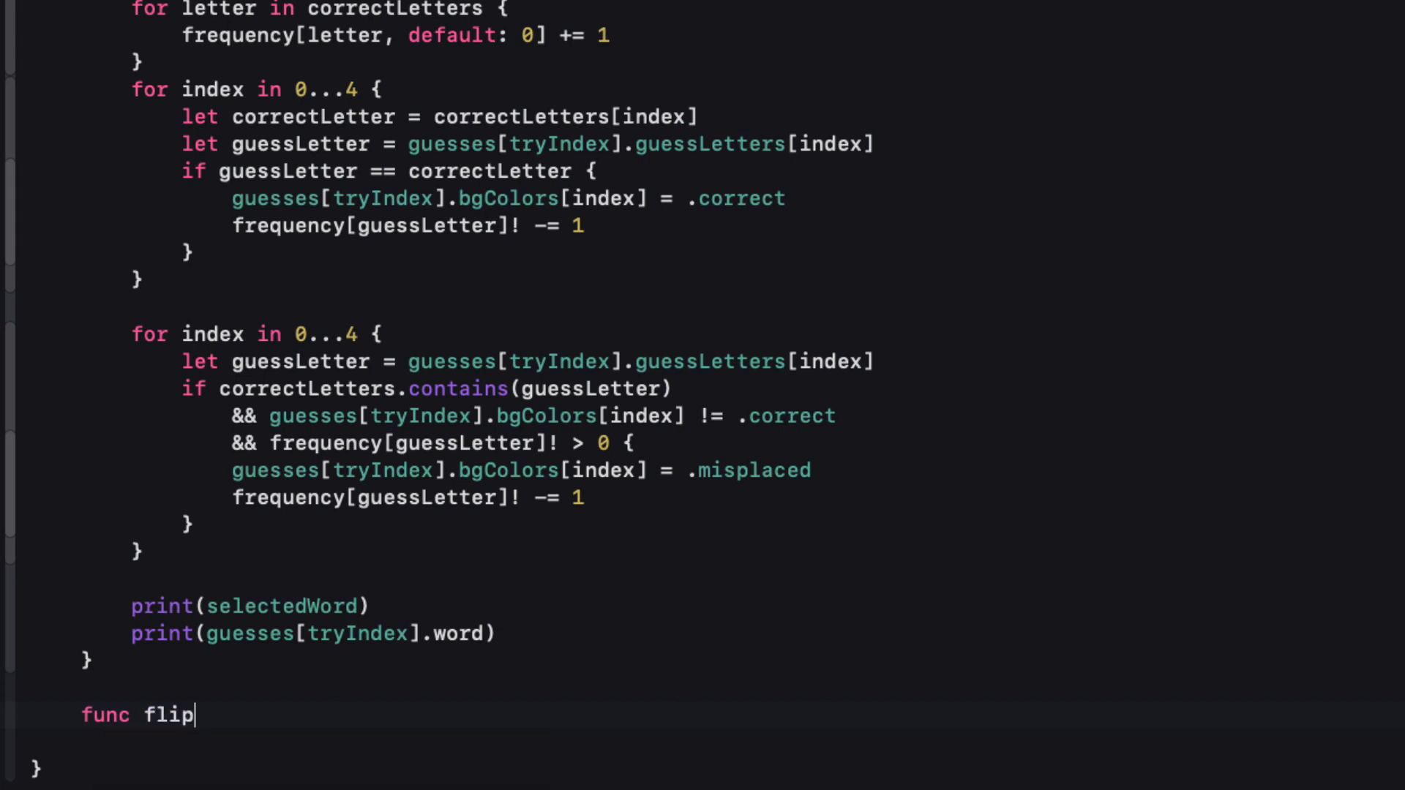
pyautogui.write('Cards')
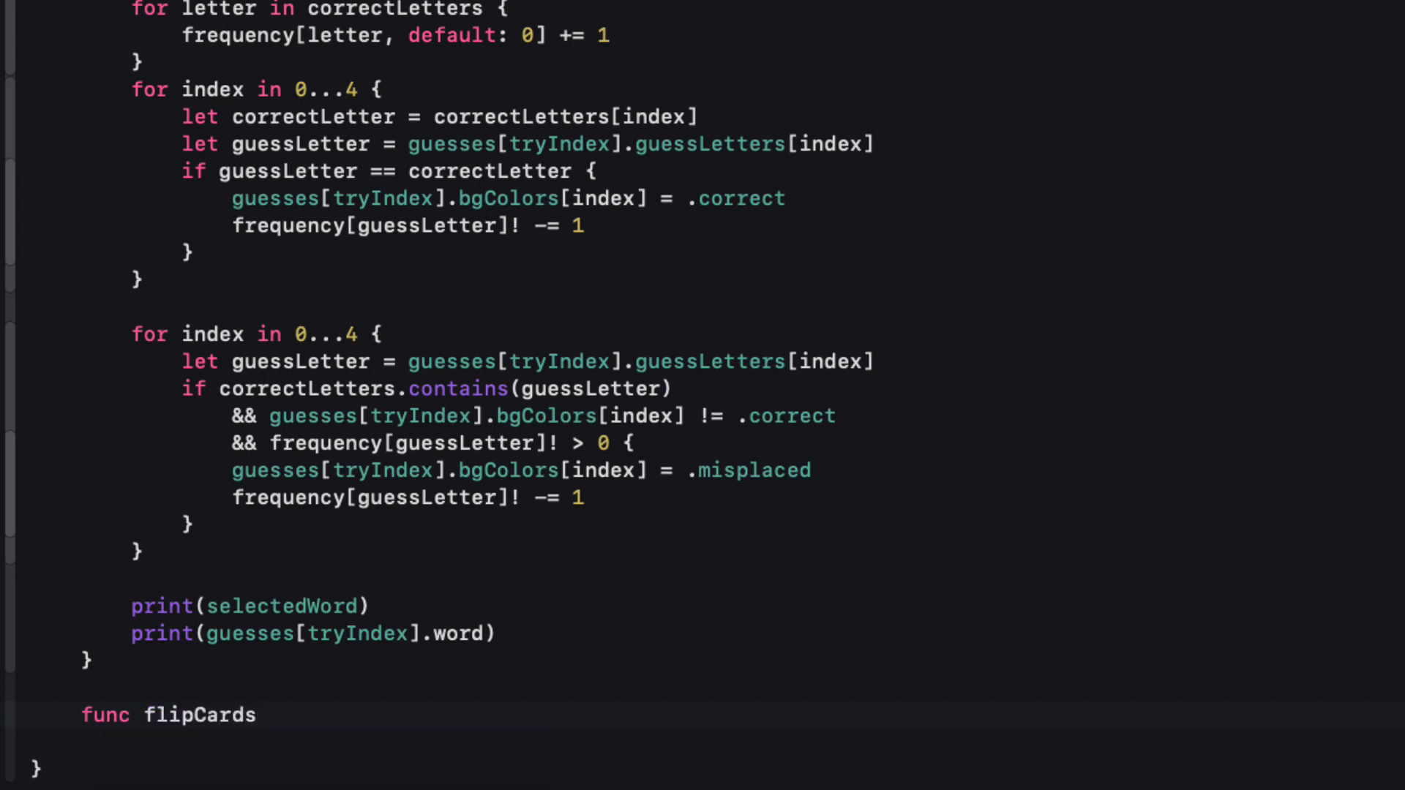
pyautogui.write('(for')
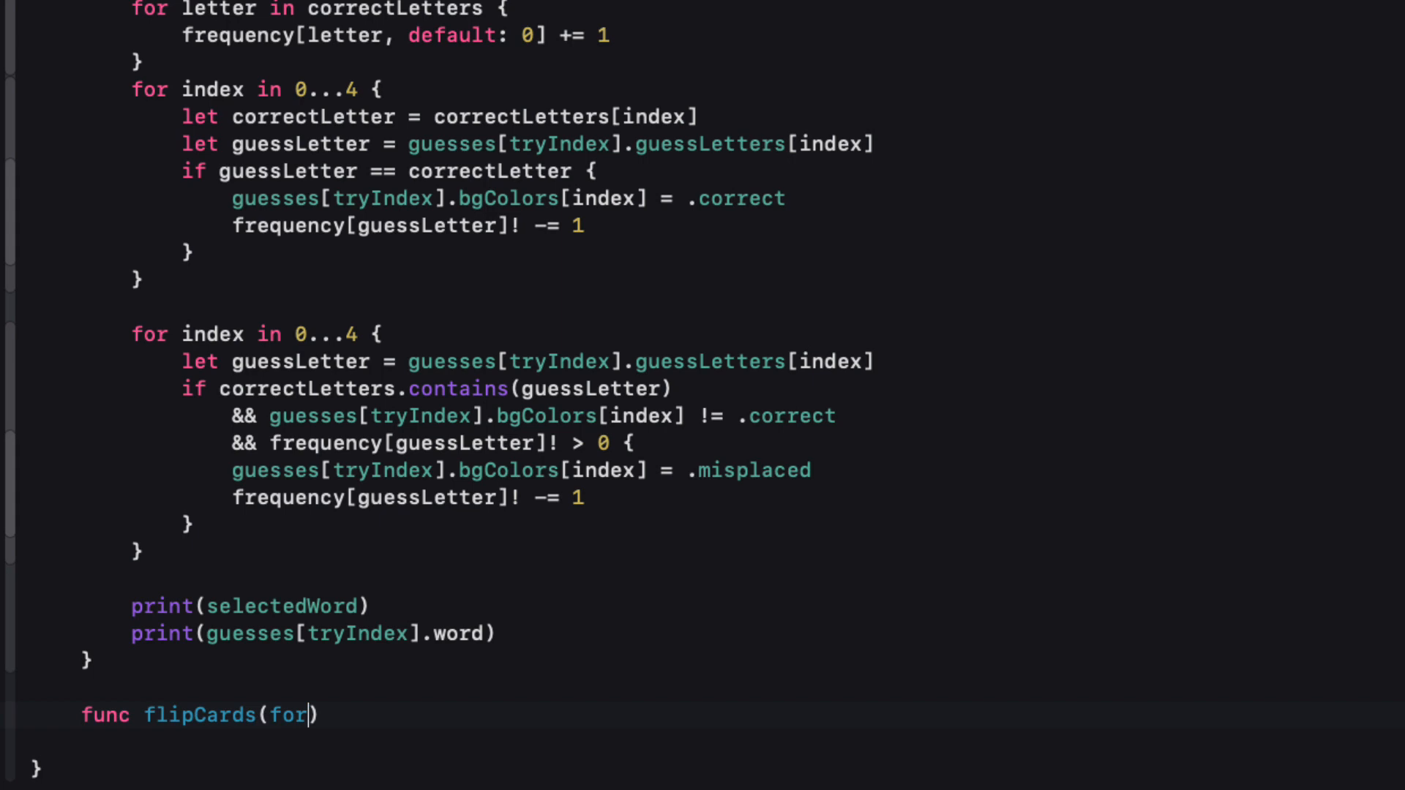
pyautogui.write('row')
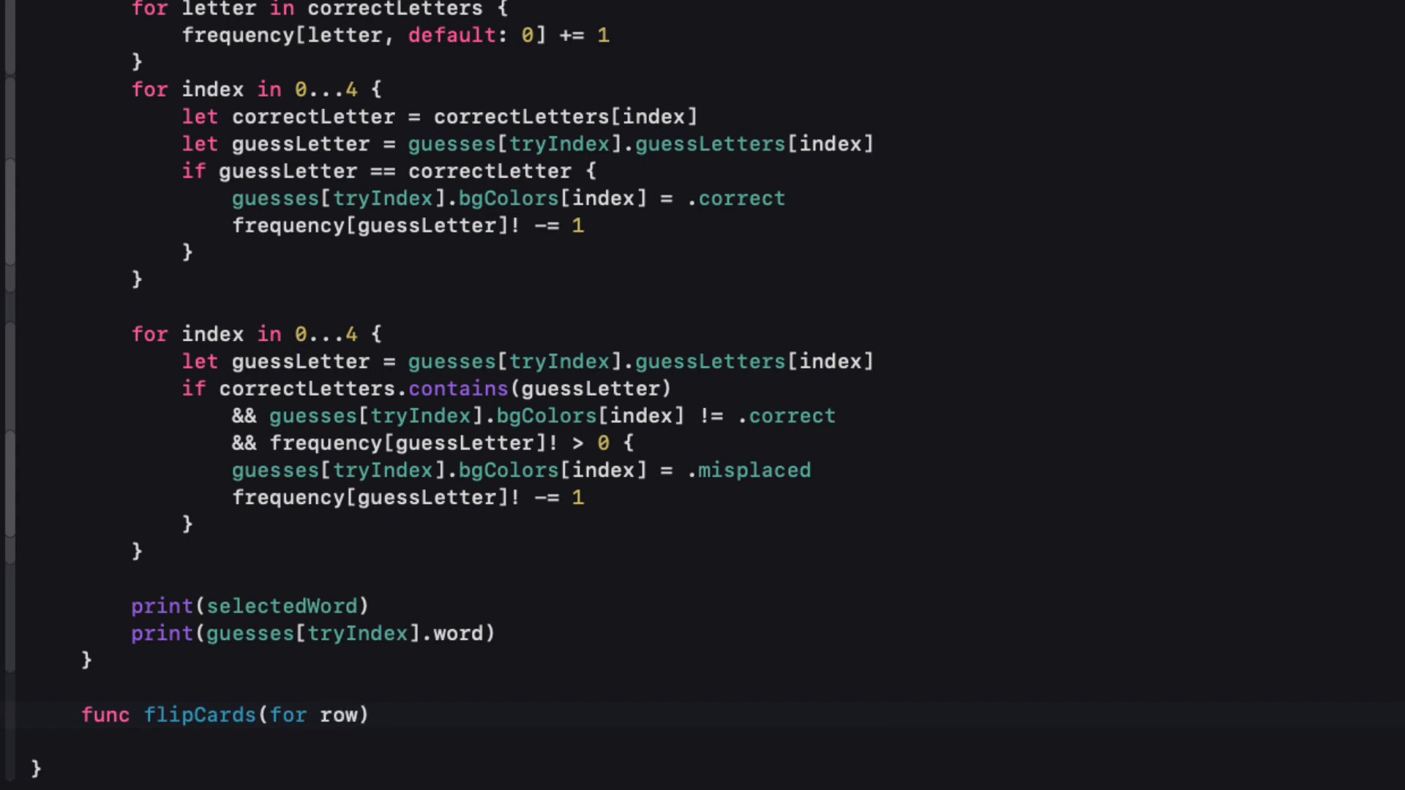
pyautogui.write(': Int')
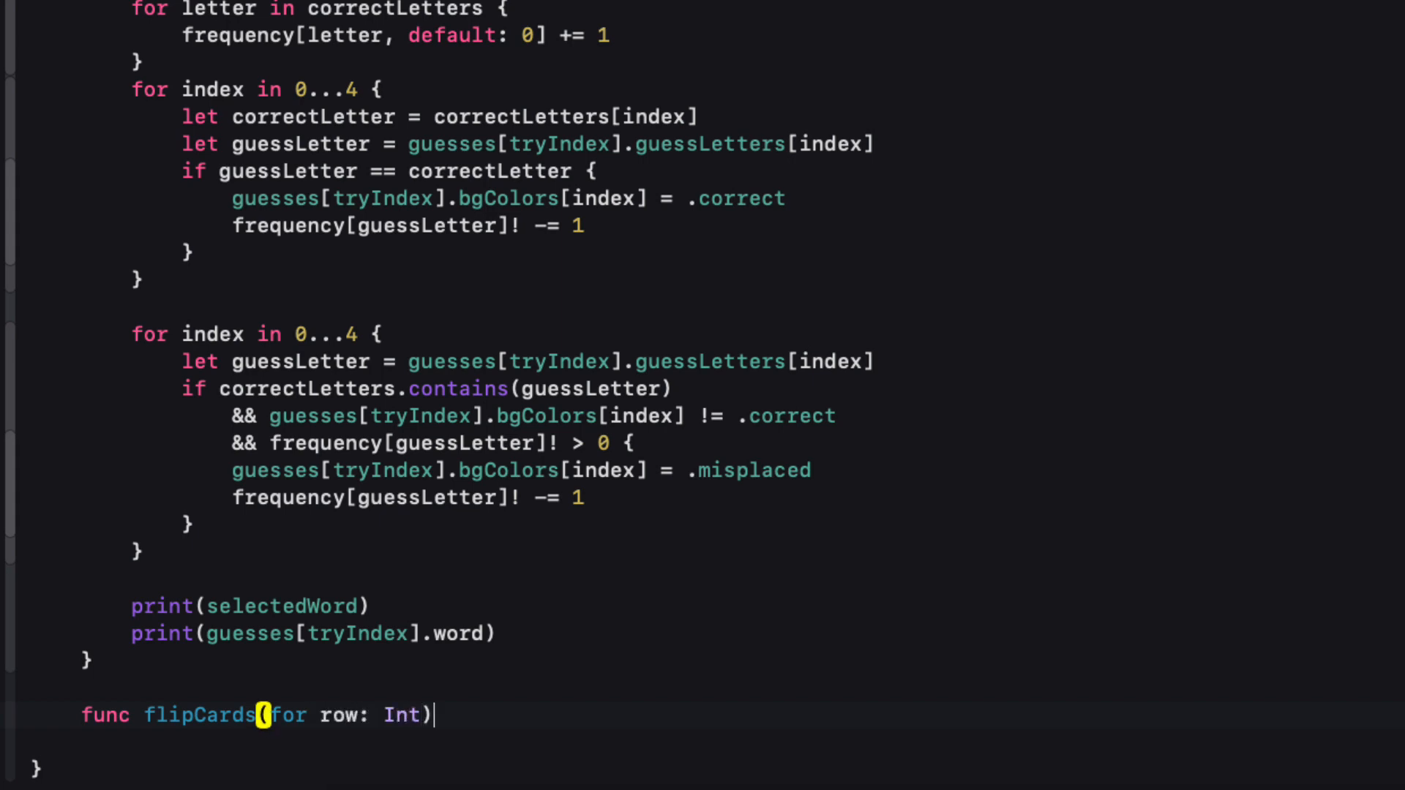
pyautogui.write('{')
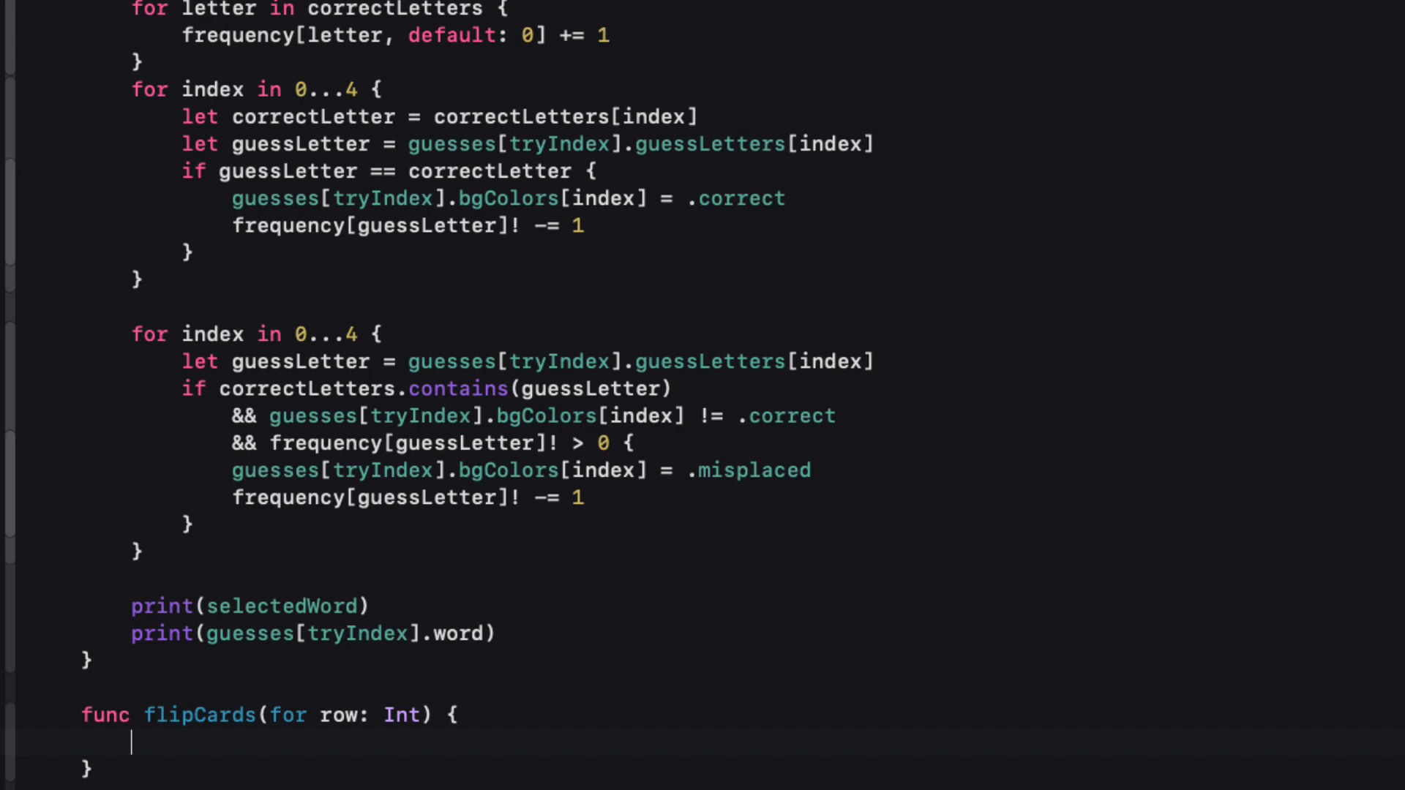
pyautogui.write('for col in 0')
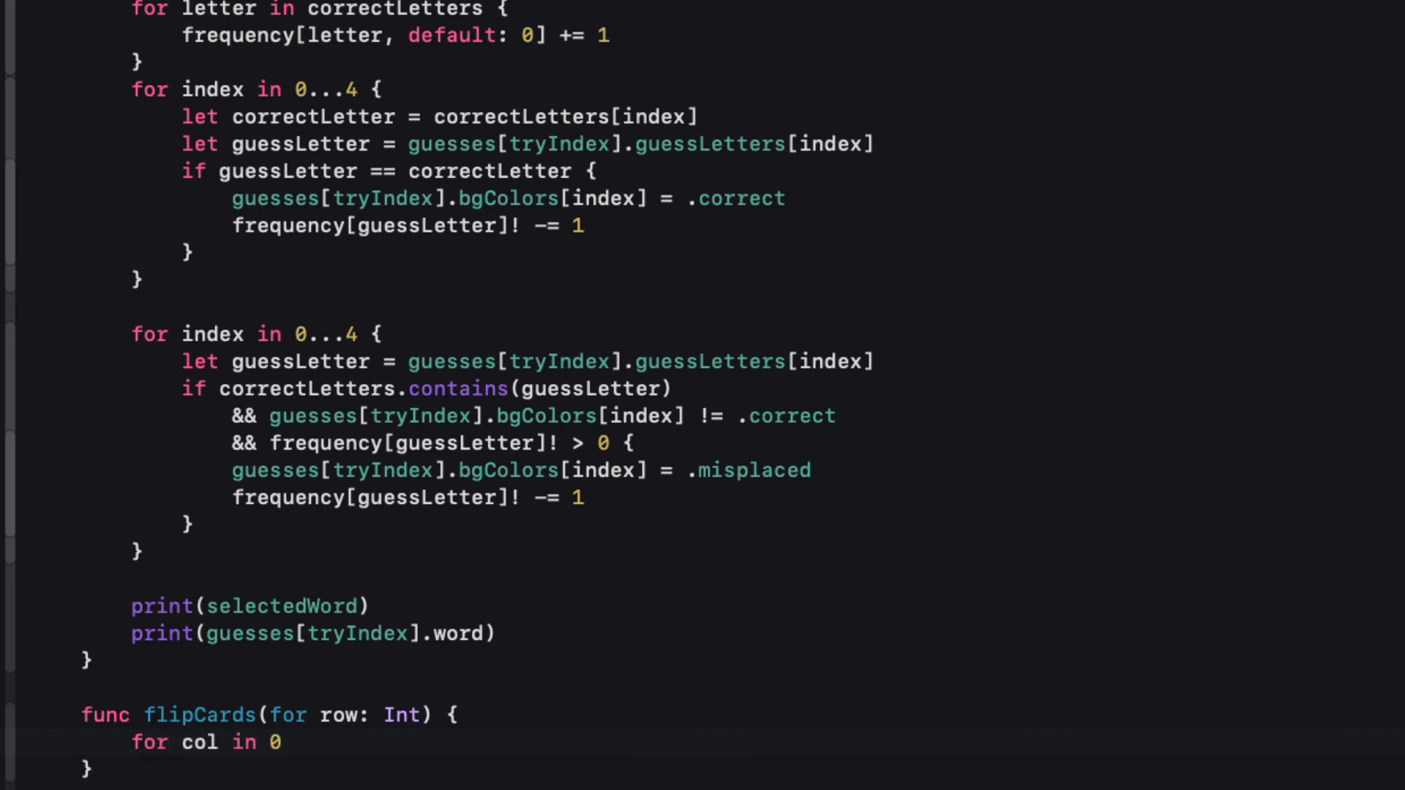
pyautogui.write('...')
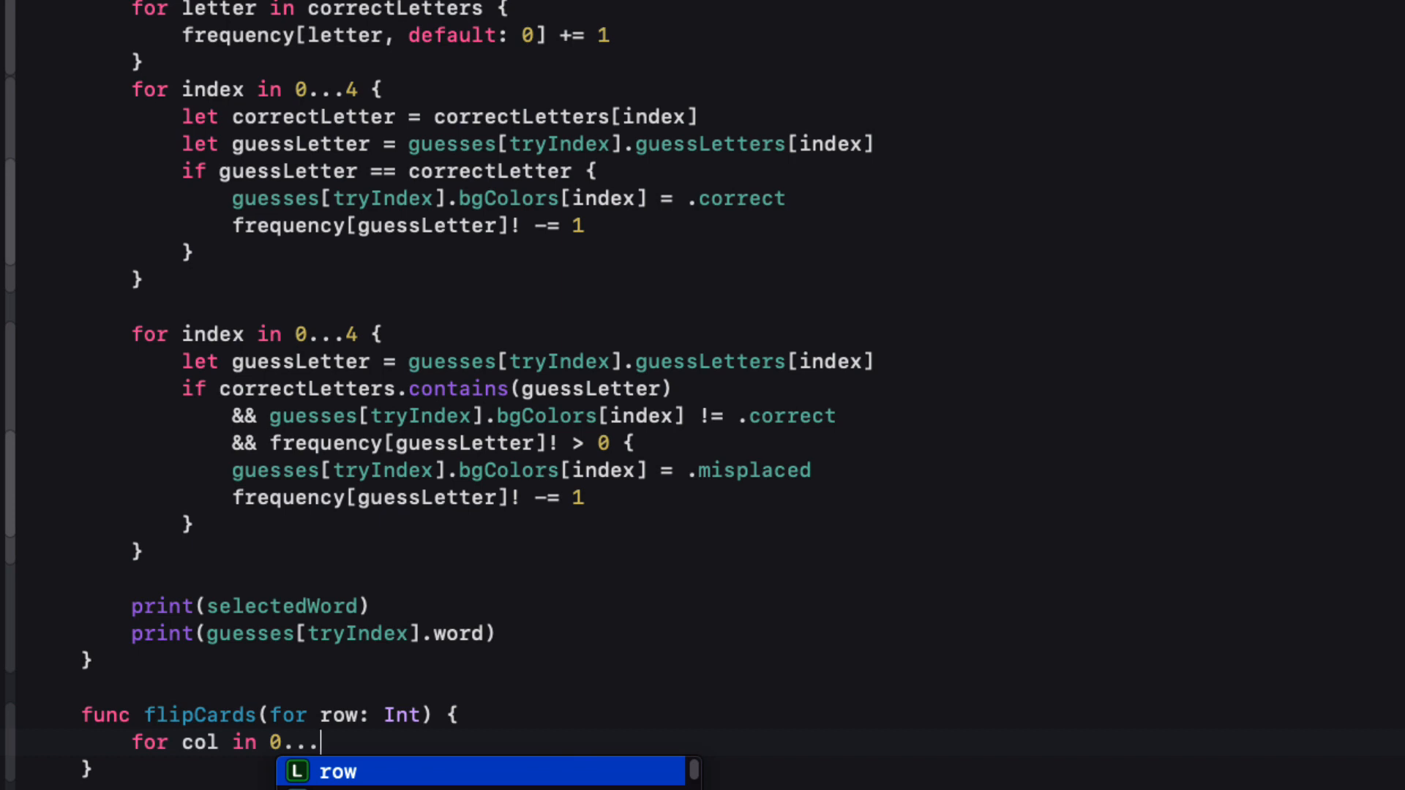
pyautogui.write('4')
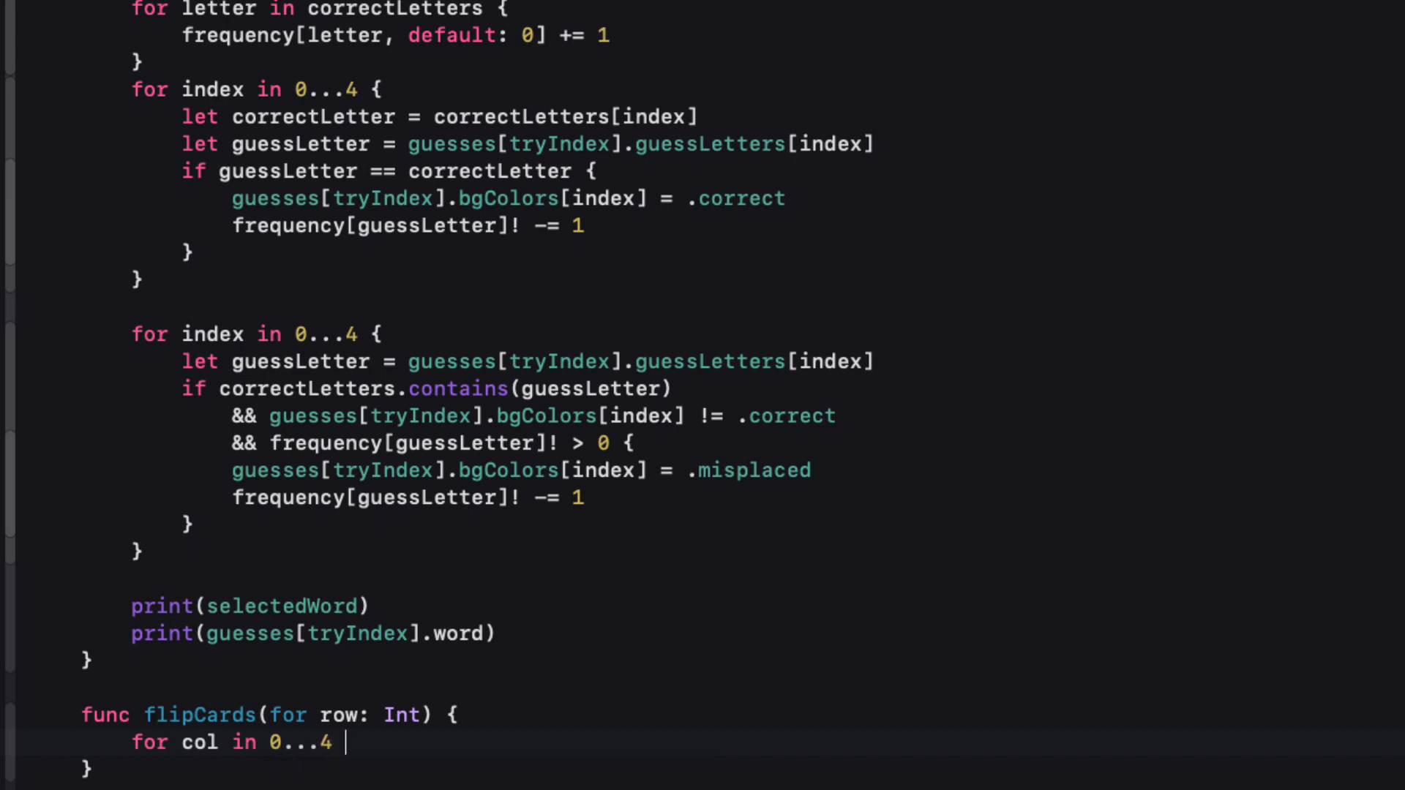
pyautogui.write('{')
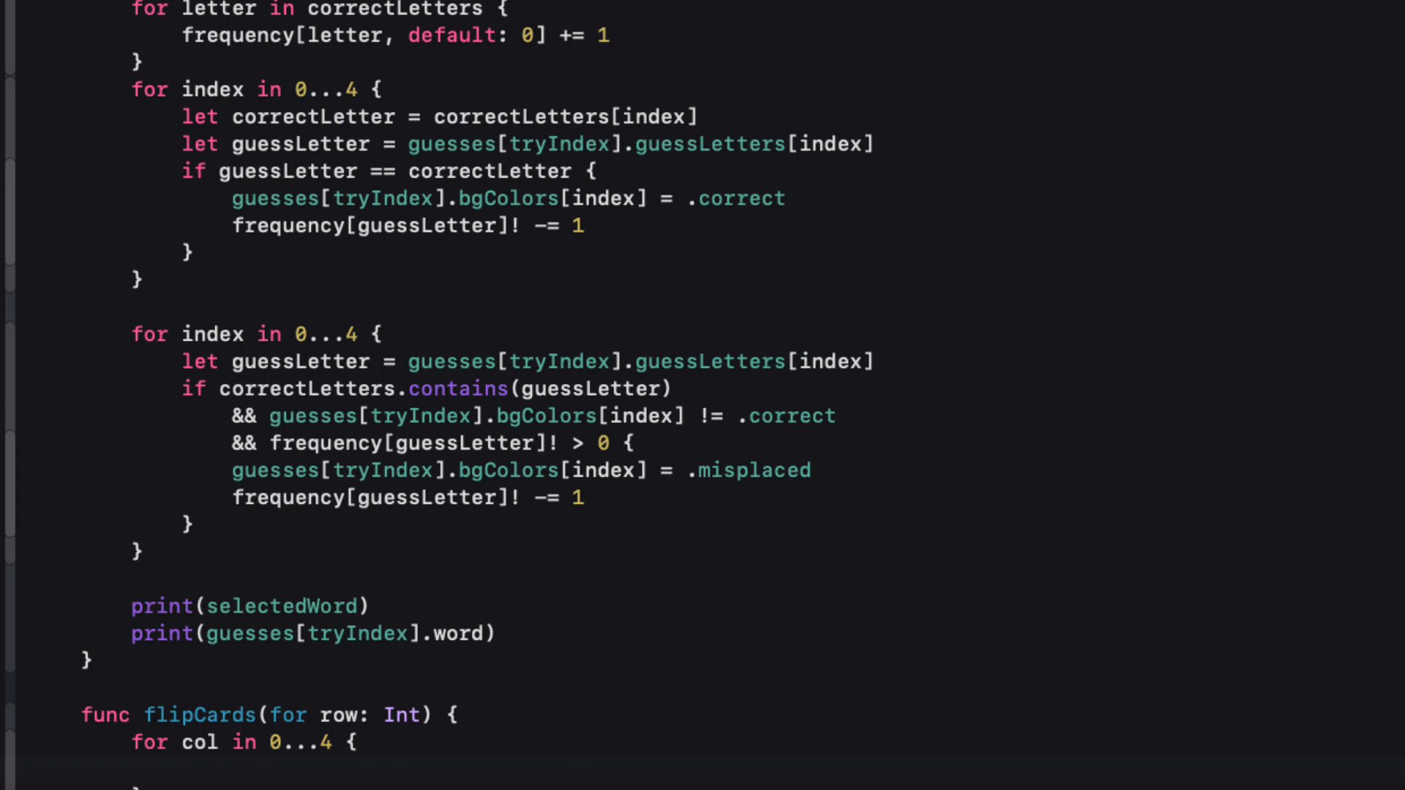
# Wrap each column's flip in DispatchQueue.main.asyncAfter with a Double(col) * 0.2 second delay
pyautogui.scroll(-3)
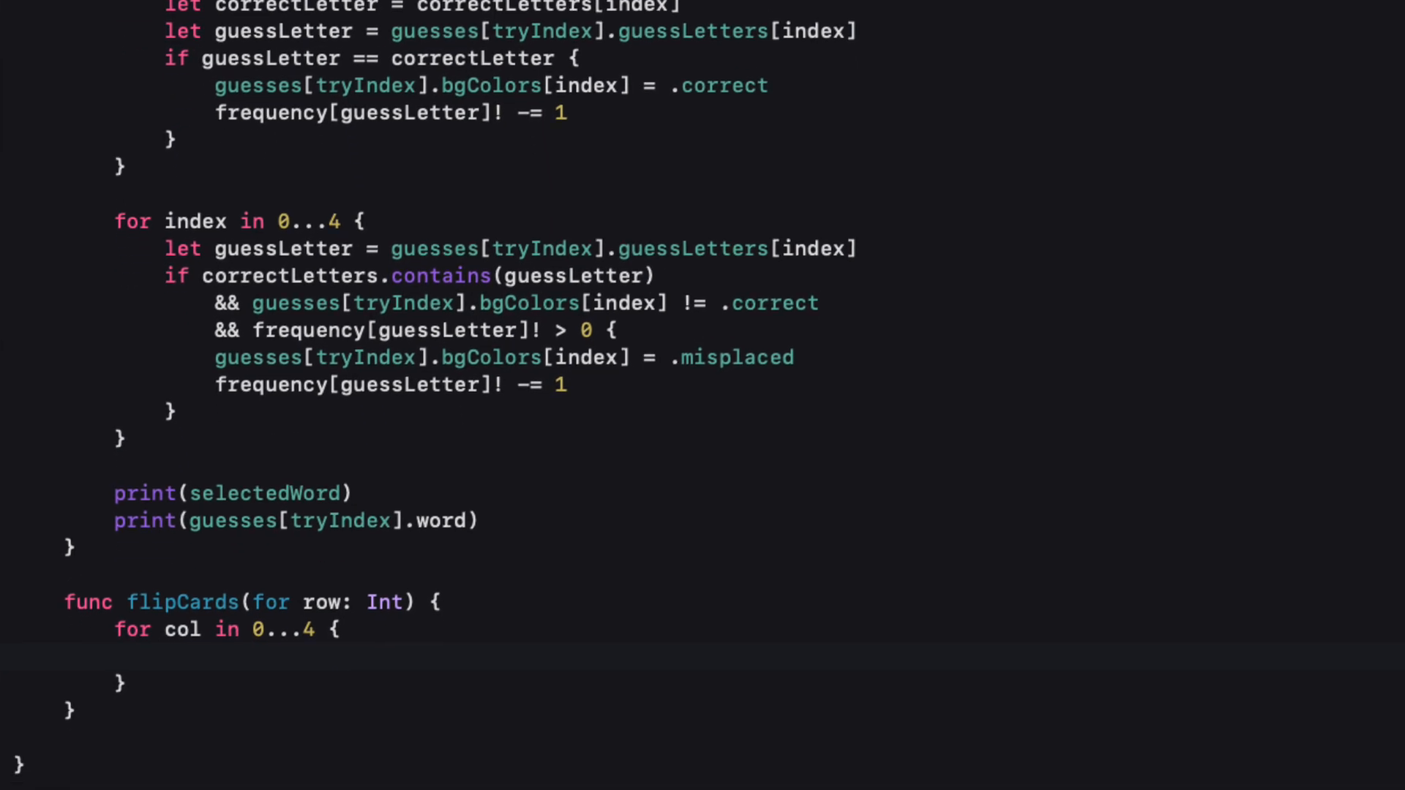
pyautogui.scroll(-3)
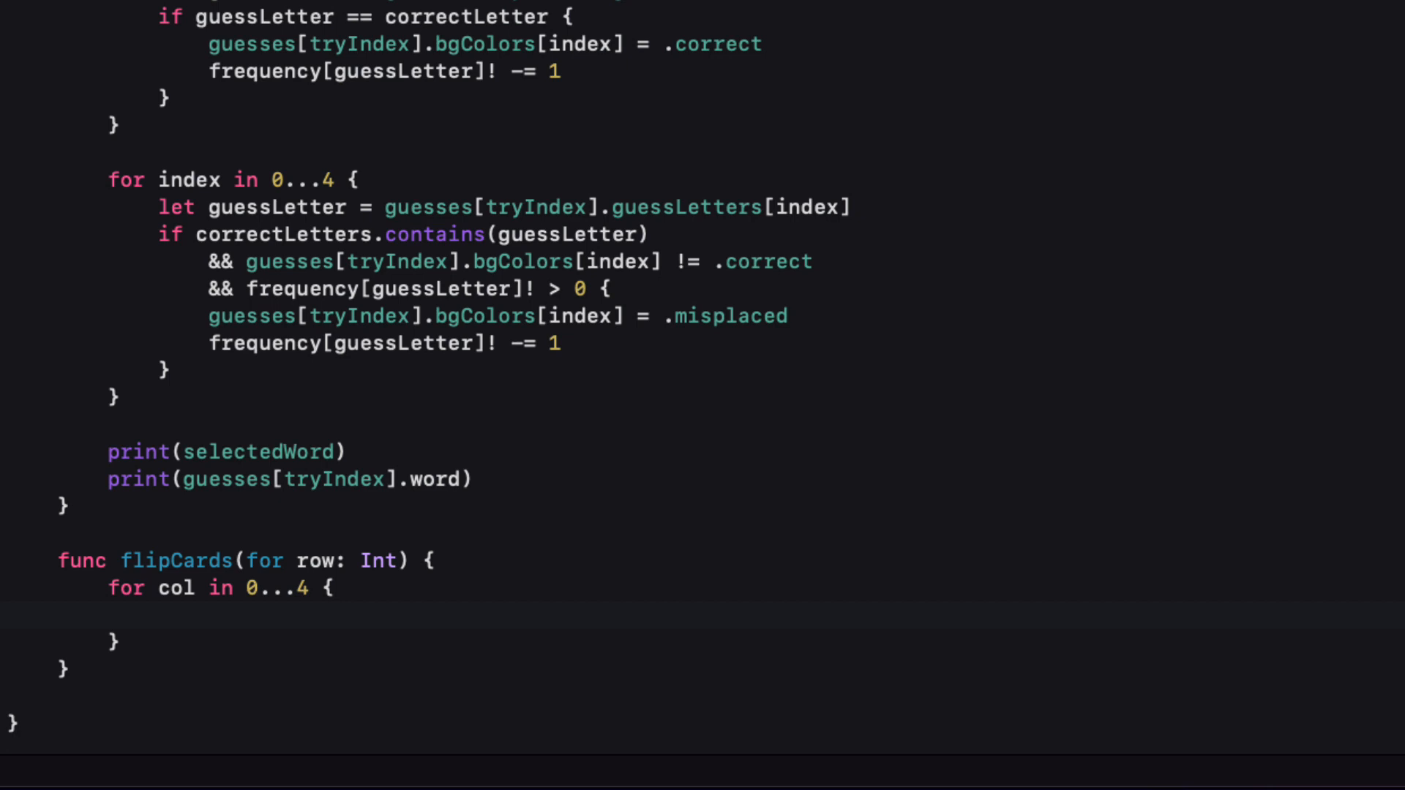
pyautogui.write('DispatchQueue')
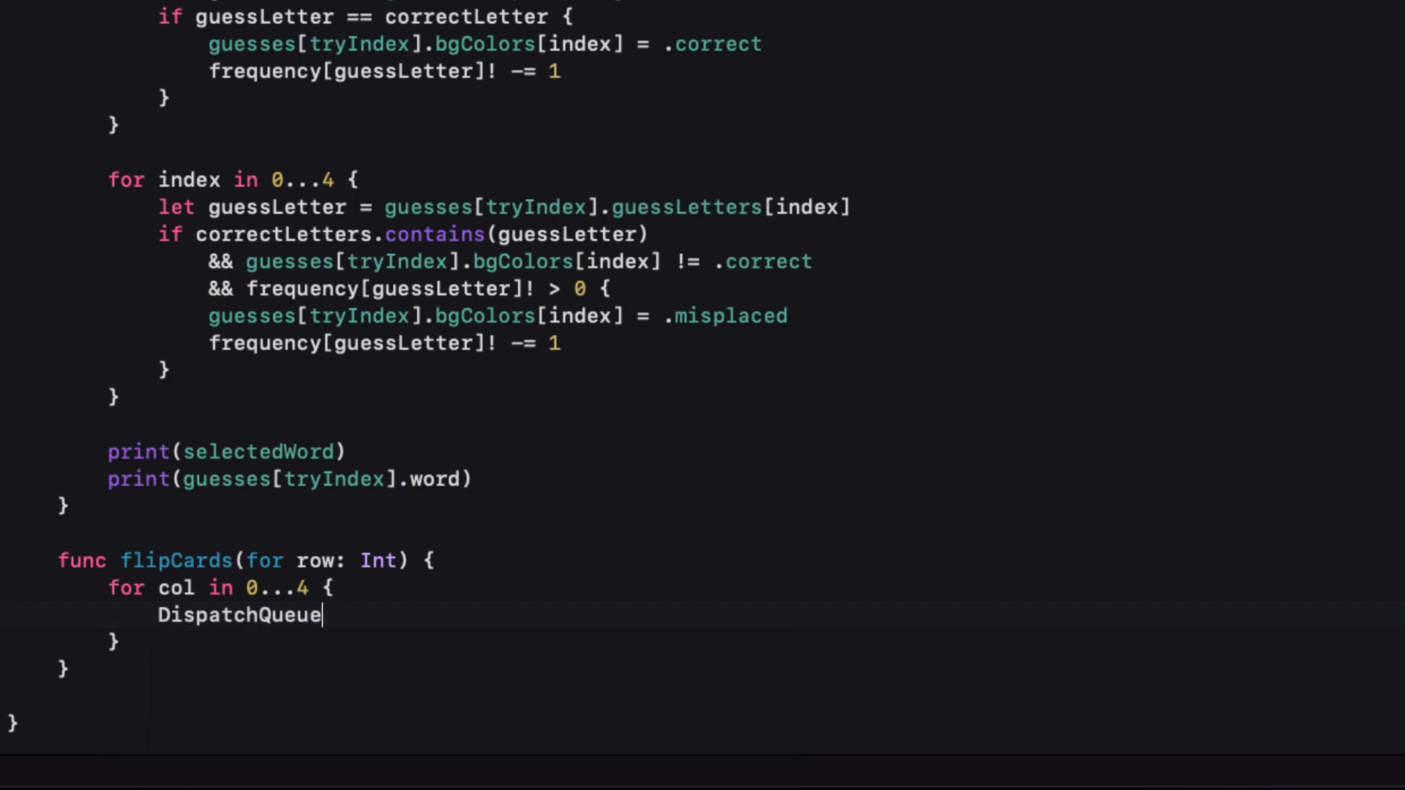
pyautogui.write('.main.as')
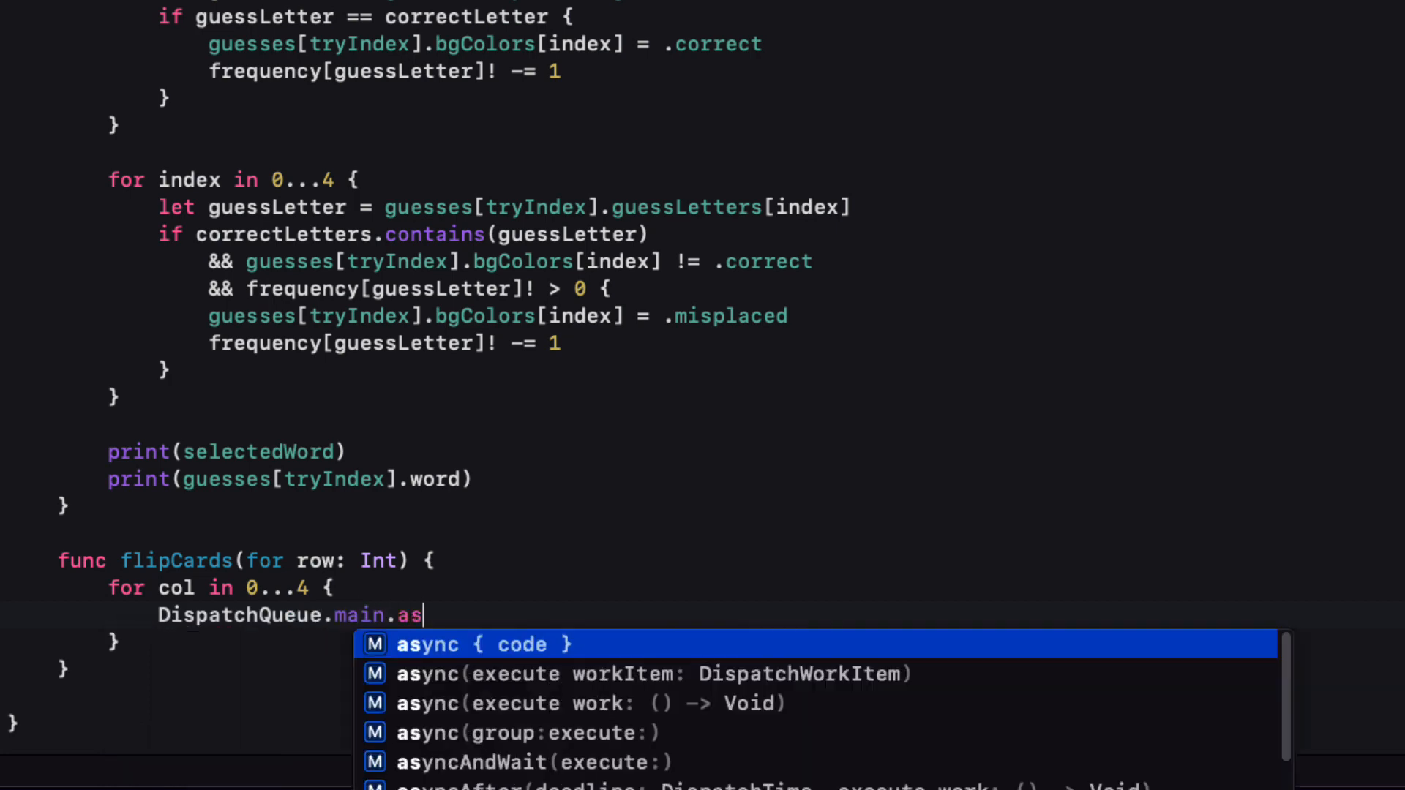
pyautogui.write('ync')
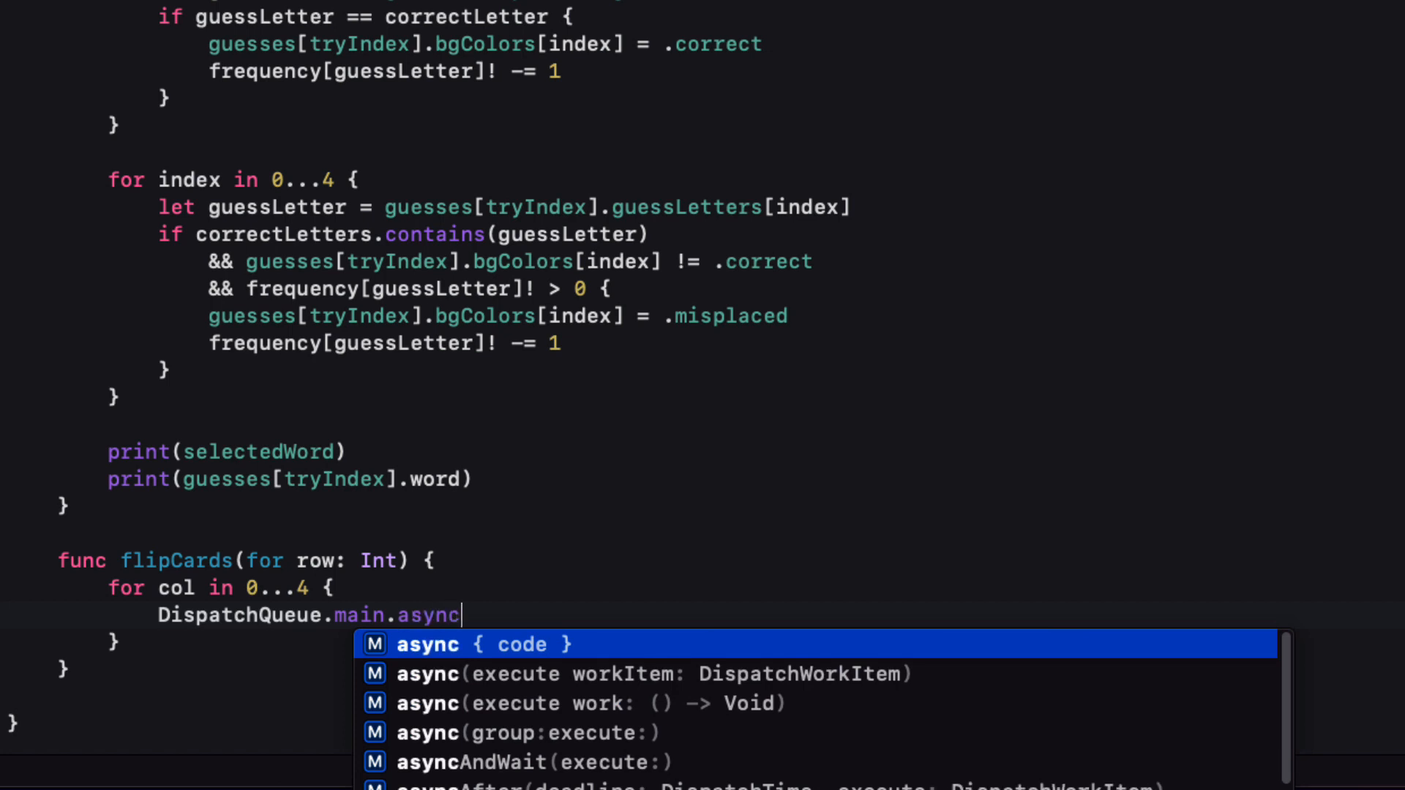
pyautogui.write('After(deadline: DispatchTime, execute: () -> Void')
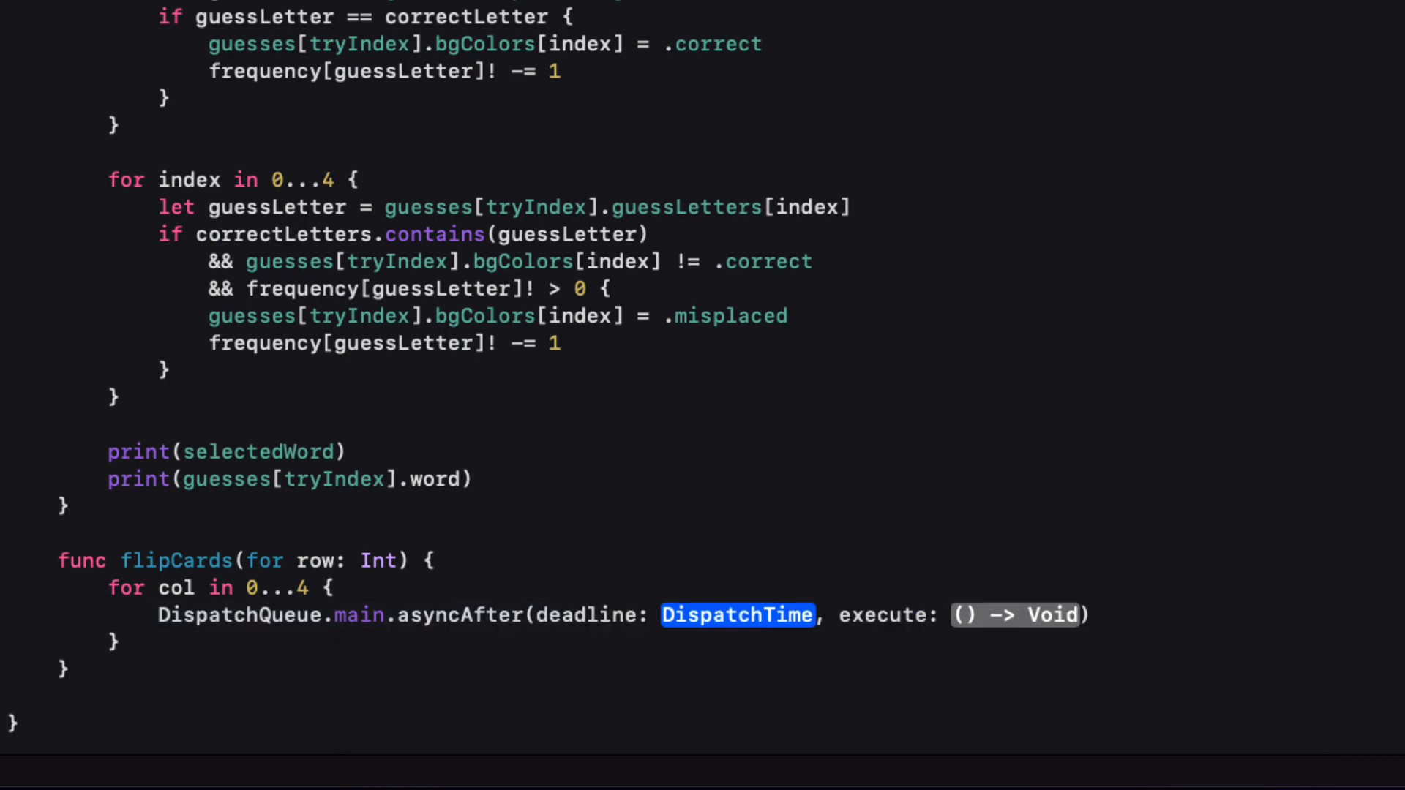
pyautogui.write('.now() +')
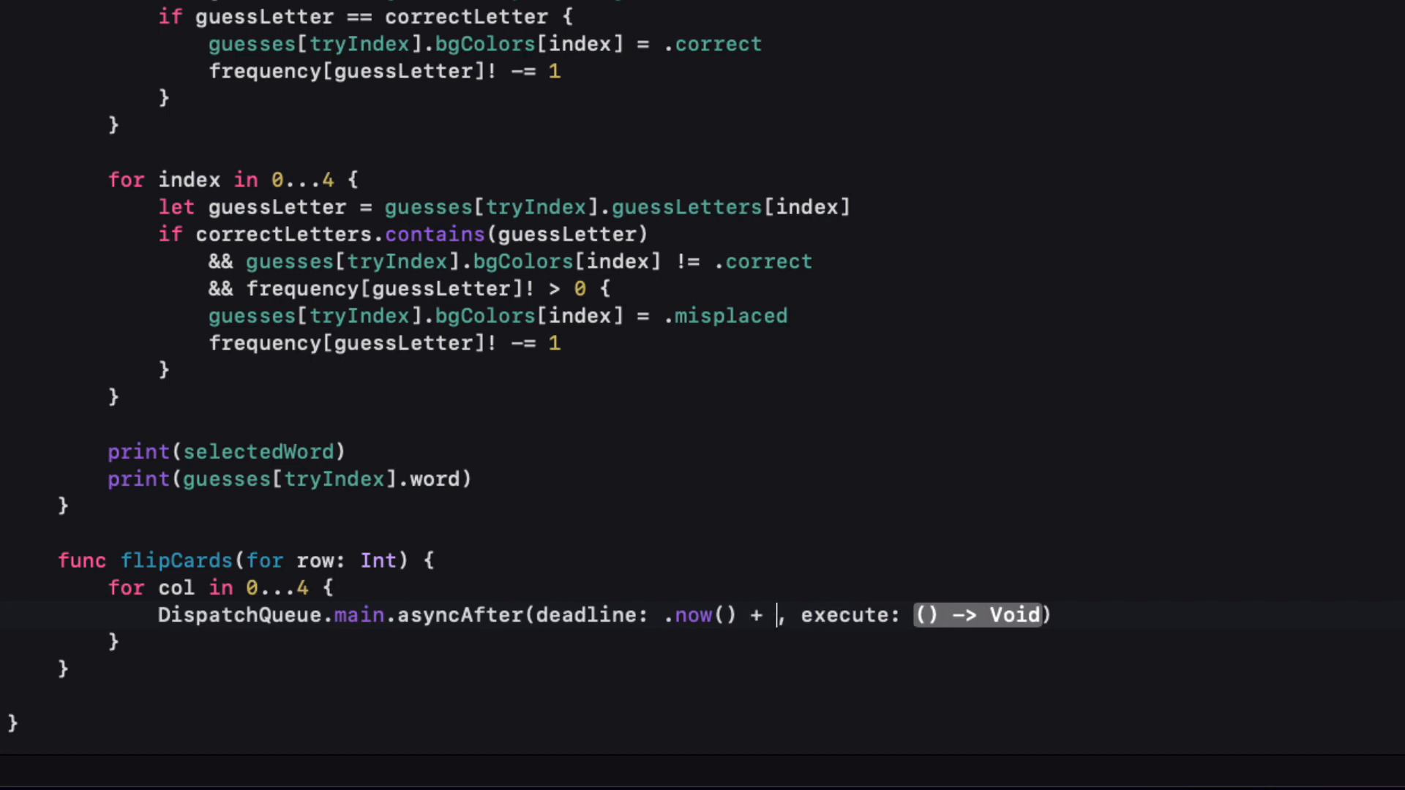
pyautogui.write('Double(')
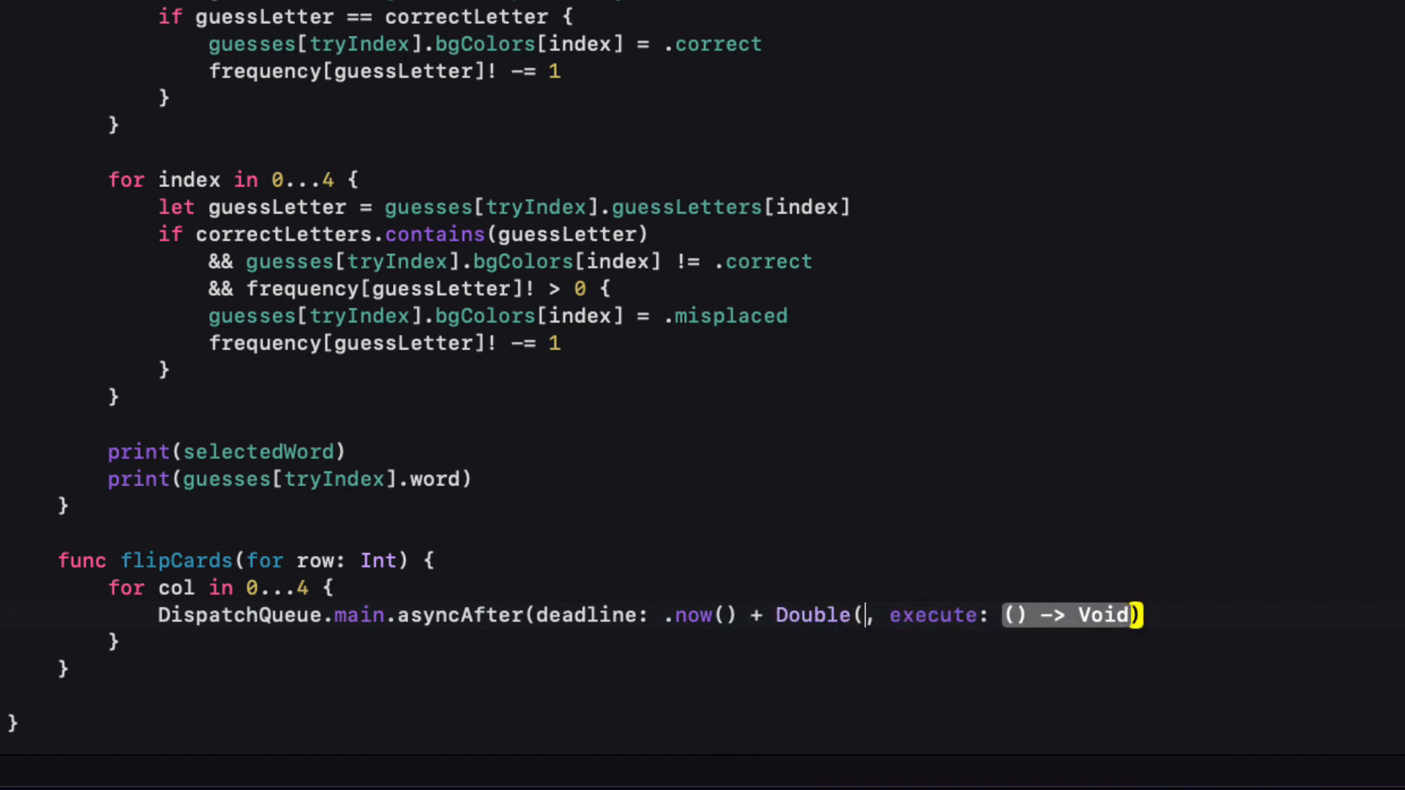
pyautogui.write('col')
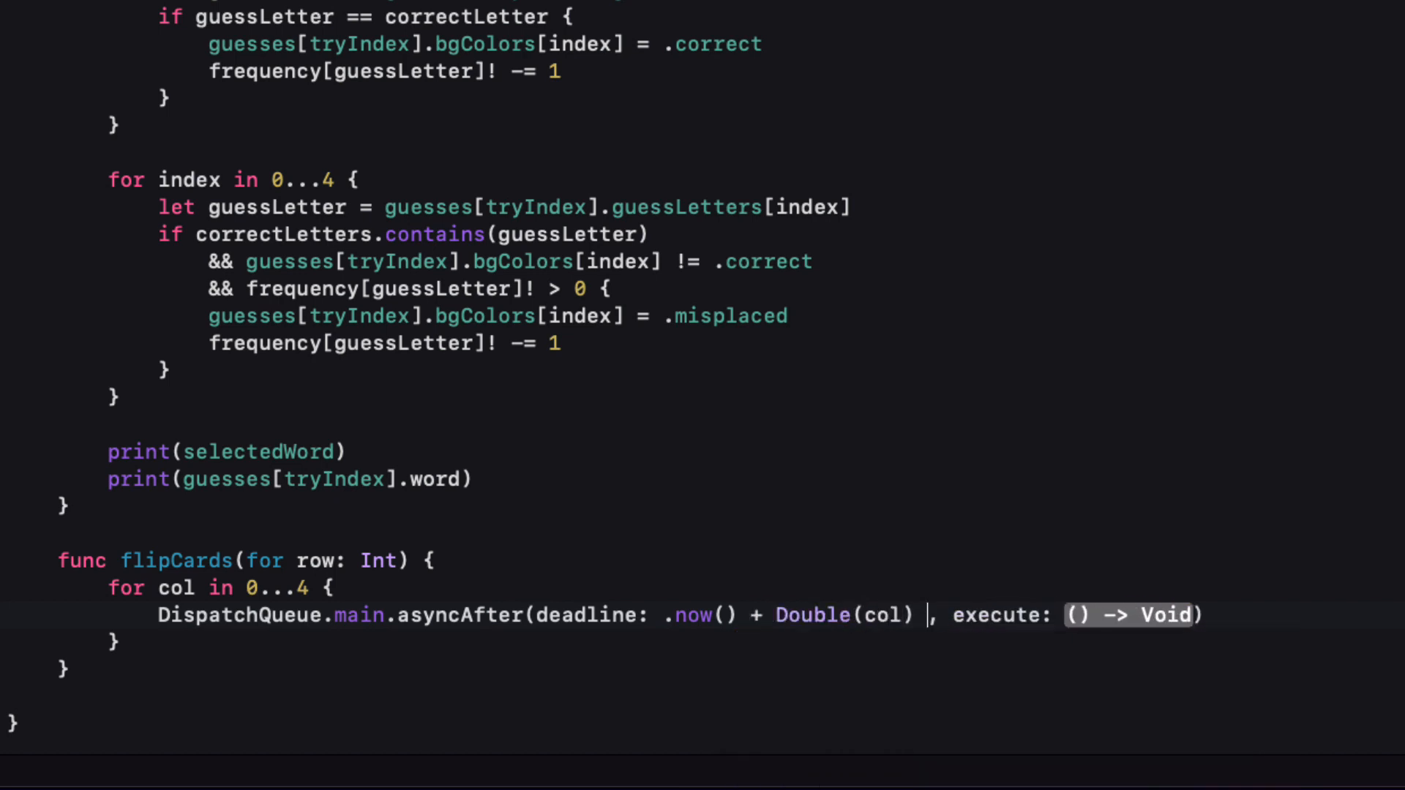
pyautogui.write('*')
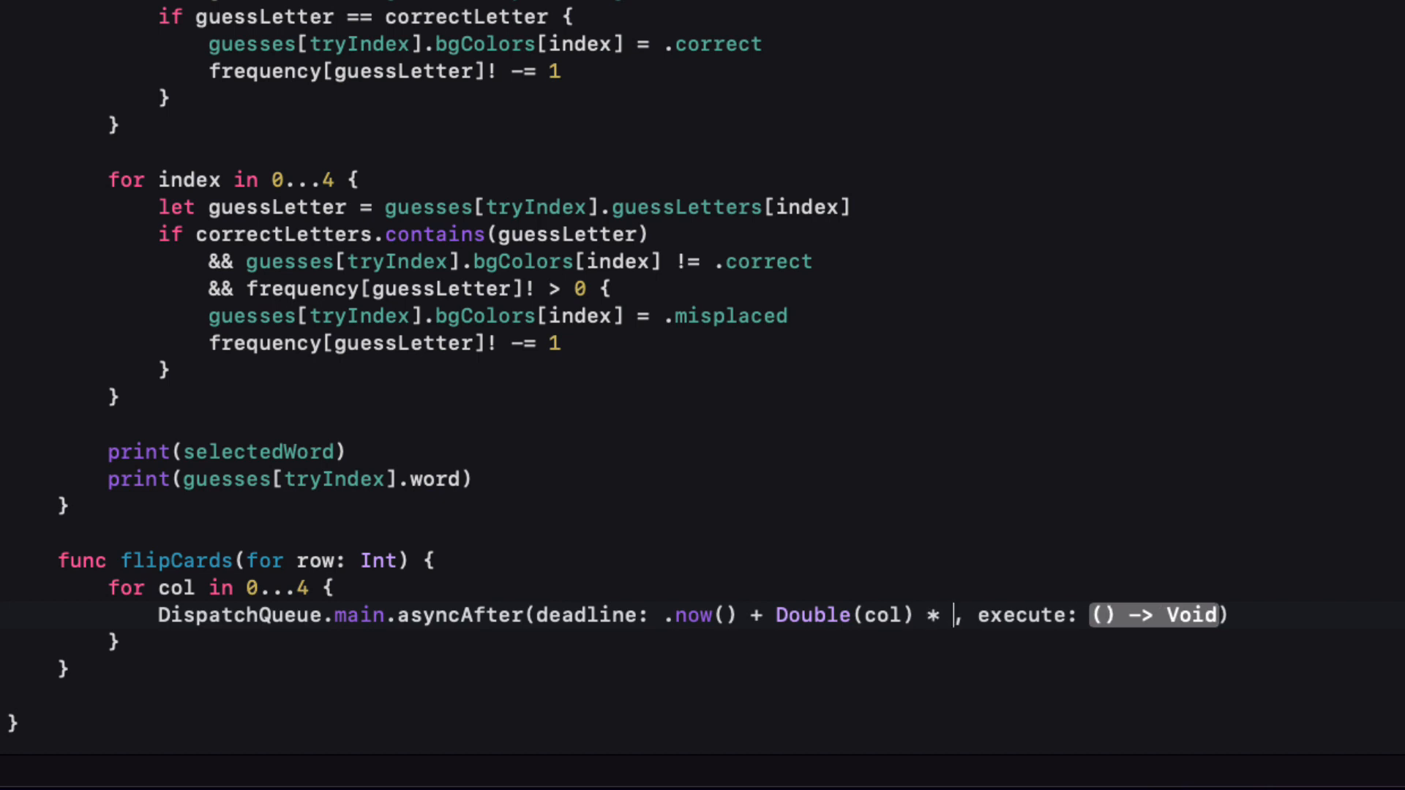
pyautogui.write('0.2')
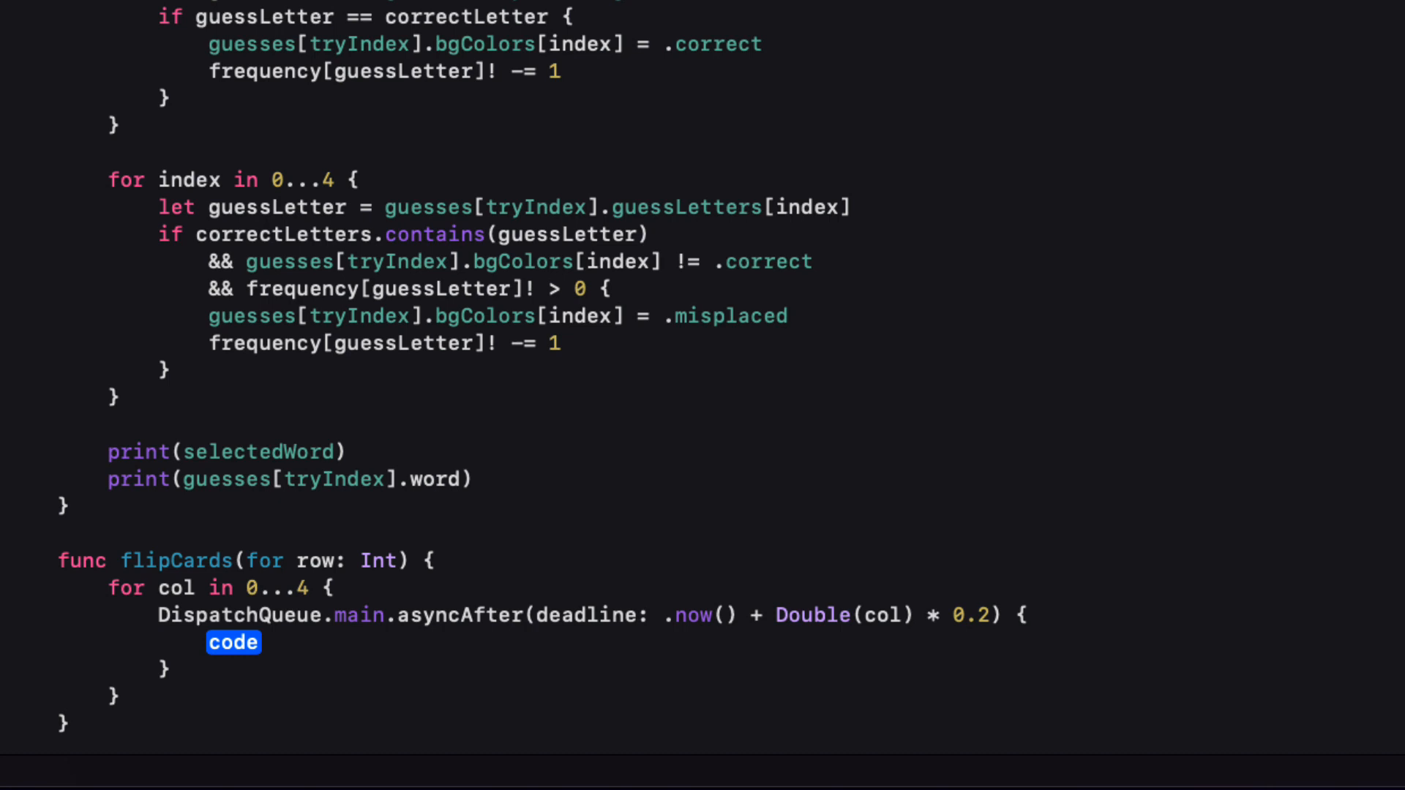
# Toggle self.guesses[row].cardFlipped[col] in the delayed block and delete the leftover print lines
pyautogui.write('self.guesses')
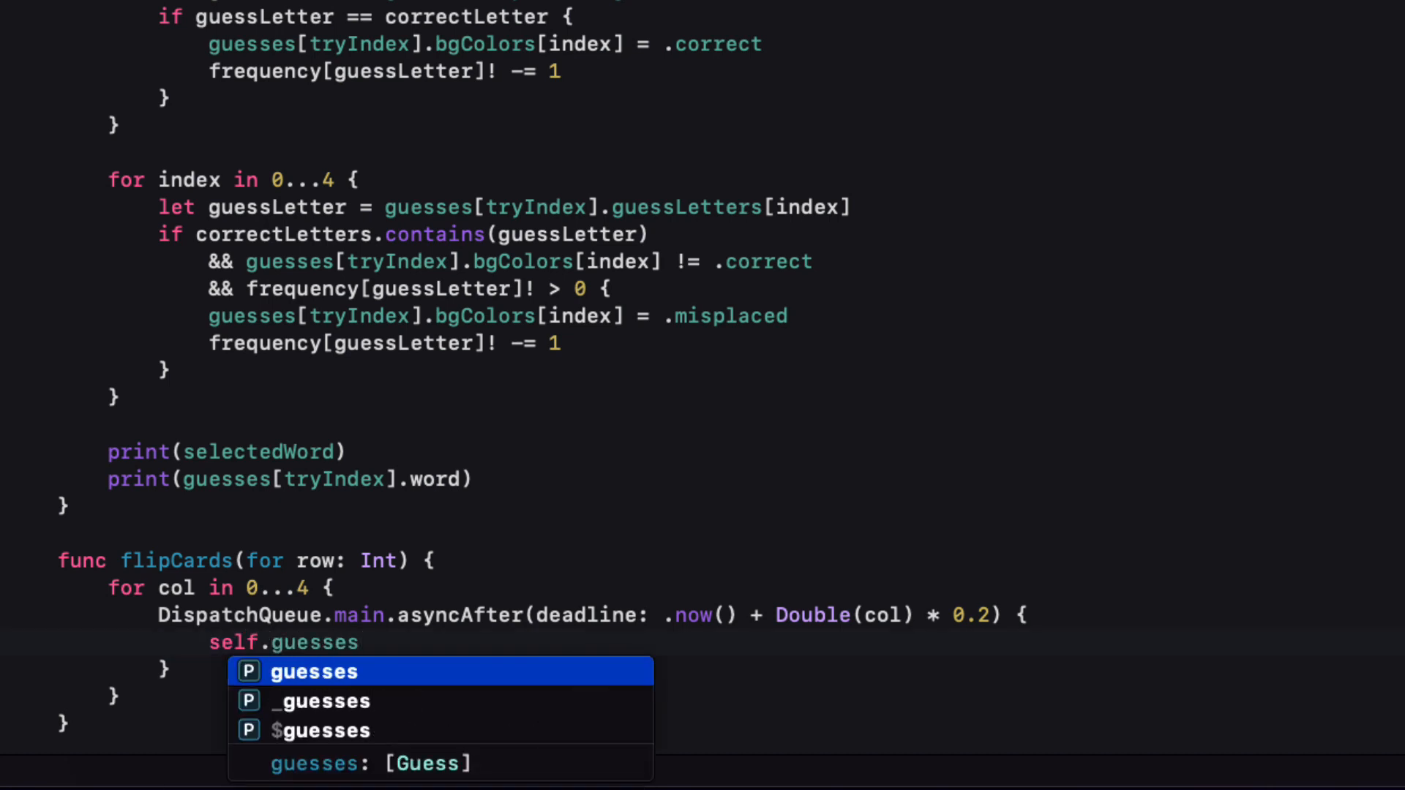
pyautogui.write('[row]')
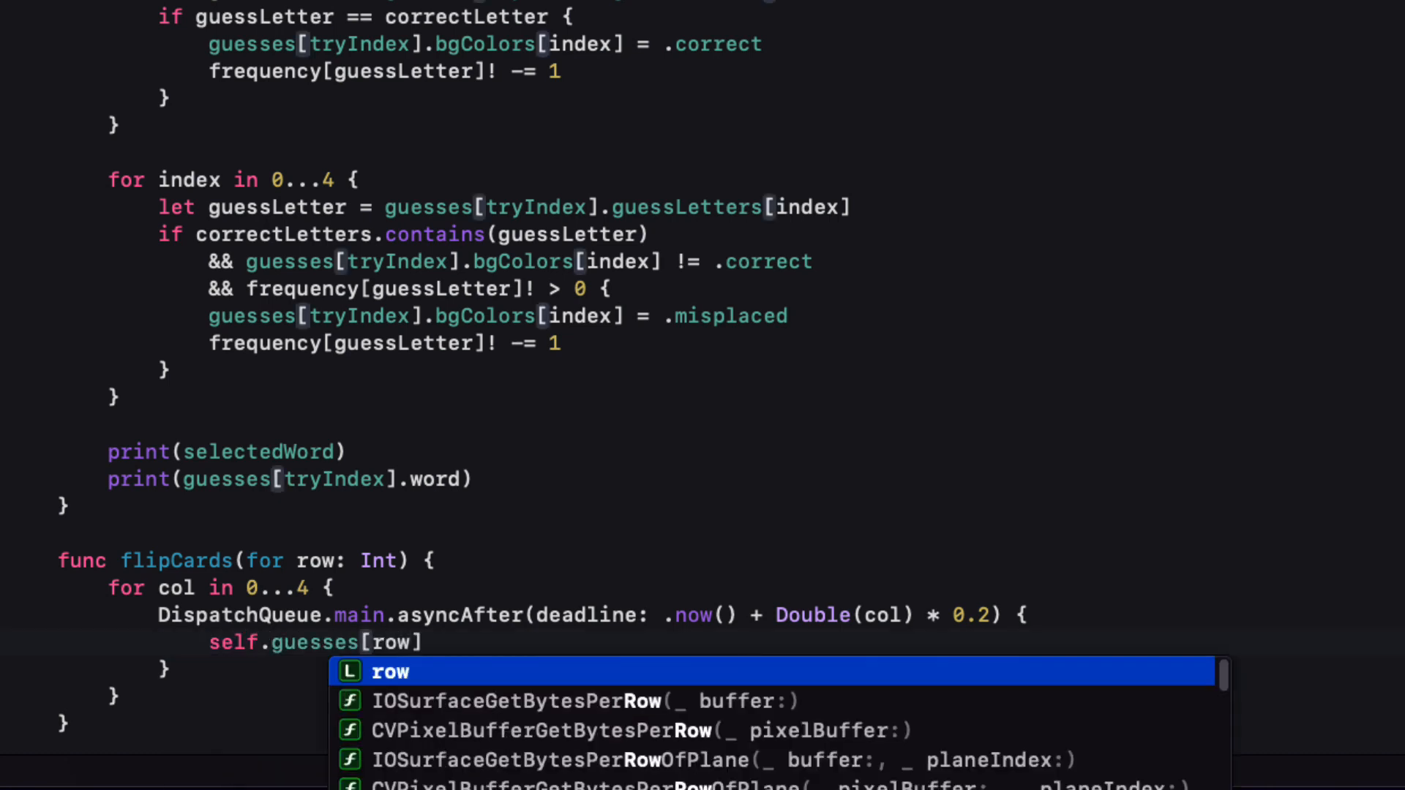
pyautogui.write('.cardFlipped[col')
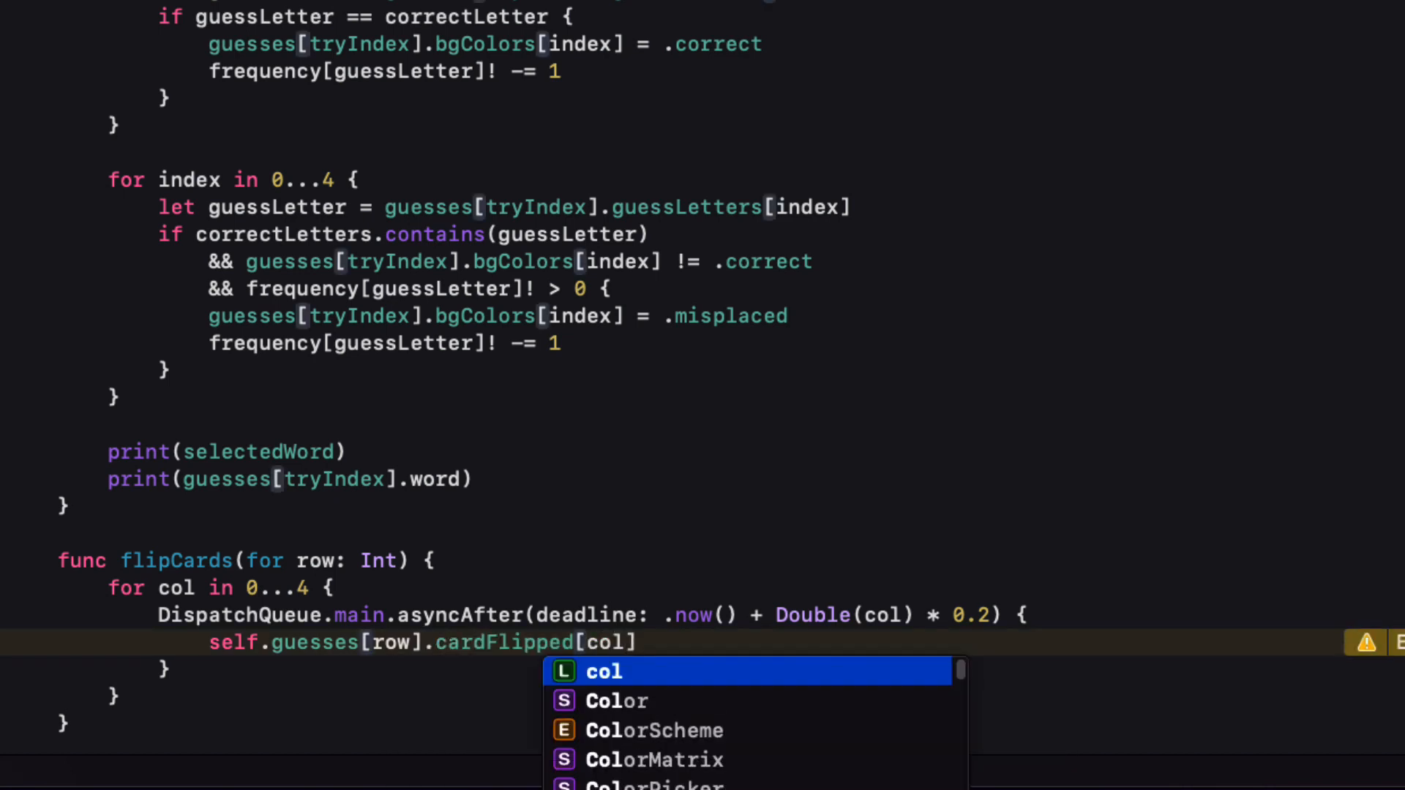
pyautogui.write('.toggle(')
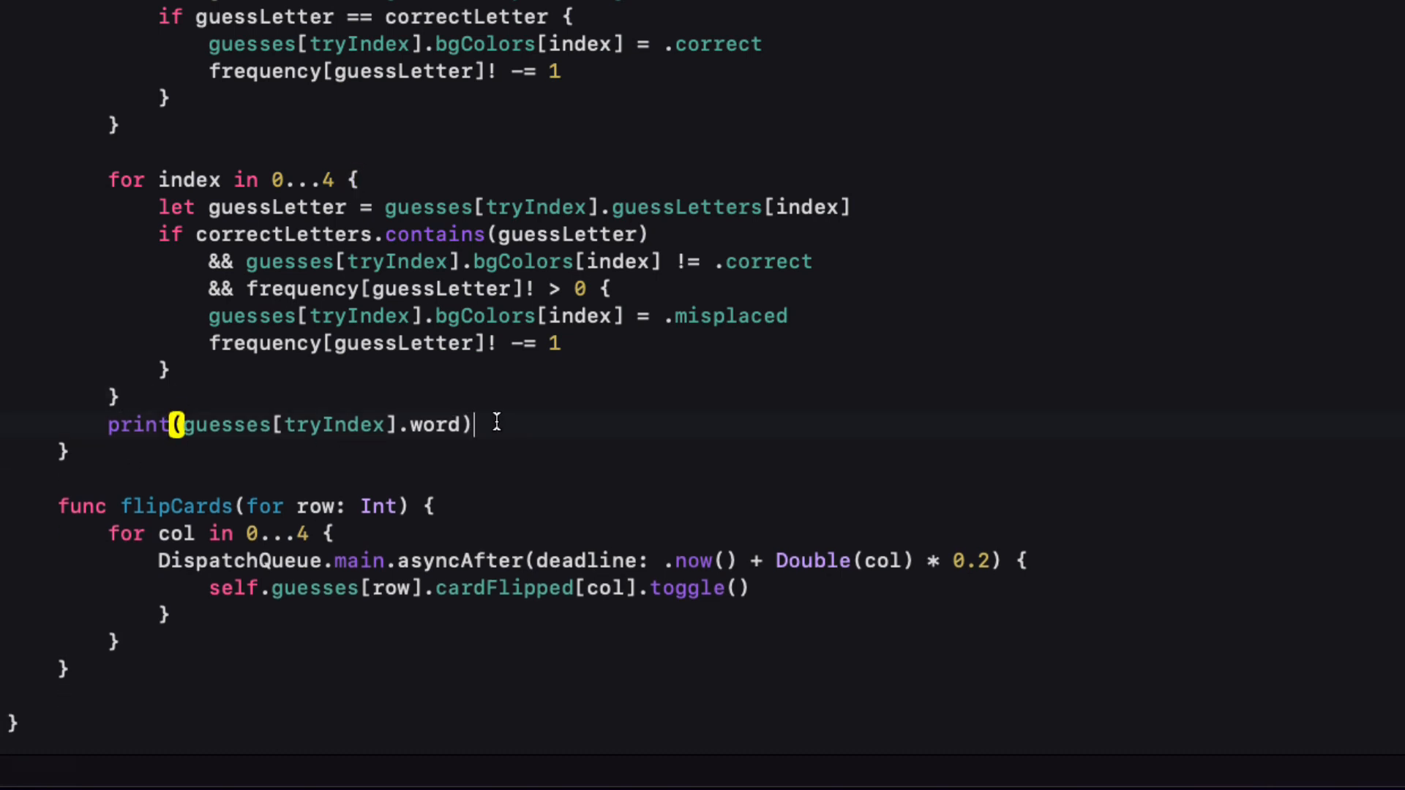
pyautogui.tripleClick(287, 423)
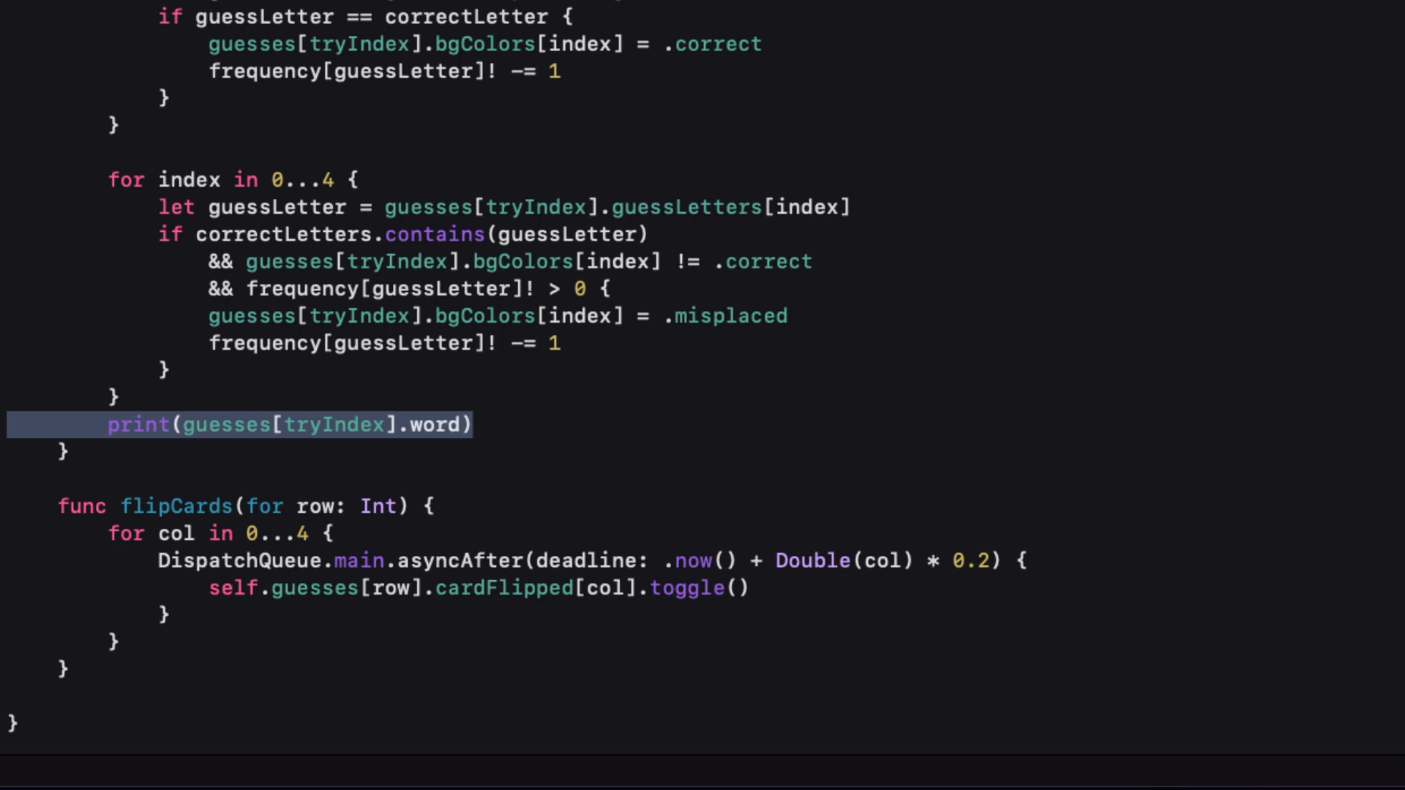
pyautogui.press('Delete')
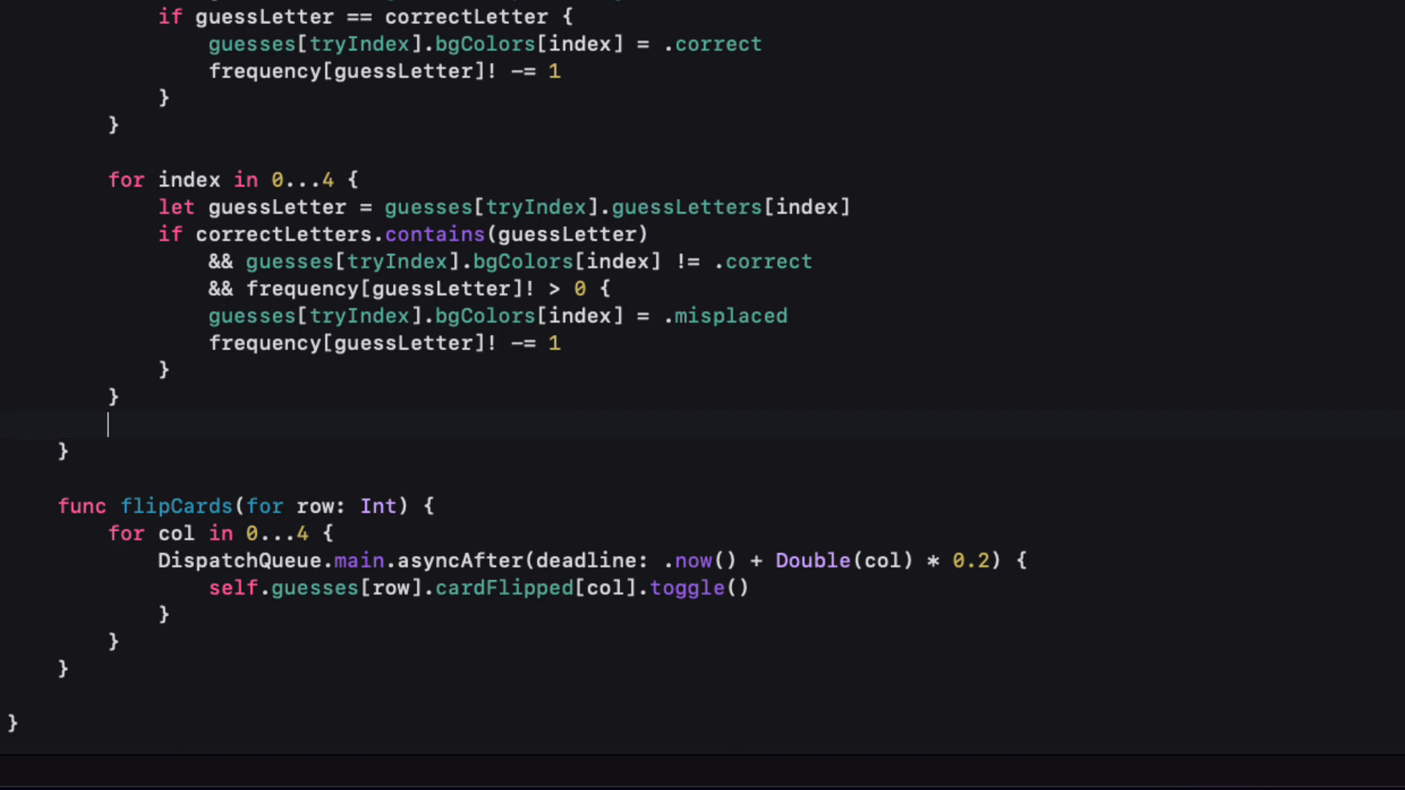
# Call flipCards(for: tryIndex) as the last line of setCurrentGuessColors
pyautogui.write('flipCards(for: try')
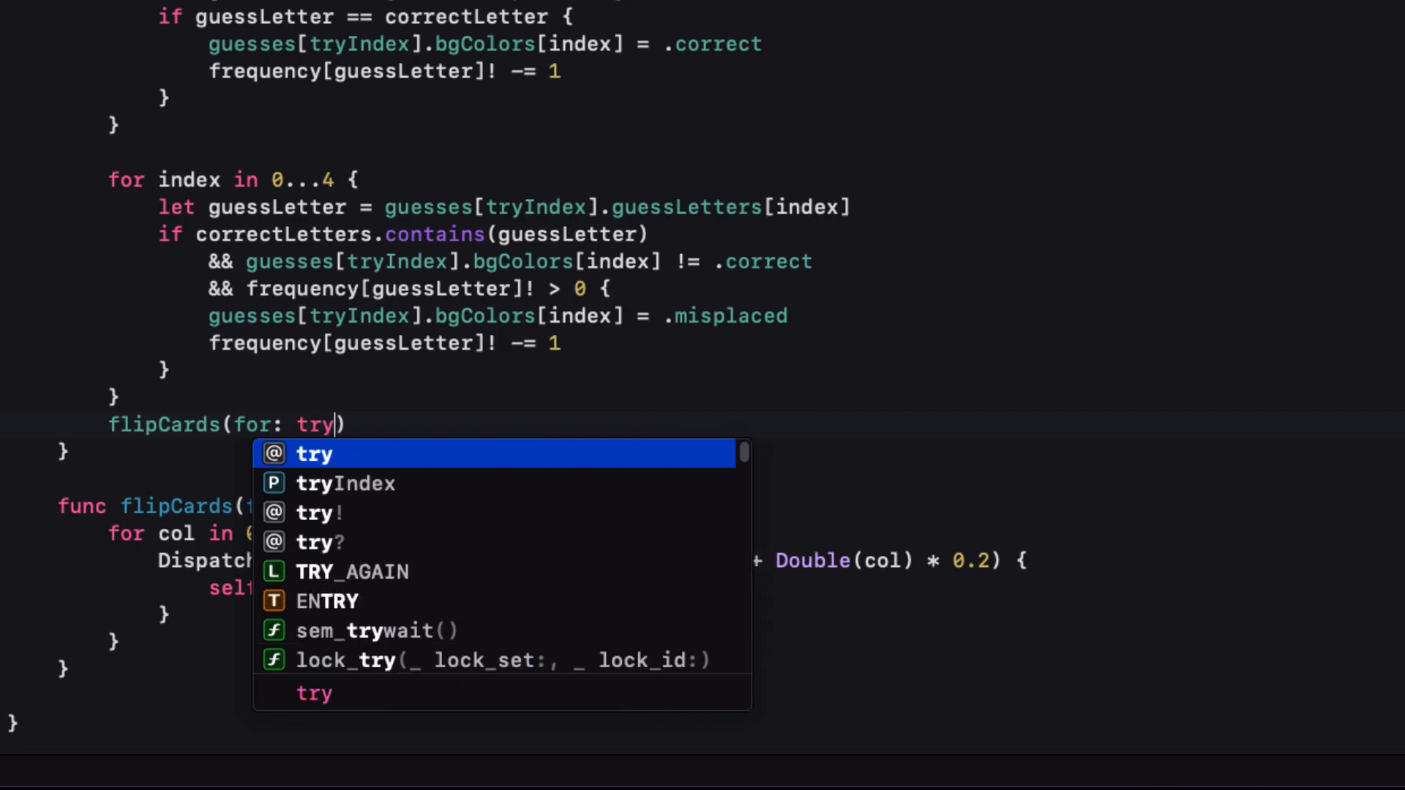
pyautogui.write('I')
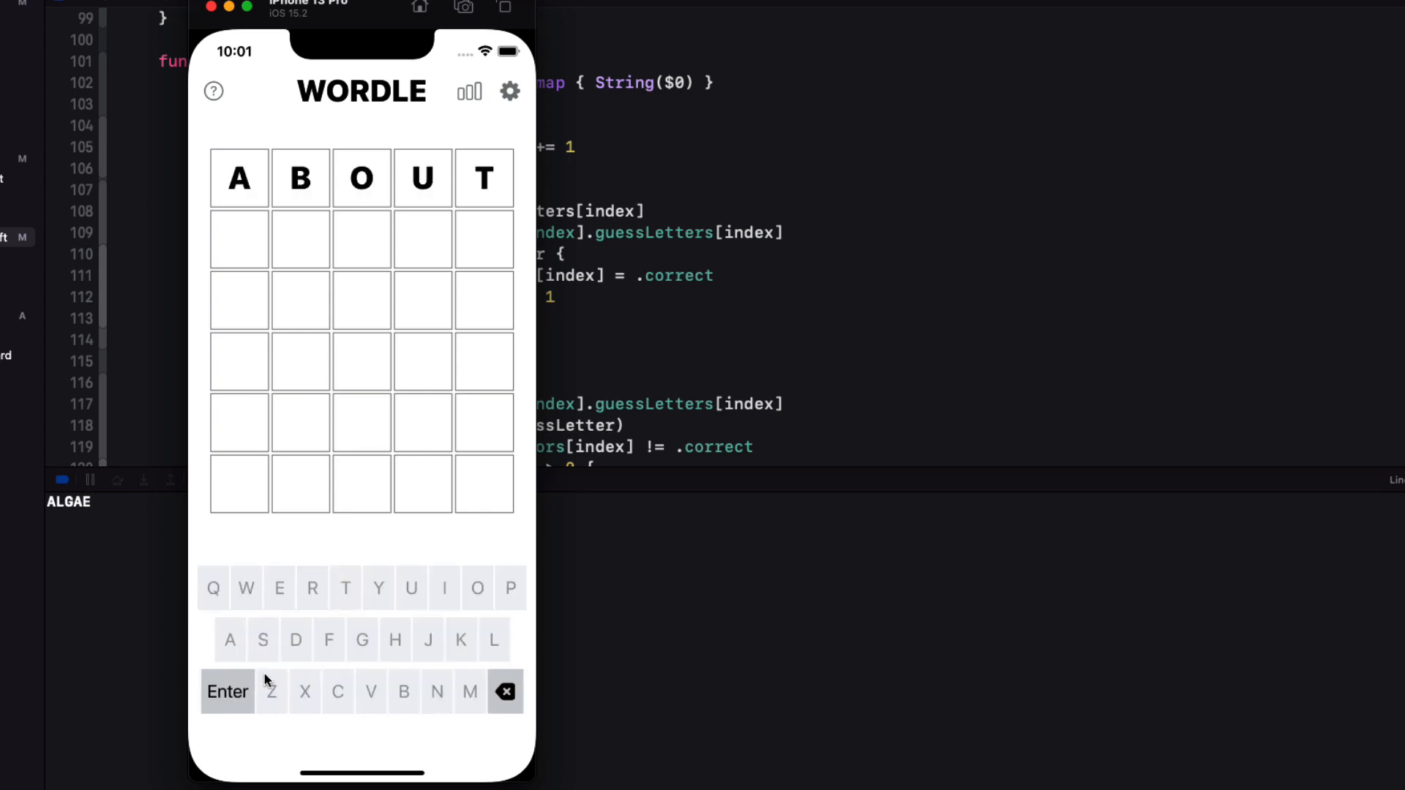
# Submit the test guess ABOUT in the simulator, then open FlipView.swift
pyautogui.click(226, 690)
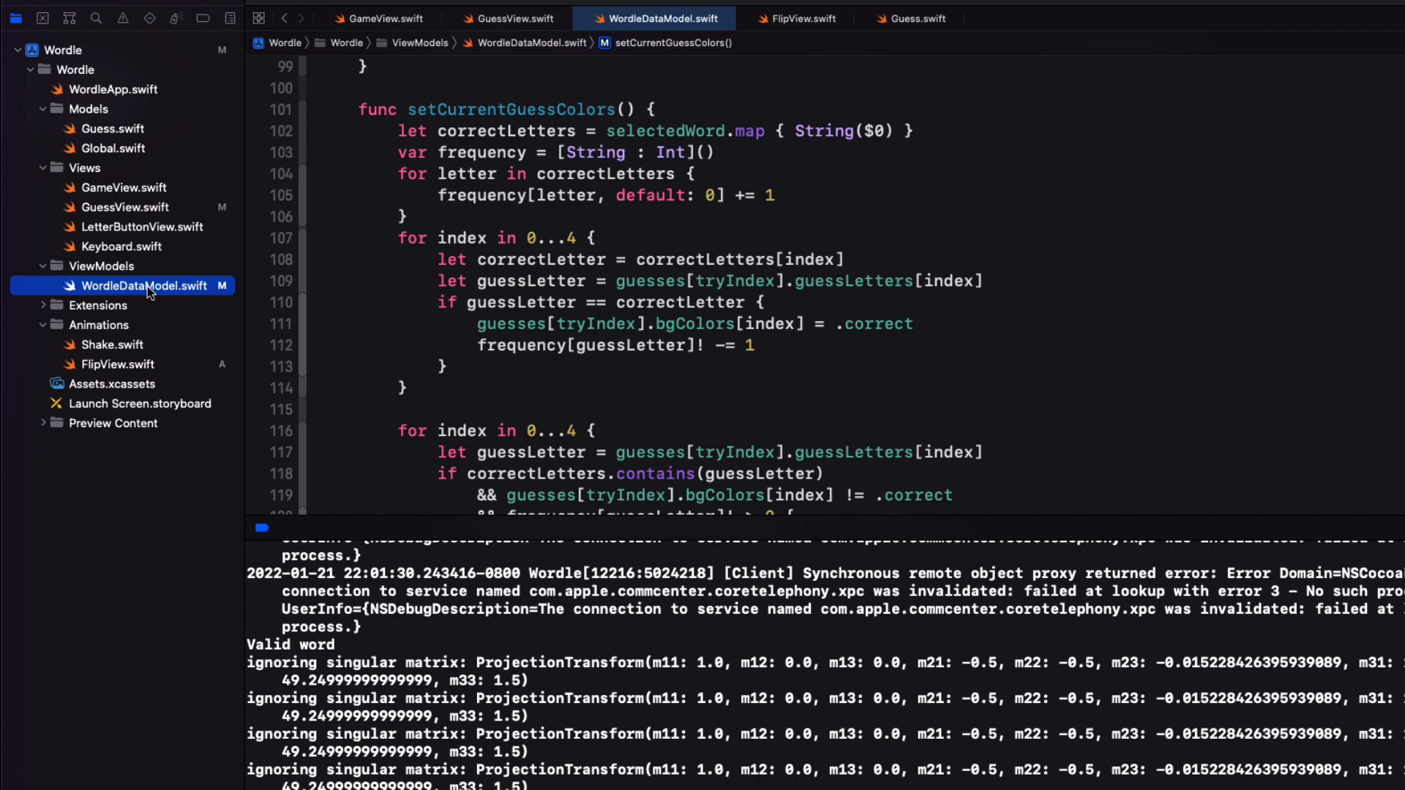
pyautogui.moveTo(118, 367)
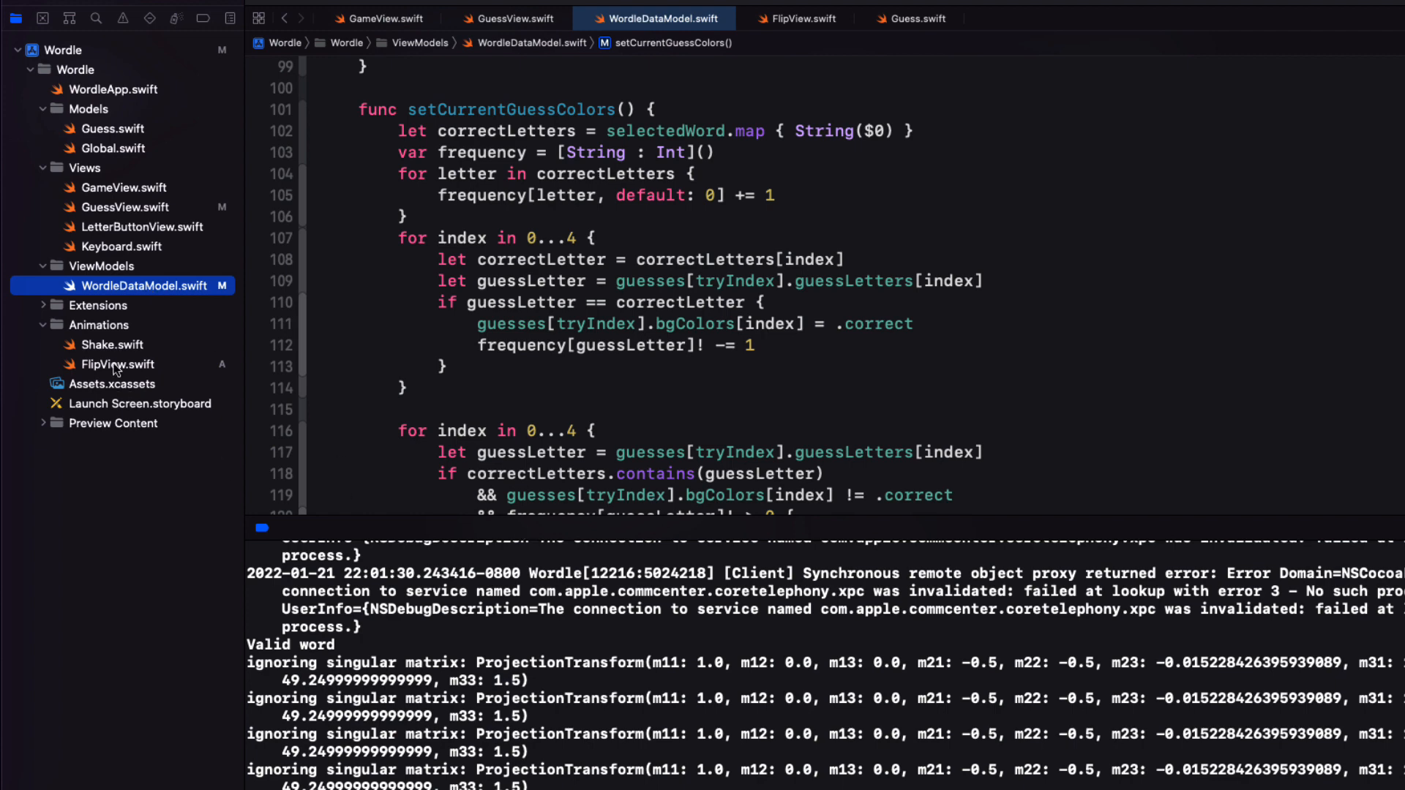
pyautogui.click(116, 364)
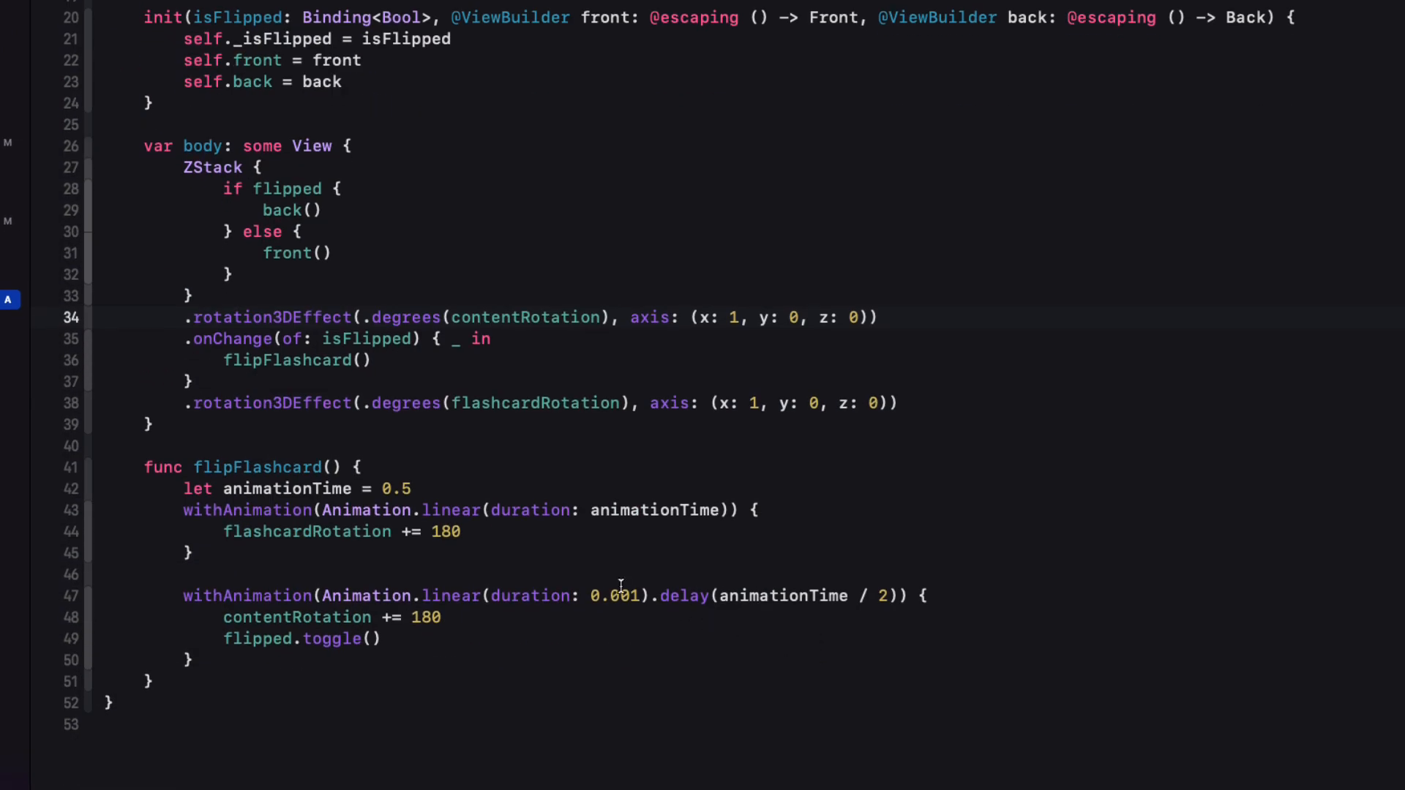
pyautogui.moveTo(434, 530)
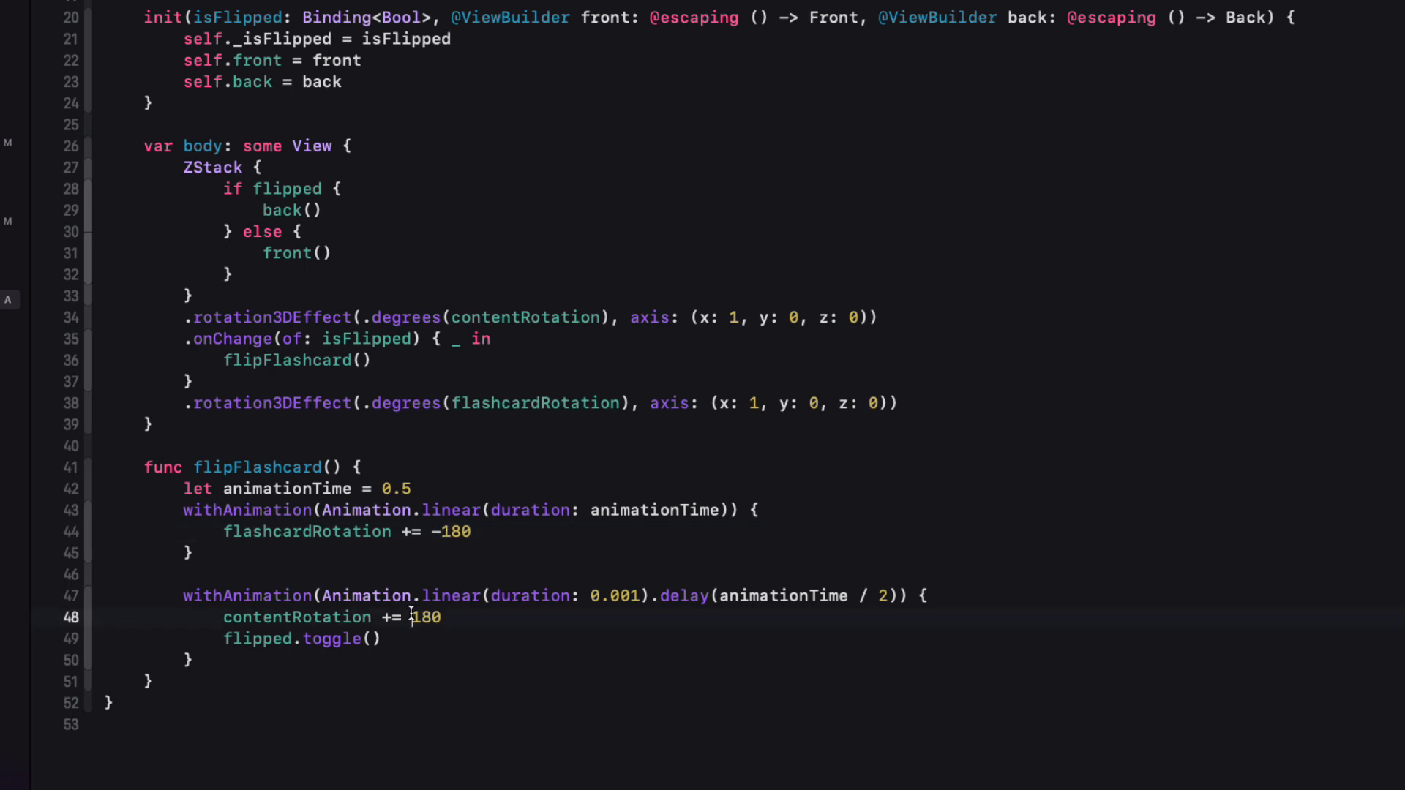
# Change the flashcardRotation and contentRotation increments in flipFlashcard from 180 to -180
pyautogui.write('-')
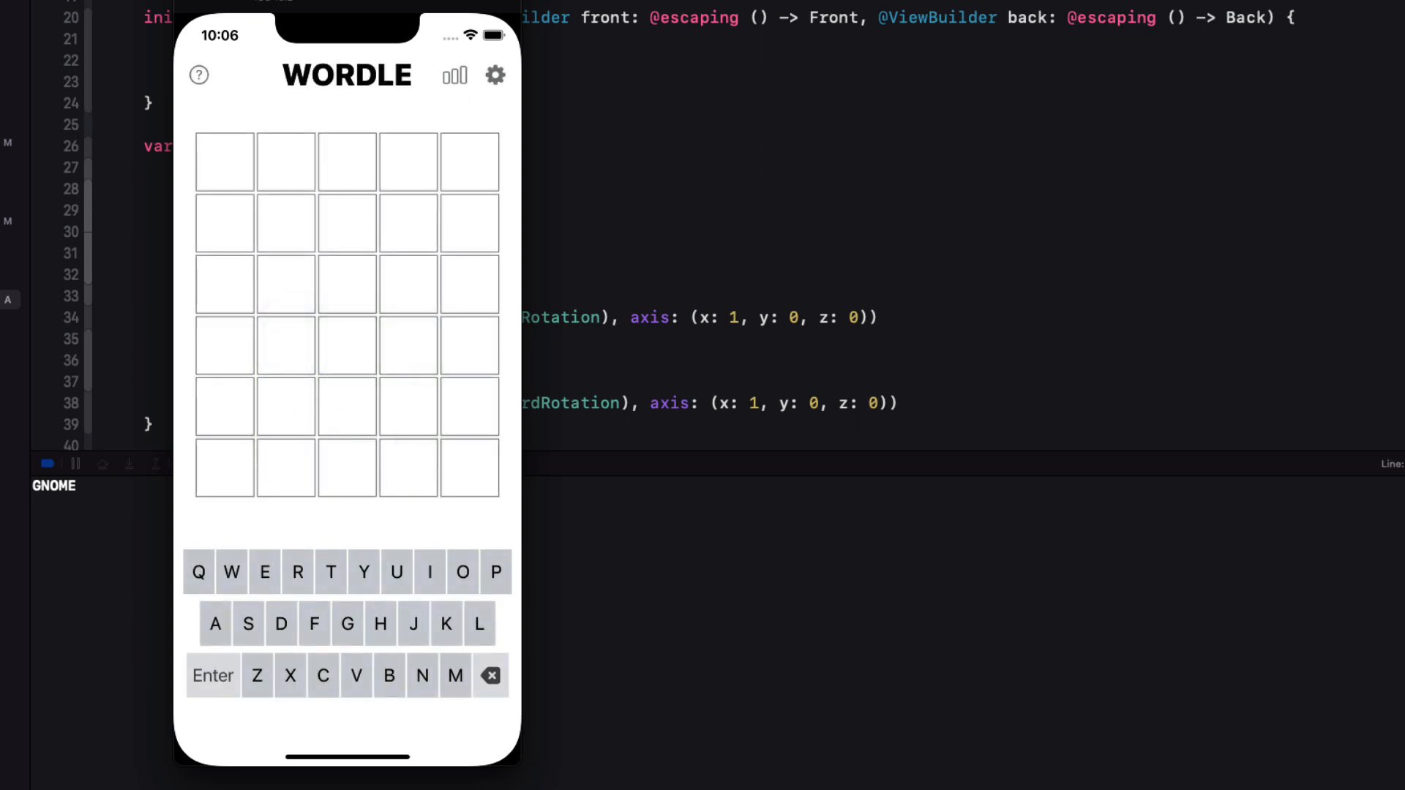
pyautogui.moveTo(280, 723)
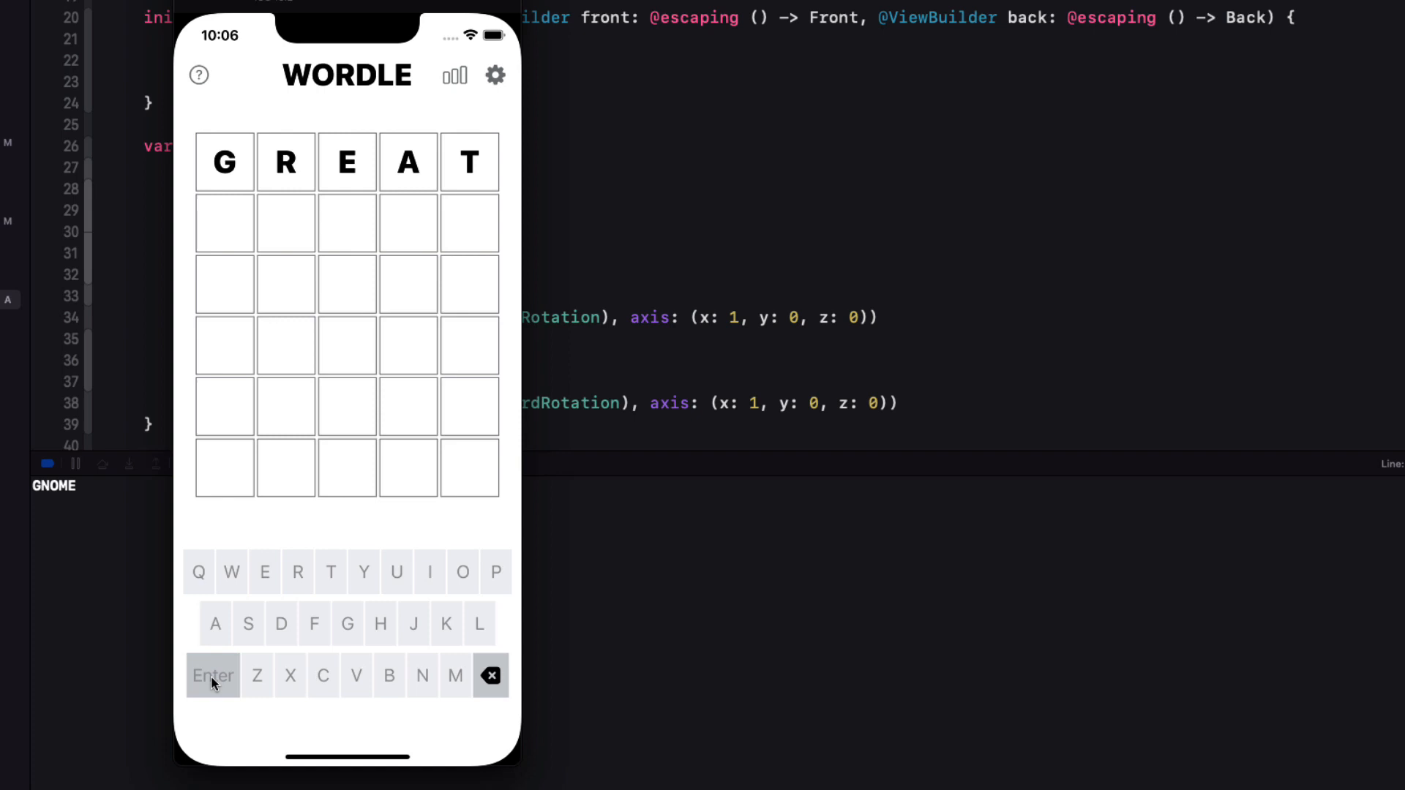
# Submit GREAT in the rebuilt app, turning G green, E yellow and R, A, T gray
pyautogui.click(212, 675)
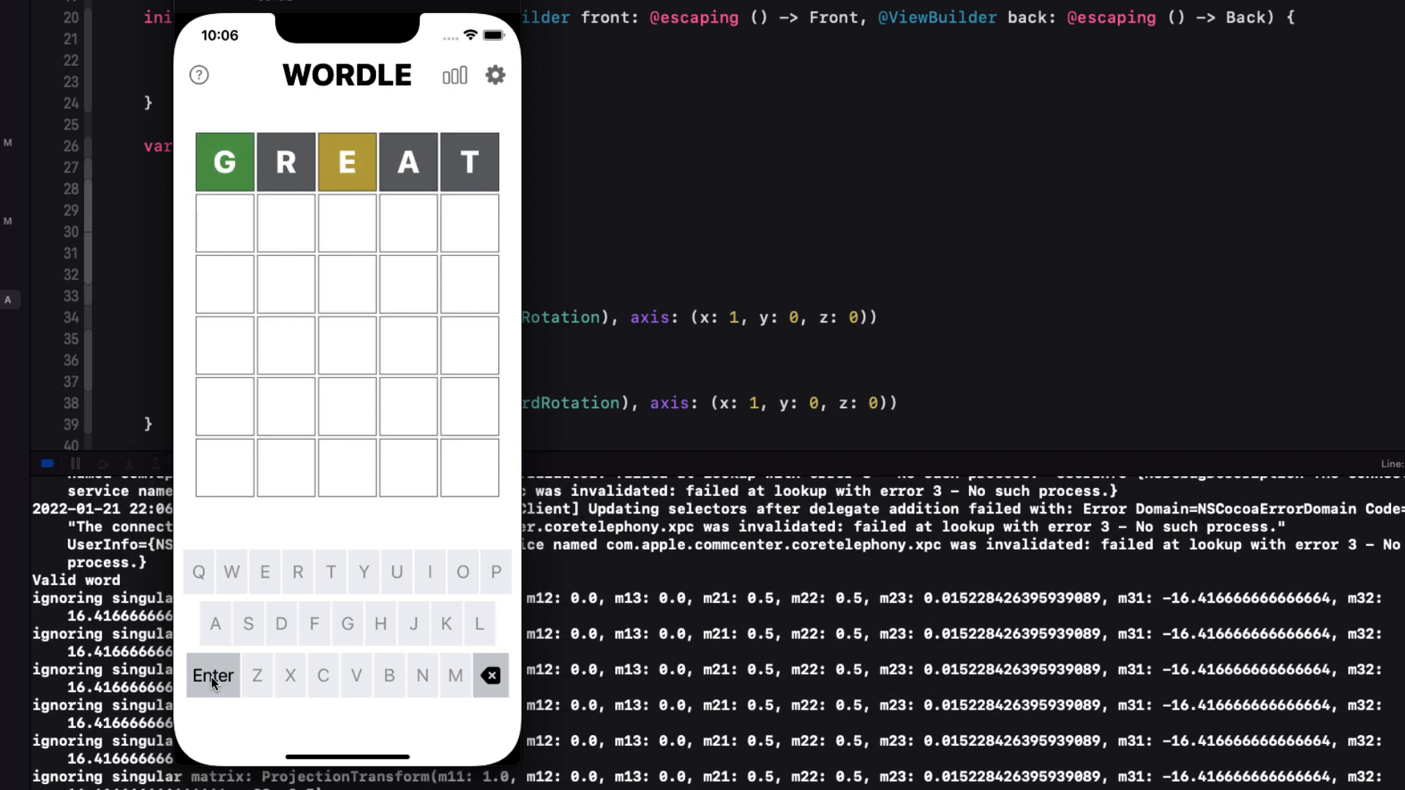
pyautogui.moveTo(282, 681)
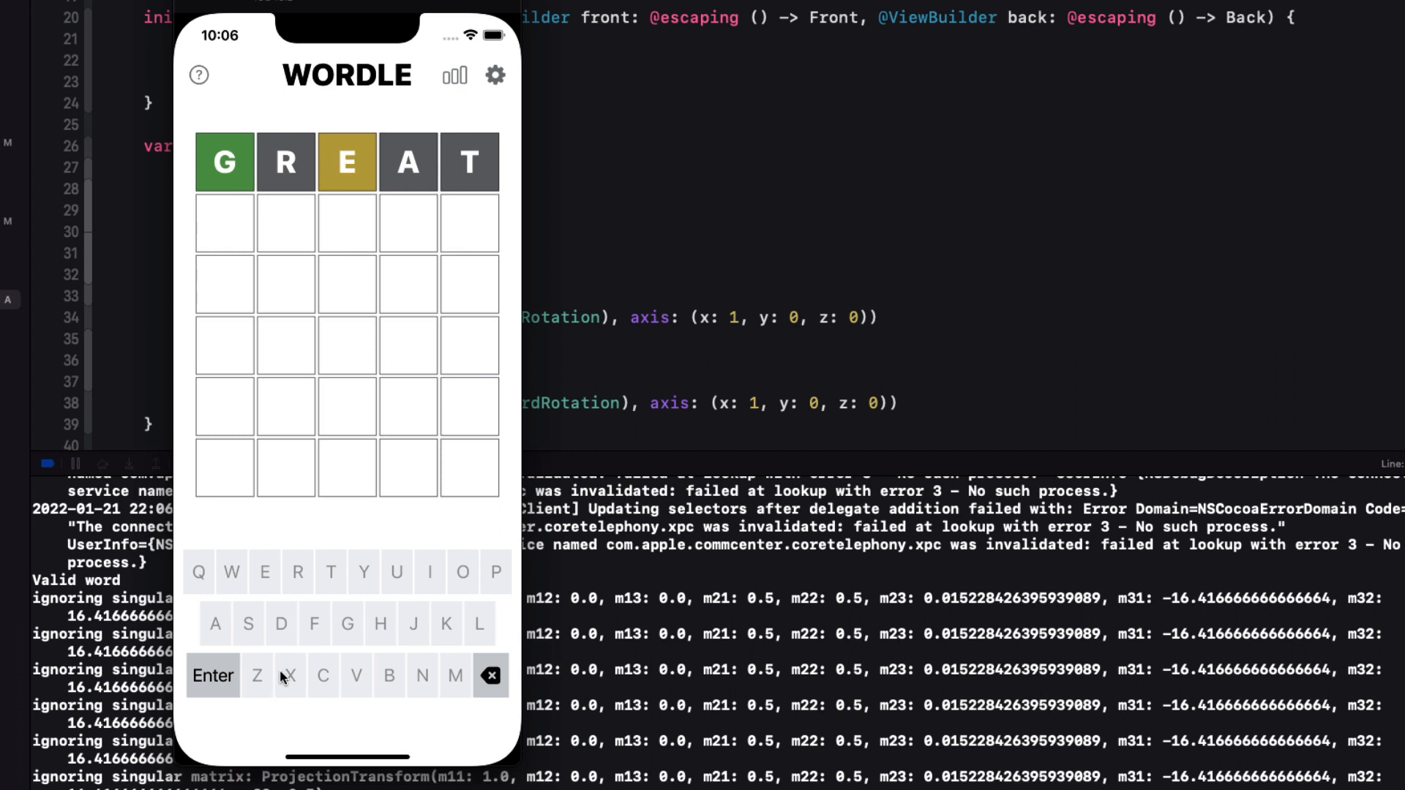
pyautogui.moveTo(275, 683)
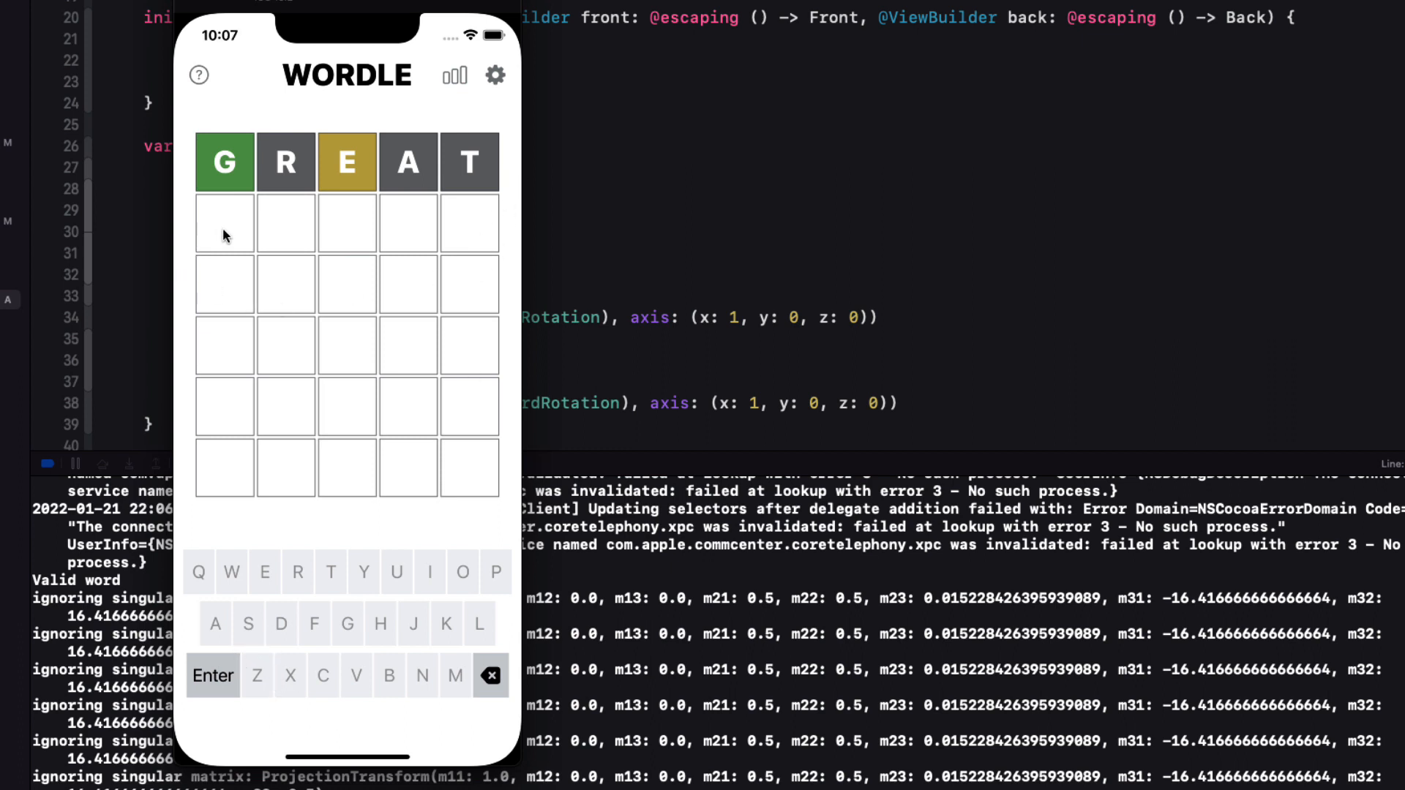
pyautogui.moveTo(265, 578)
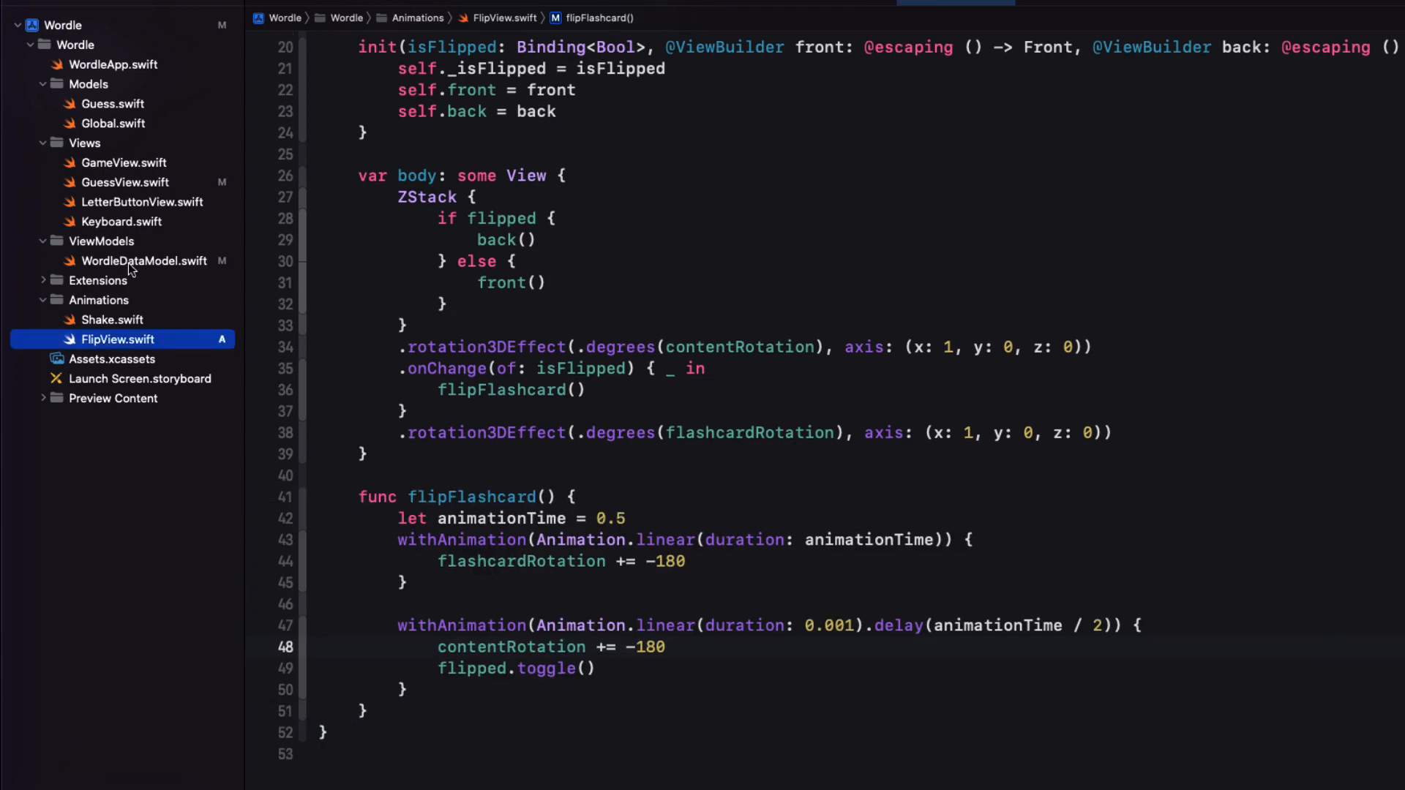
# In WordleDataModel.swift's enterWord, add currentWord = "" after tryIndex += 1
pyautogui.click(145, 261)
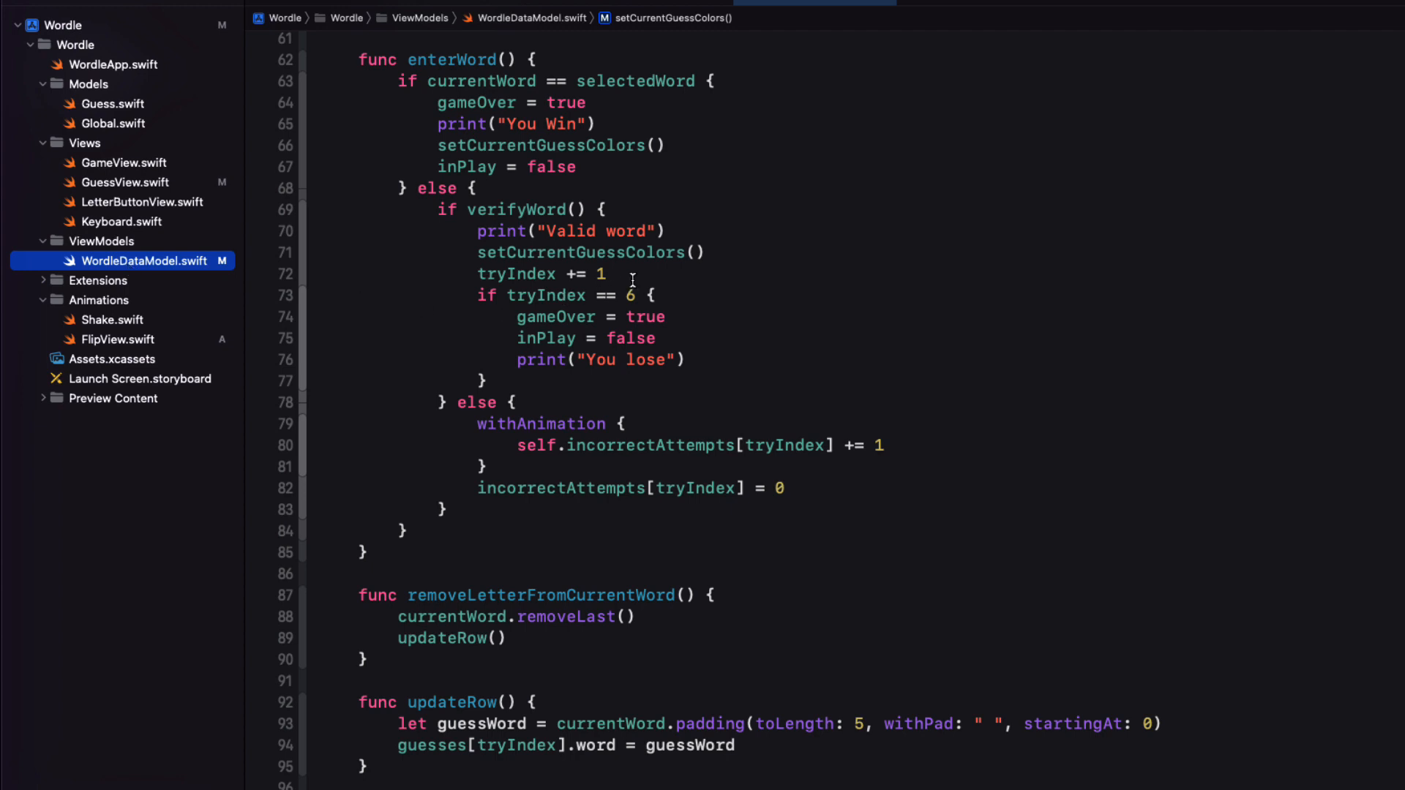
pyautogui.write('currentWord =')
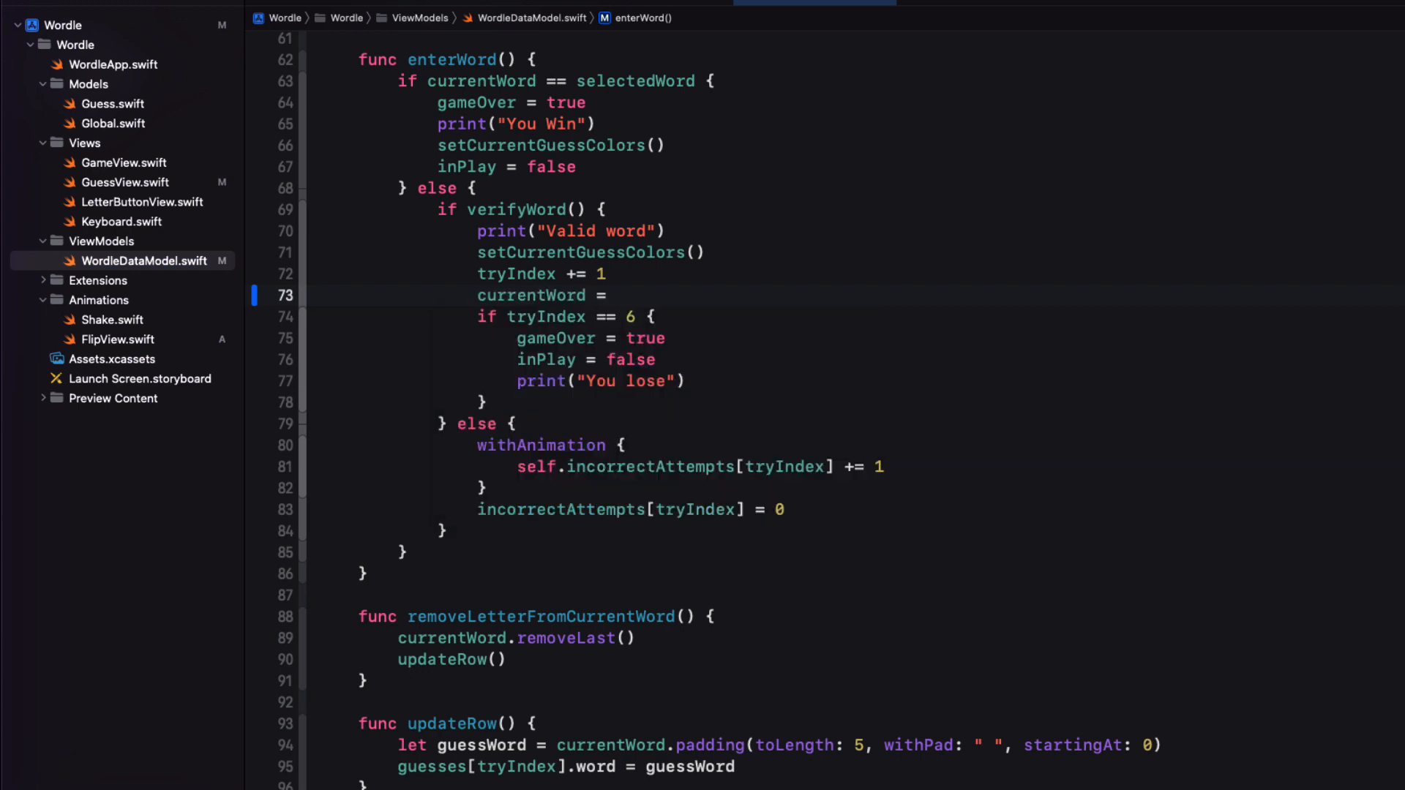
pyautogui.write('""')
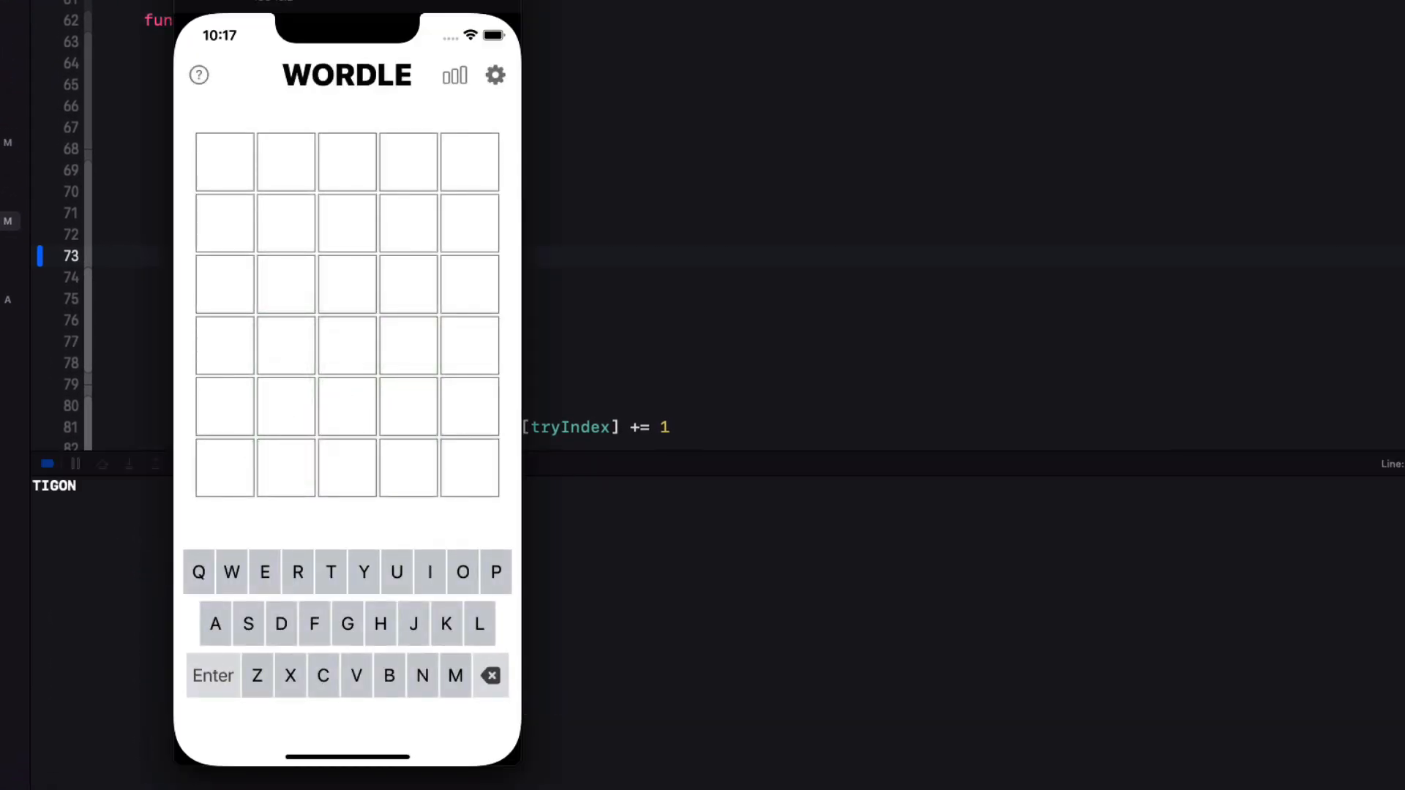
pyautogui.moveTo(85, 166)
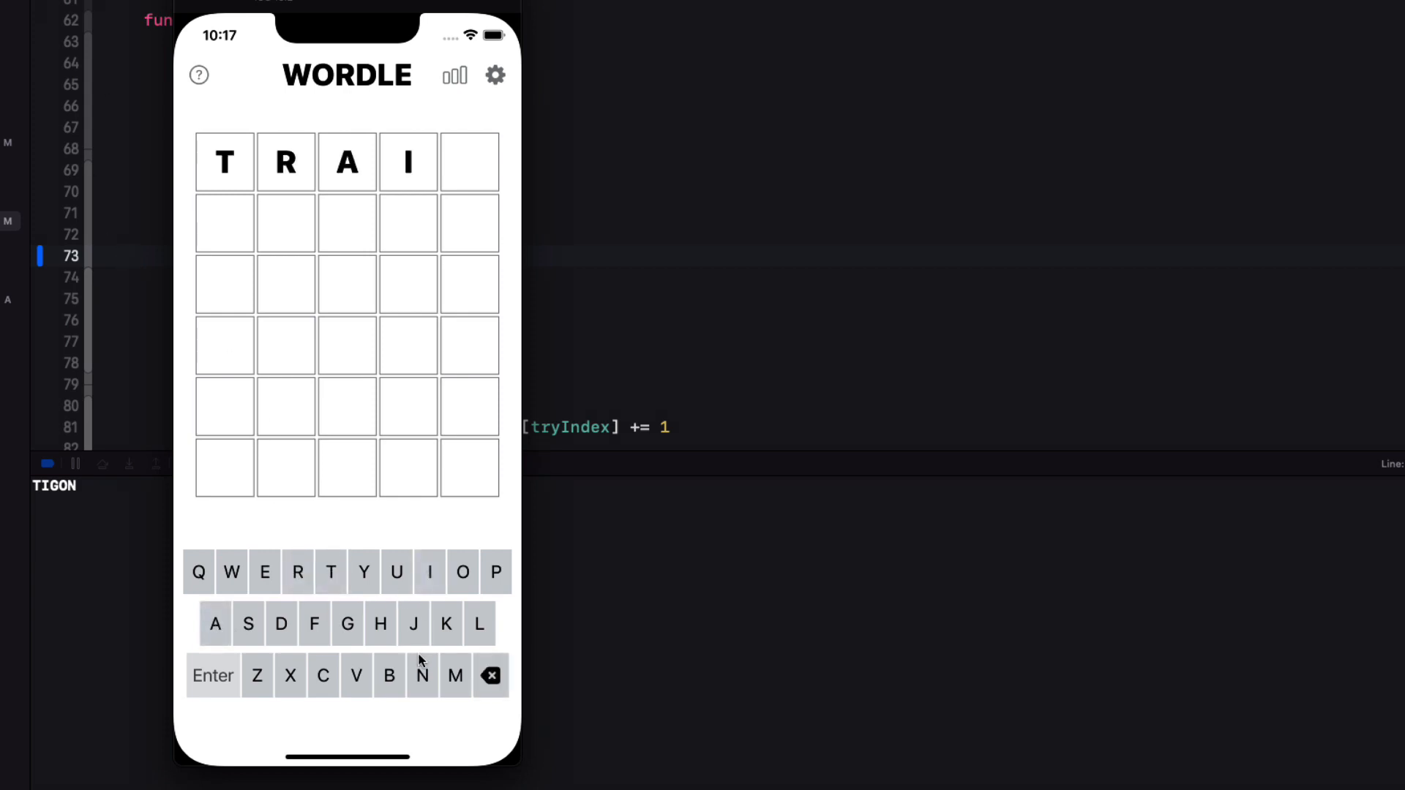
# Guess TRAIN, then TIGON after fixing the TITON typo, reaching an all-green win
pyautogui.click(212, 675)
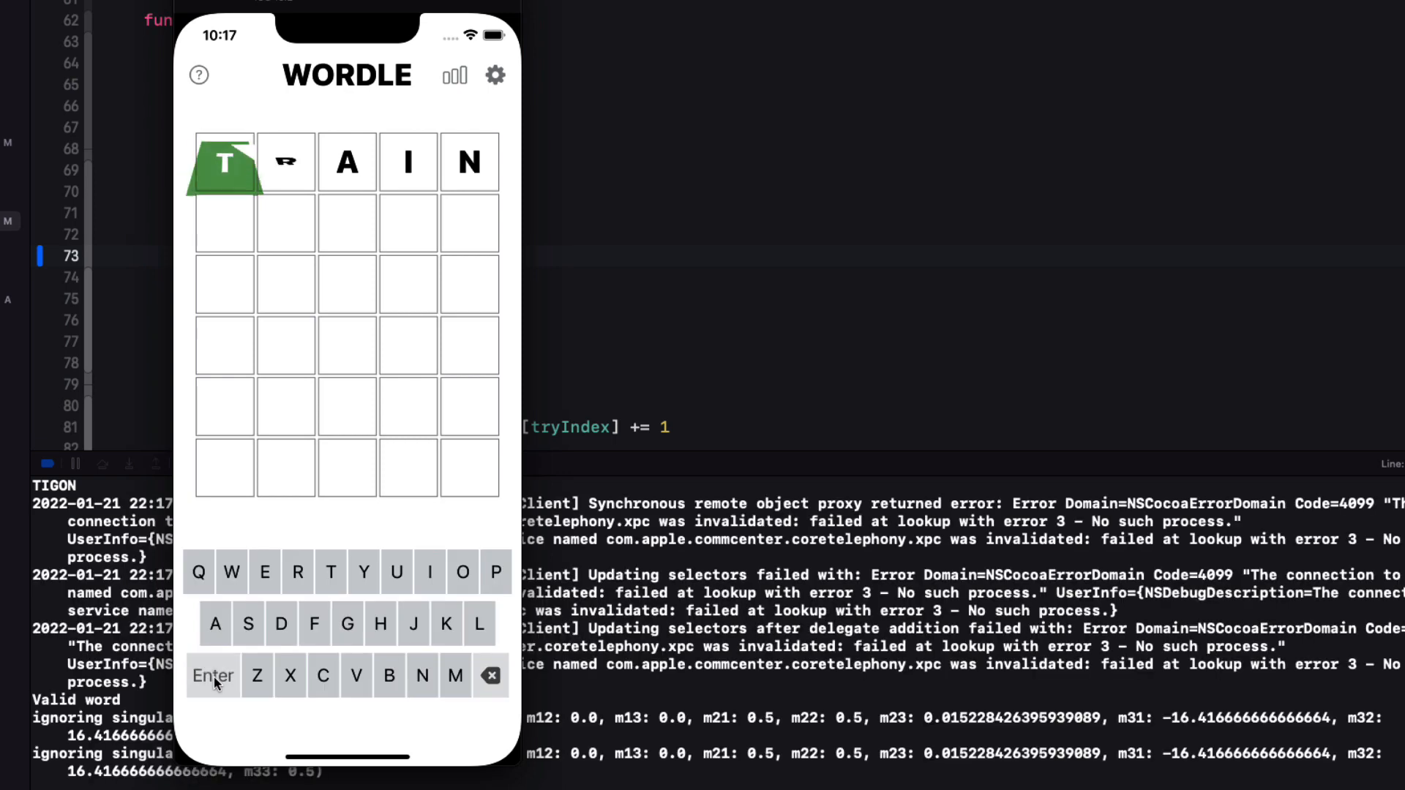
pyautogui.click(213, 676)
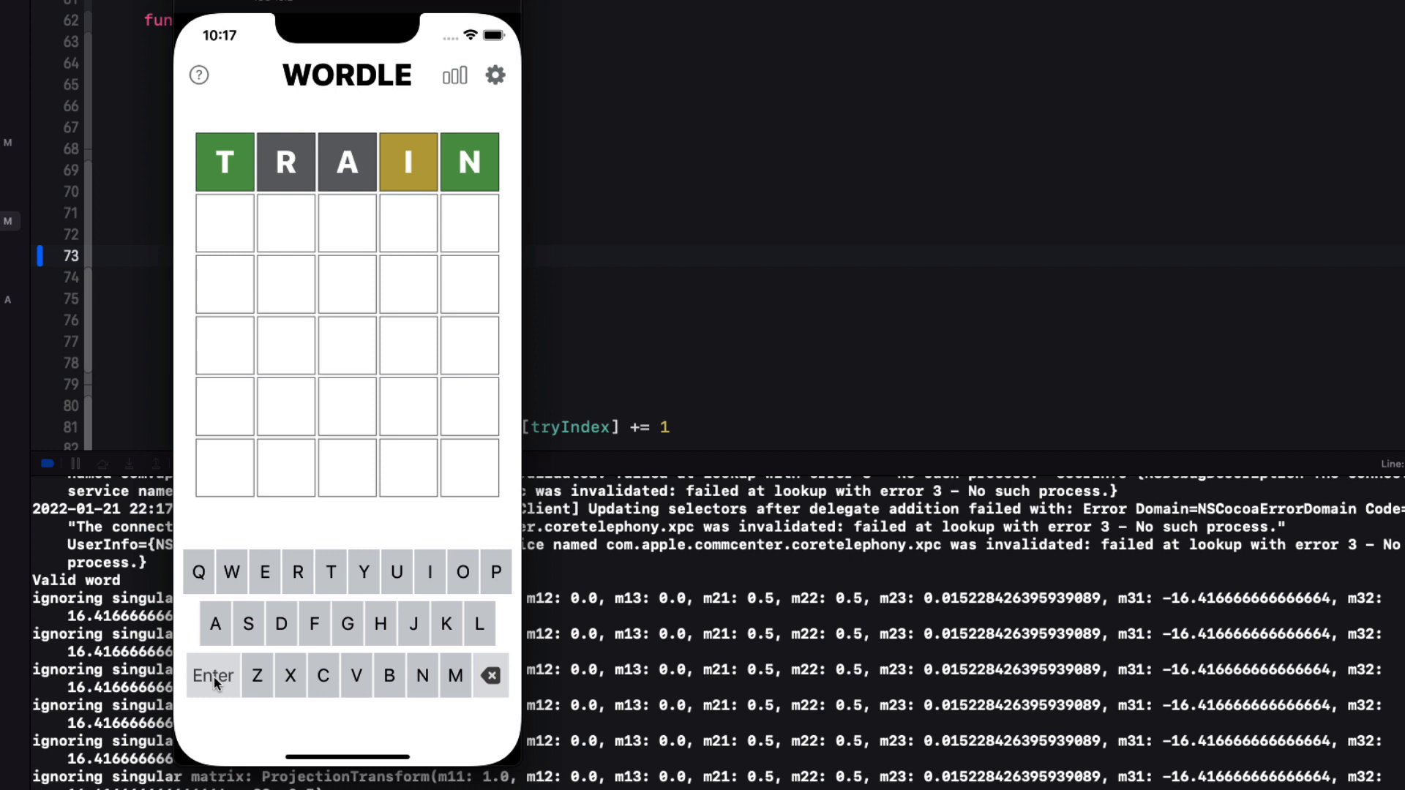
pyautogui.moveTo(423, 614)
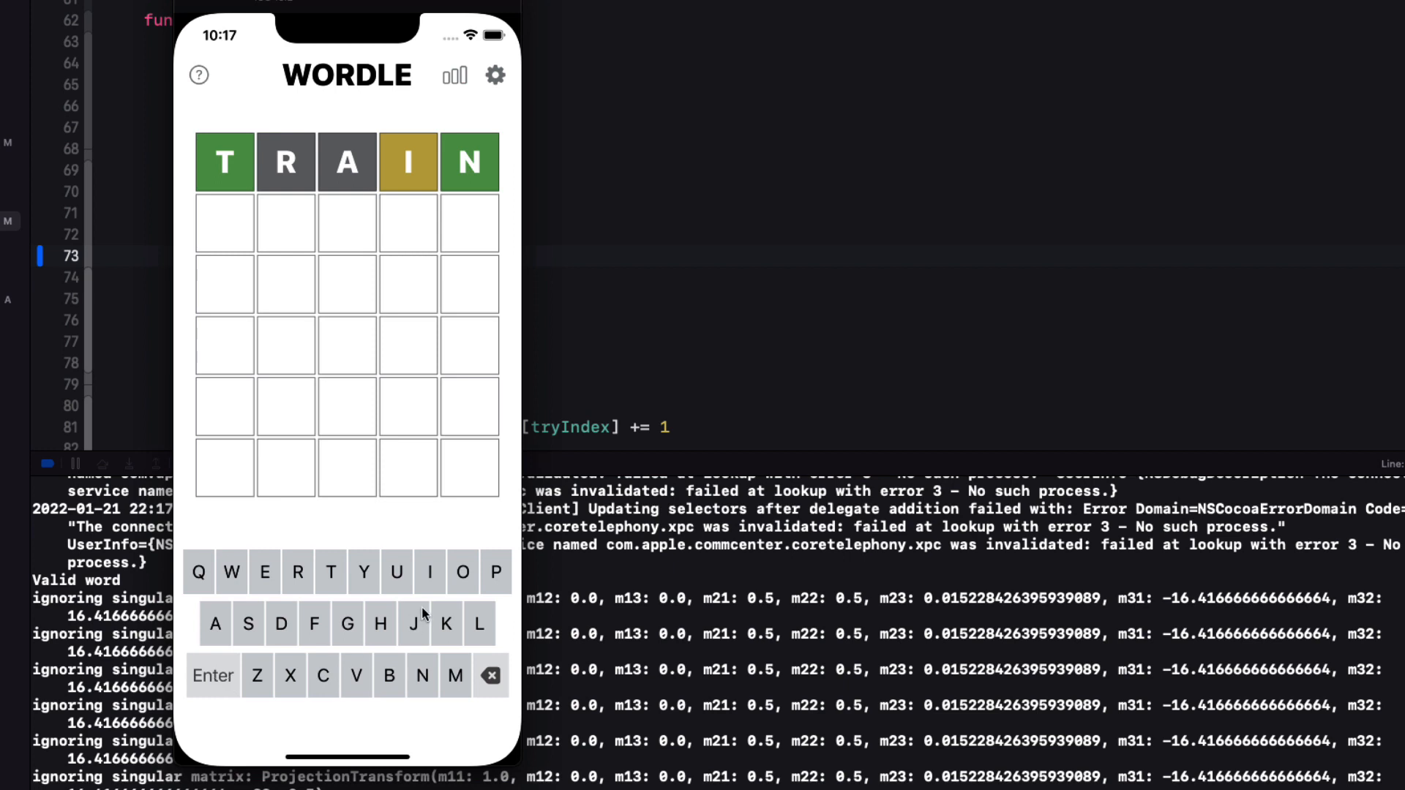
pyautogui.click(330, 571)
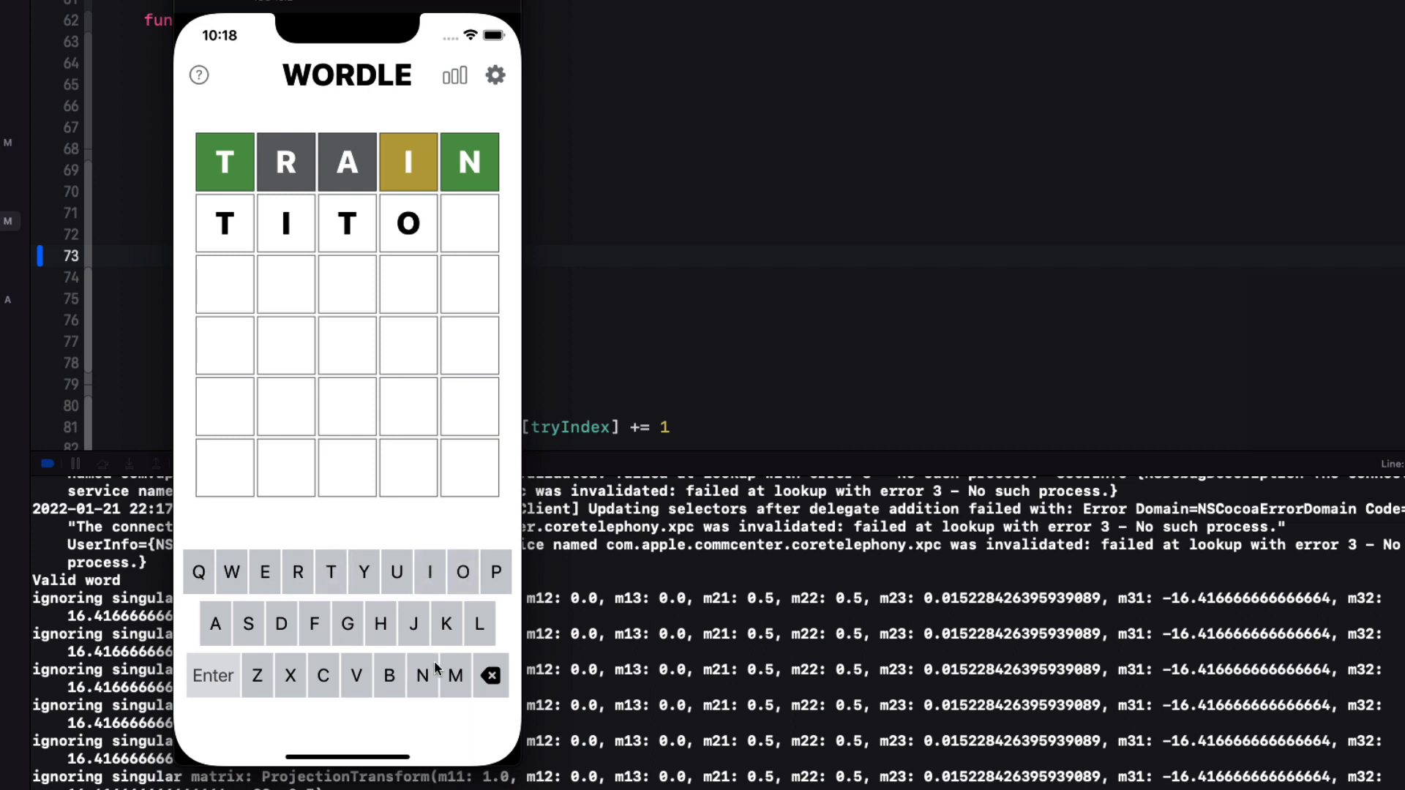
pyautogui.click(421, 674)
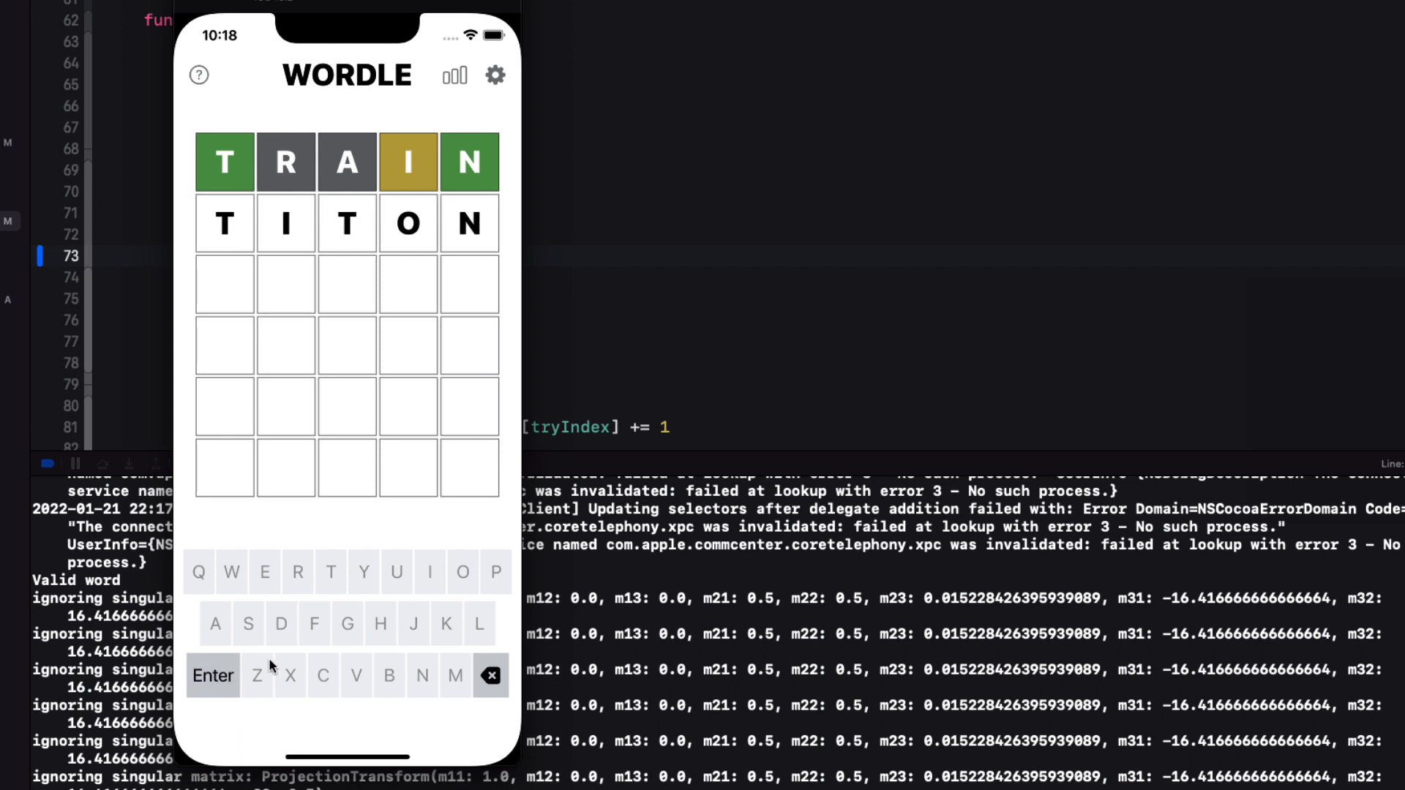
pyautogui.click(490, 675)
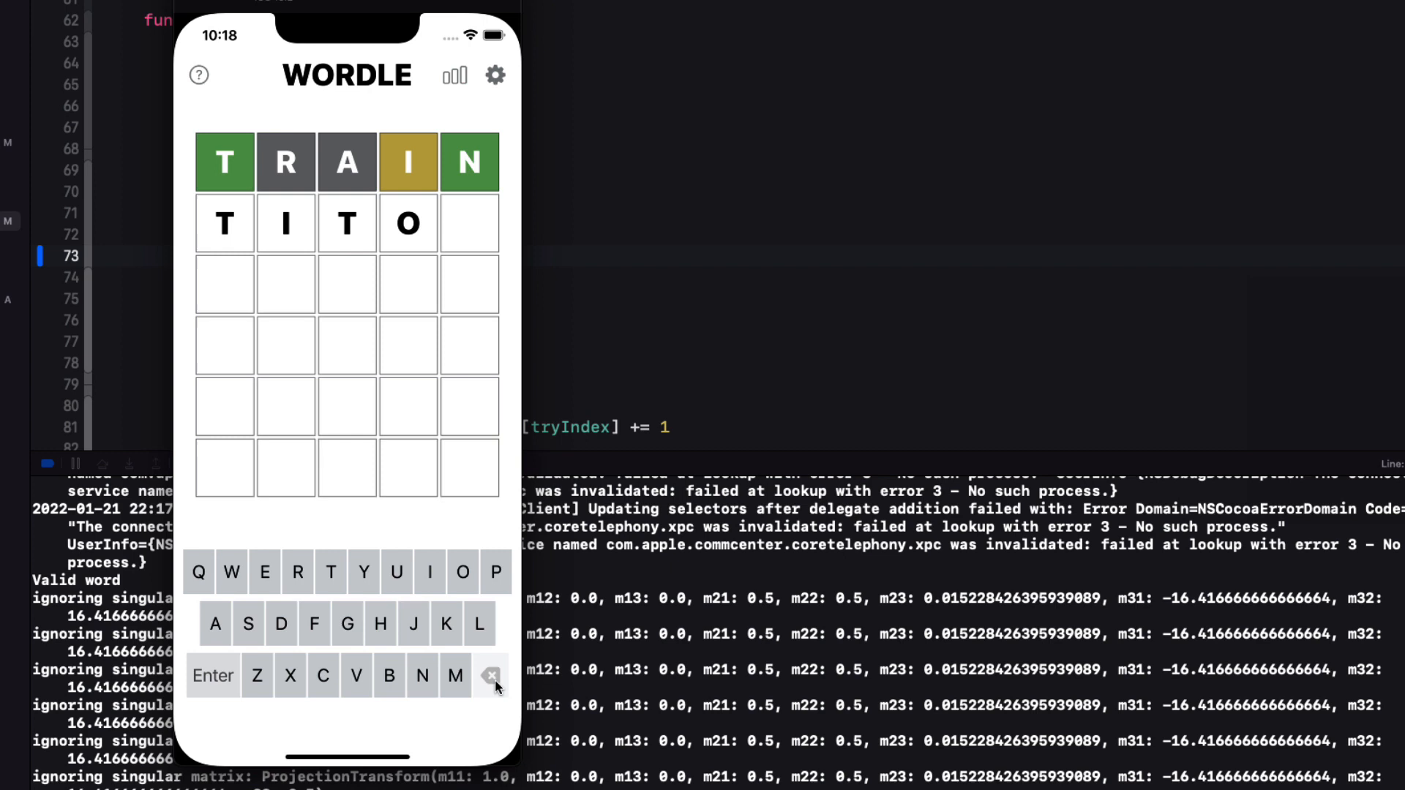
pyautogui.click(490, 675)
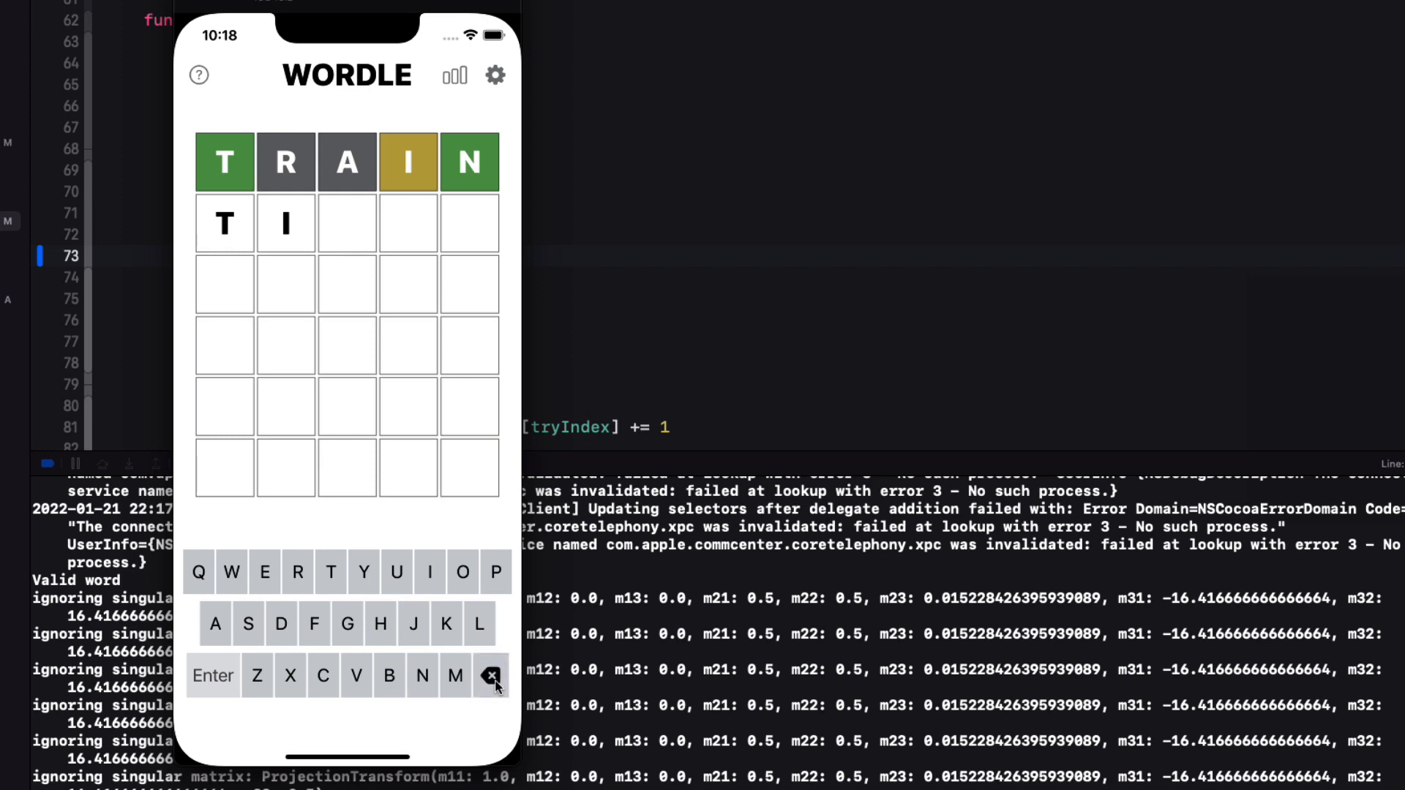
pyautogui.click(462, 572)
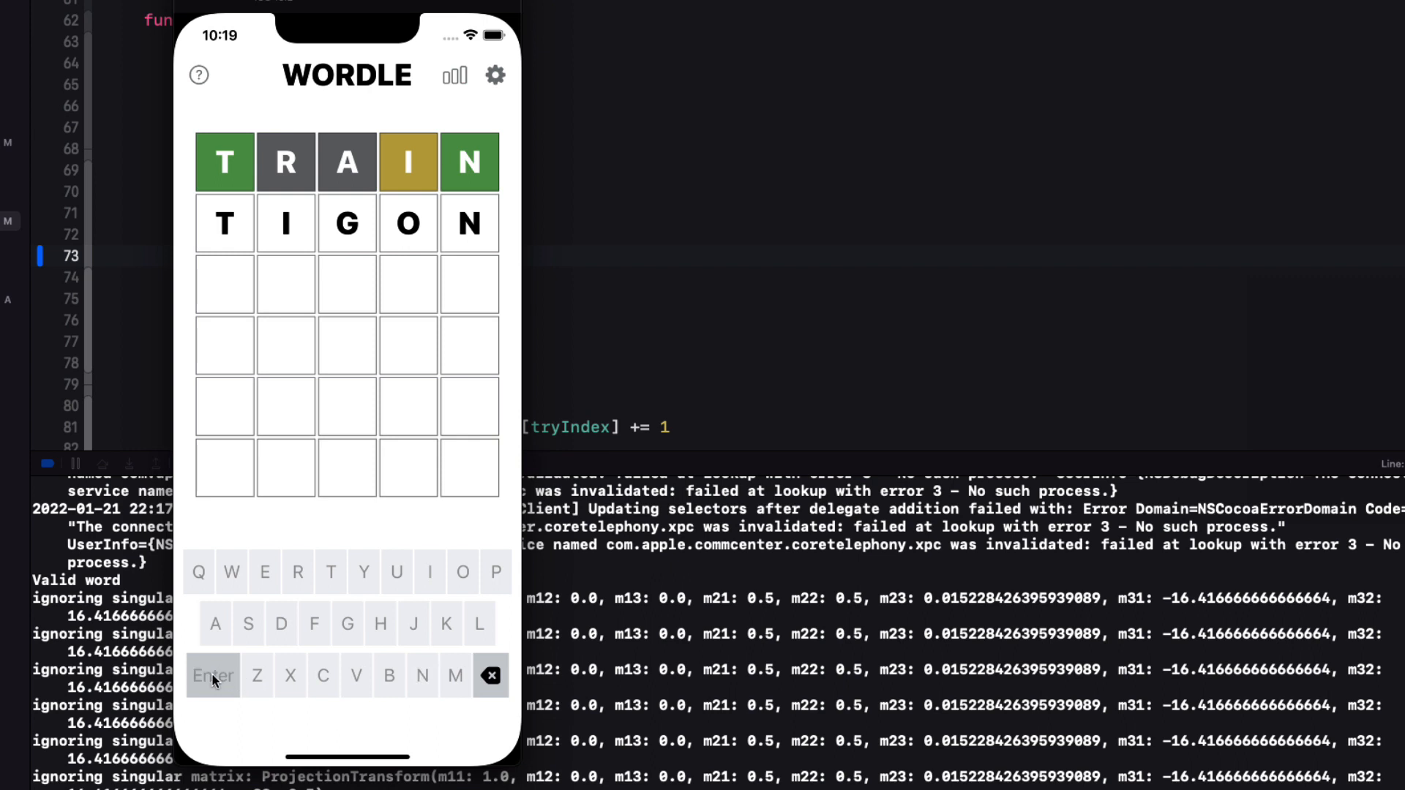
pyautogui.click(212, 676)
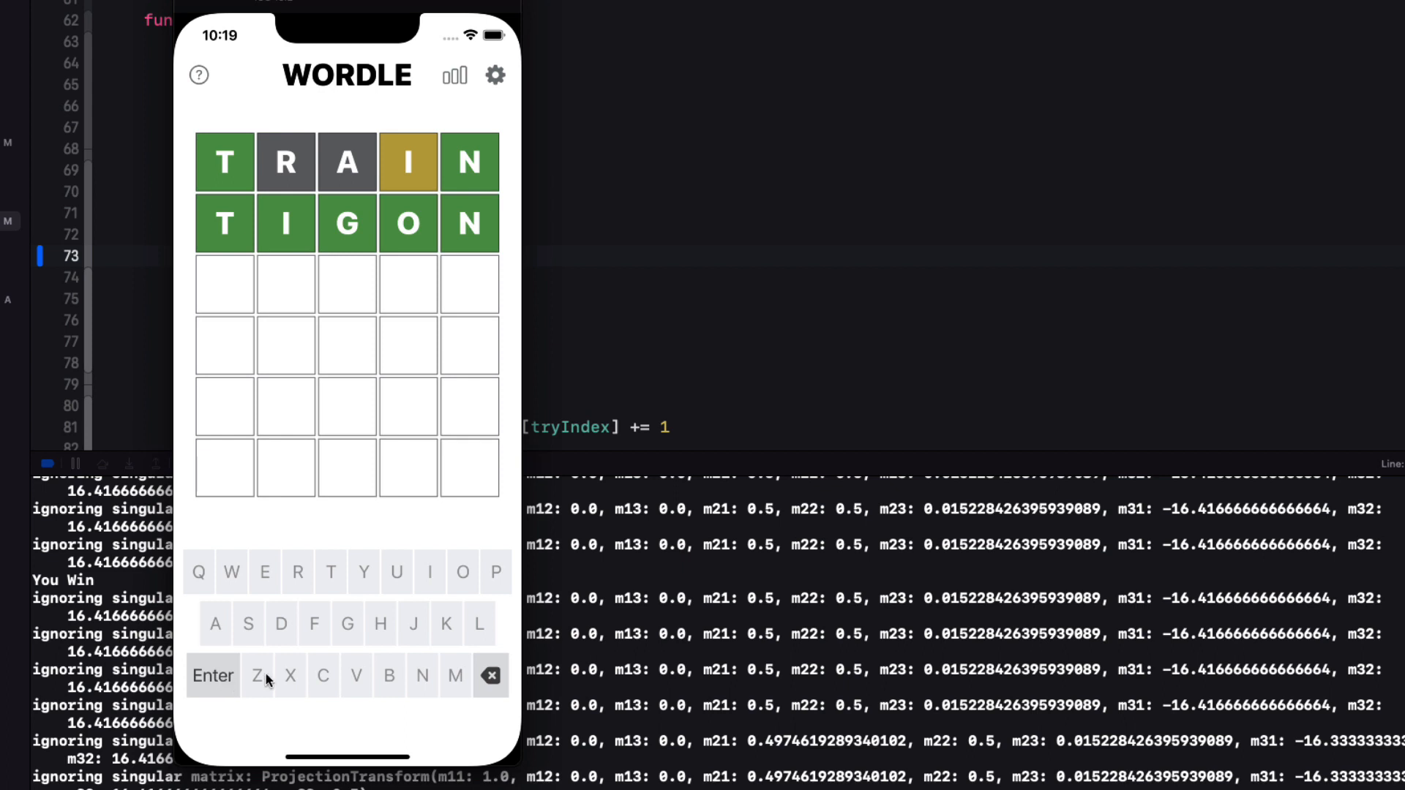
pyautogui.moveTo(489, 676)
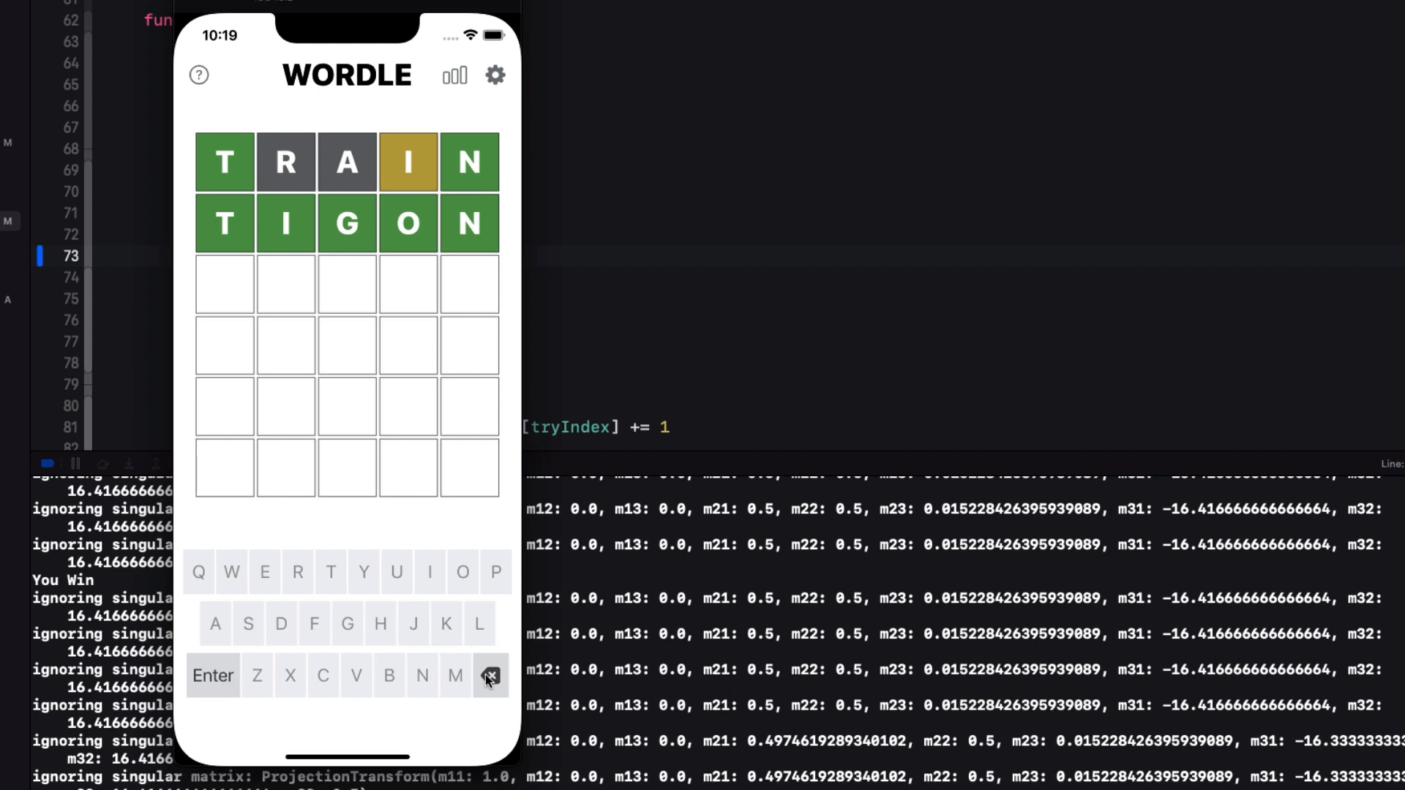
pyautogui.moveTo(388, 631)
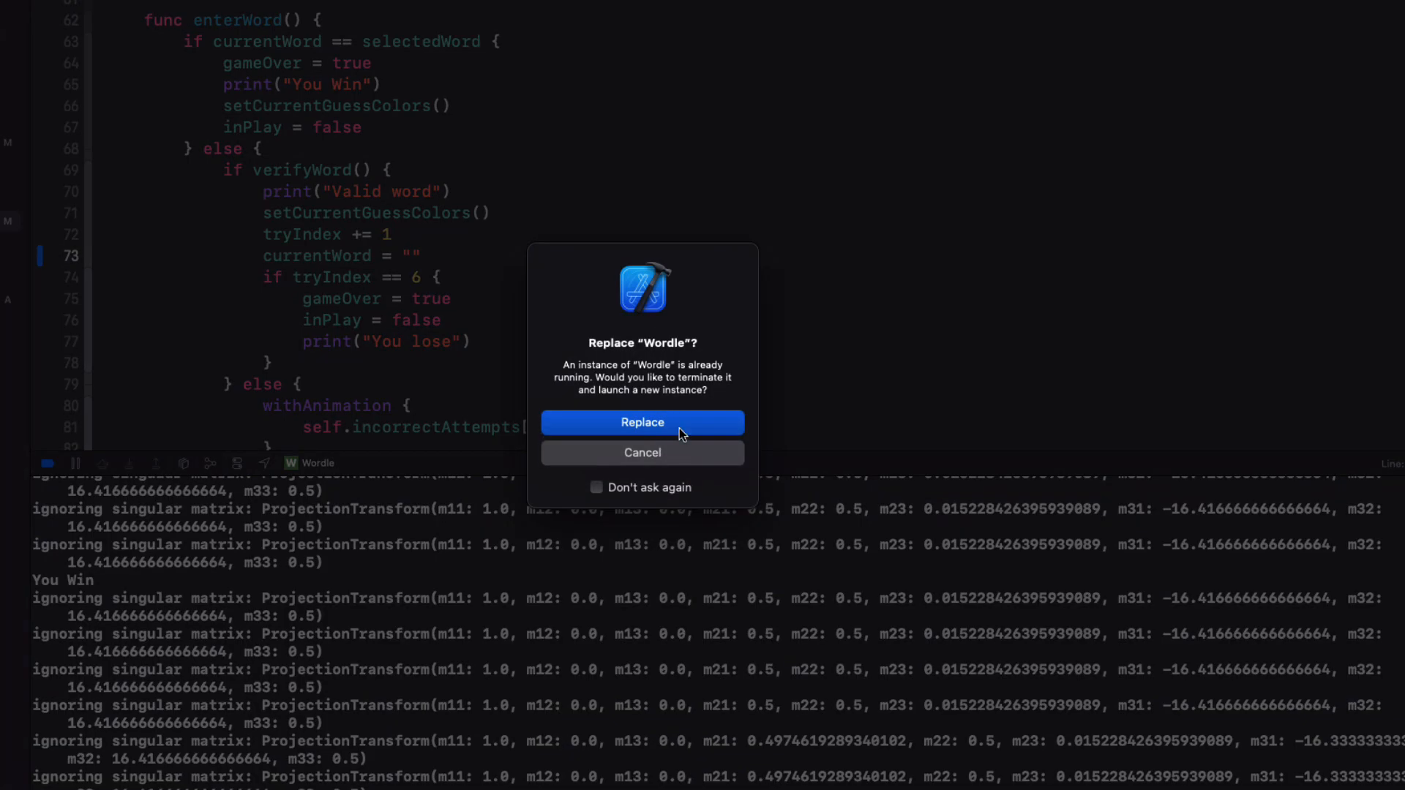
# Relaunch the new build and submit TREAT guesses until the game is lost
pyautogui.click(642, 422)
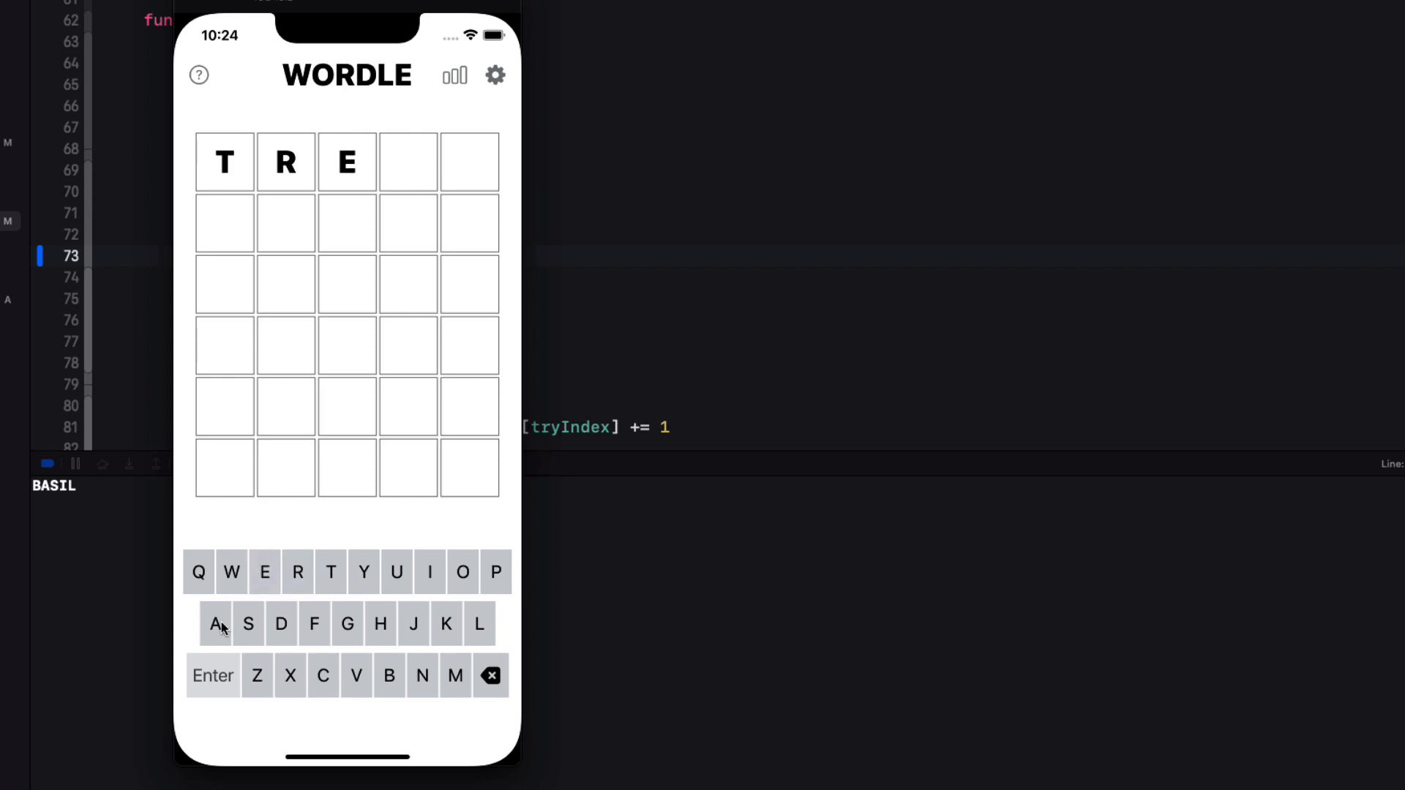
pyautogui.click(212, 675)
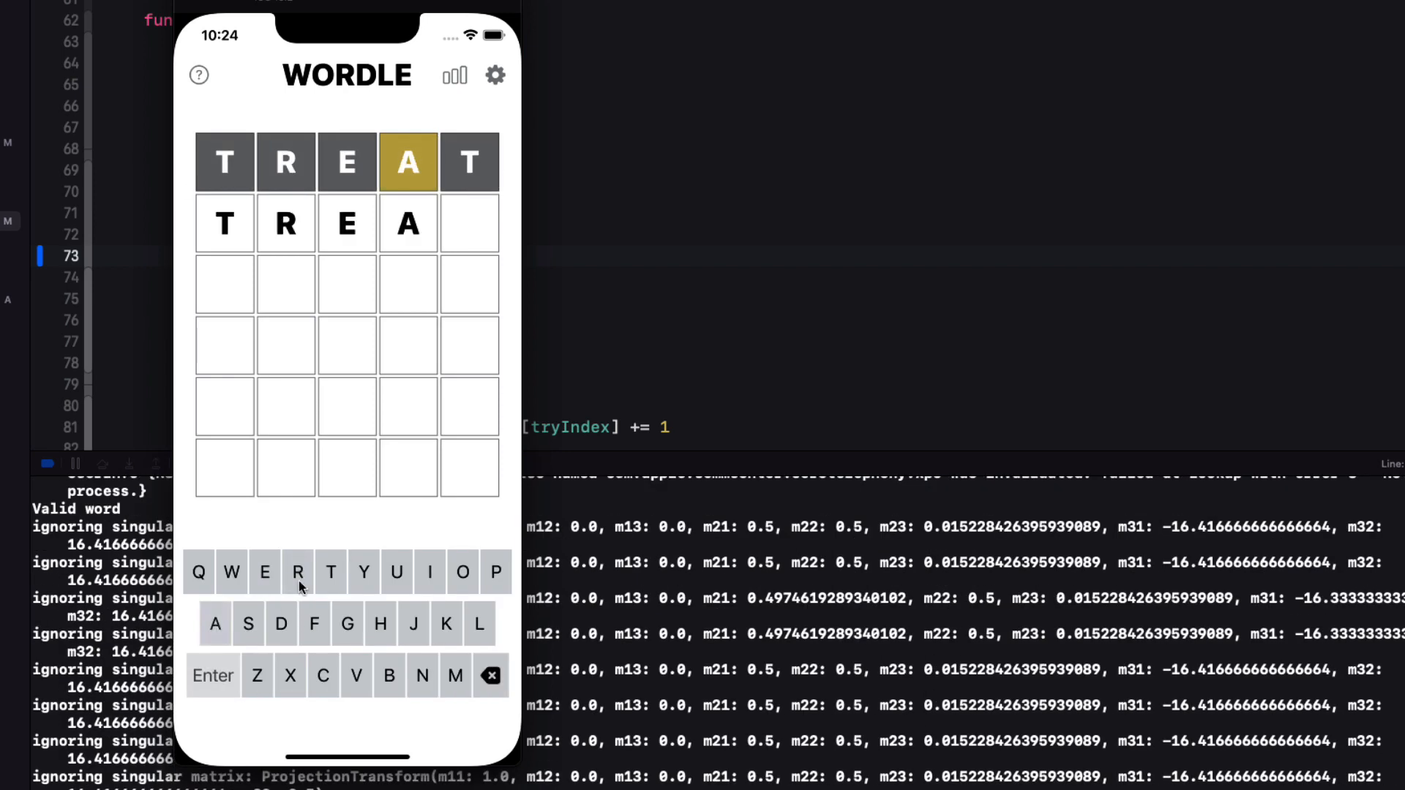
pyautogui.click(212, 675)
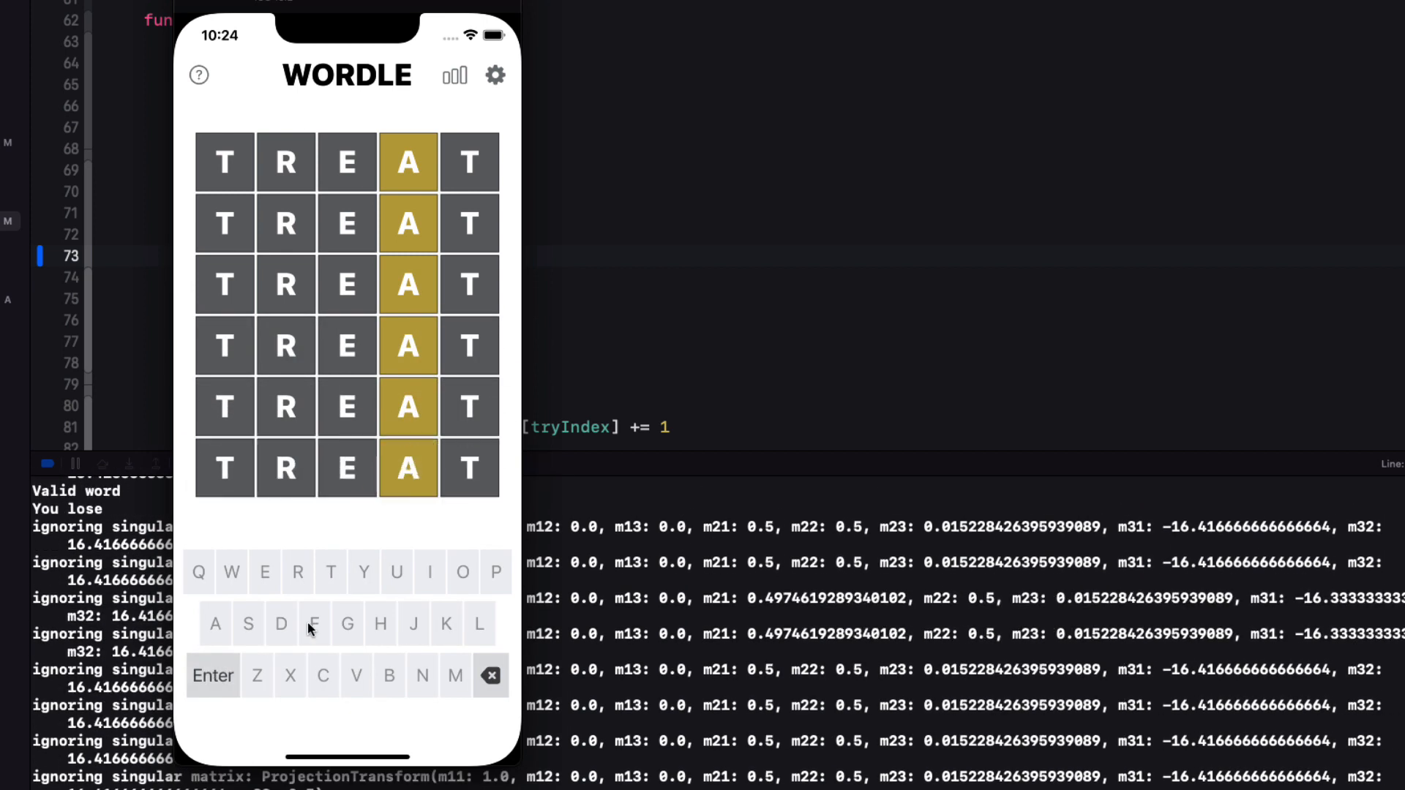
pyautogui.moveTo(273, 683)
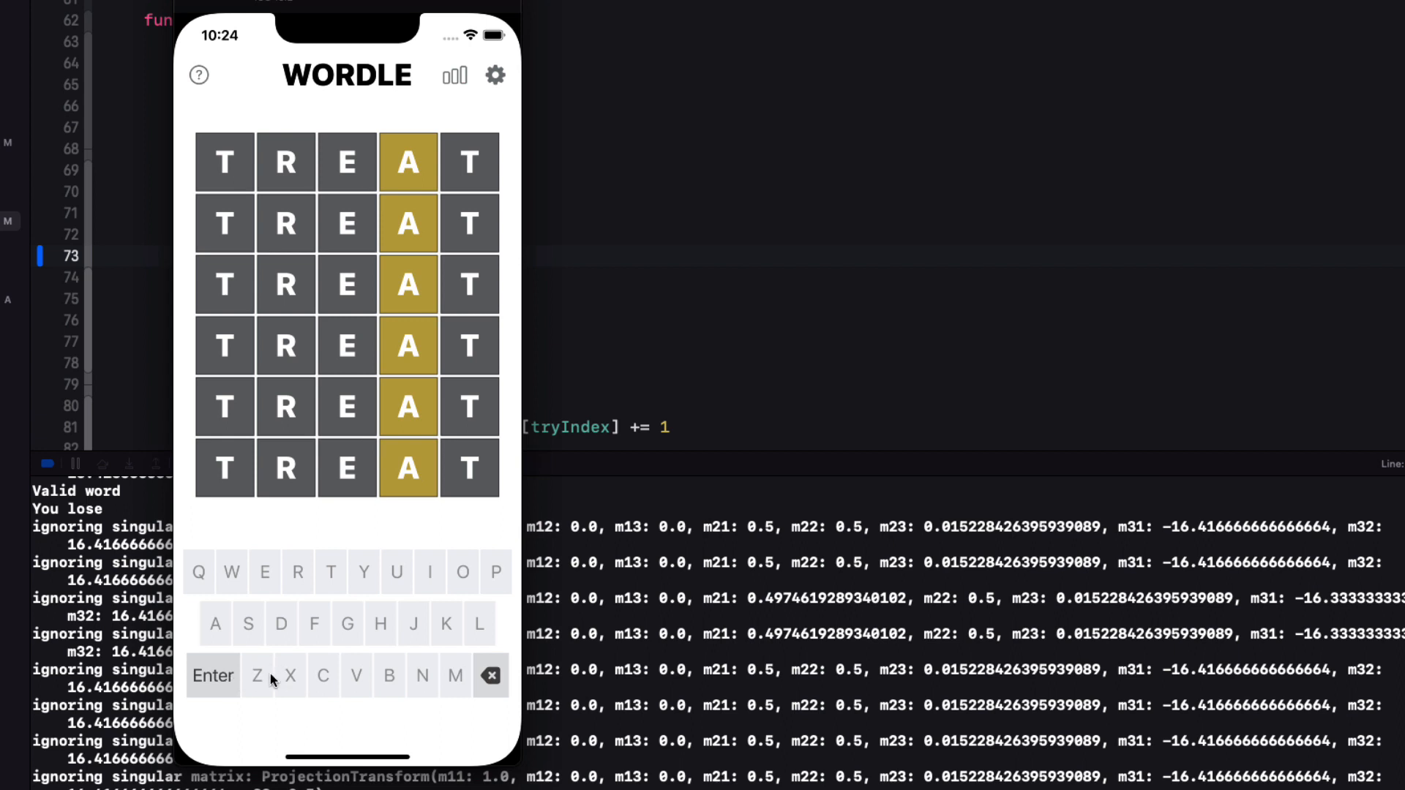
pyautogui.moveTo(198, 615)
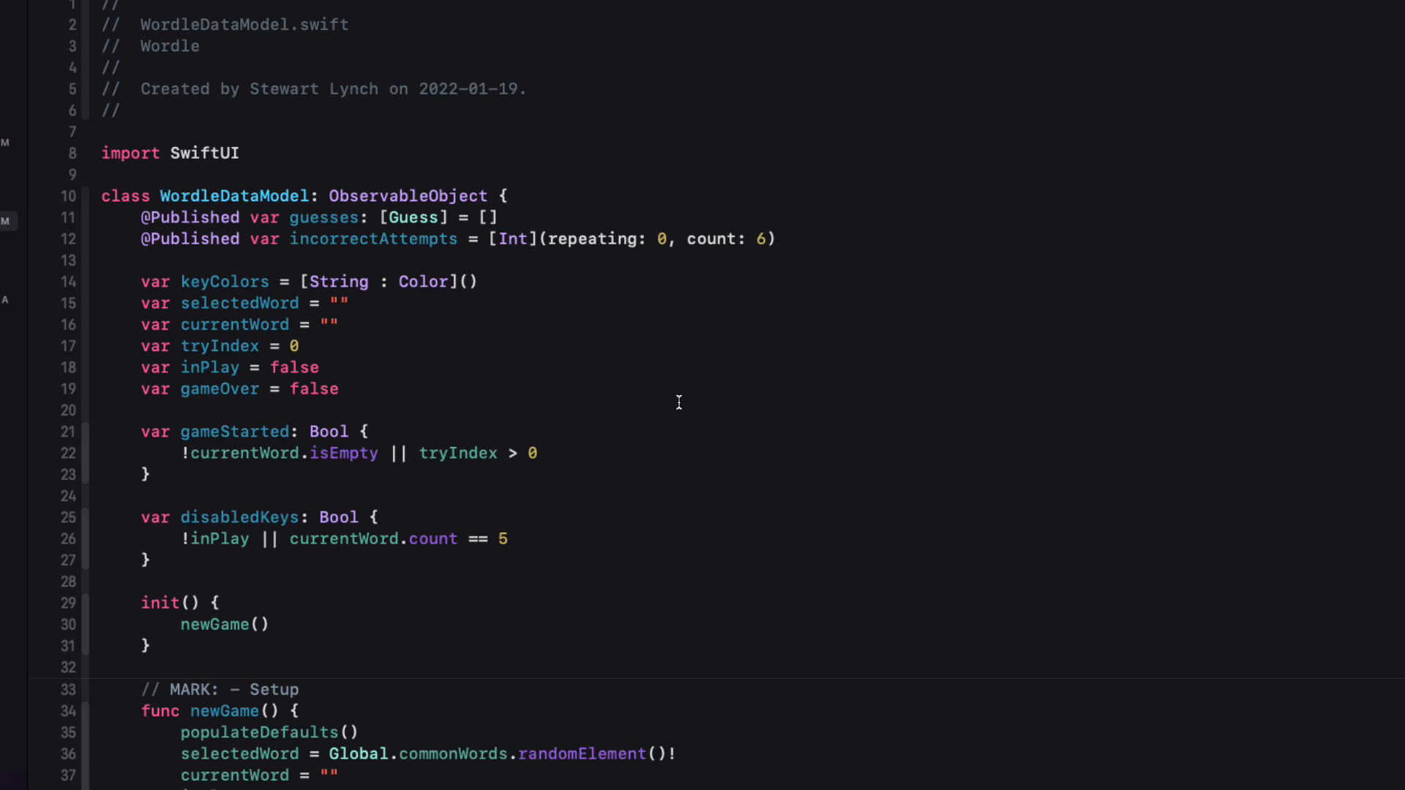
# Declare var matchedLetters = [String]() and var misplacedLetters = [String]() below keyColors
pyautogui.write('ma')
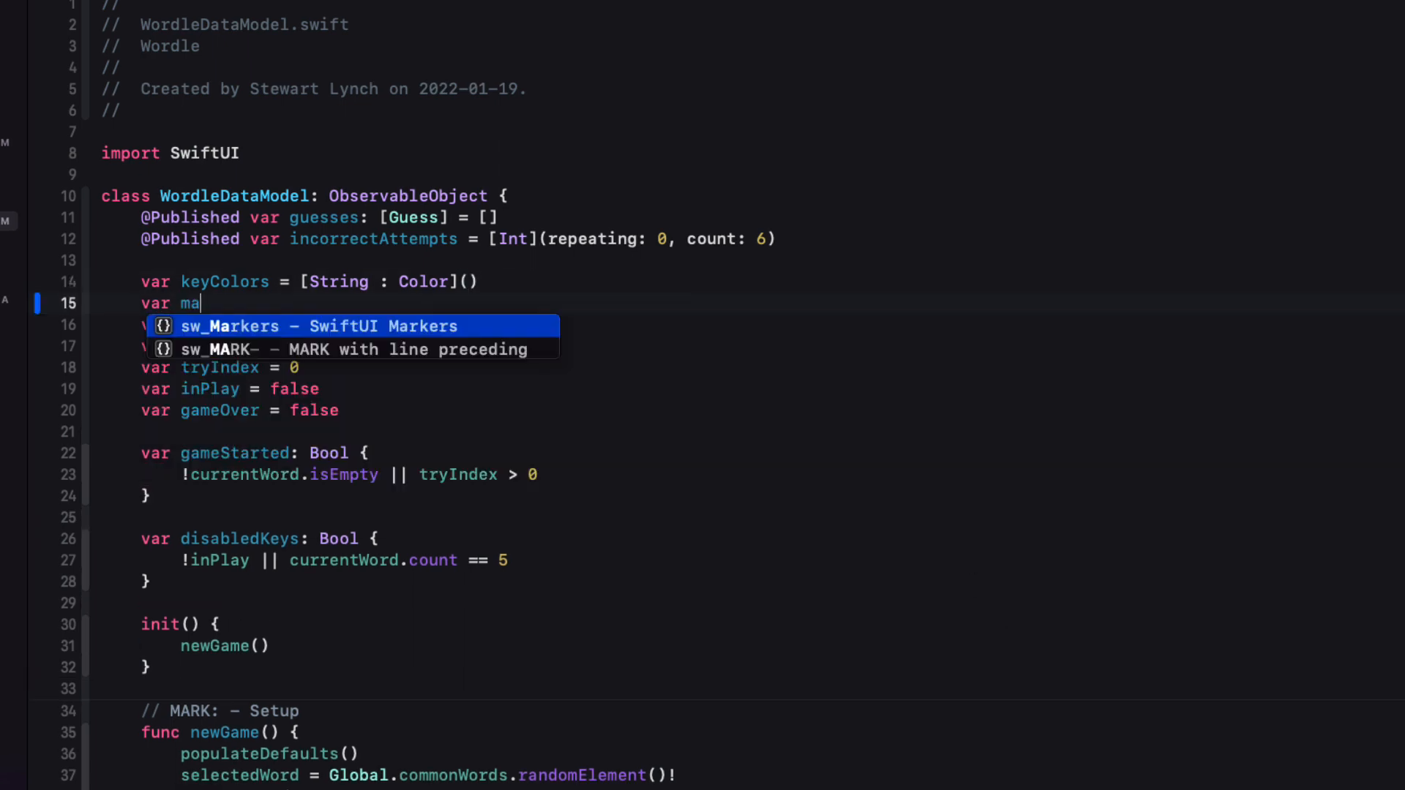
pyautogui.write('tchedLett')
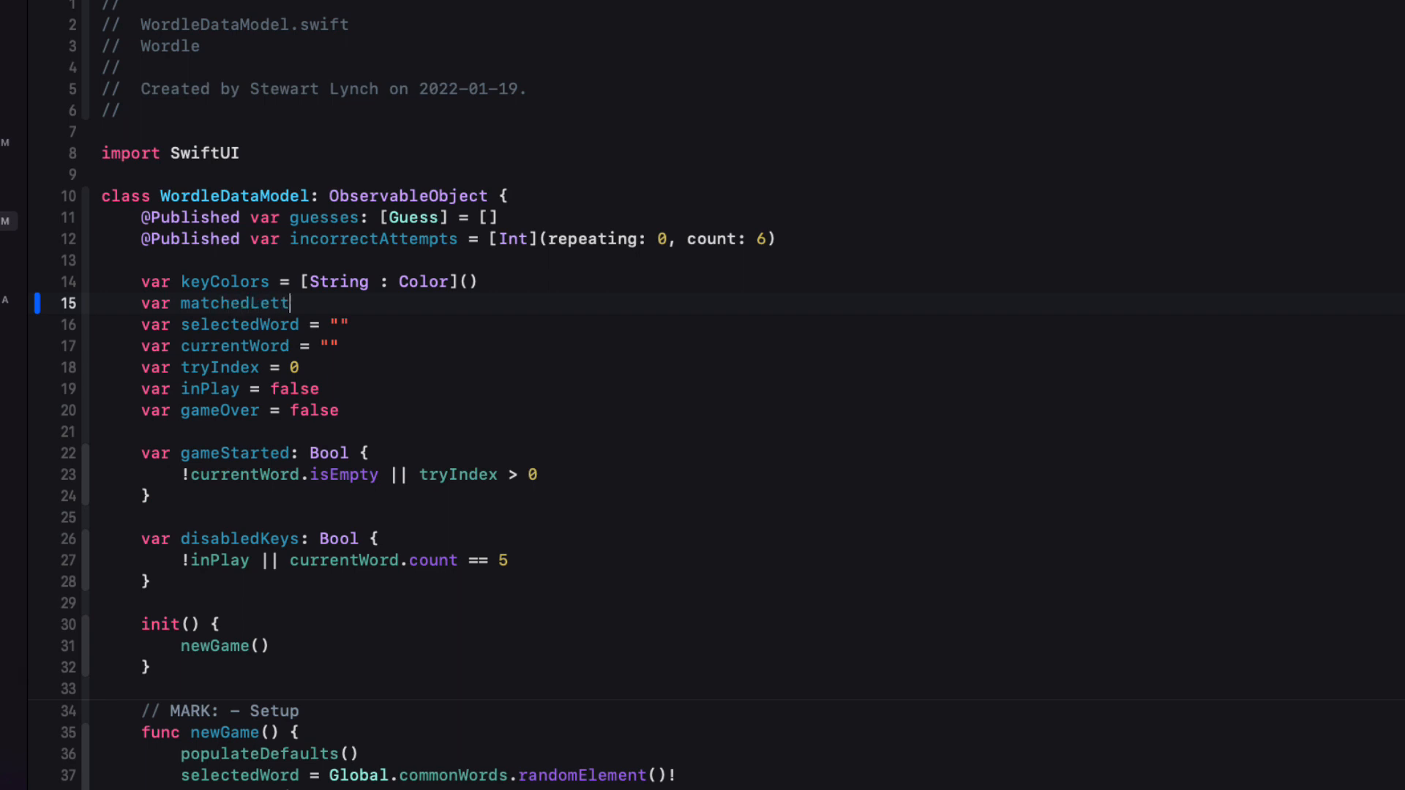
pyautogui.write('ers =')
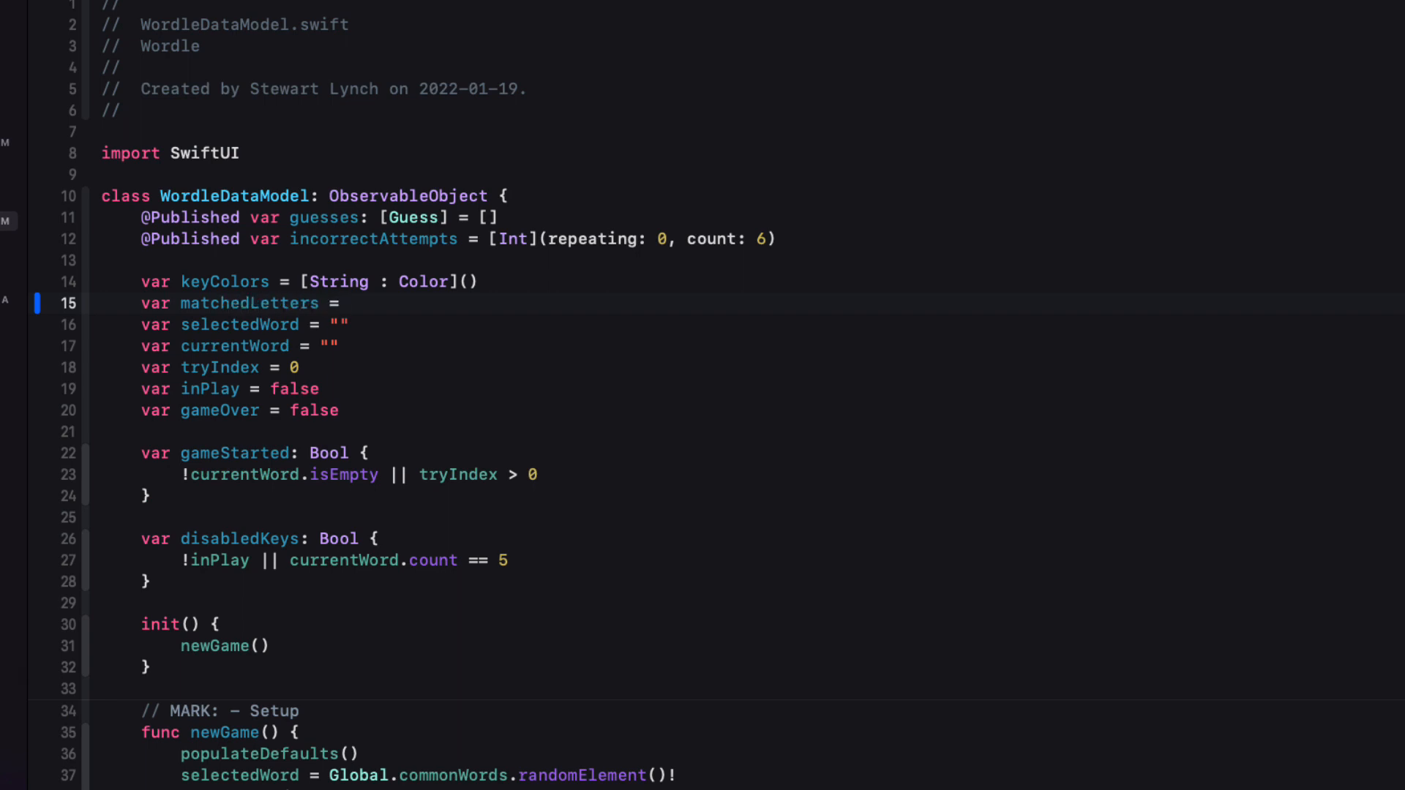
pyautogui.write('[String](')
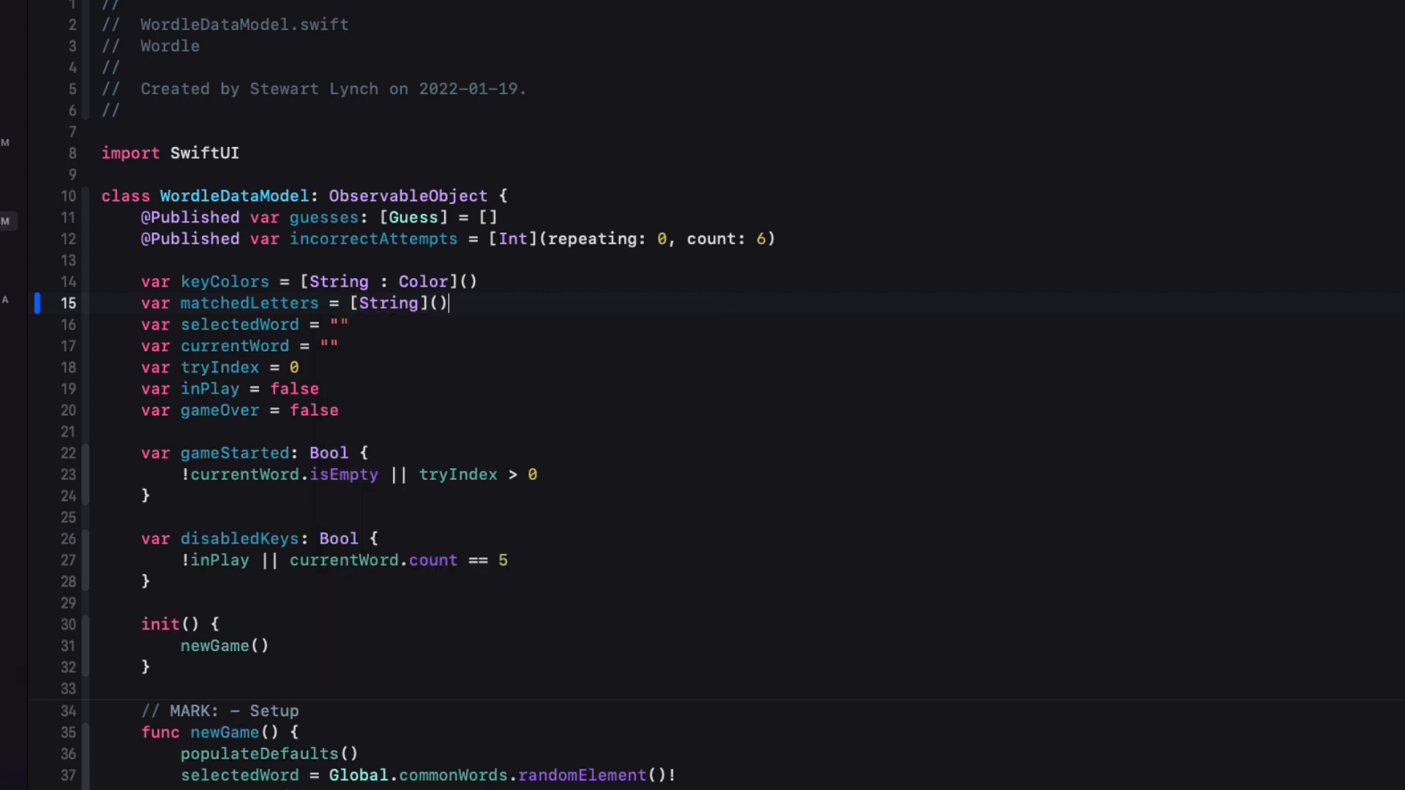
pyautogui.write('var mispla')
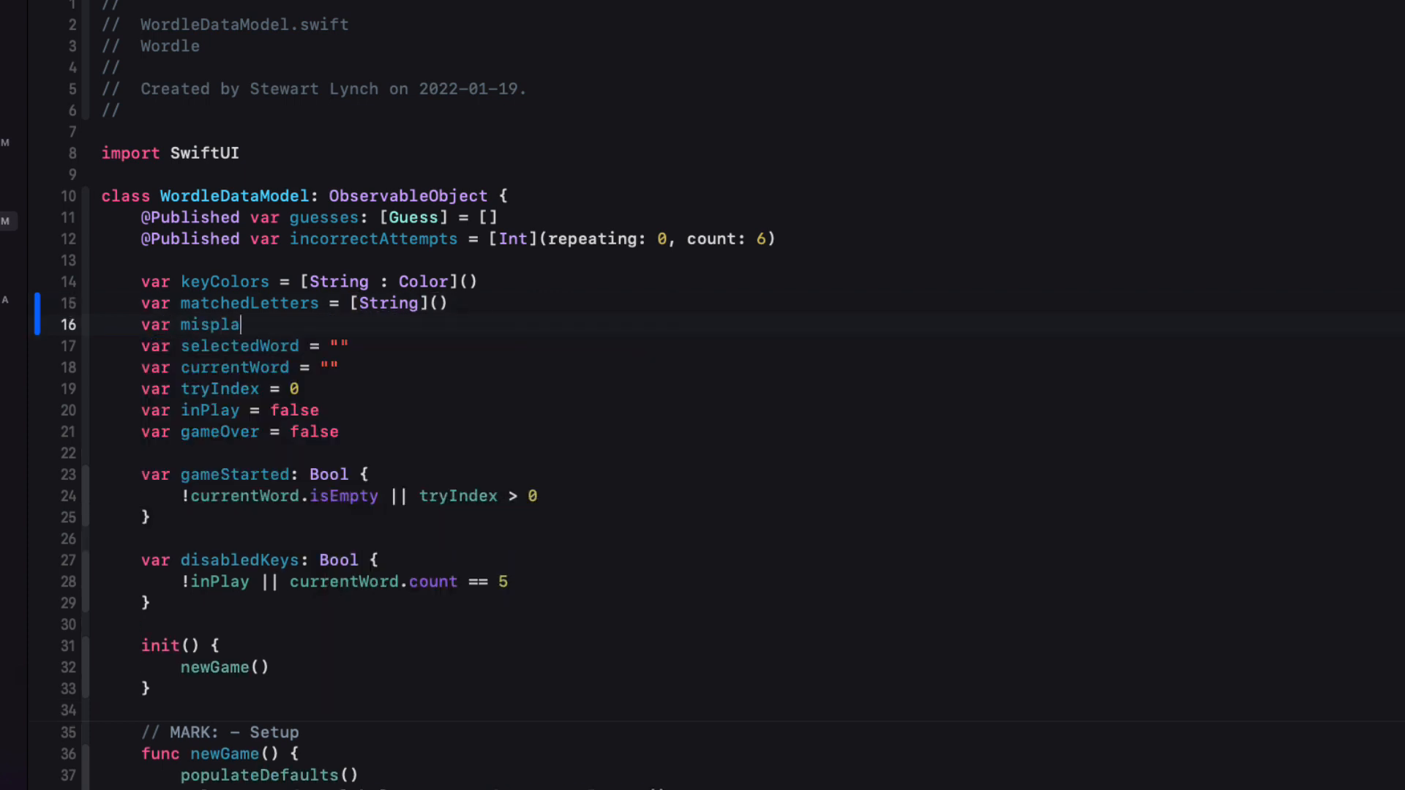
pyautogui.write('cedLetters = [String](')
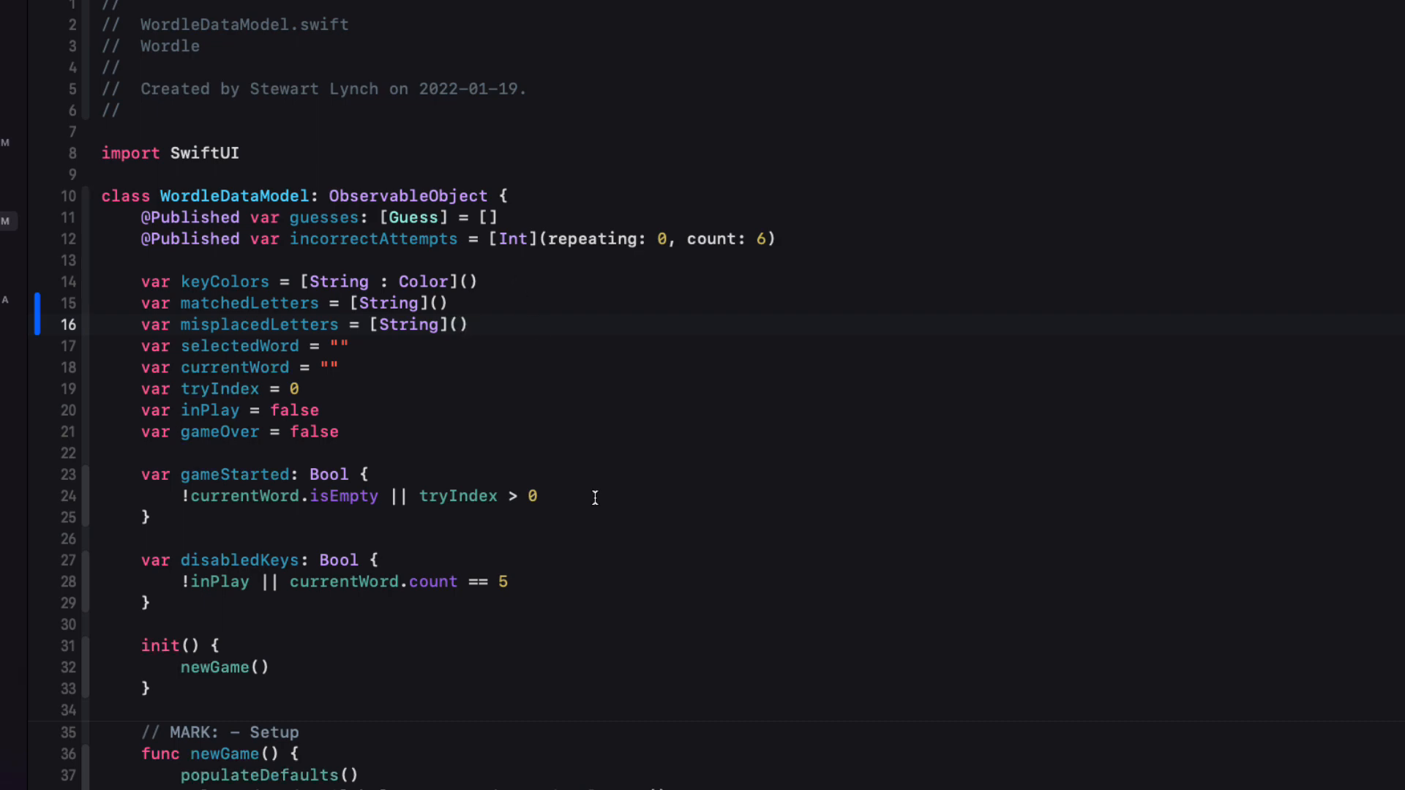
pyautogui.scroll(-3)
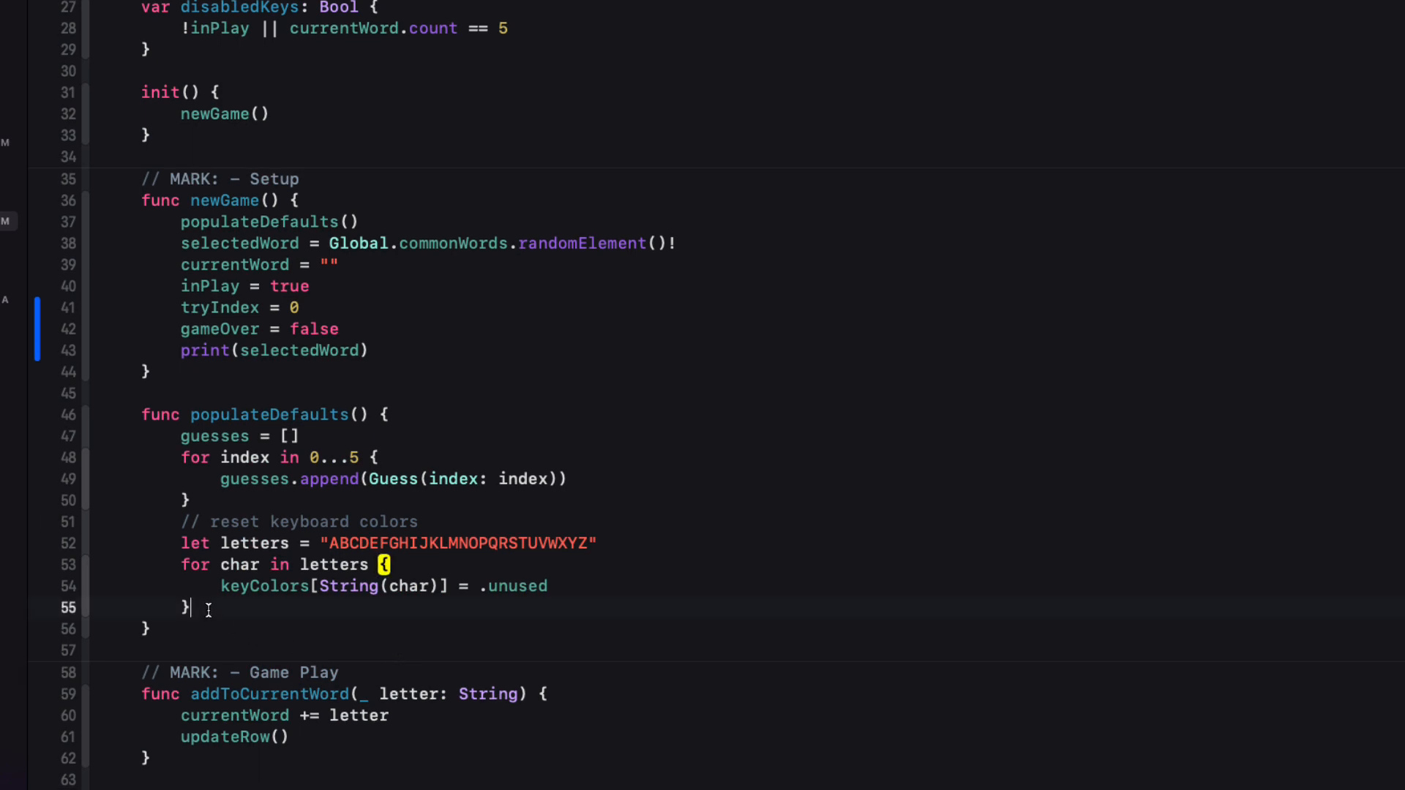
# Add matchedLetters = [] and misplacedLetters = [] after the keyColors loop in populateDefaults
pyautogui.write('matchedLetters =')
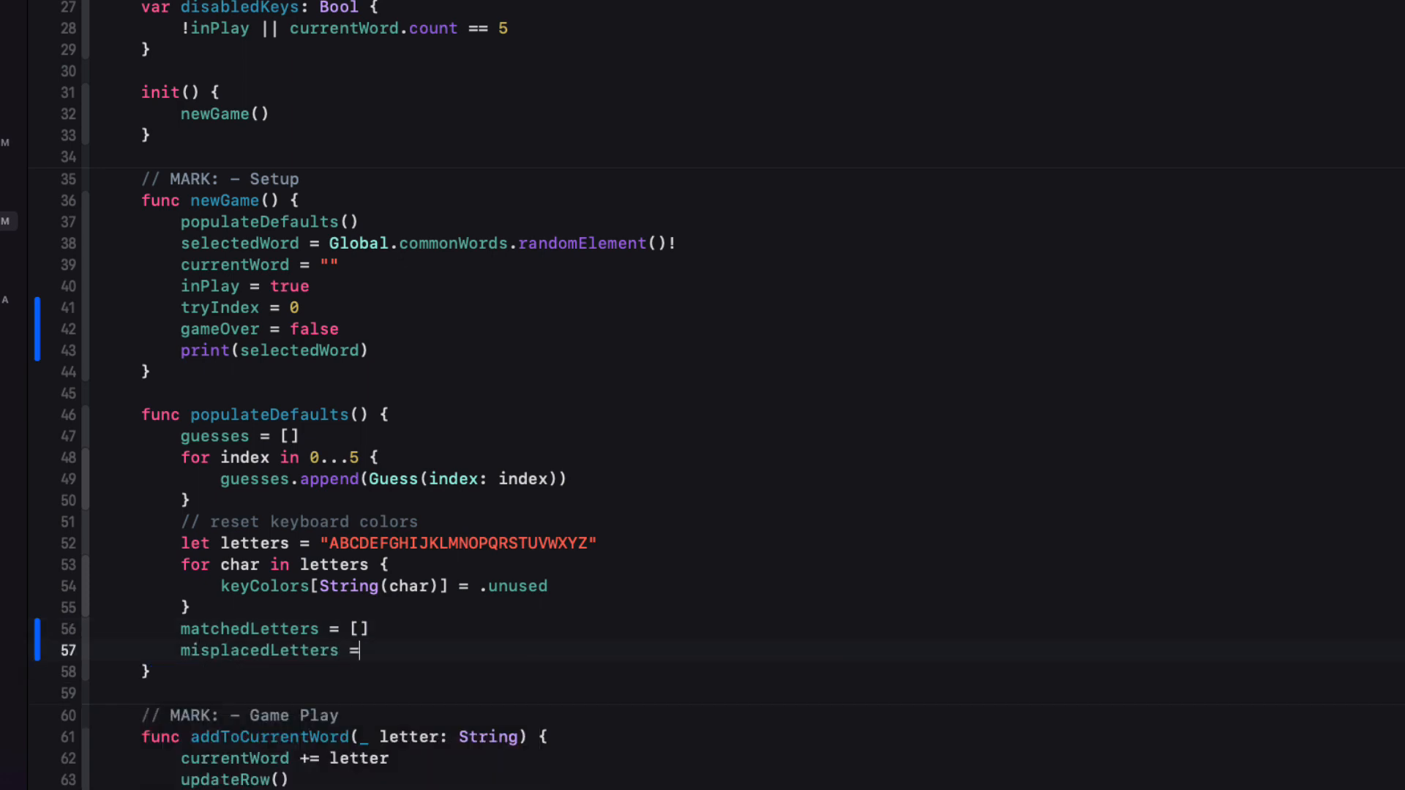
pyautogui.write('[]')
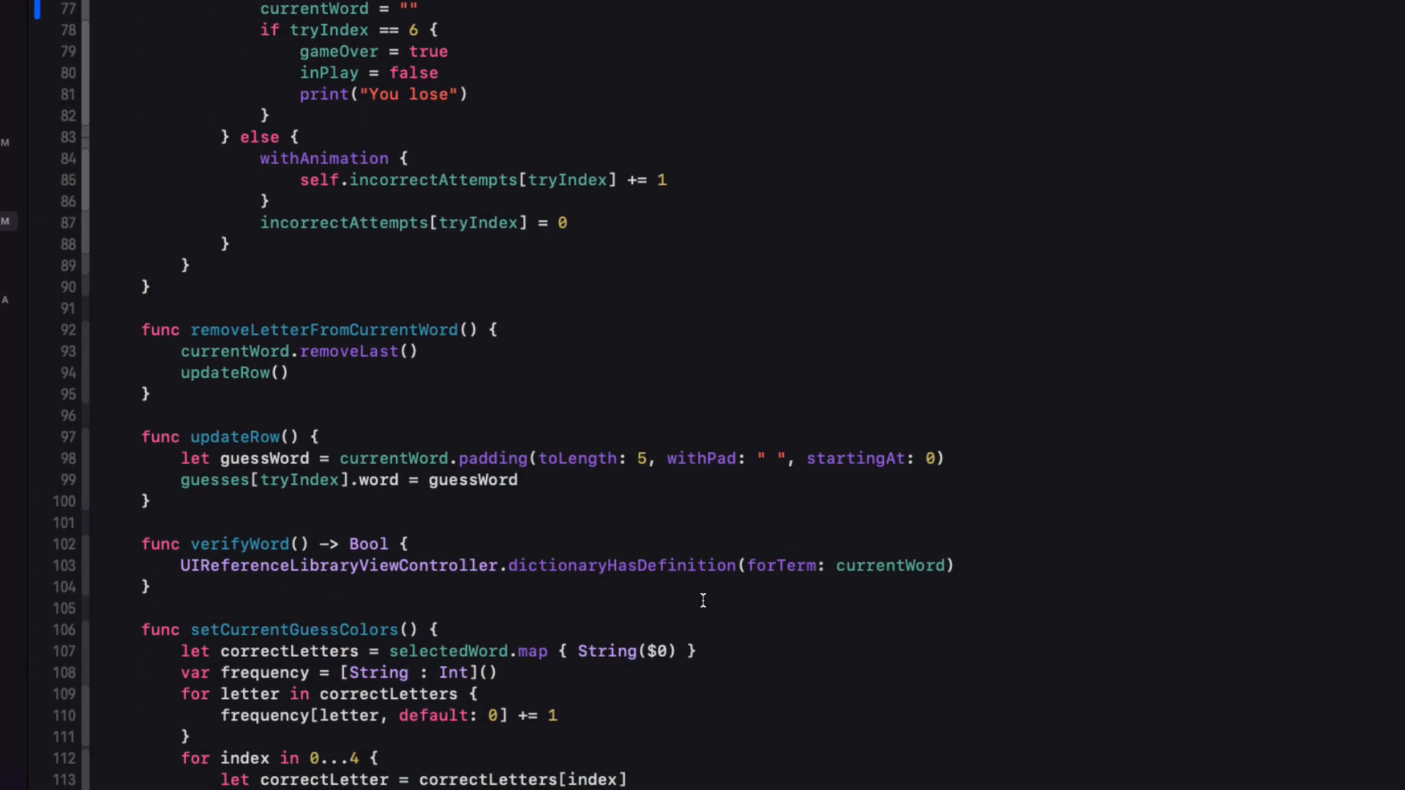
# In the correct branch, append unmatched guessLetter to matchedLetters and set its keyColors to .correct
pyautogui.scroll(-3)
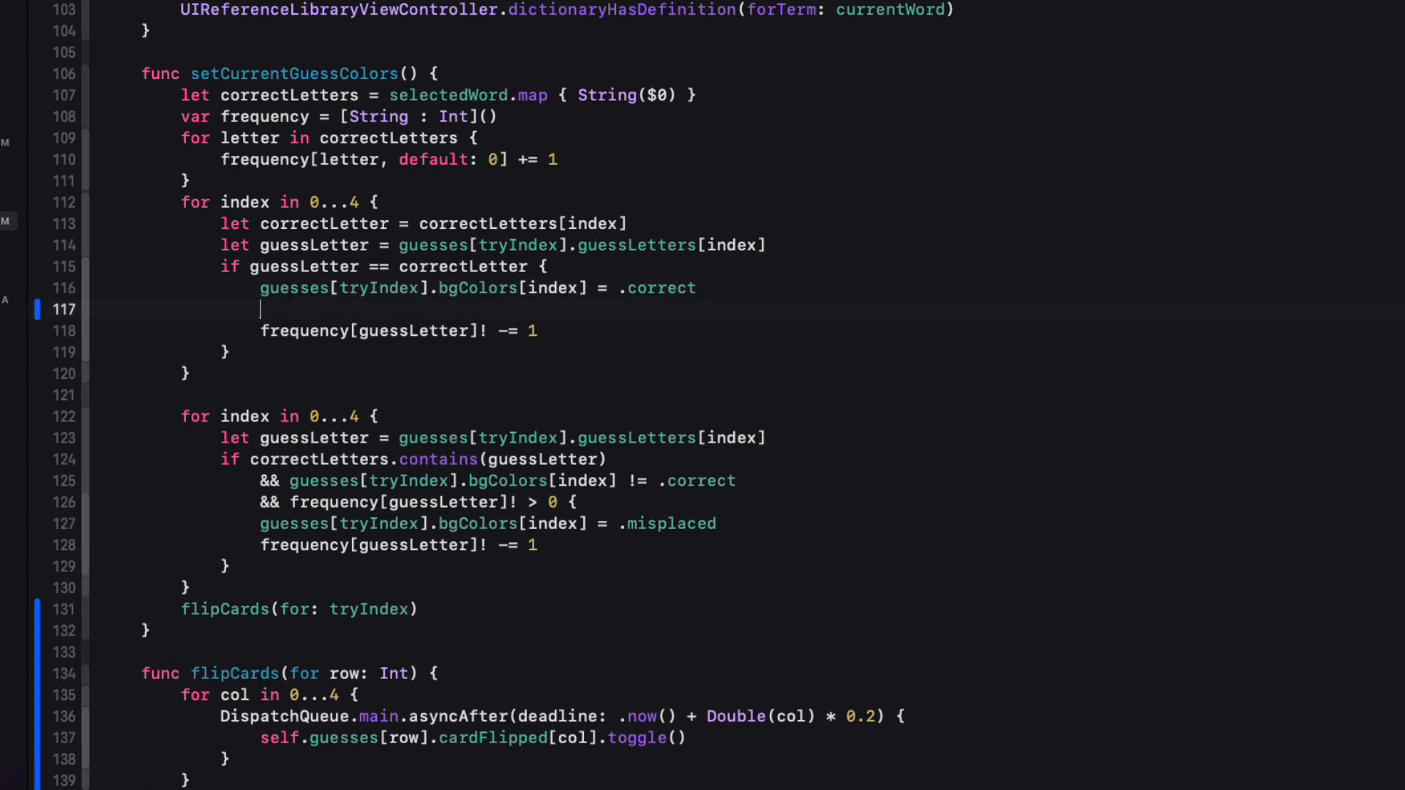
pyautogui.write('if !matchedLetters.contains(guessLetter) {')
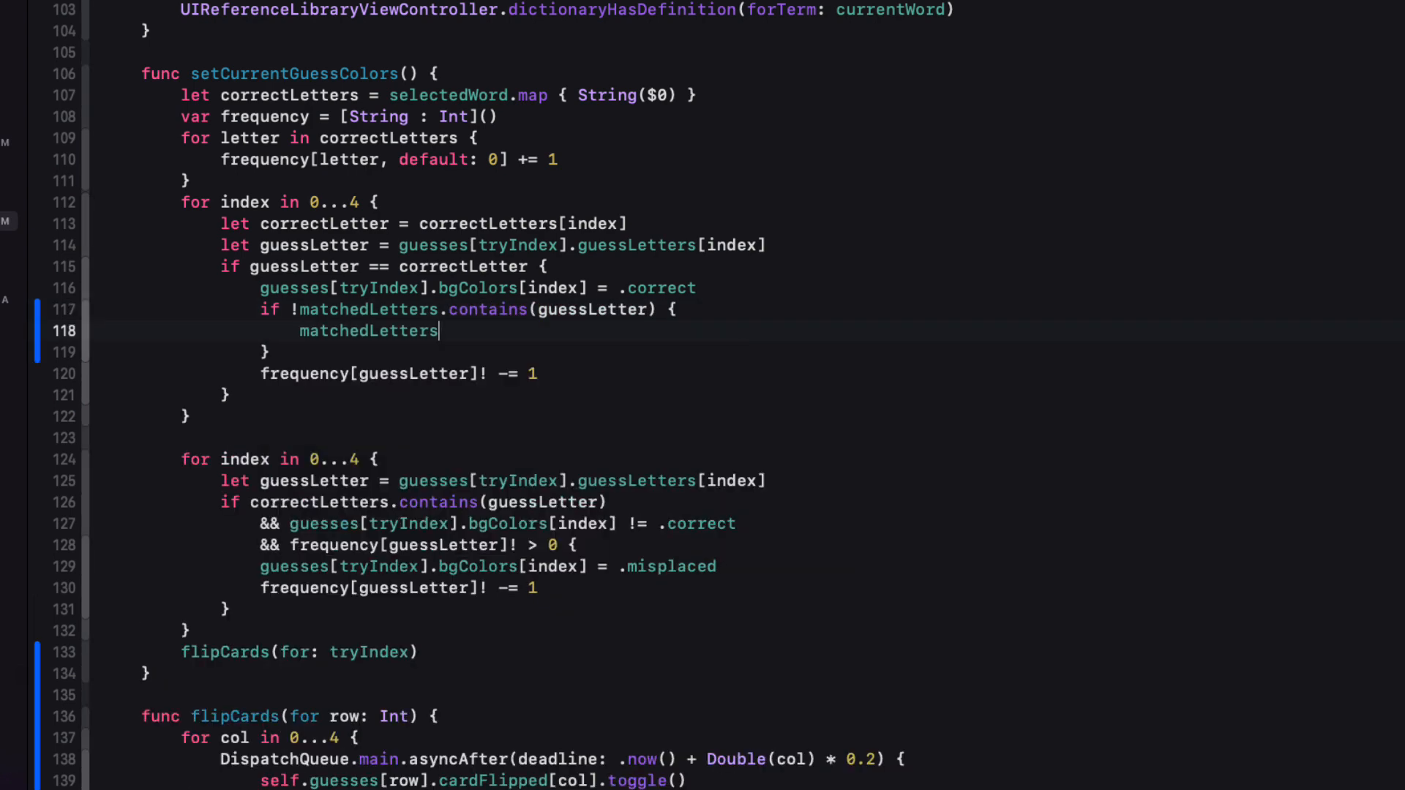
pyautogui.write('.append(guessLetter)')
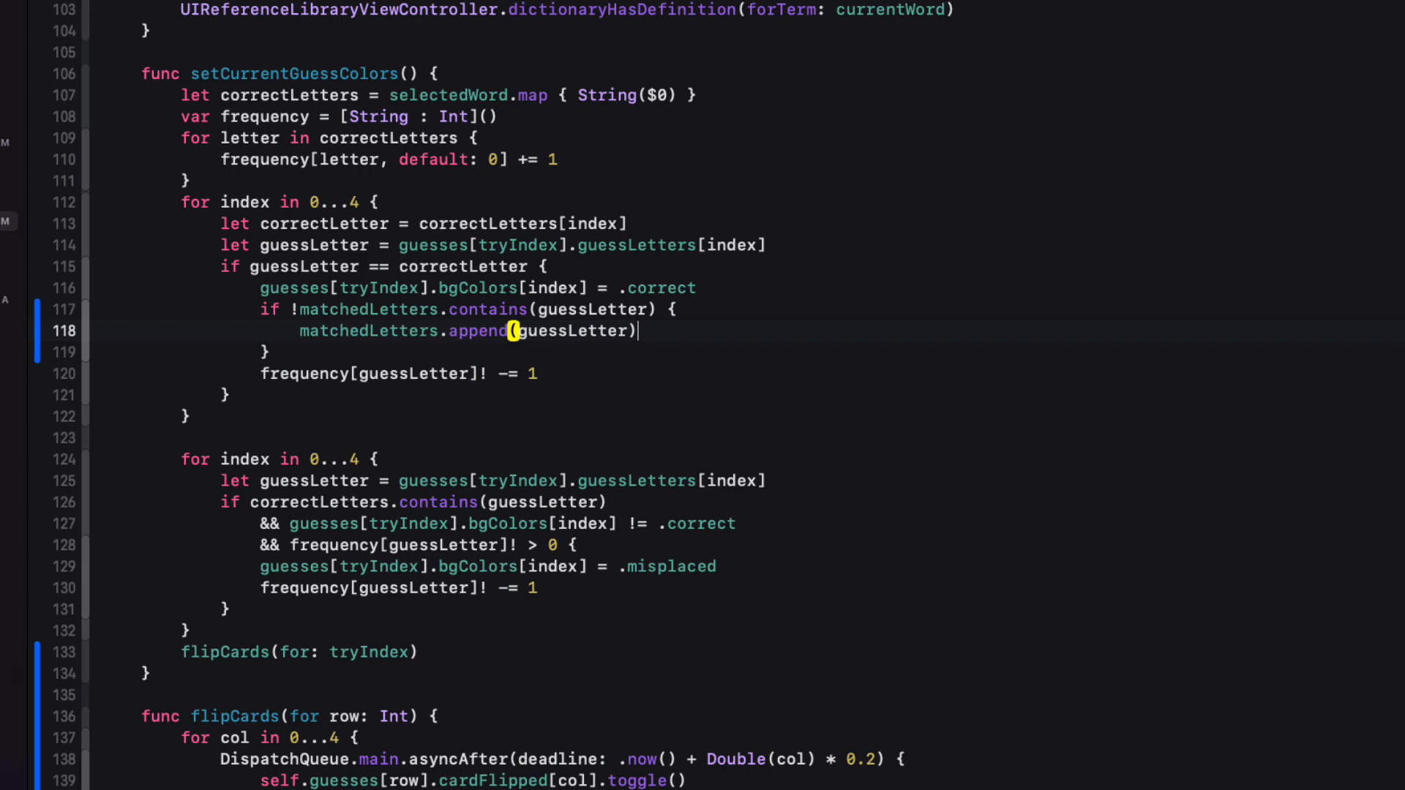
pyautogui.write('keyColors')
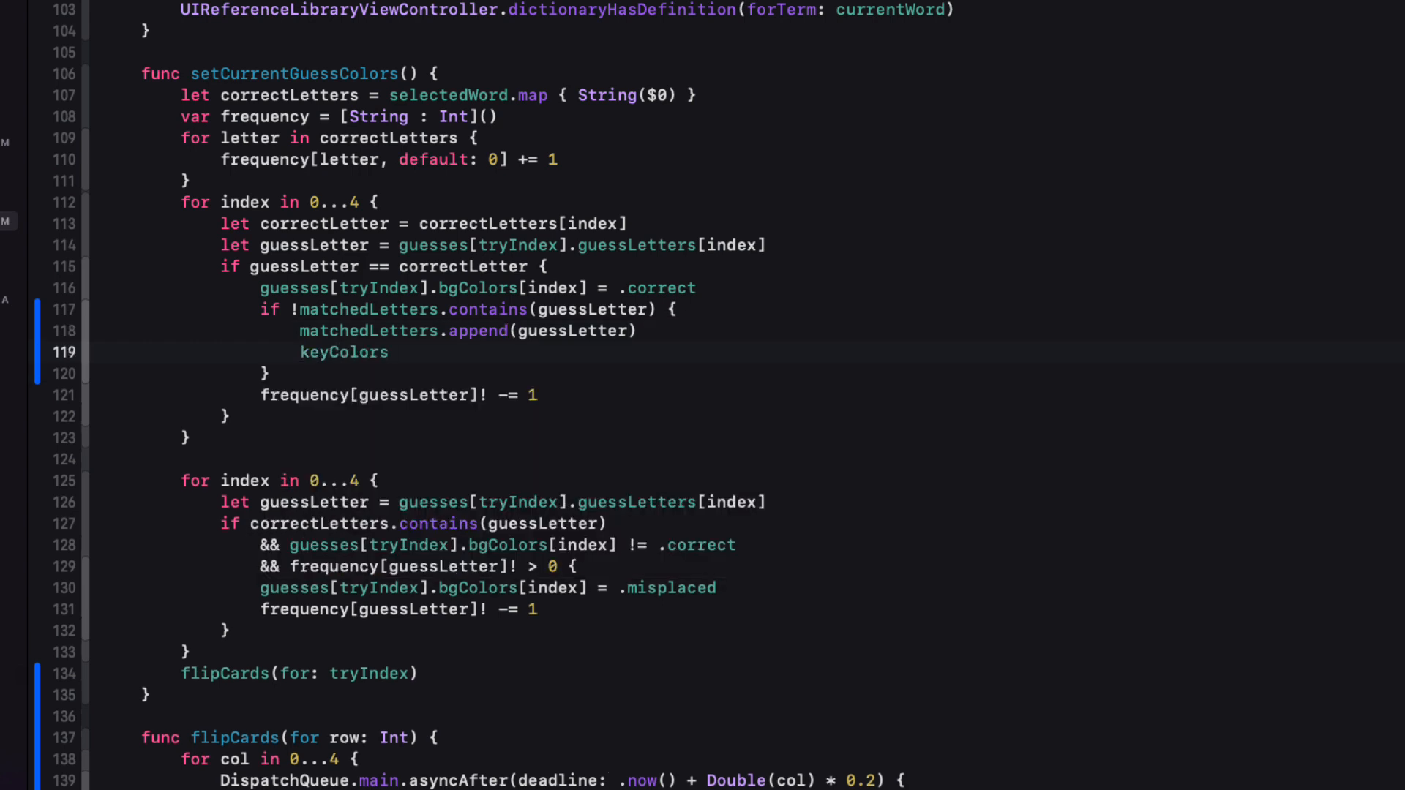
pyautogui.write('[guessLetter]')
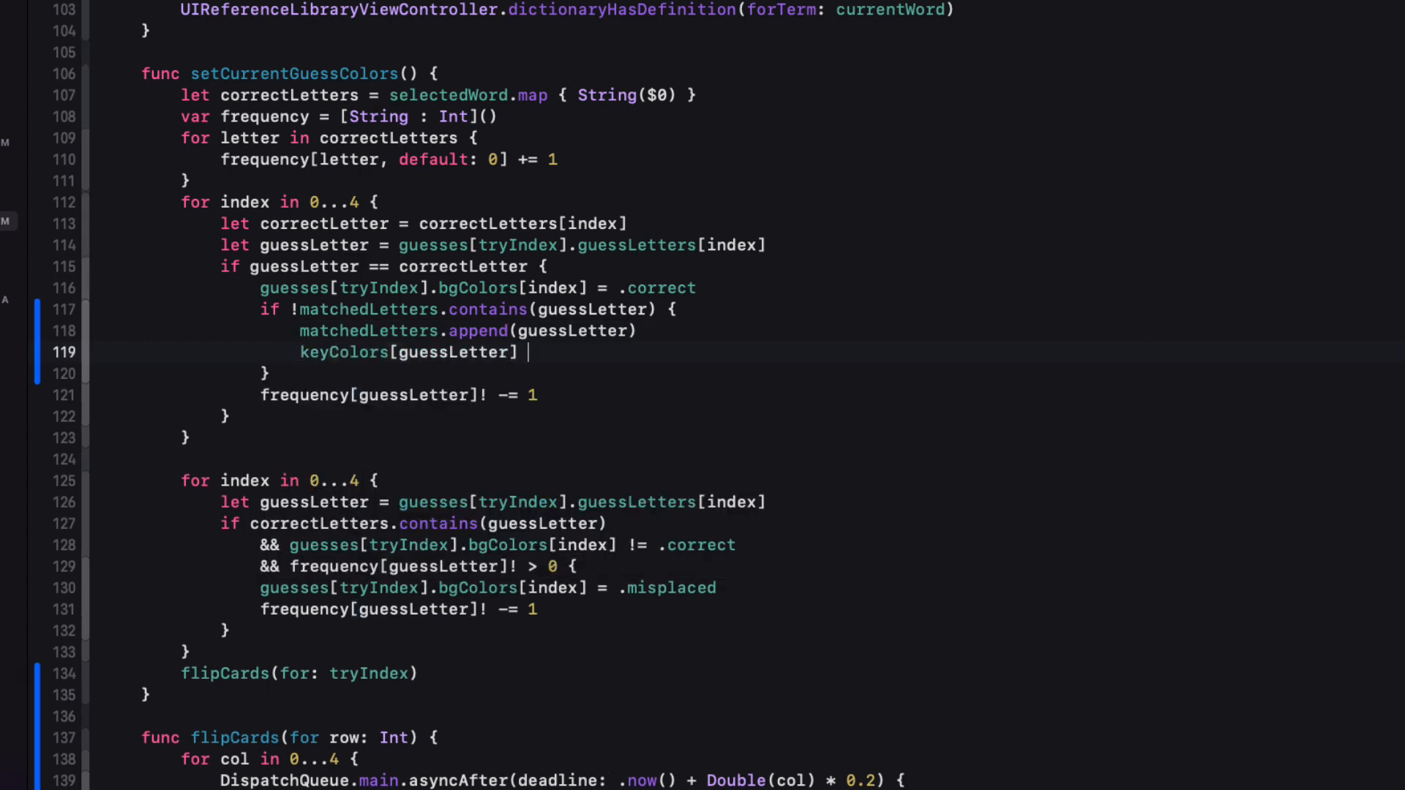
pyautogui.write('= .correct')
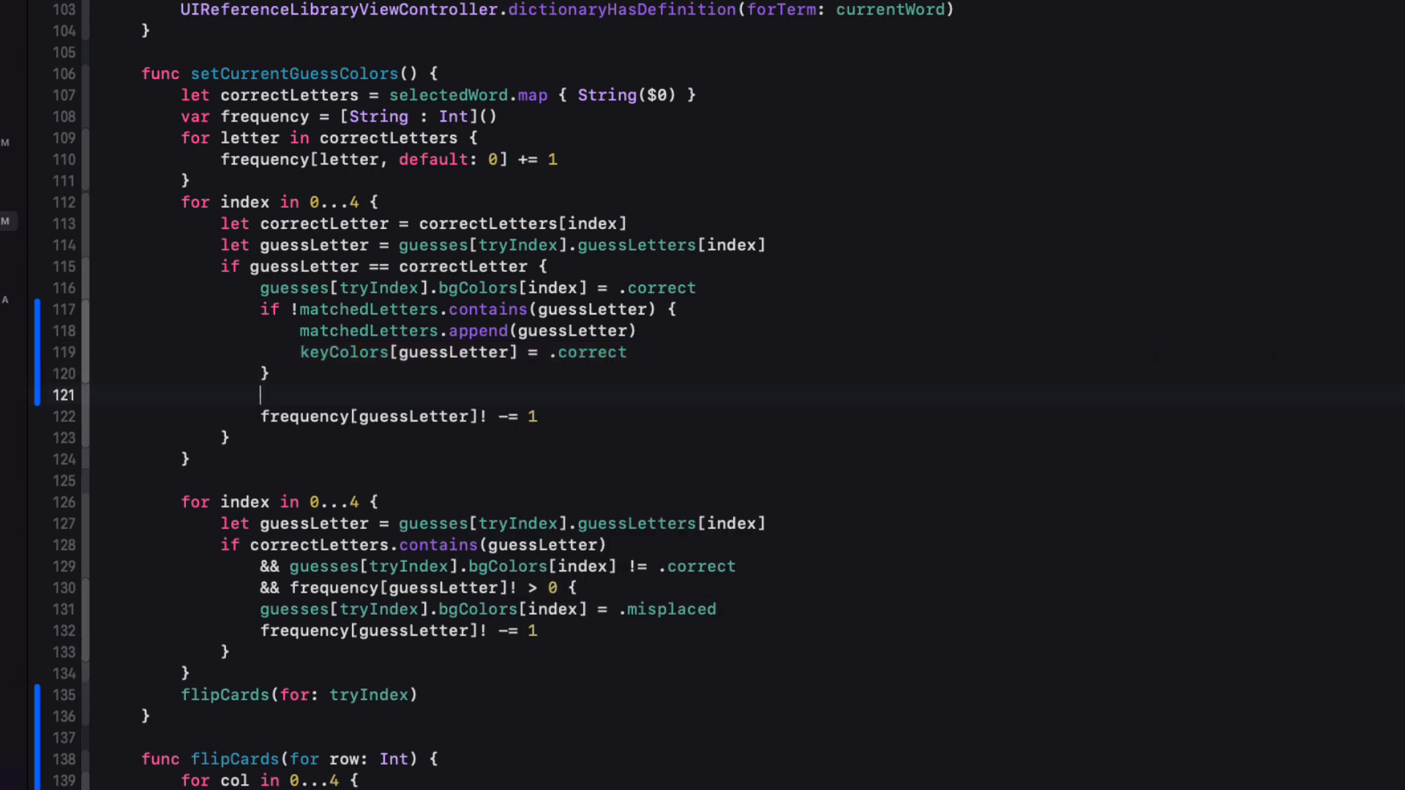
# Remove guessLetter from misplacedLetters using firstIndex(where:) when misplacedLetters contains it
pyautogui.write('if misplacedLetters')
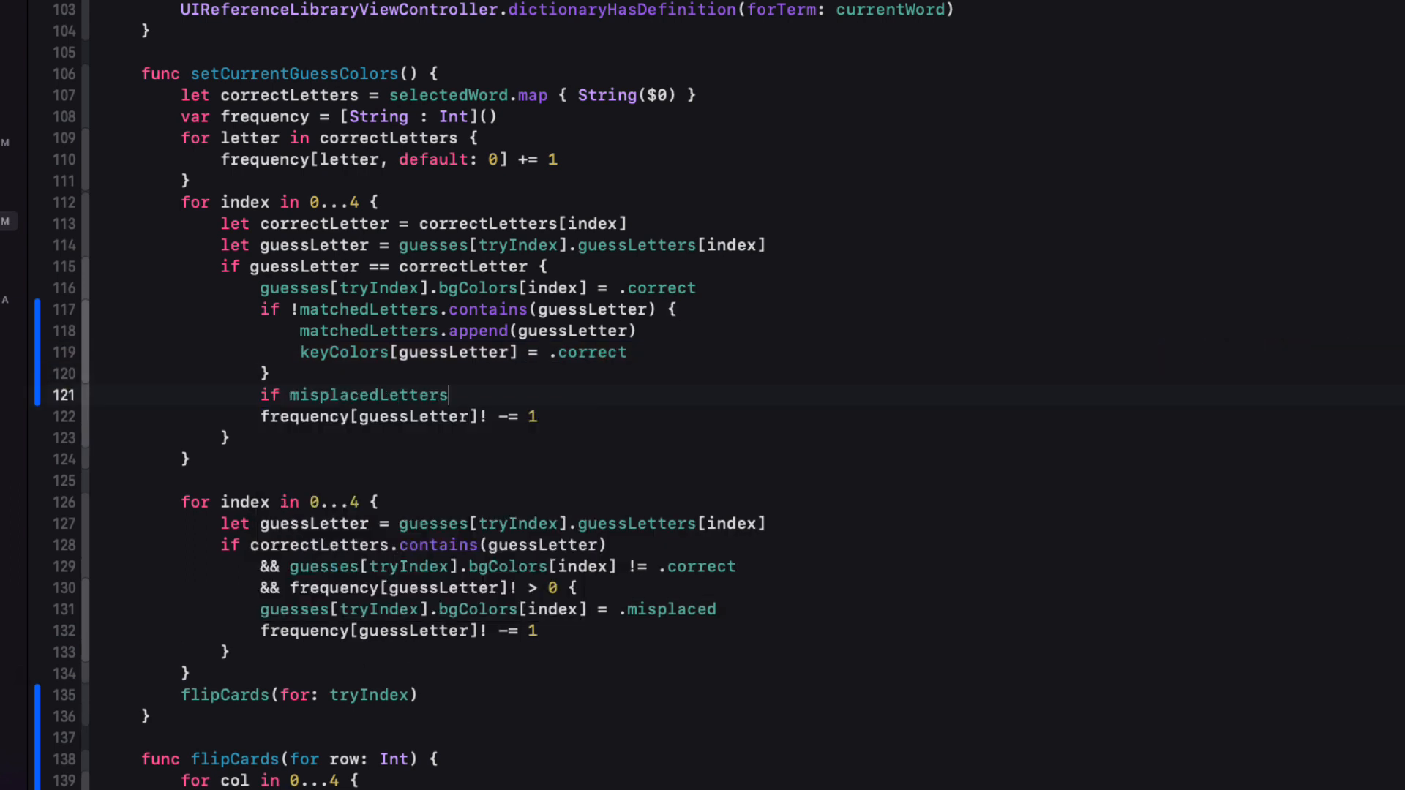
pyautogui.write('.contains(g')
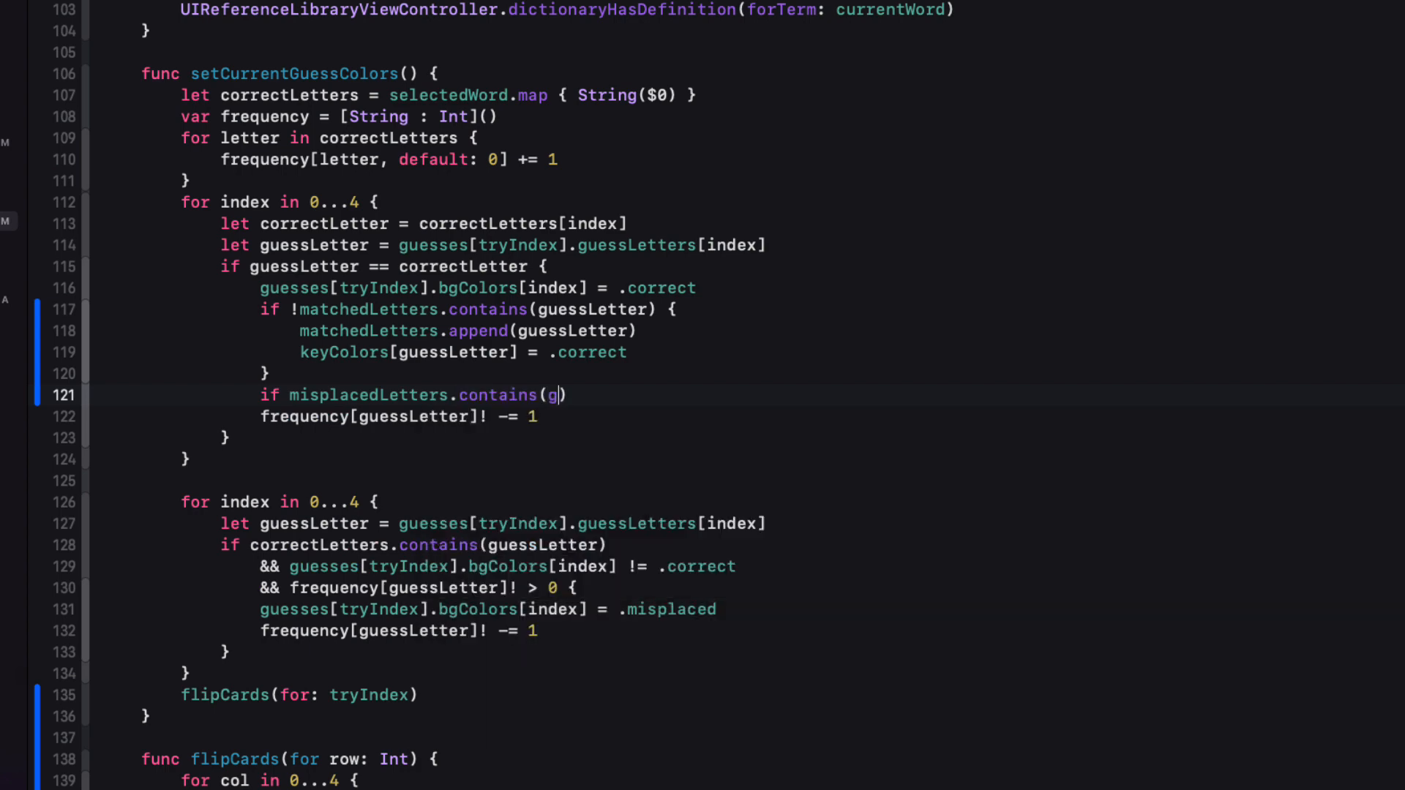
pyautogui.write('uessLetter')
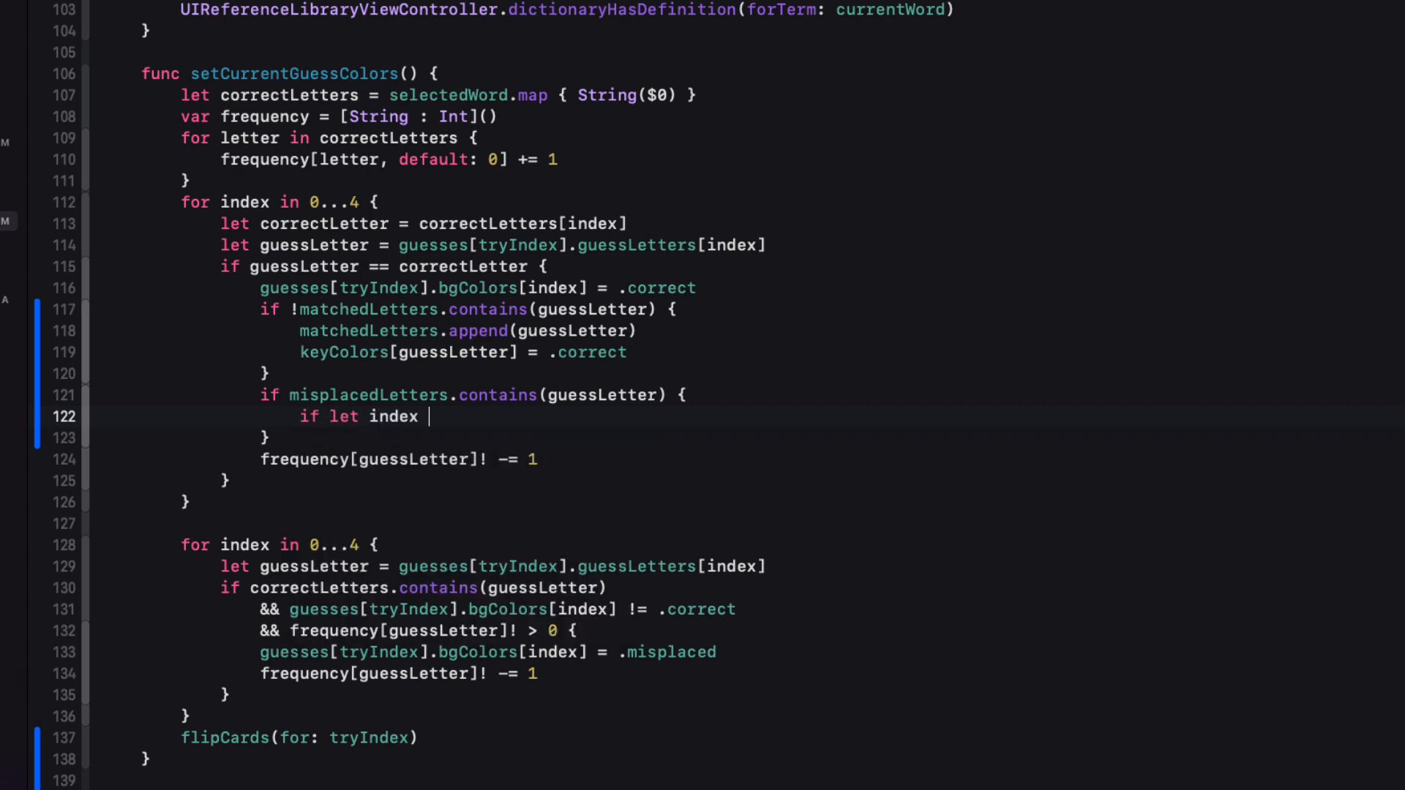
pyautogui.write('= misplacedLetters.')
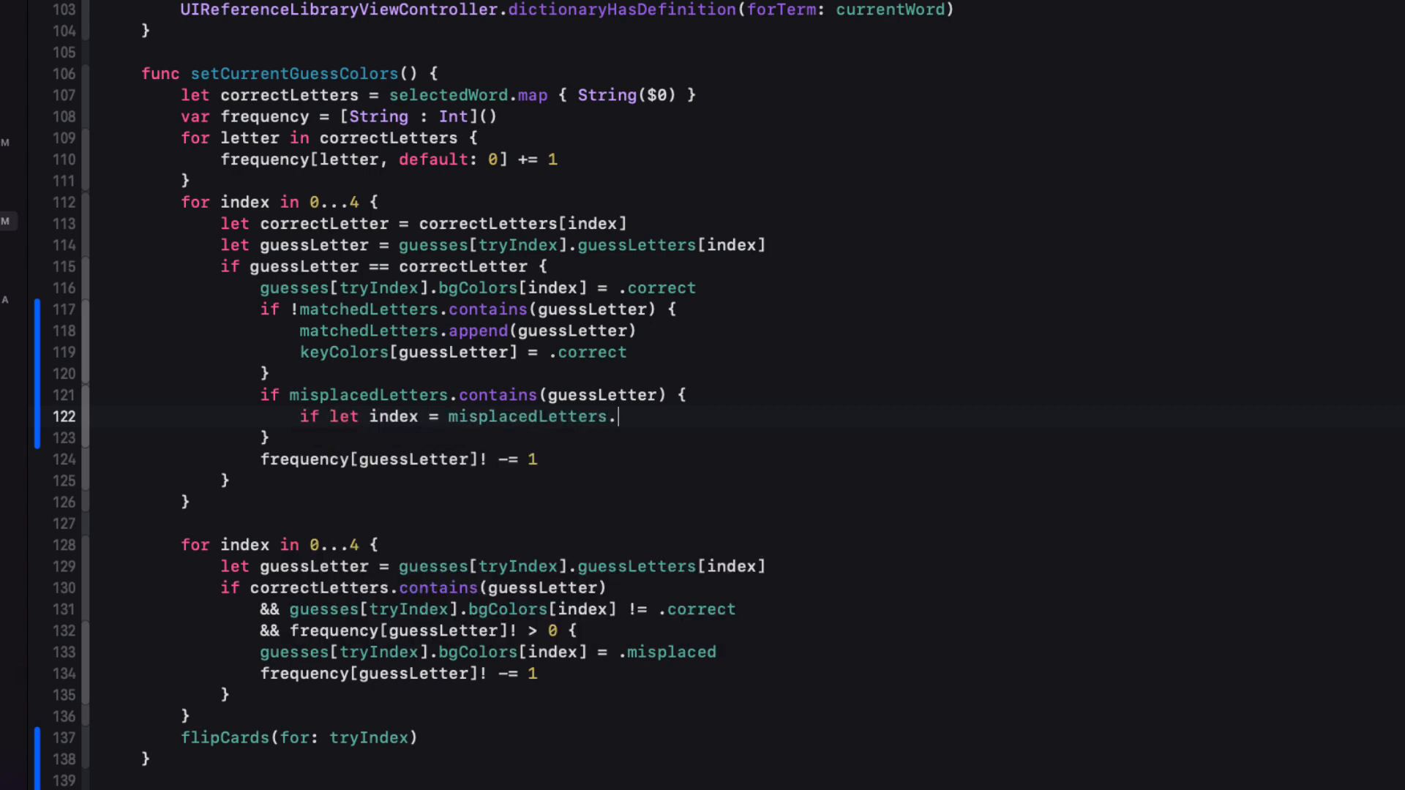
pyautogui.write('firstIndex(where: {')
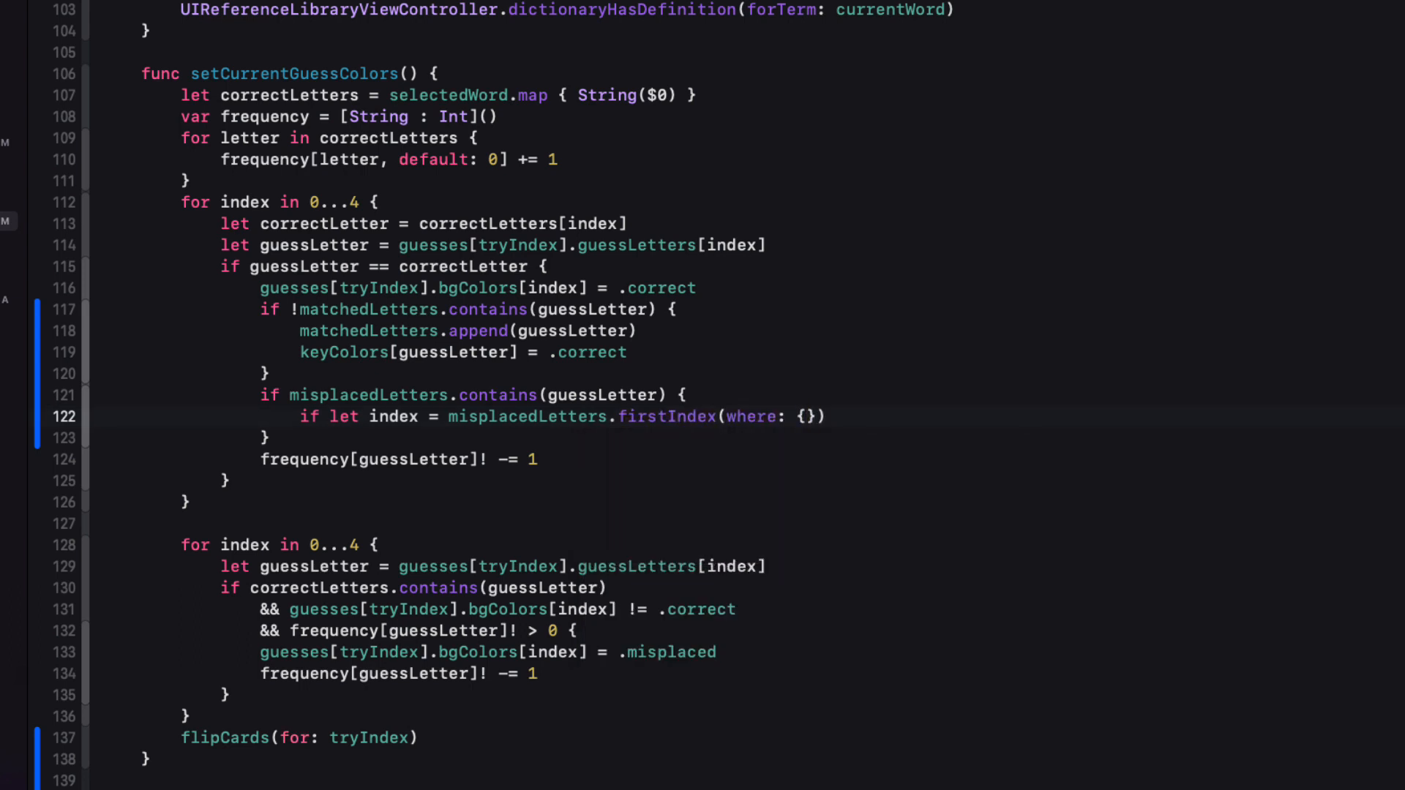
pyautogui.write('$0 ==')
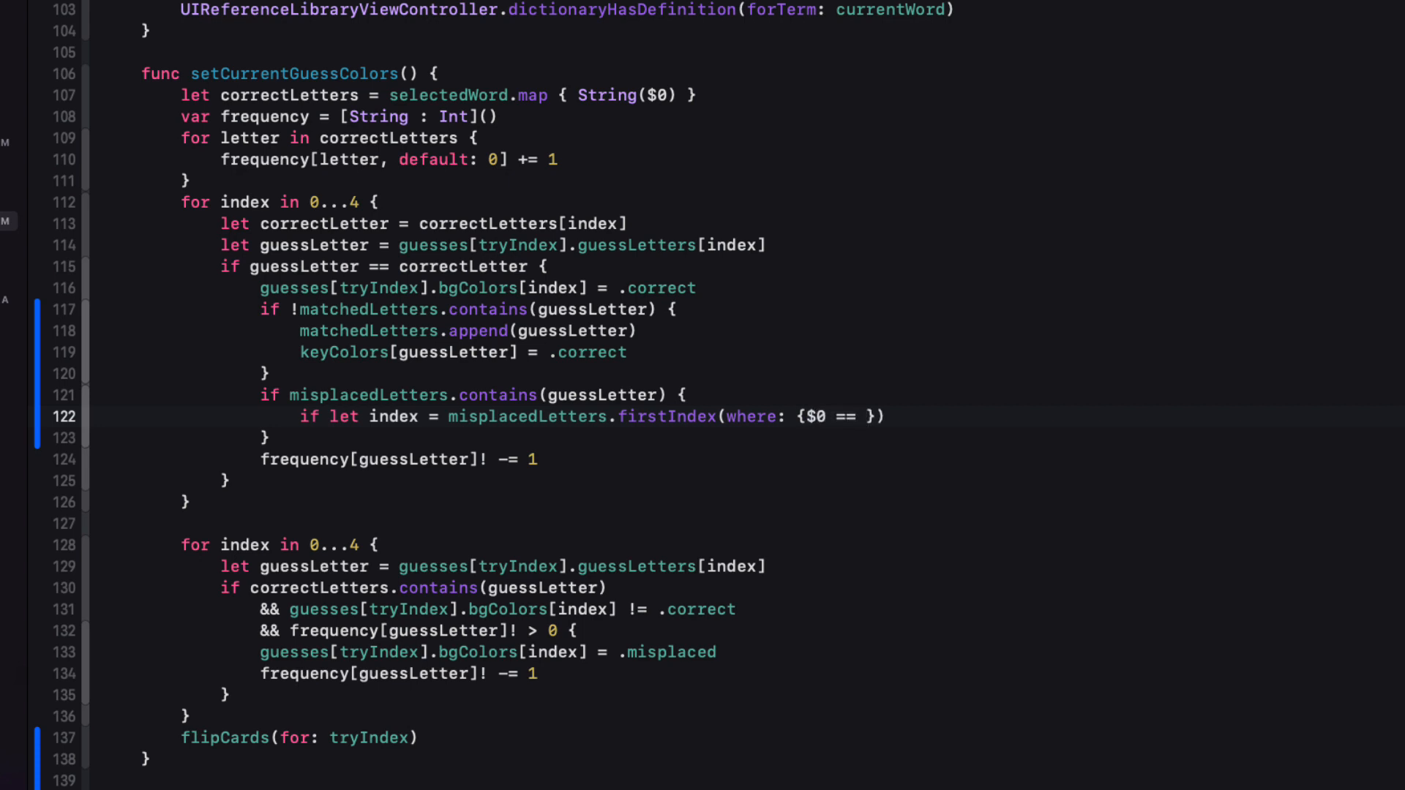
pyautogui.write('gues')
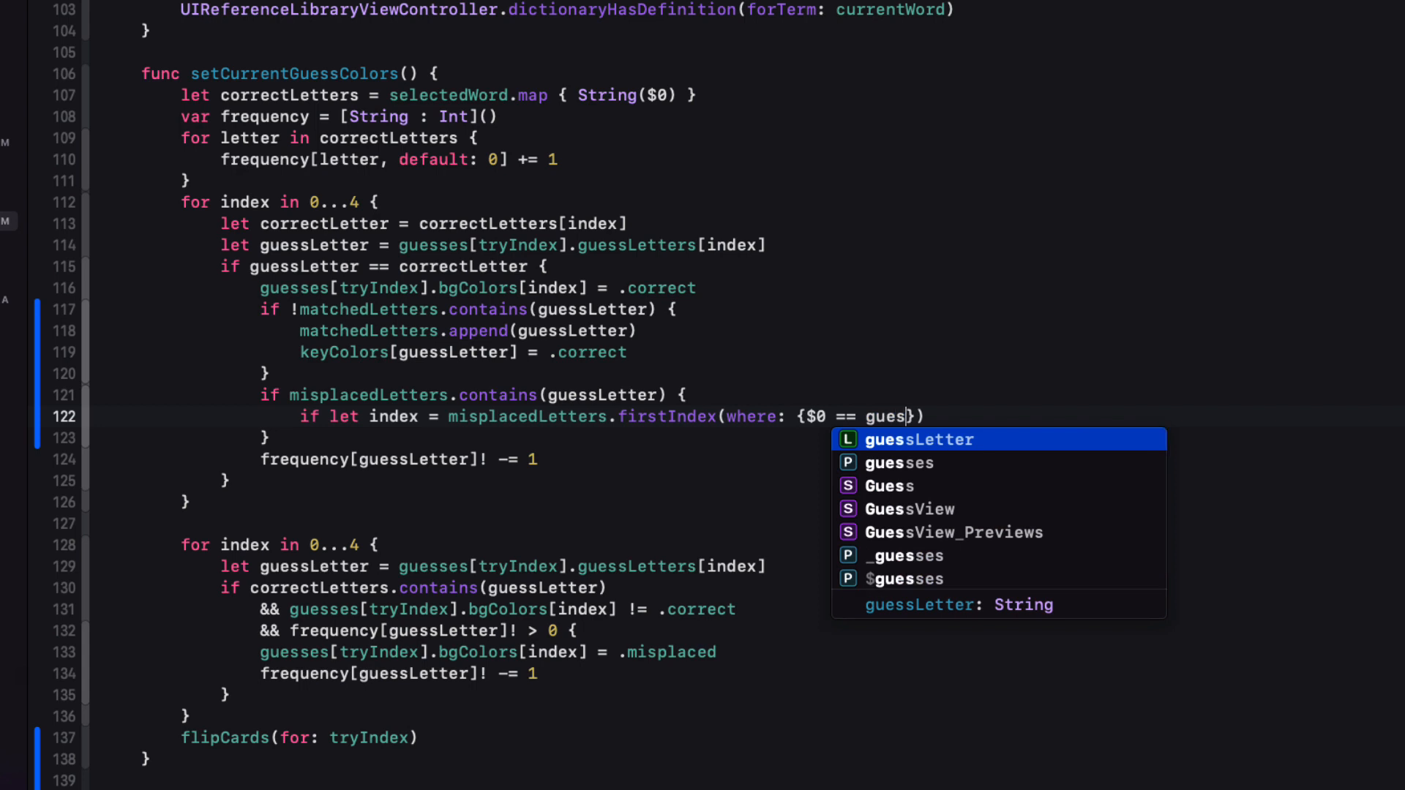
pyautogui.press('Tab')
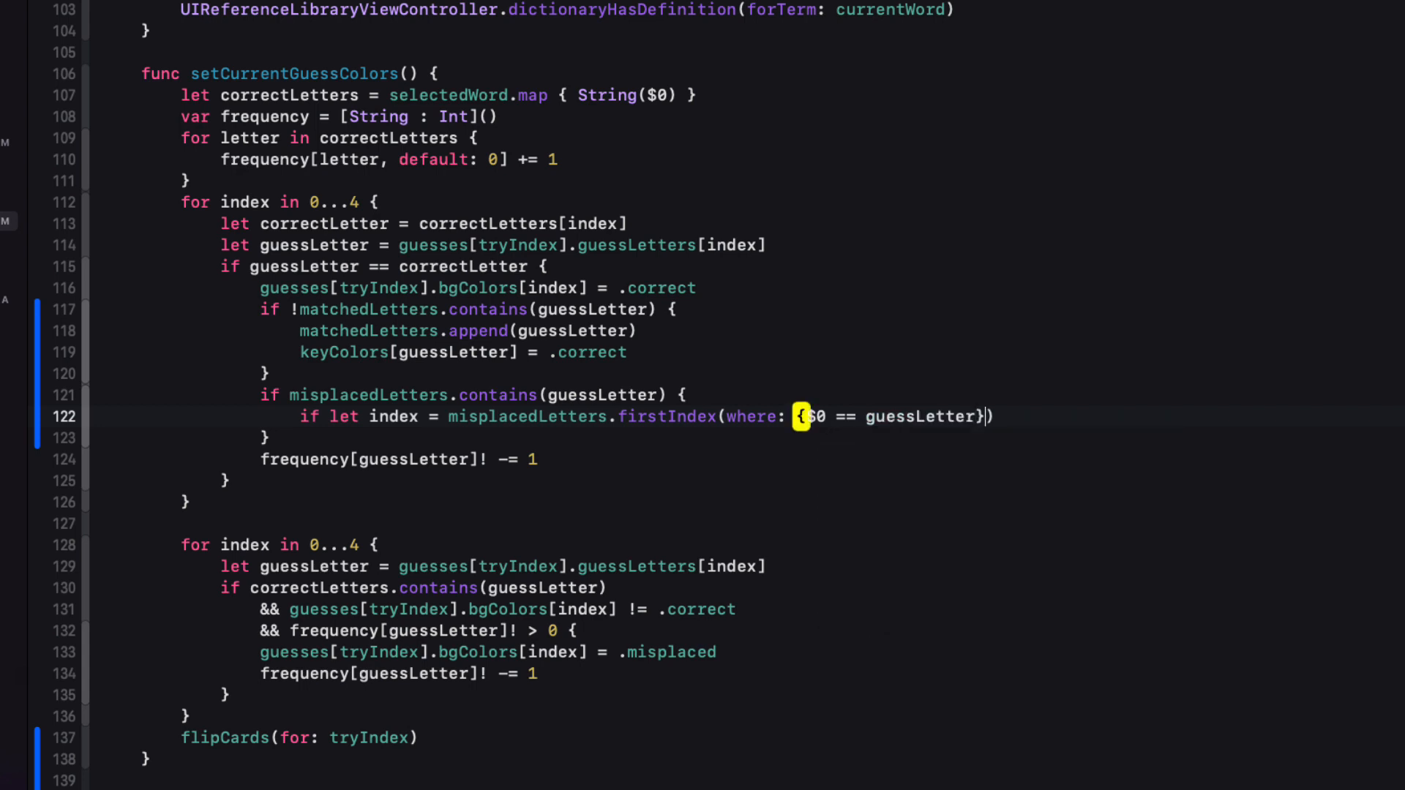
pyautogui.write('{')
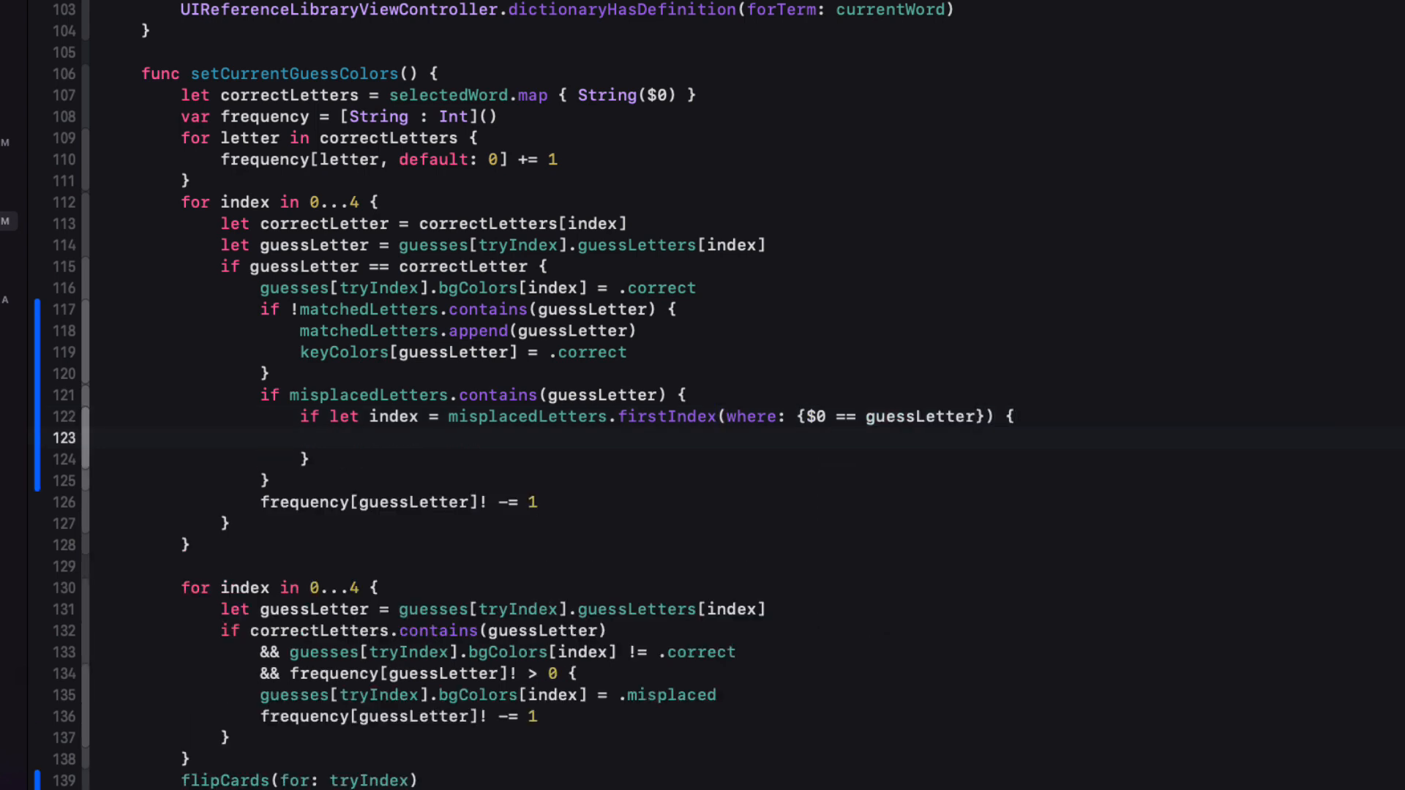
pyautogui.write('misplacedLetters.remove(at: Int')
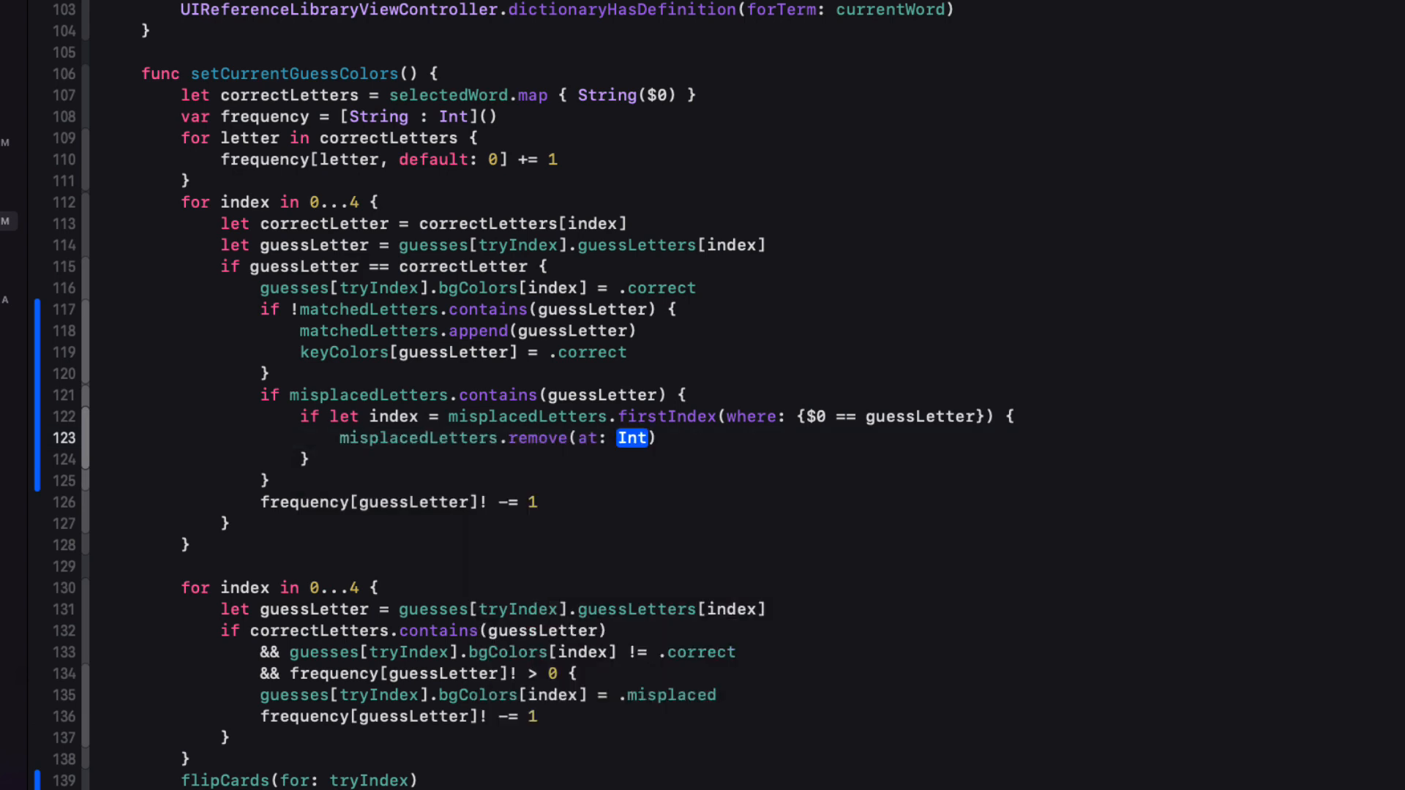
pyautogui.write('index')
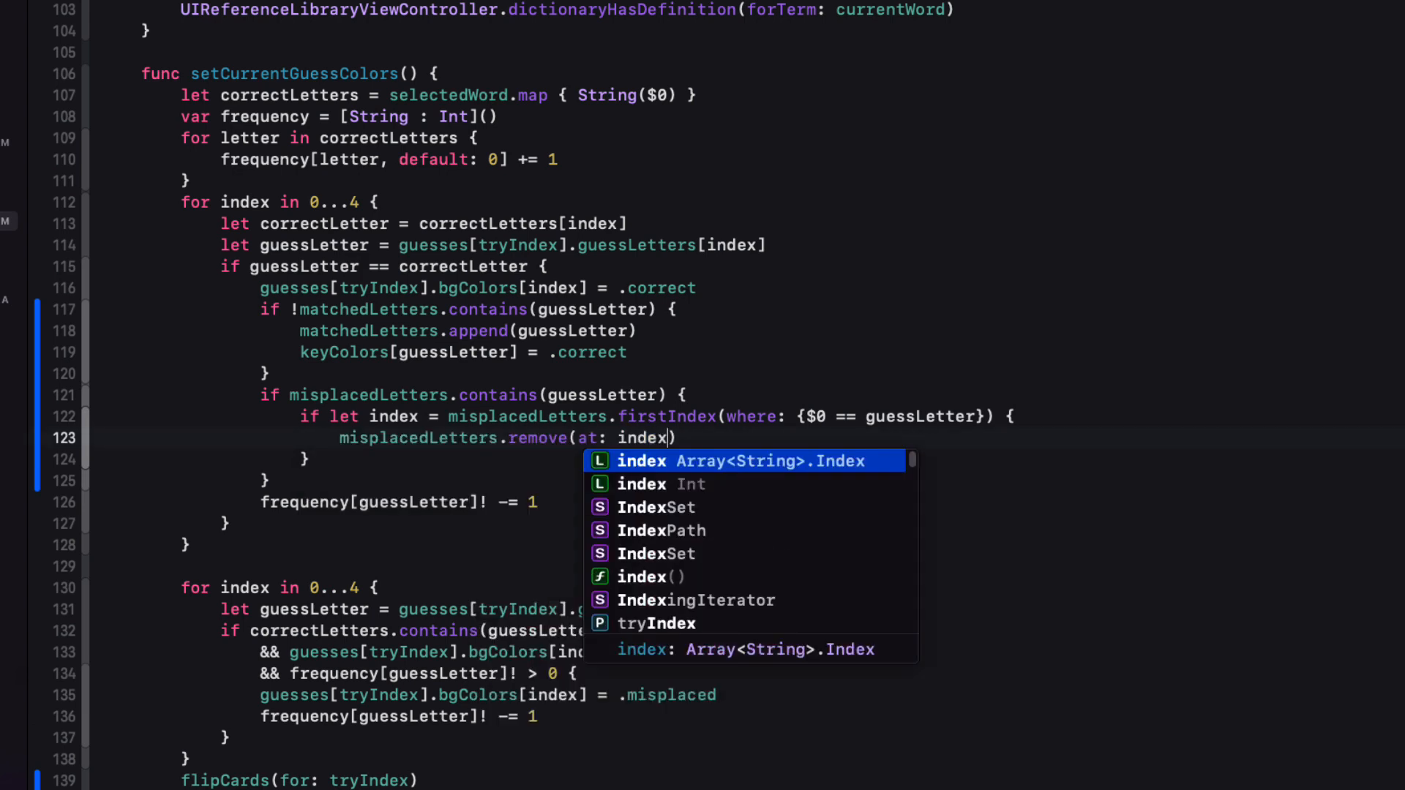
pyautogui.moveTo(582, 366)
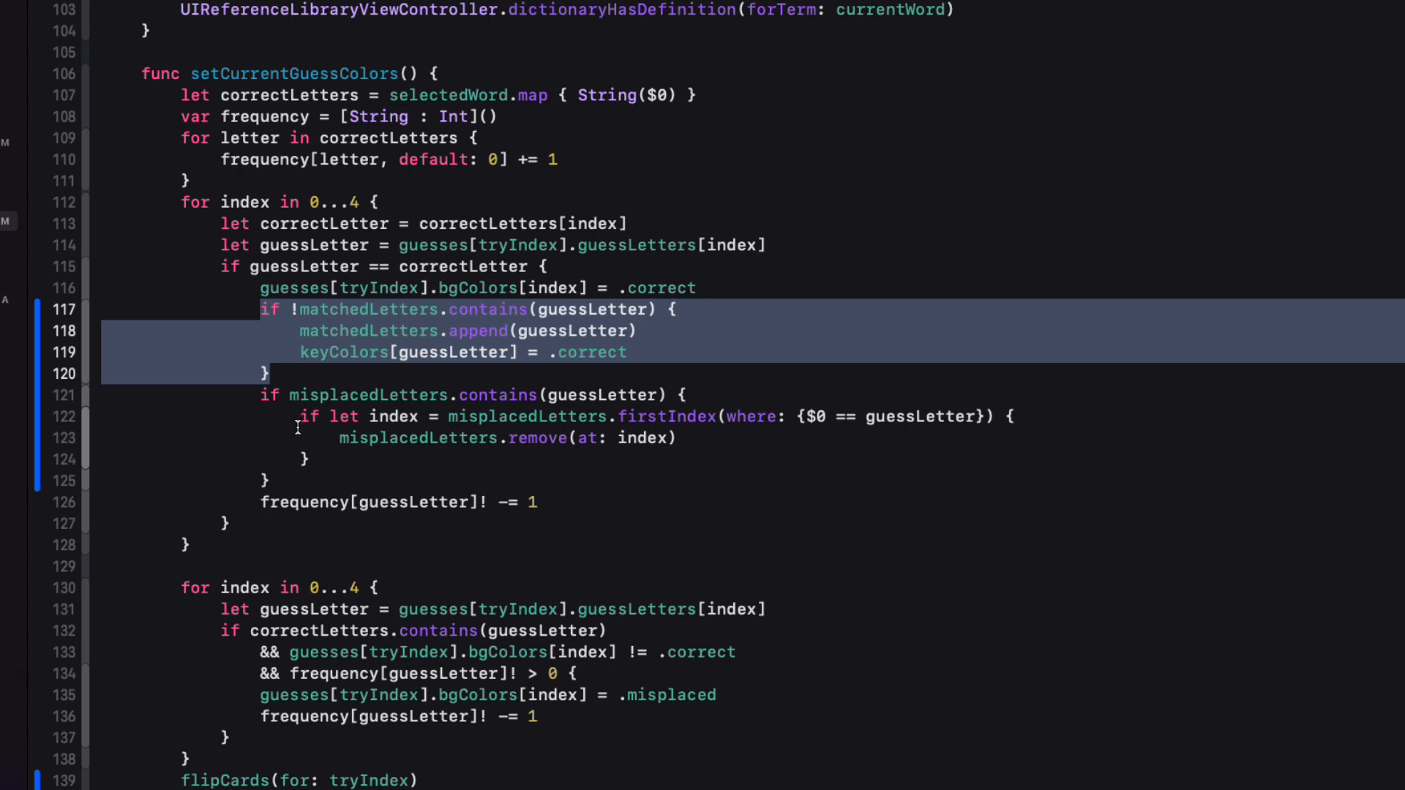
# Paste the if-block into the misplaced loop, guarded by a matchedLetters.contains(guessLetter) check
pyautogui.scroll(-3)
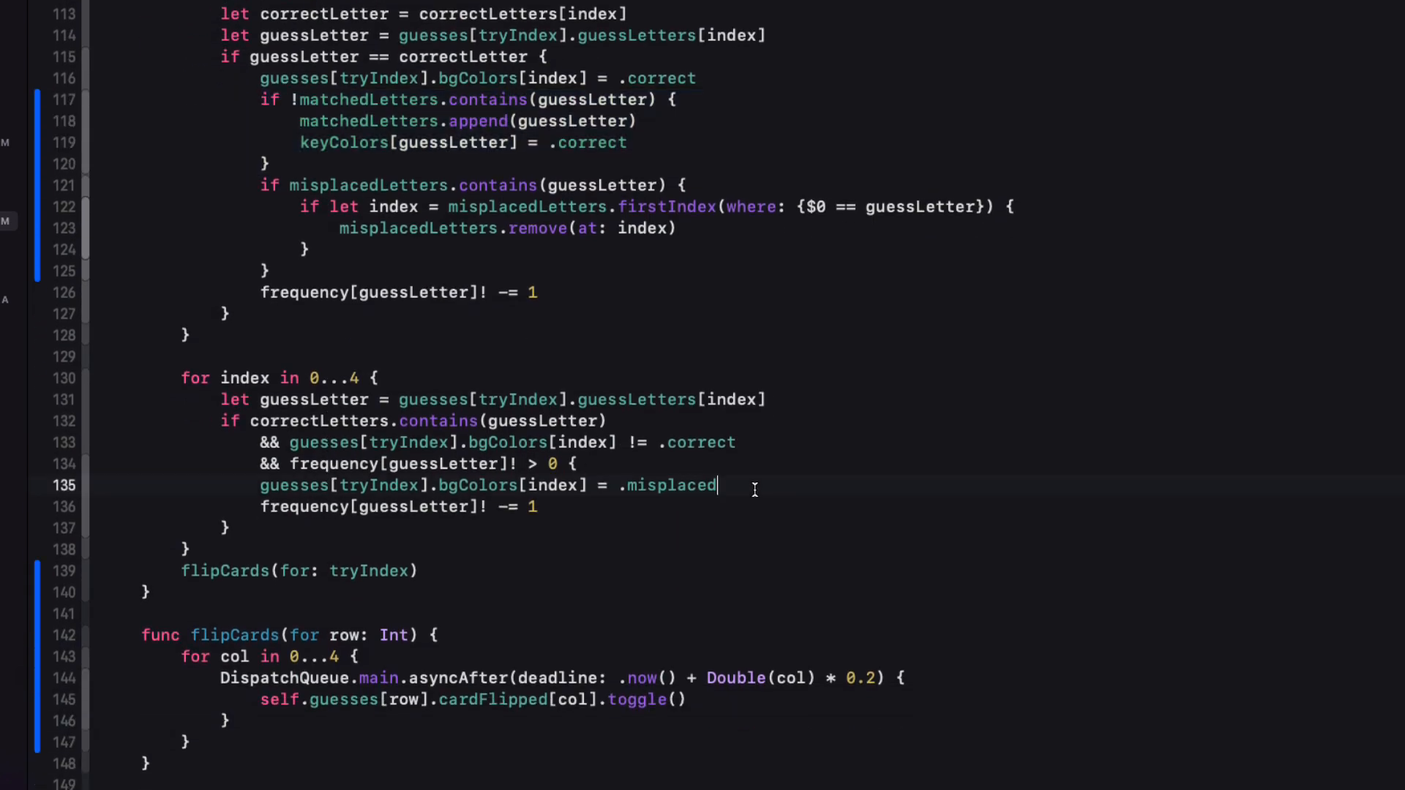
pyautogui.press('enter')
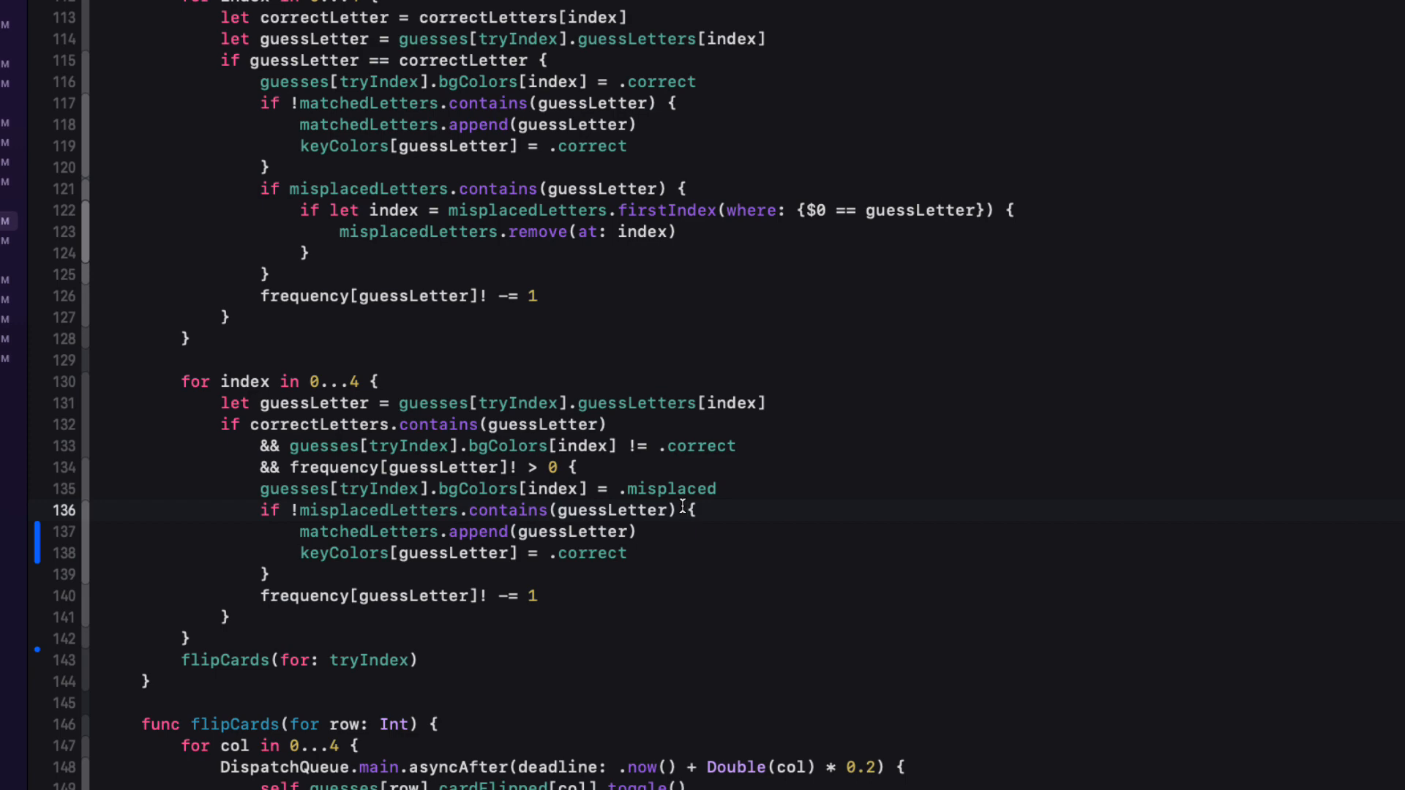
pyautogui.write('&& matchedLetters')
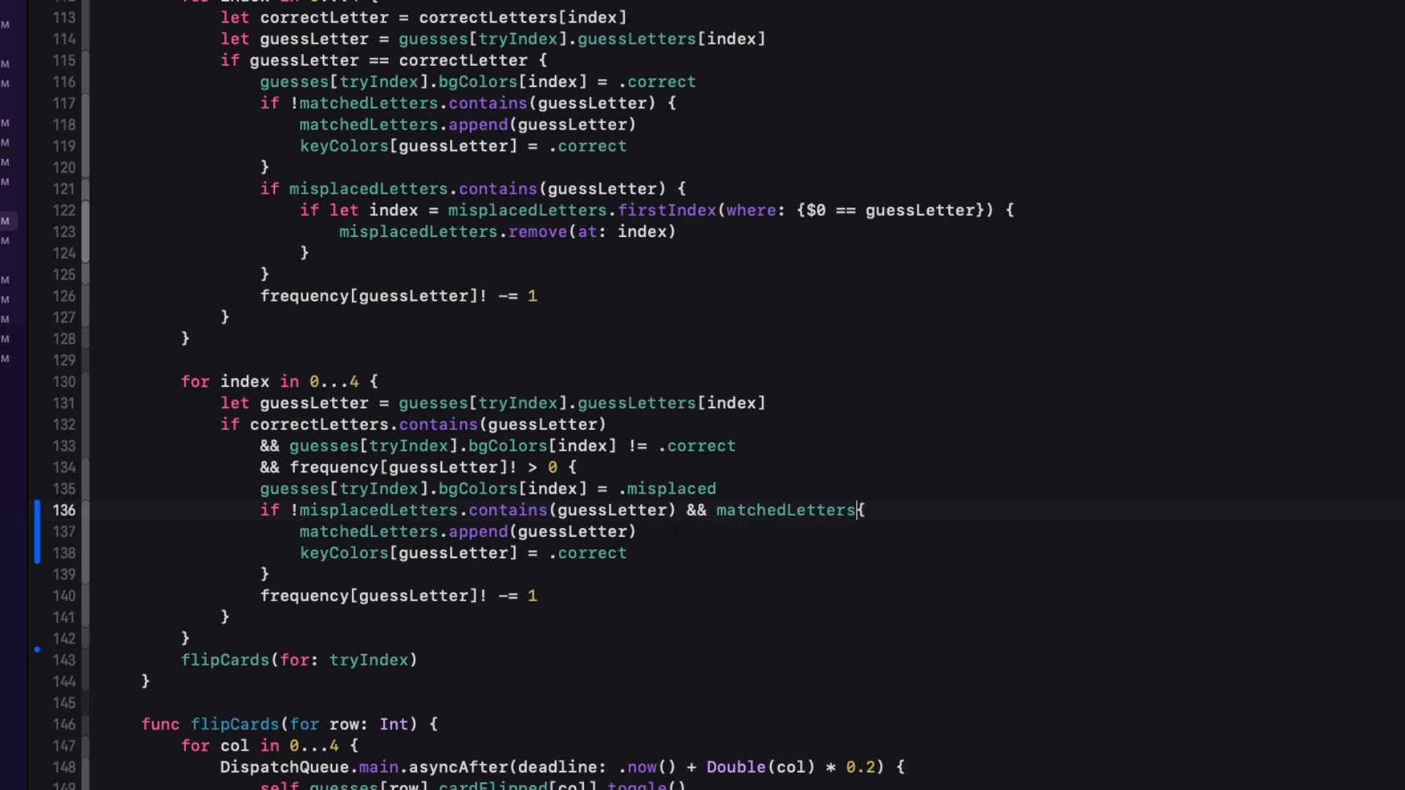
pyautogui.write('.contains(guessLetter')
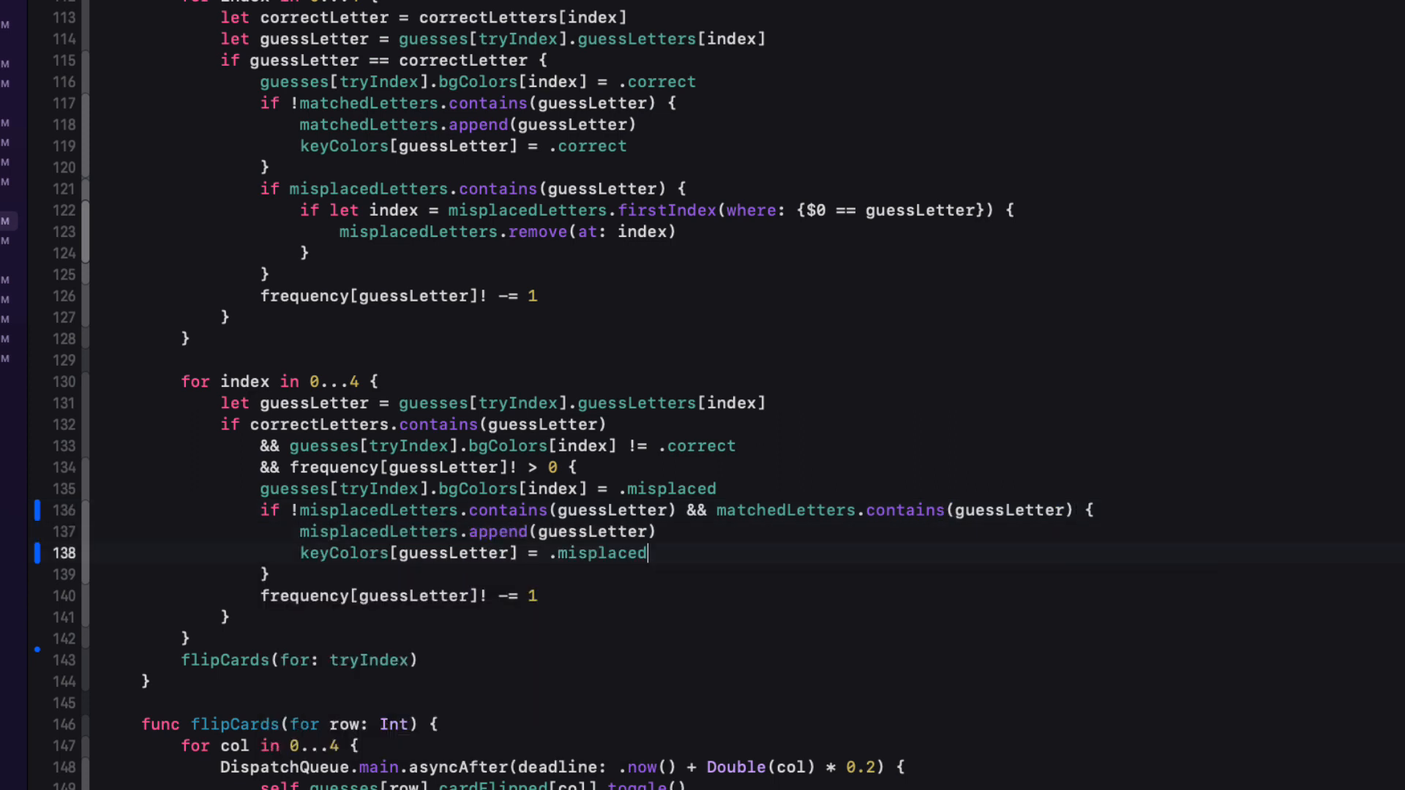
pyautogui.scroll(-3)
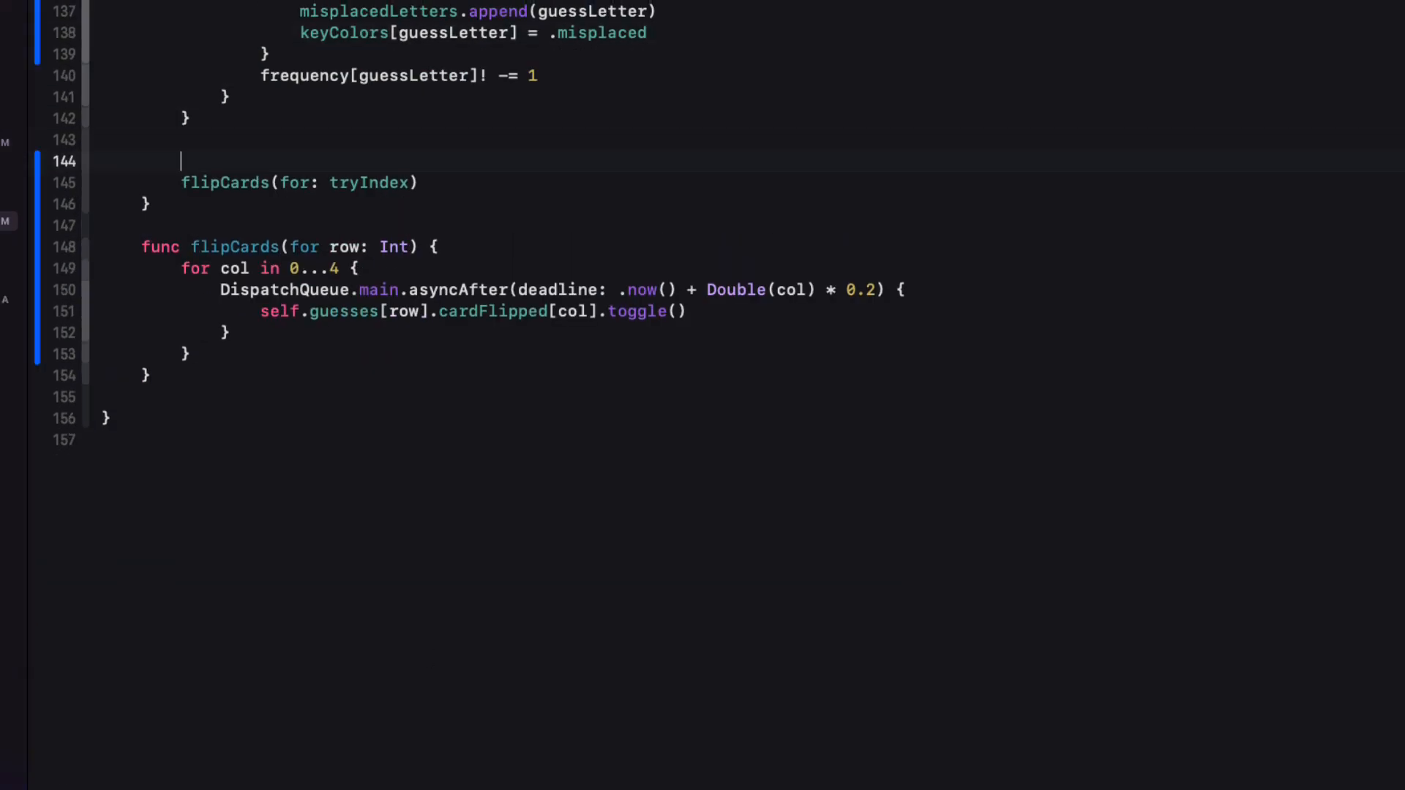
# Add a loop setting keyColors[guessLetter] to .wrong when it is neither .correct nor .misplaced
pyautogui.write('for index in 0...4 {')
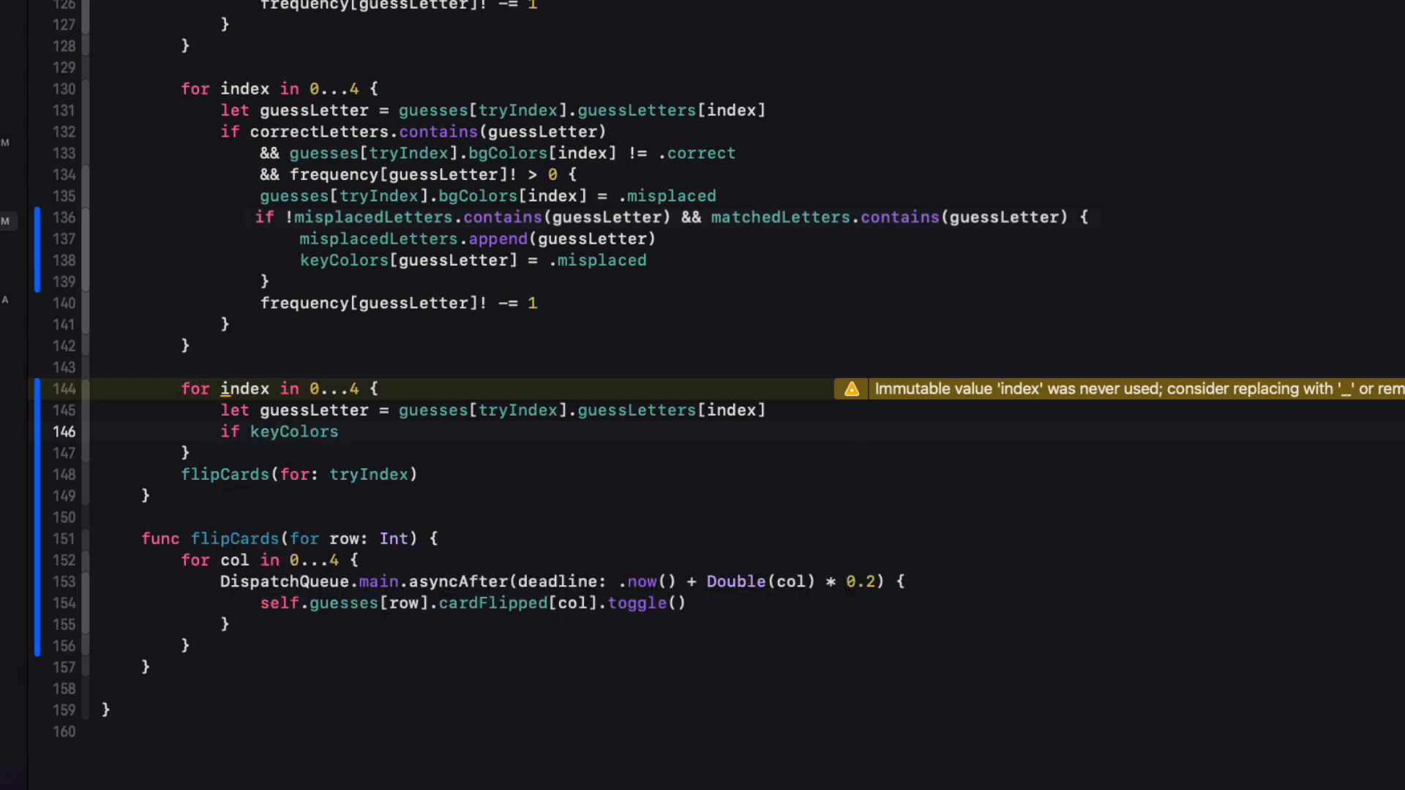
pyautogui.write('[guessLetter]')
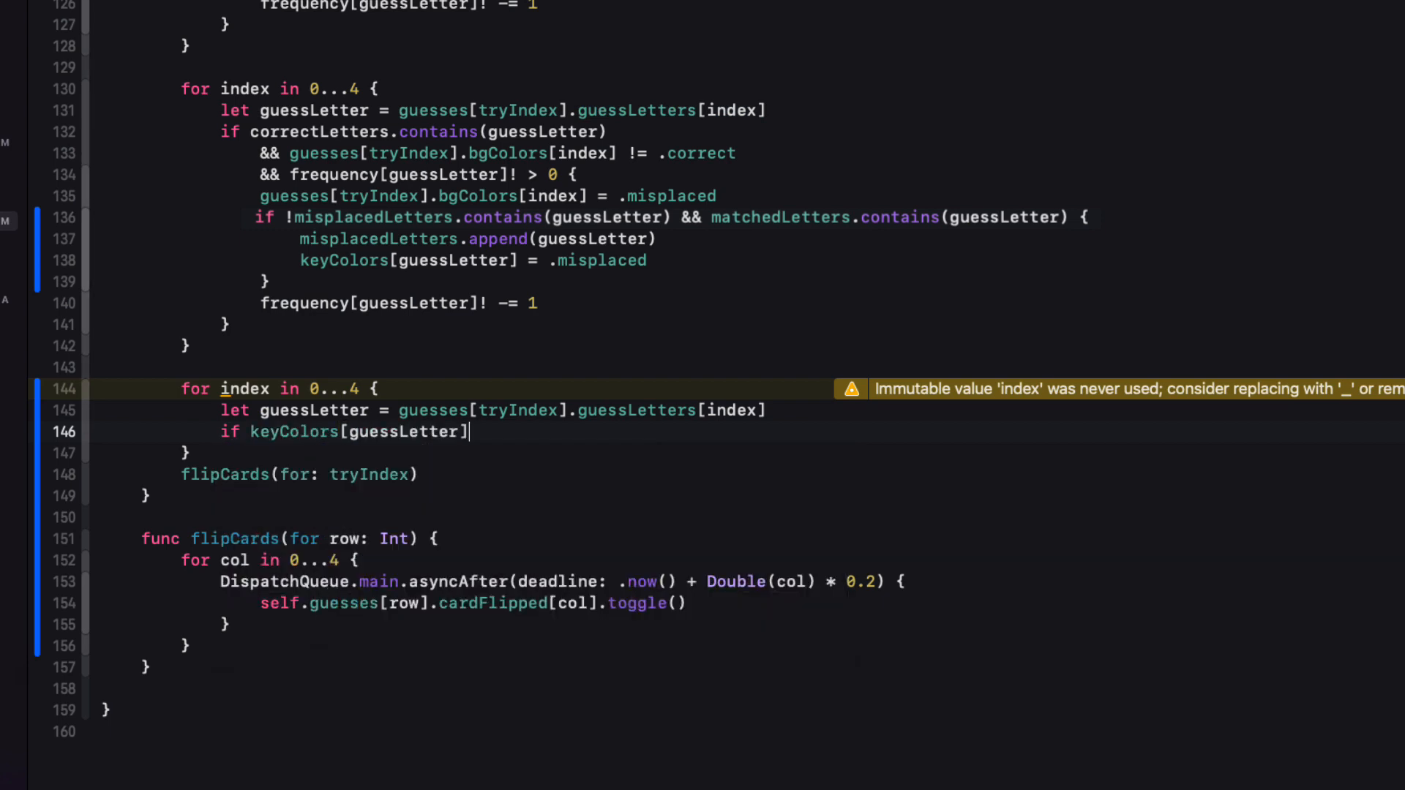
pyautogui.write('!=')
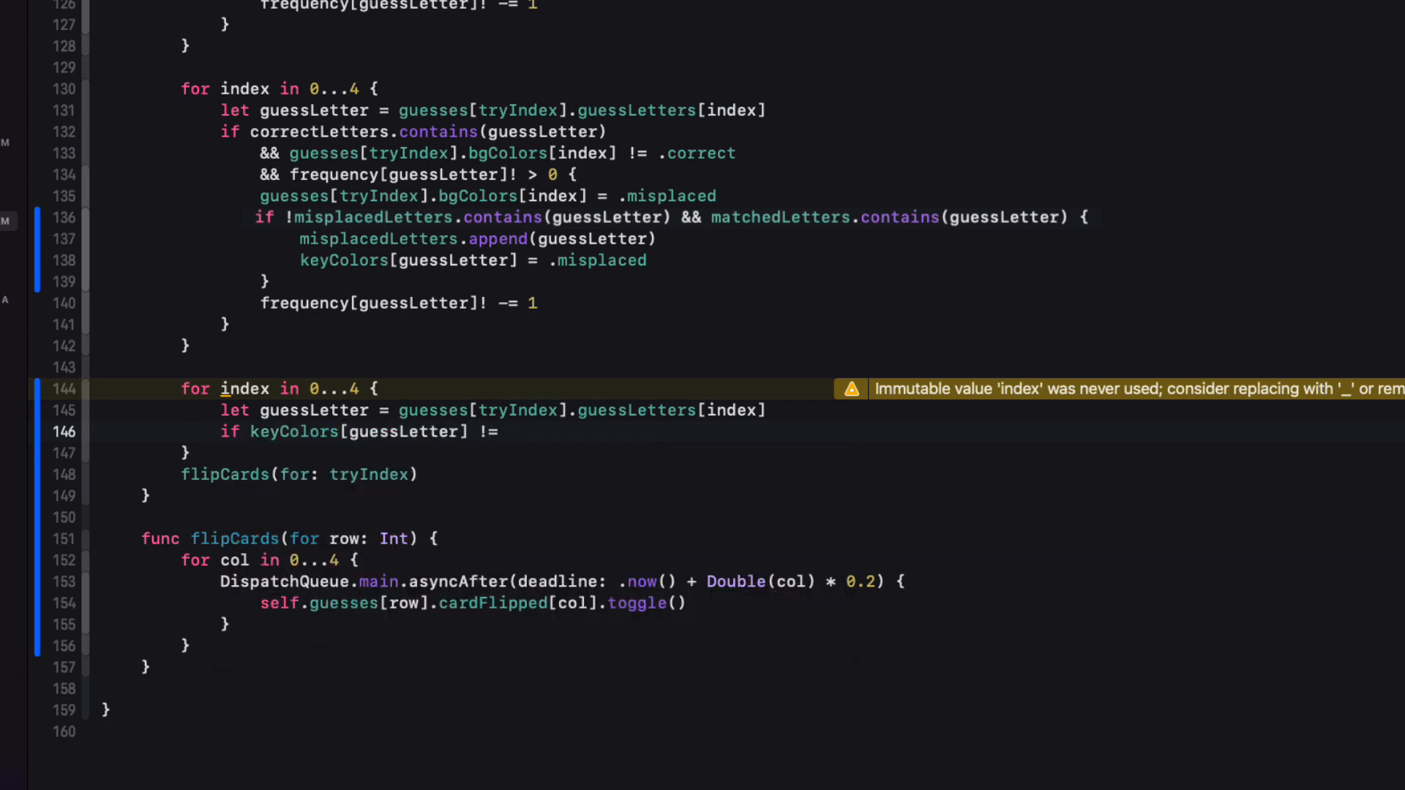
pyautogui.write('.correct')
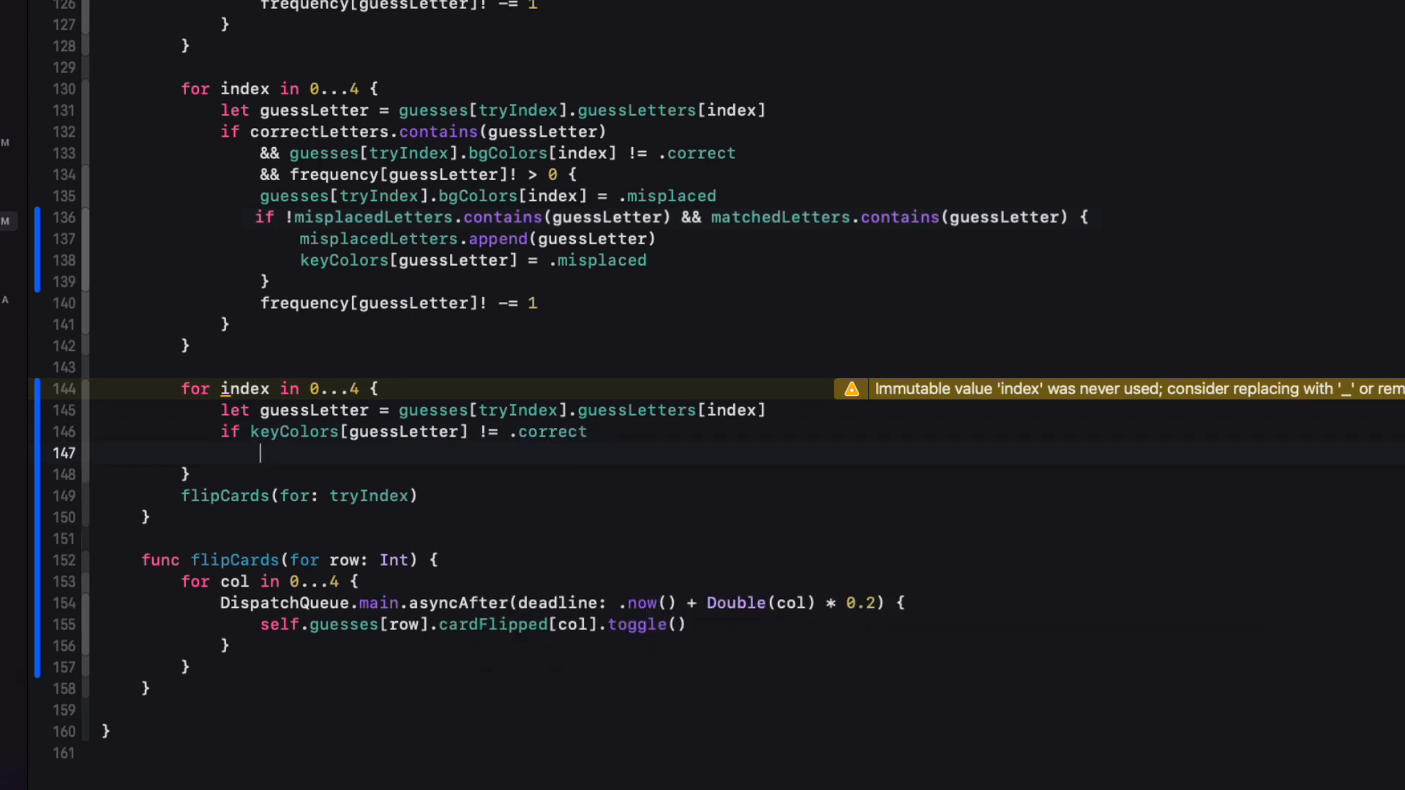
pyautogui.write('&& keyColors[')
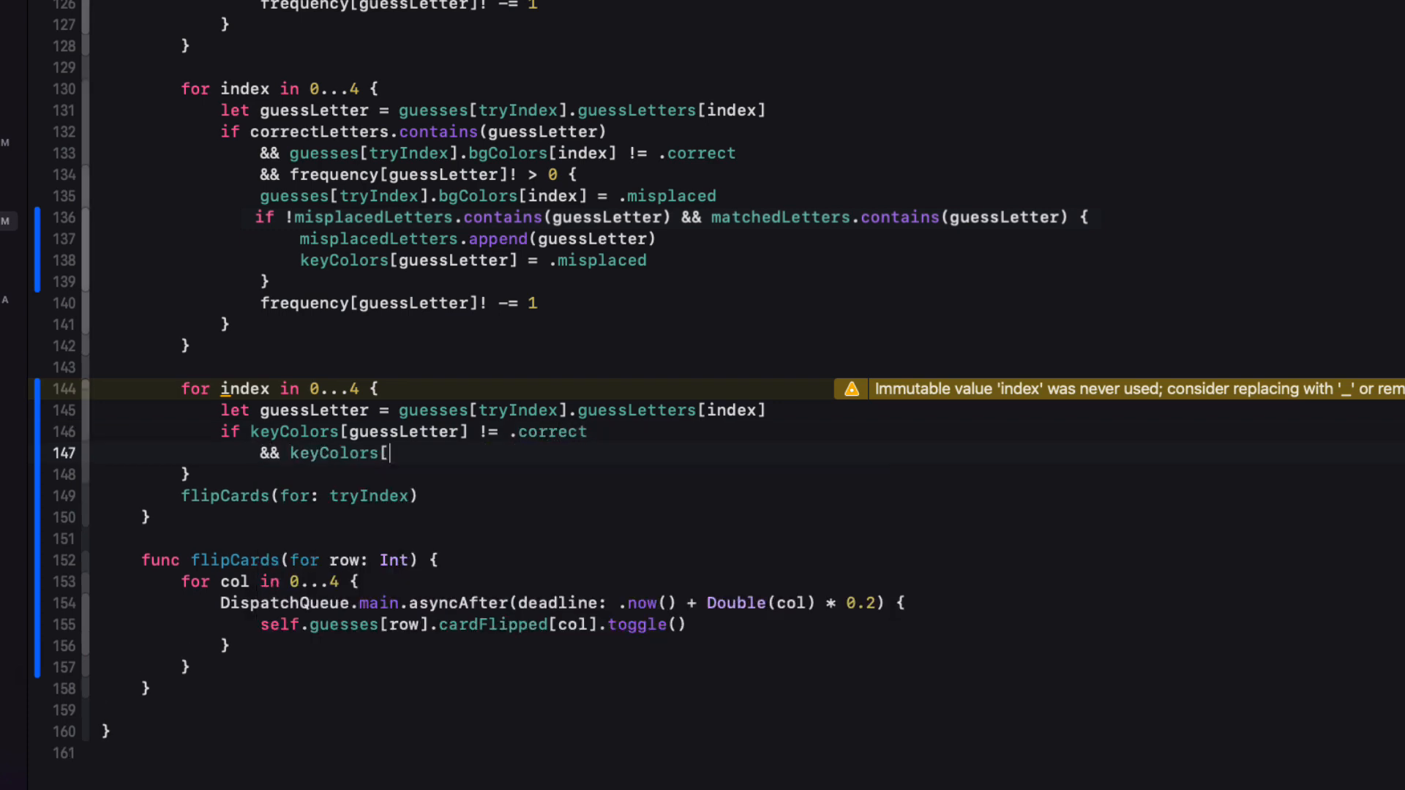
pyautogui.write('guessLetter] != .misplaced {')
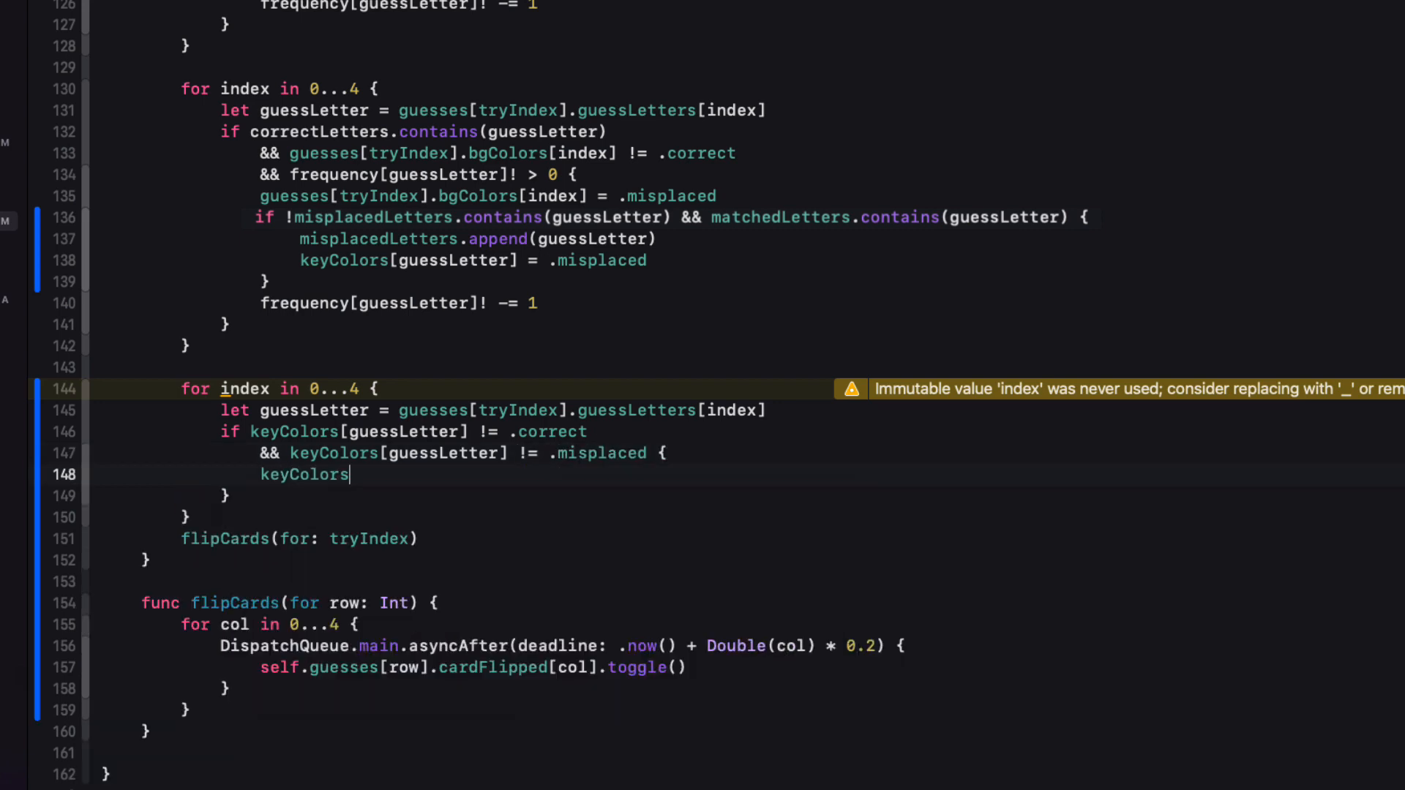
pyautogui.write('[guessLetter] =')
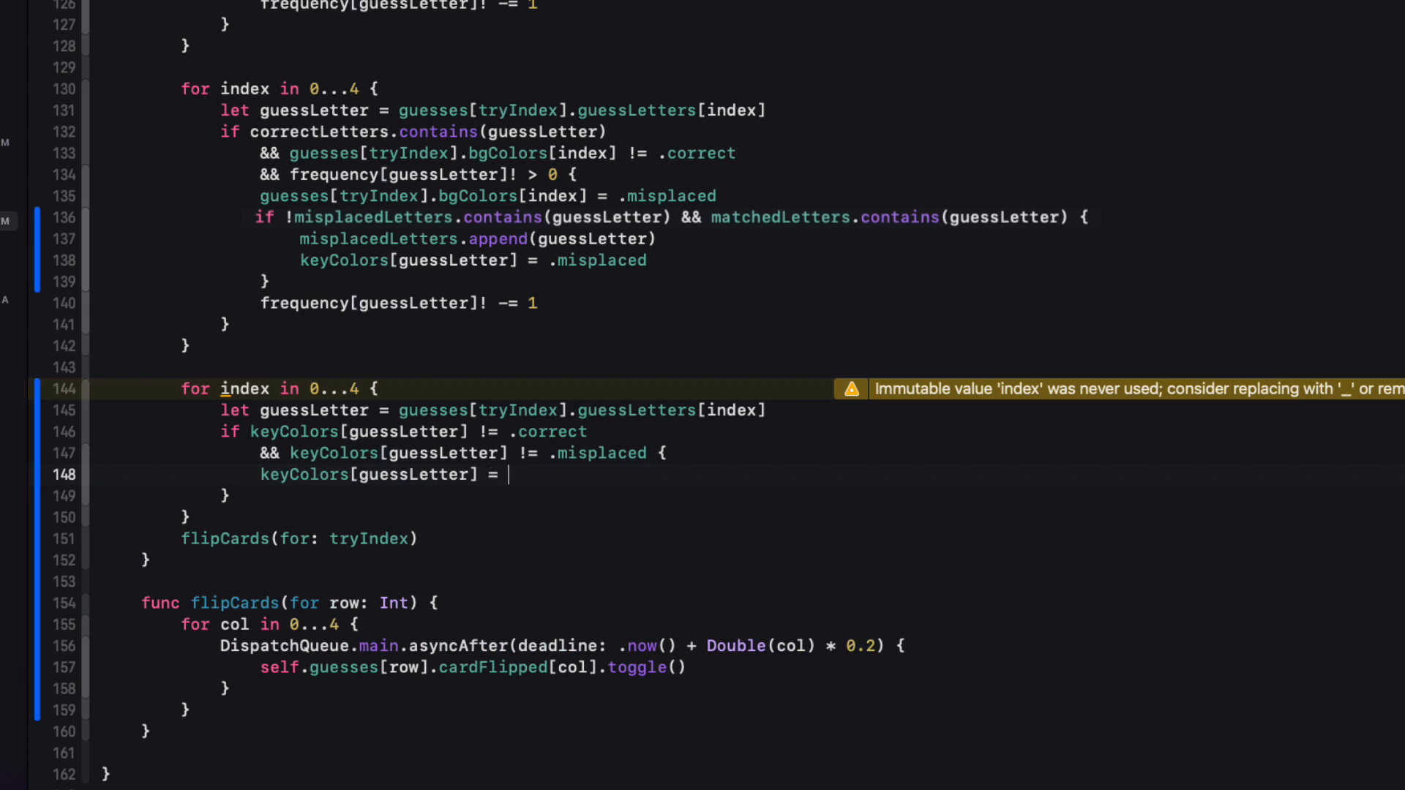
pyautogui.write('.wrong')
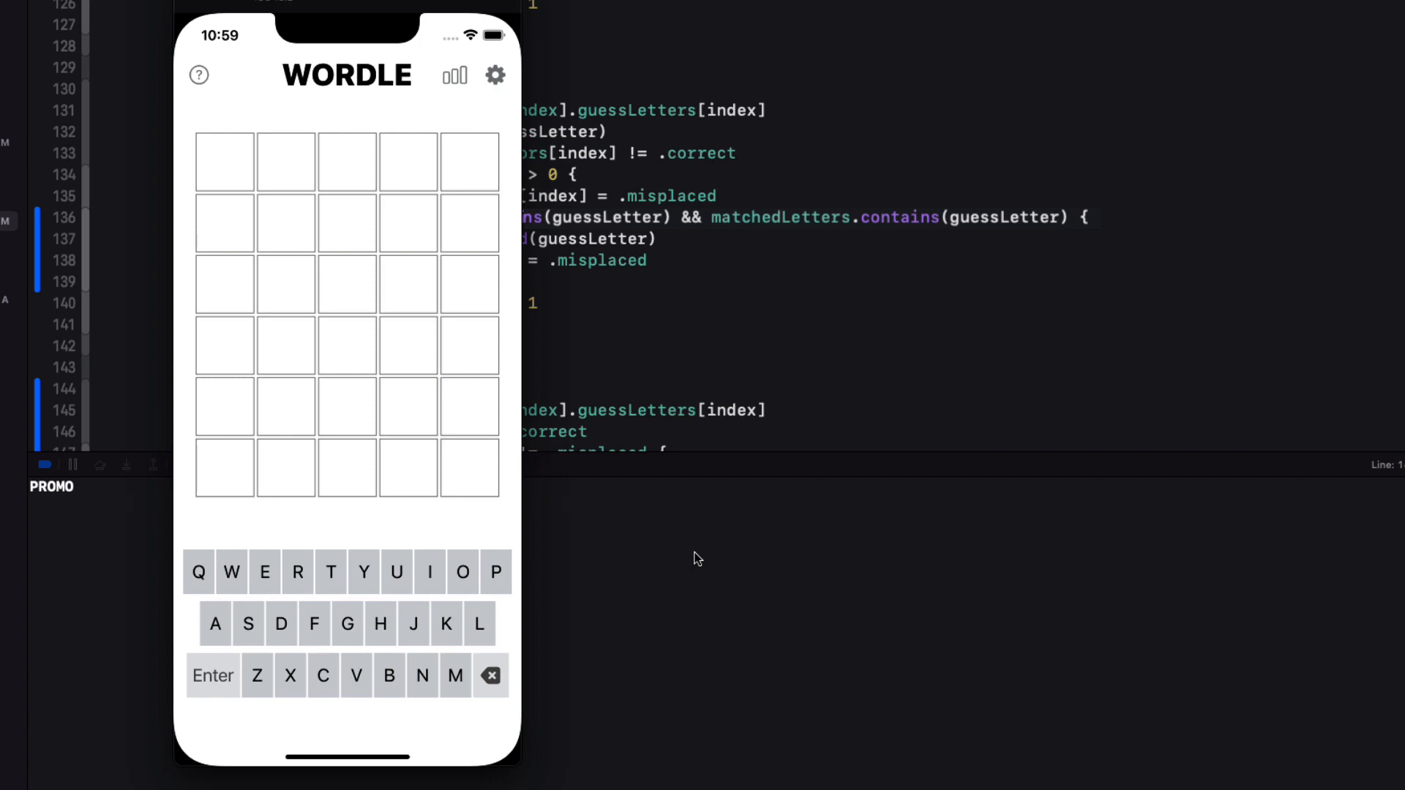
pyautogui.moveTo(490, 578)
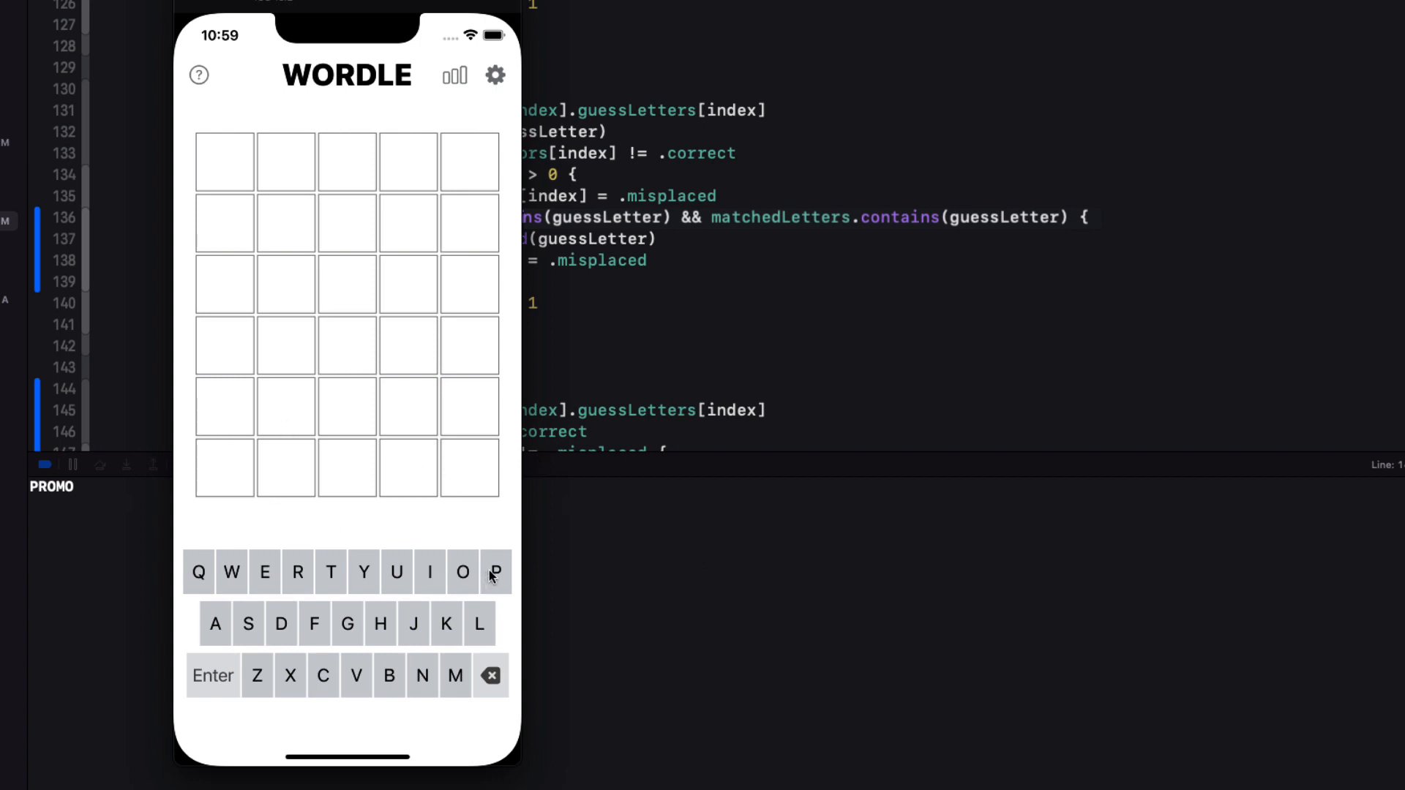
# Guess POSTS, PRIME, then PROMO in the simulator to win with coloured keys
pyautogui.click(462, 572)
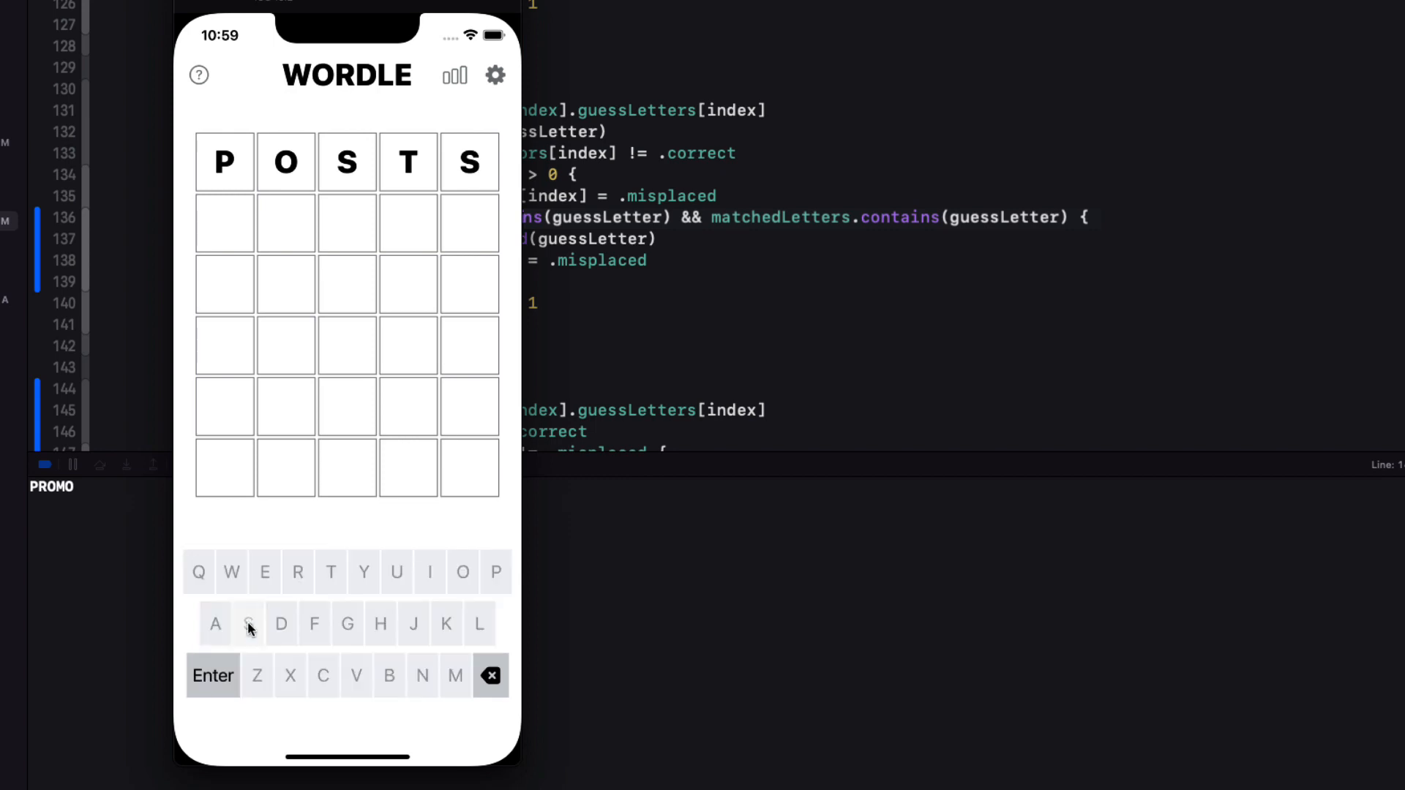
pyautogui.click(212, 675)
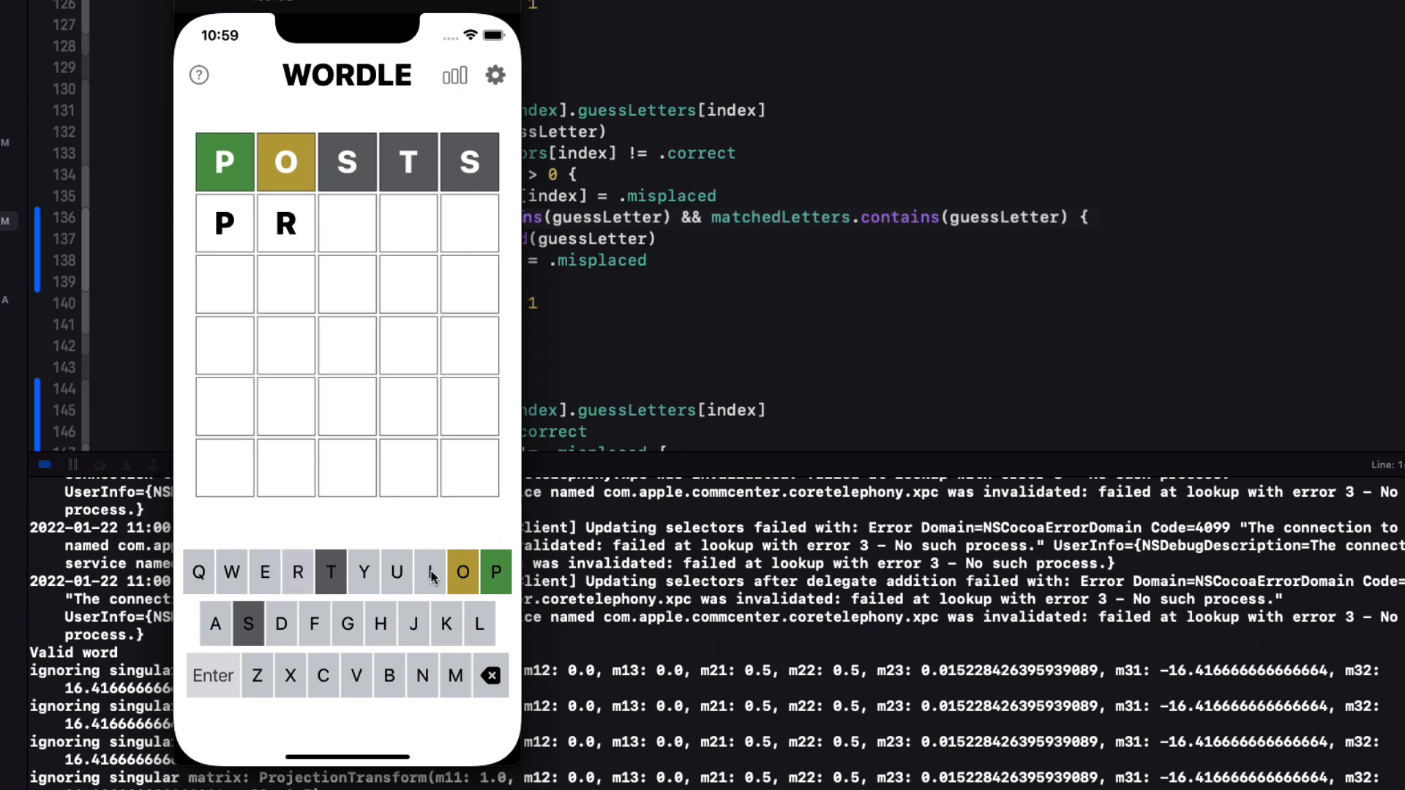
pyautogui.write('M')
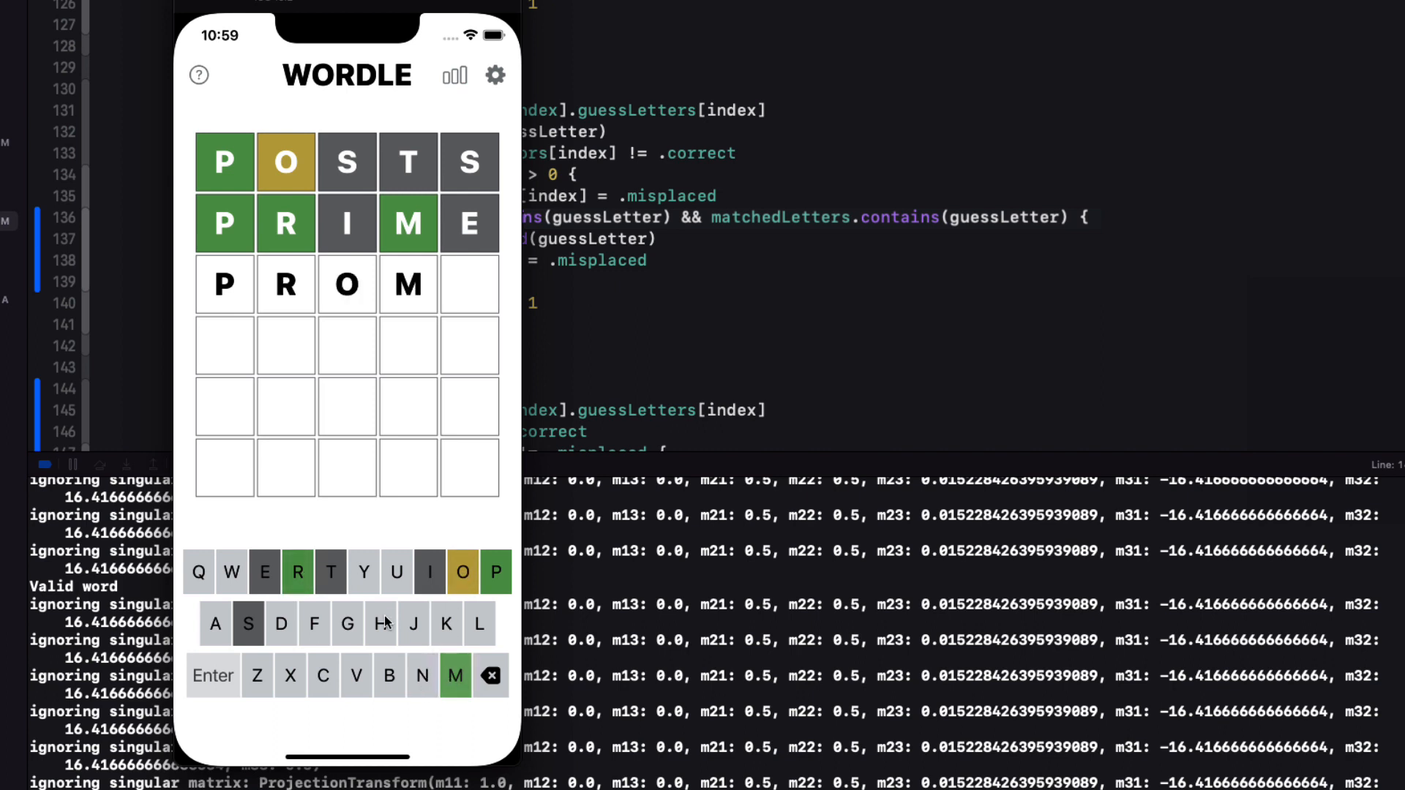
pyautogui.click(462, 572)
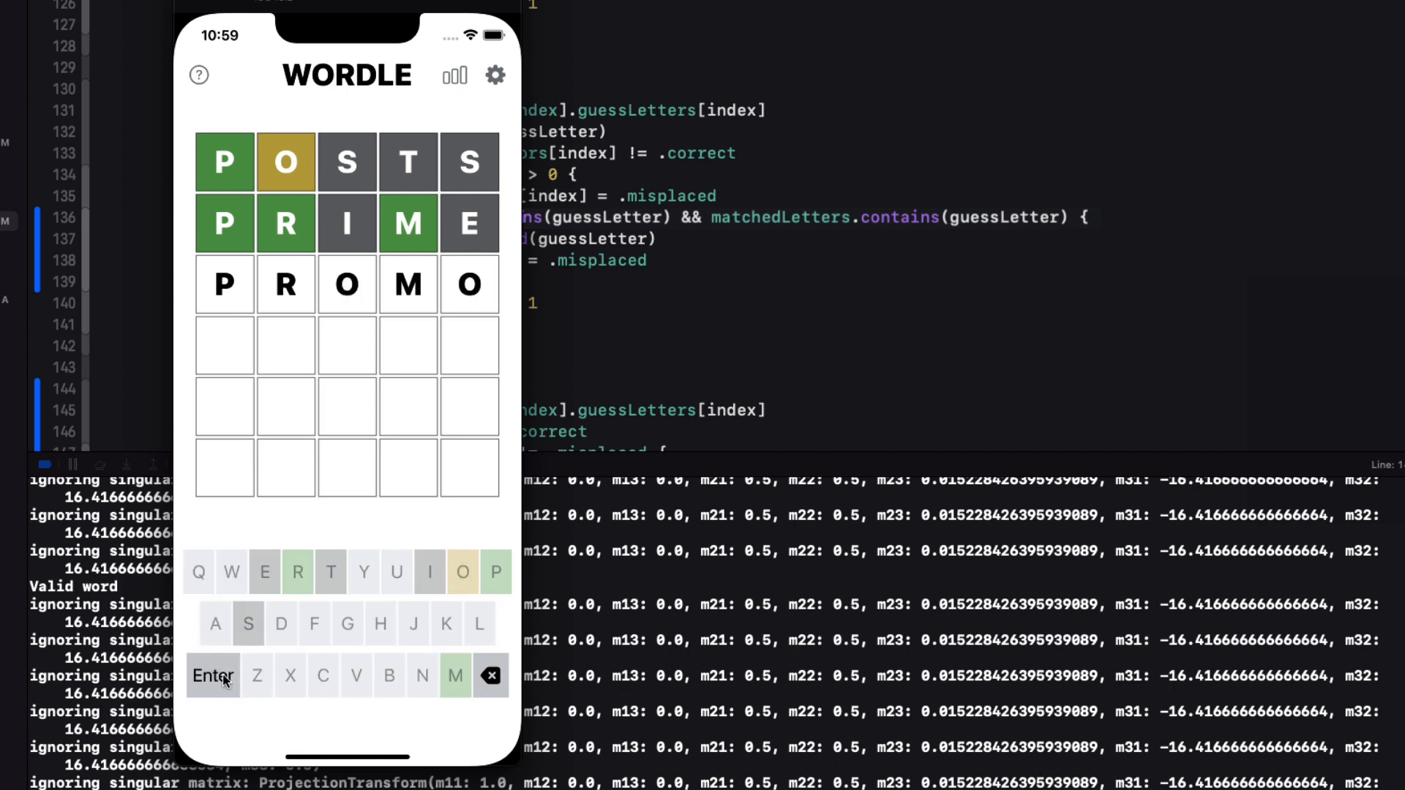
pyautogui.click(213, 676)
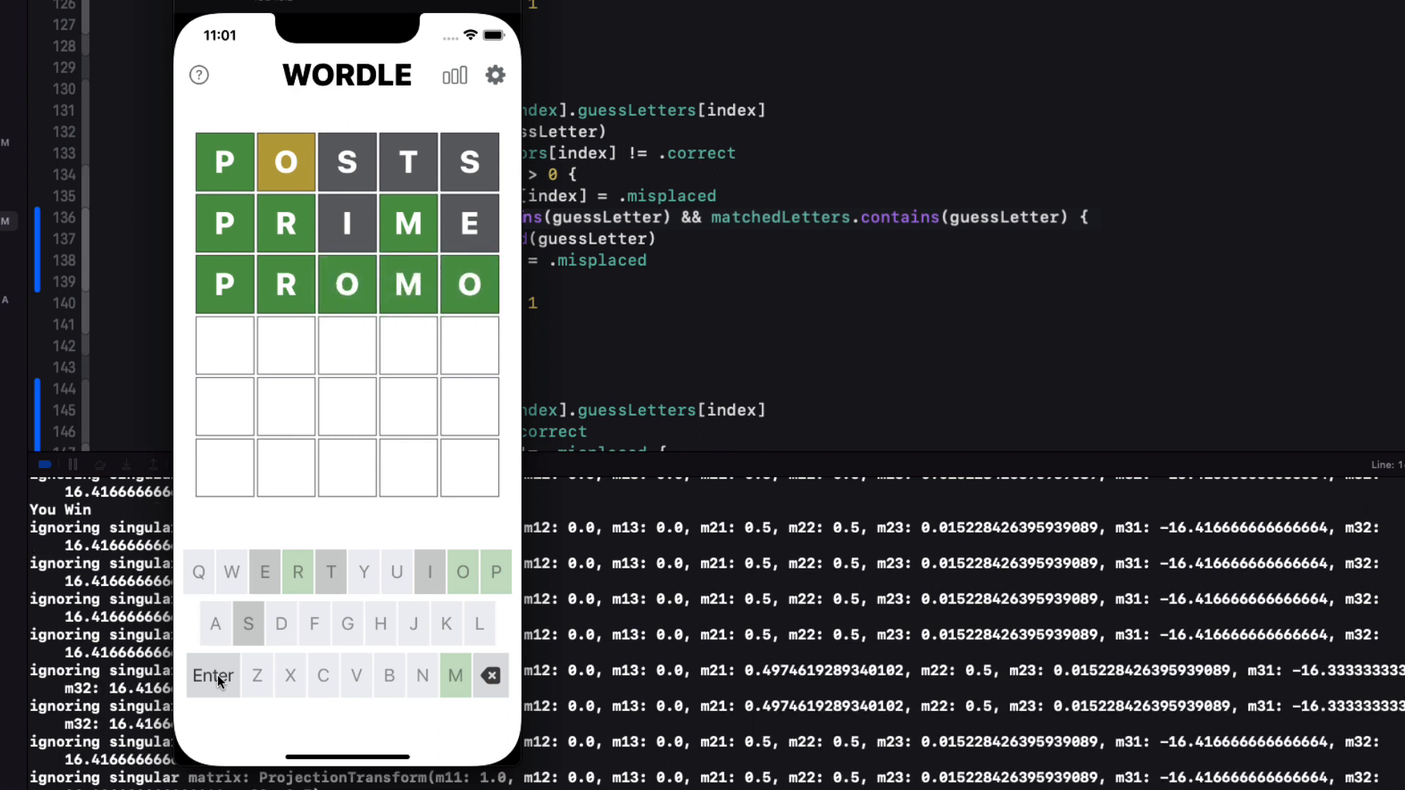
pyautogui.moveTo(502, 674)
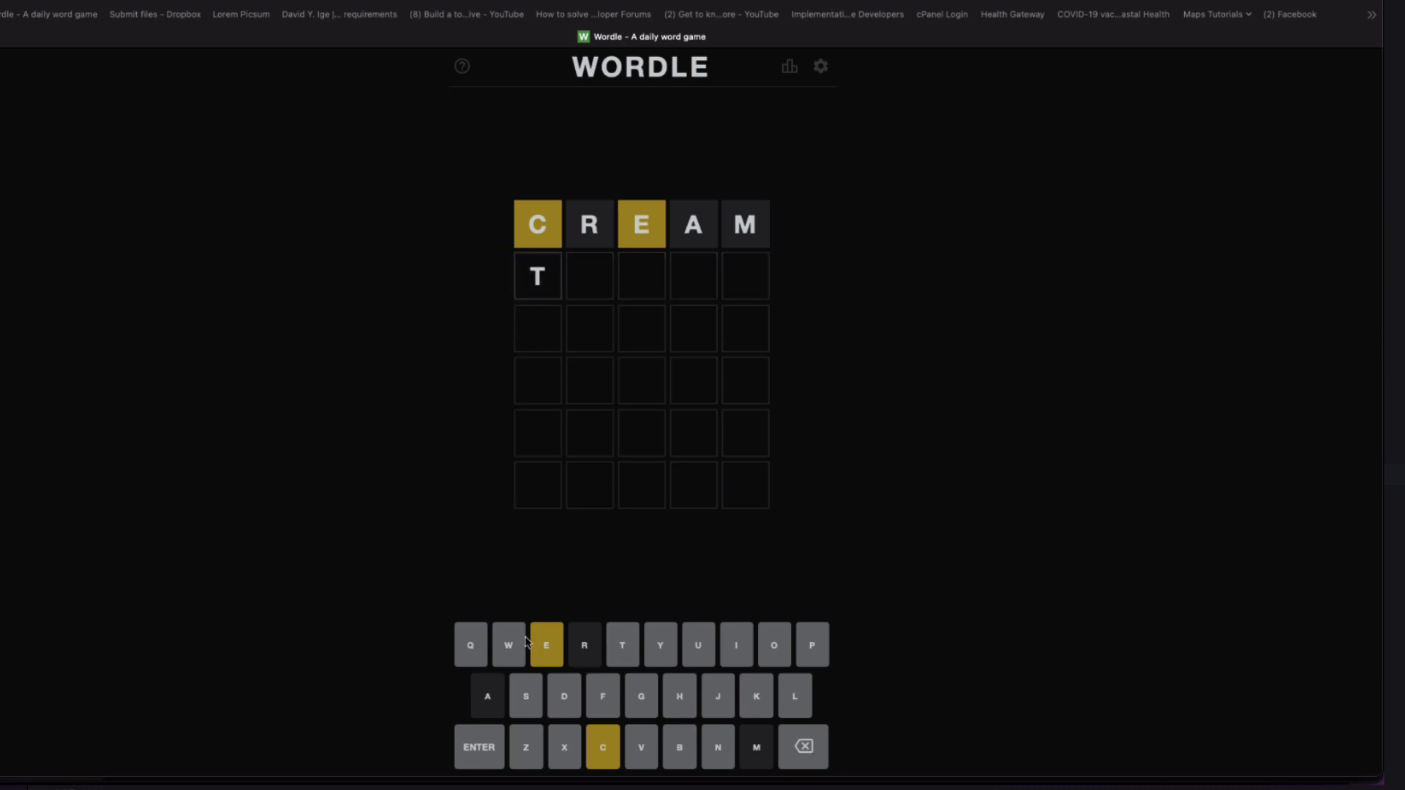
# Submit TEACH, TWICE and WINCE in web Wordle, winning on the fourth guess
pyautogui.click(479, 747)
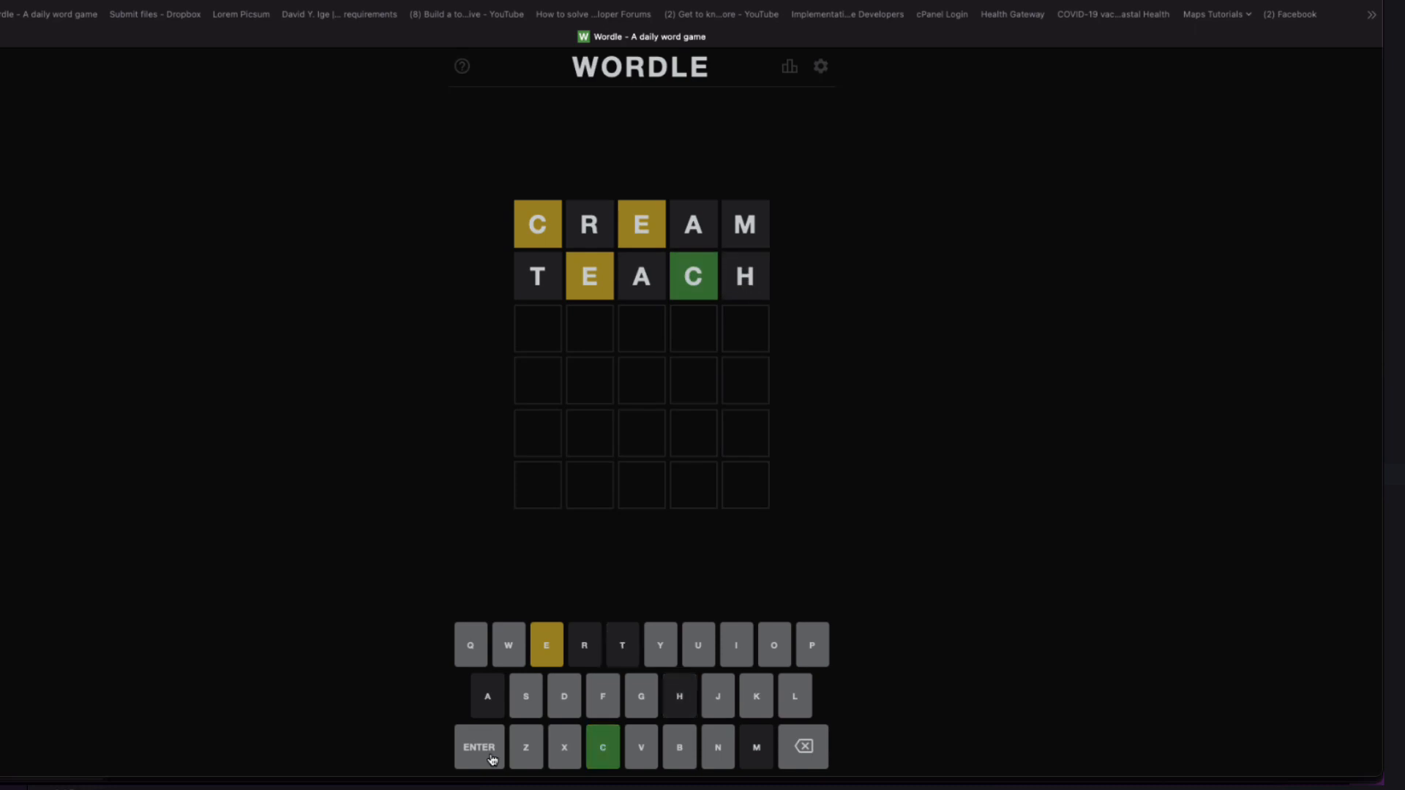
pyautogui.write('TWICE')
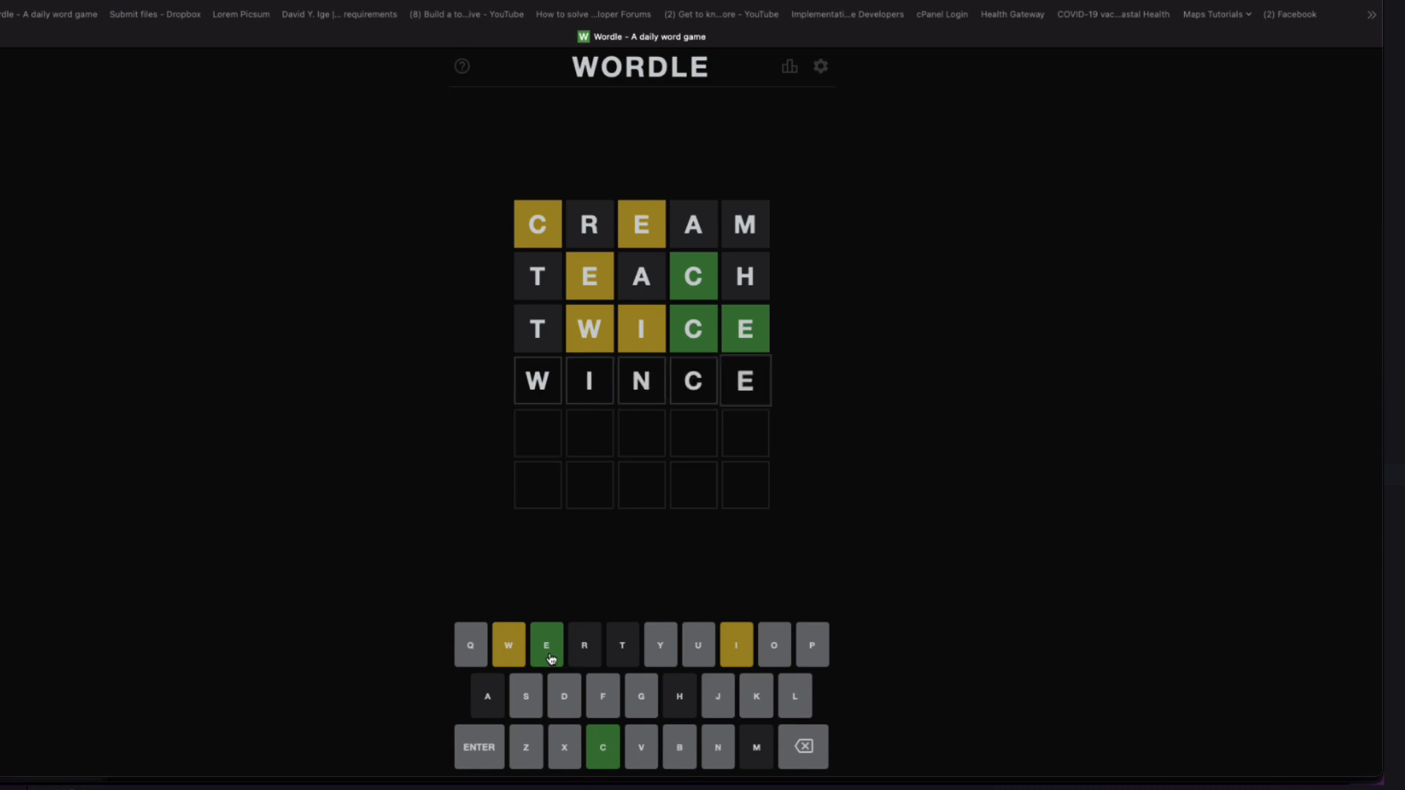
pyautogui.click(479, 747)
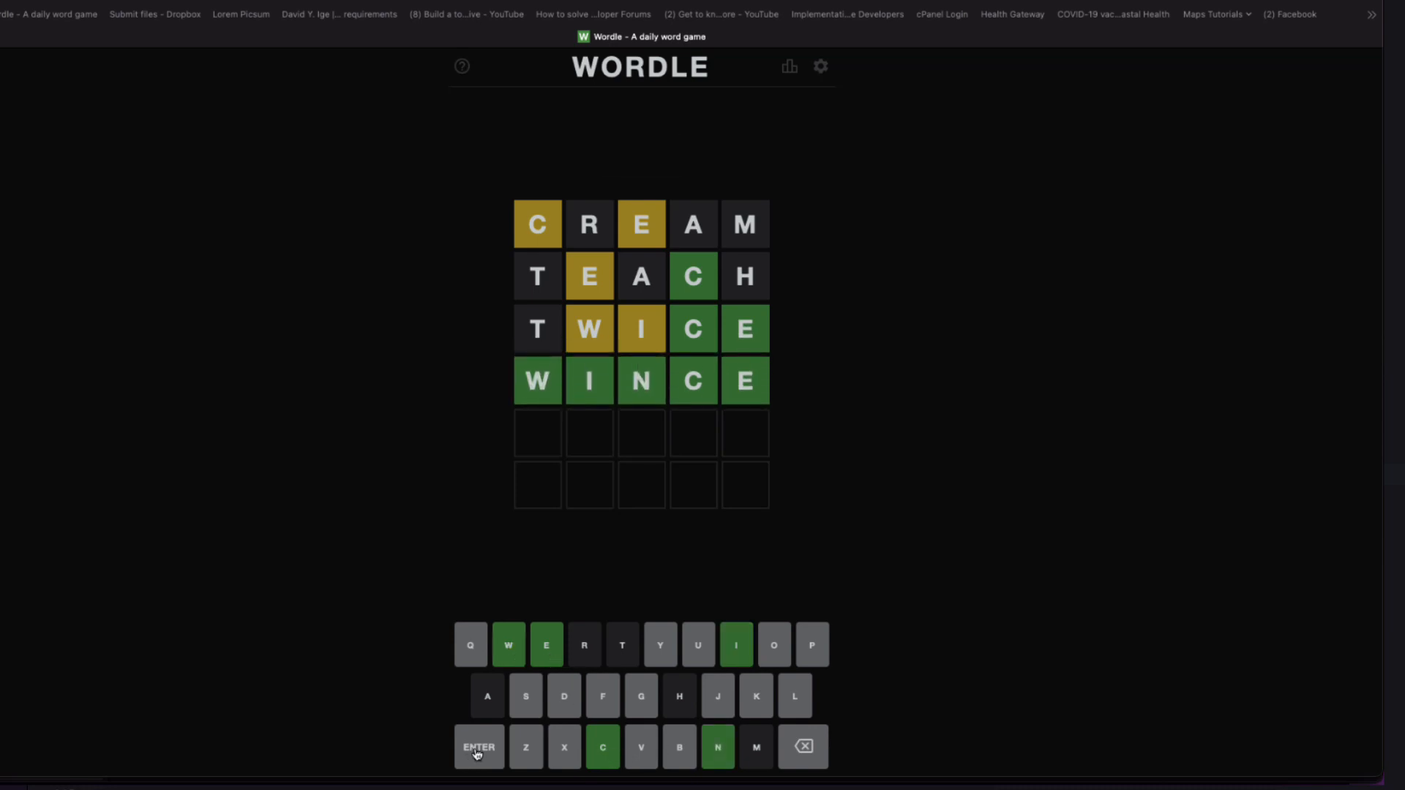
pyautogui.click(478, 747)
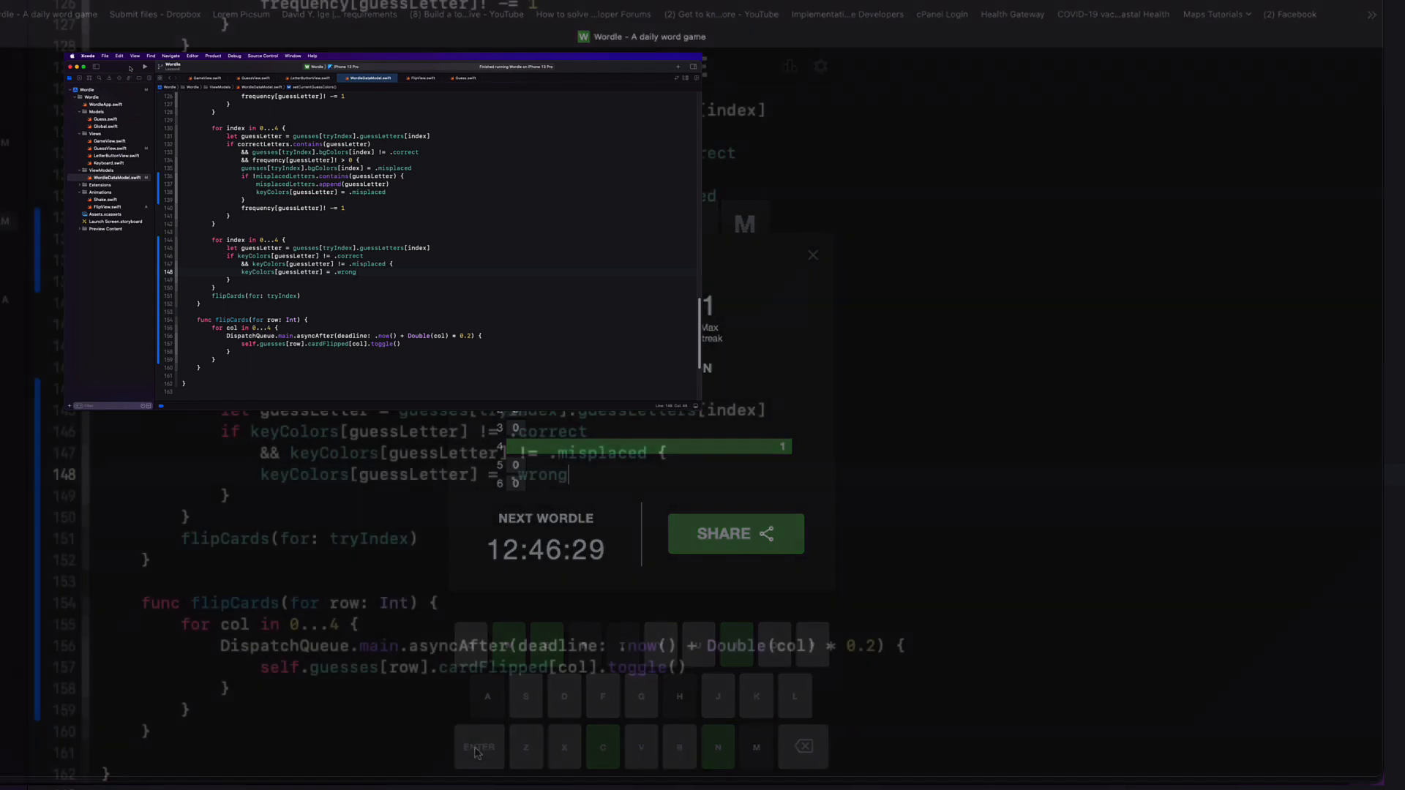
# Open Source Control > Commit and enter the commit message 'Latest'
pyautogui.click(263, 55)
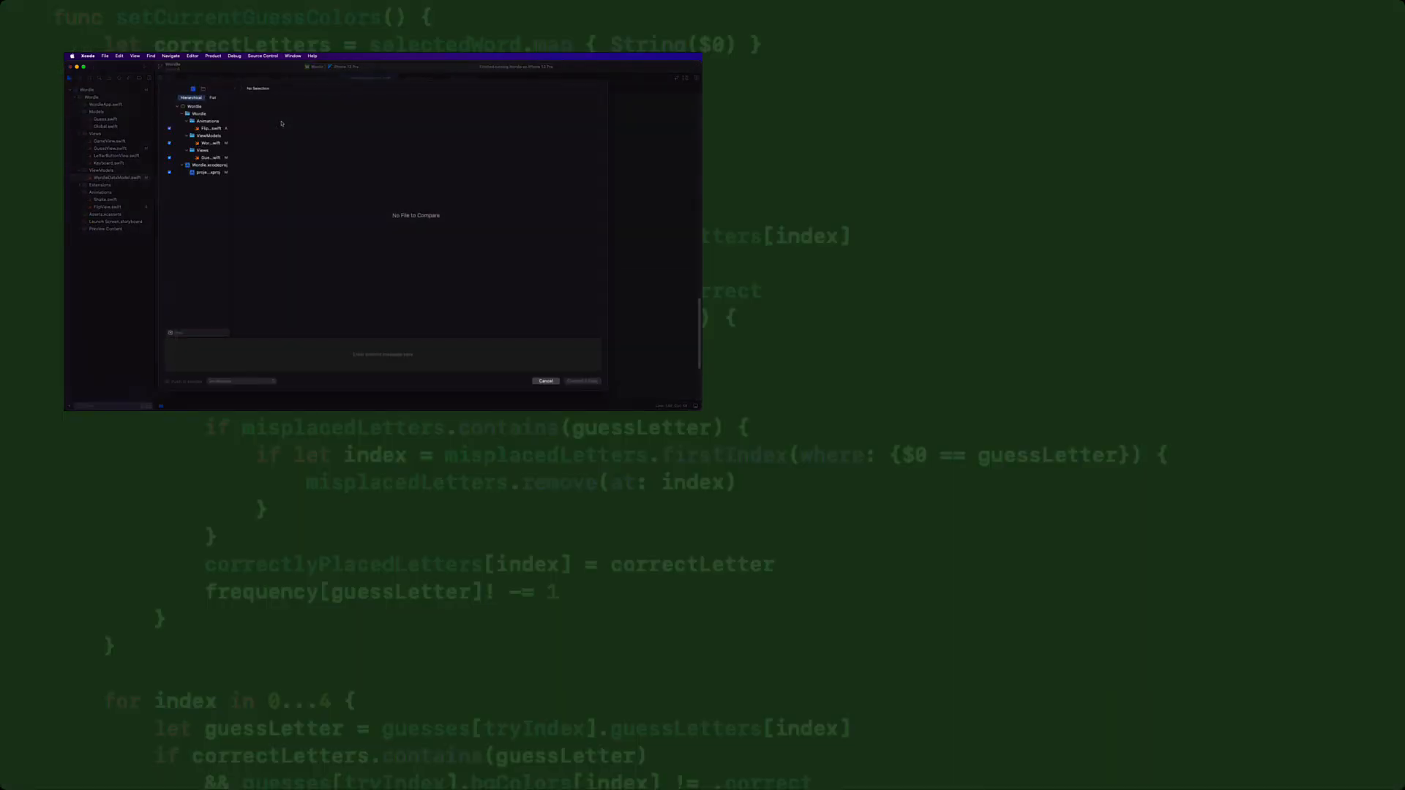
pyautogui.write('Latest')
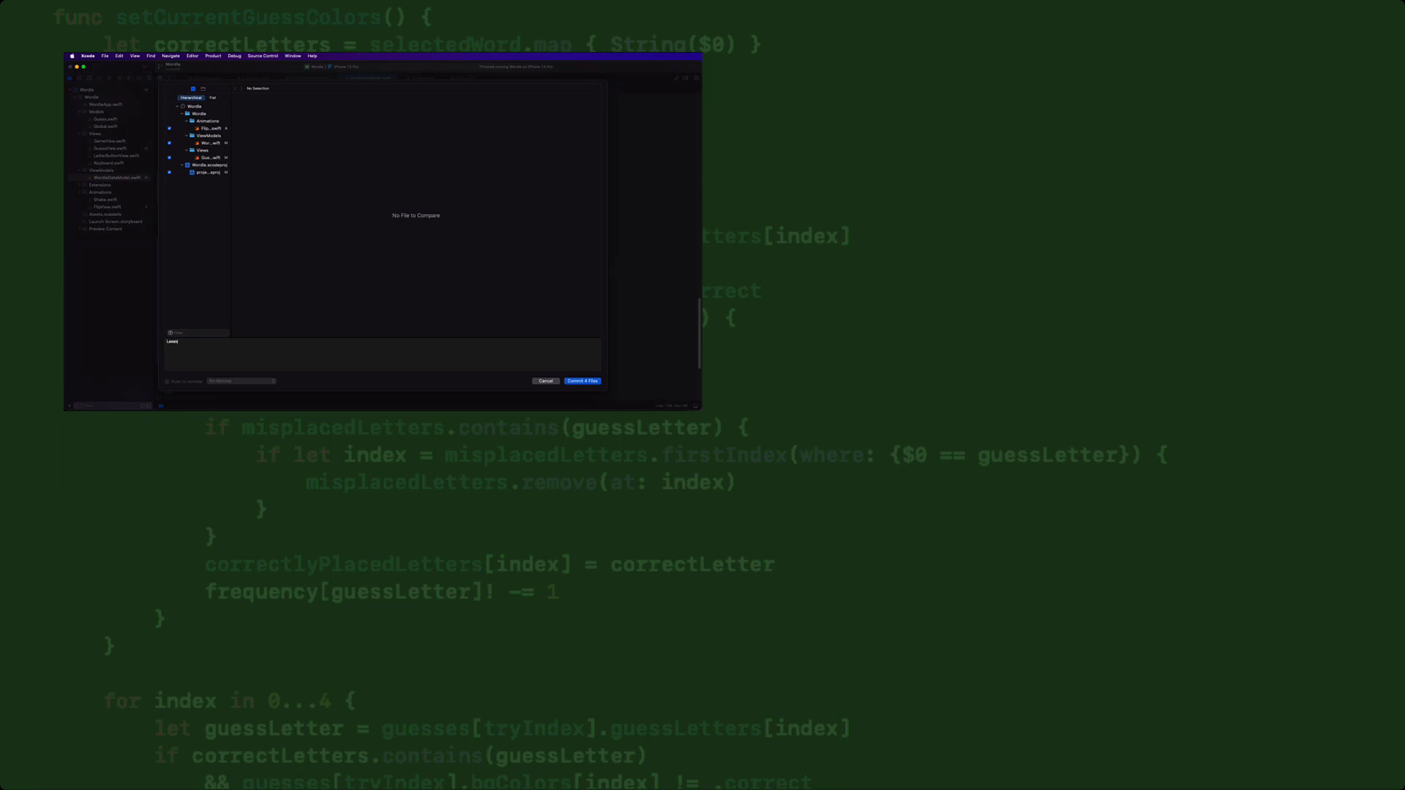